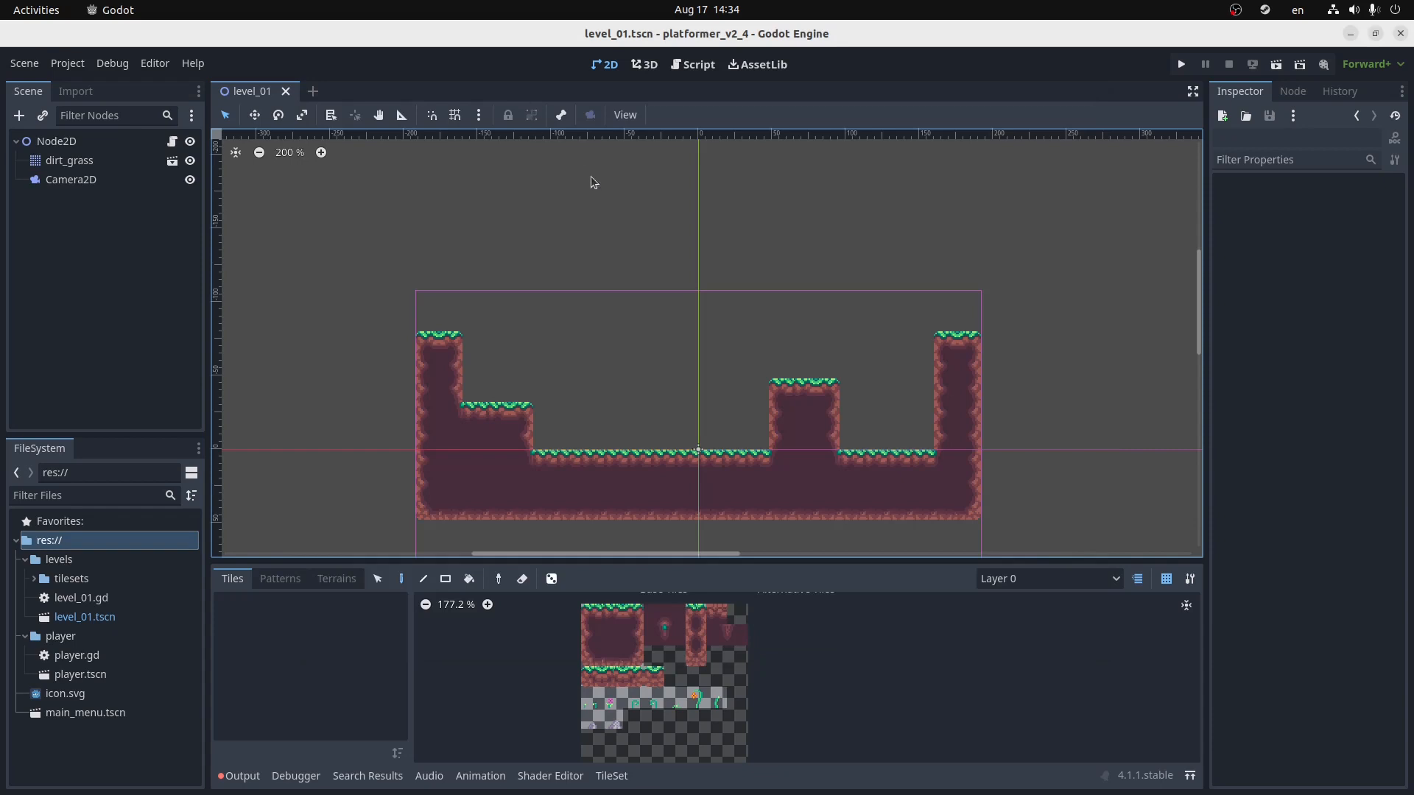
pyautogui.moveTo(578, 251)
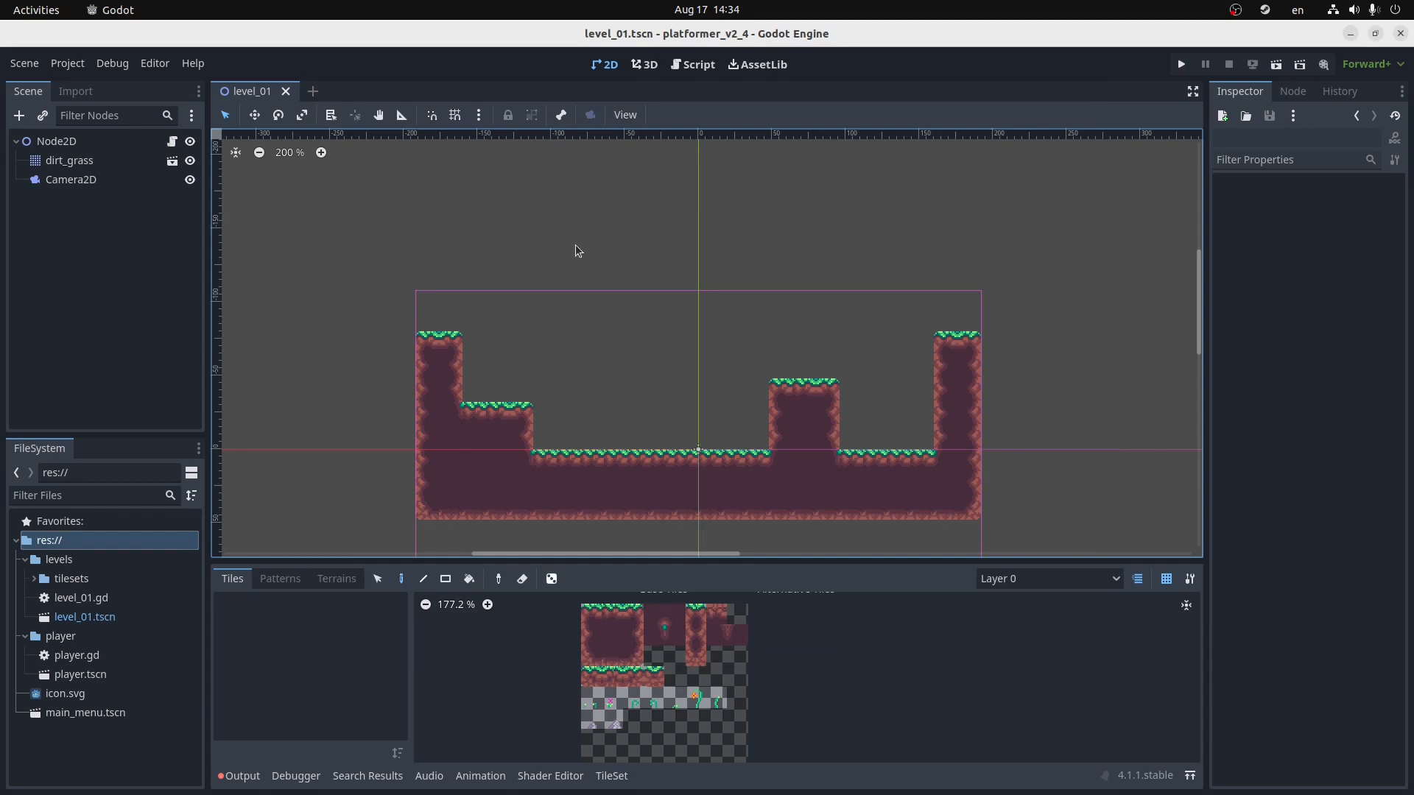
pyautogui.moveTo(640, 168)
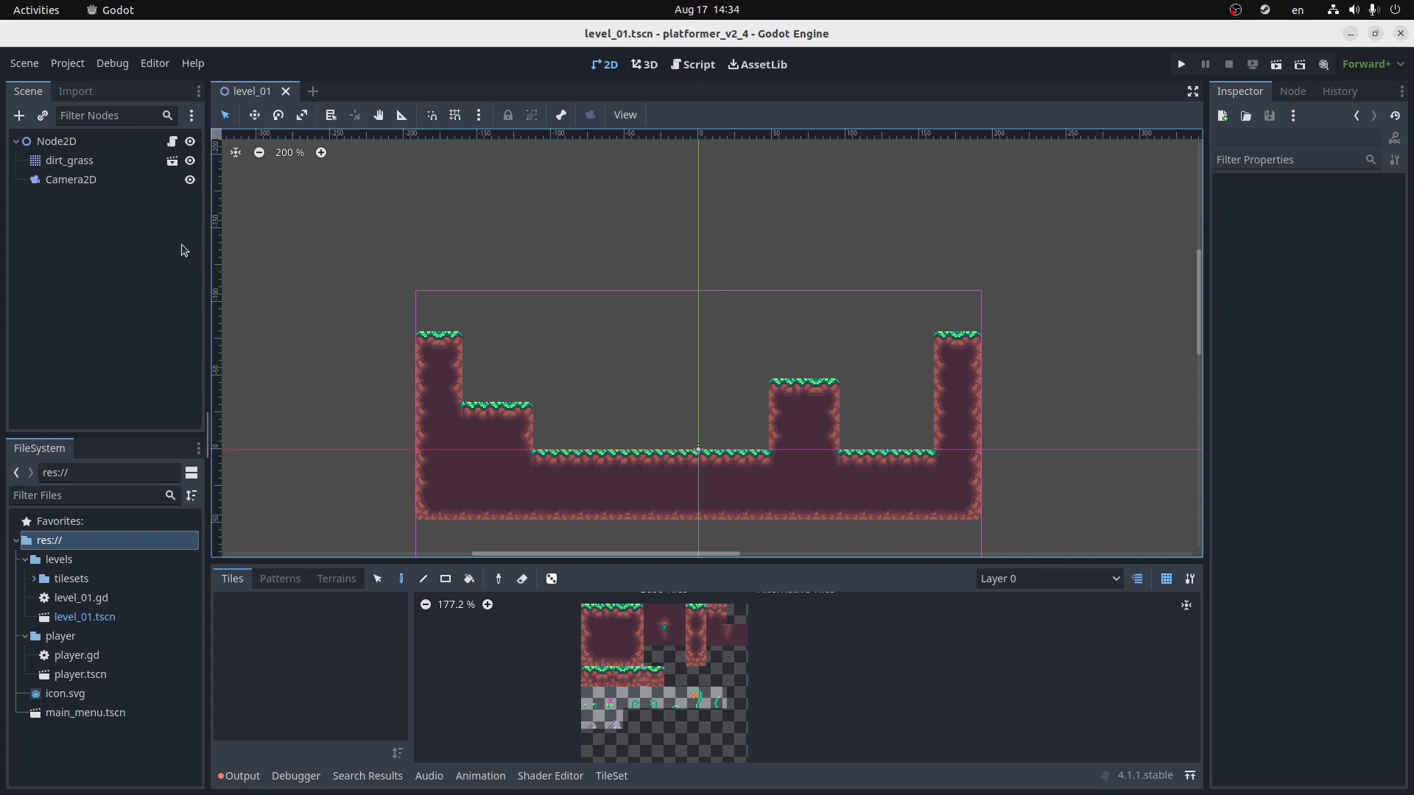
pyautogui.moveTo(115, 265)
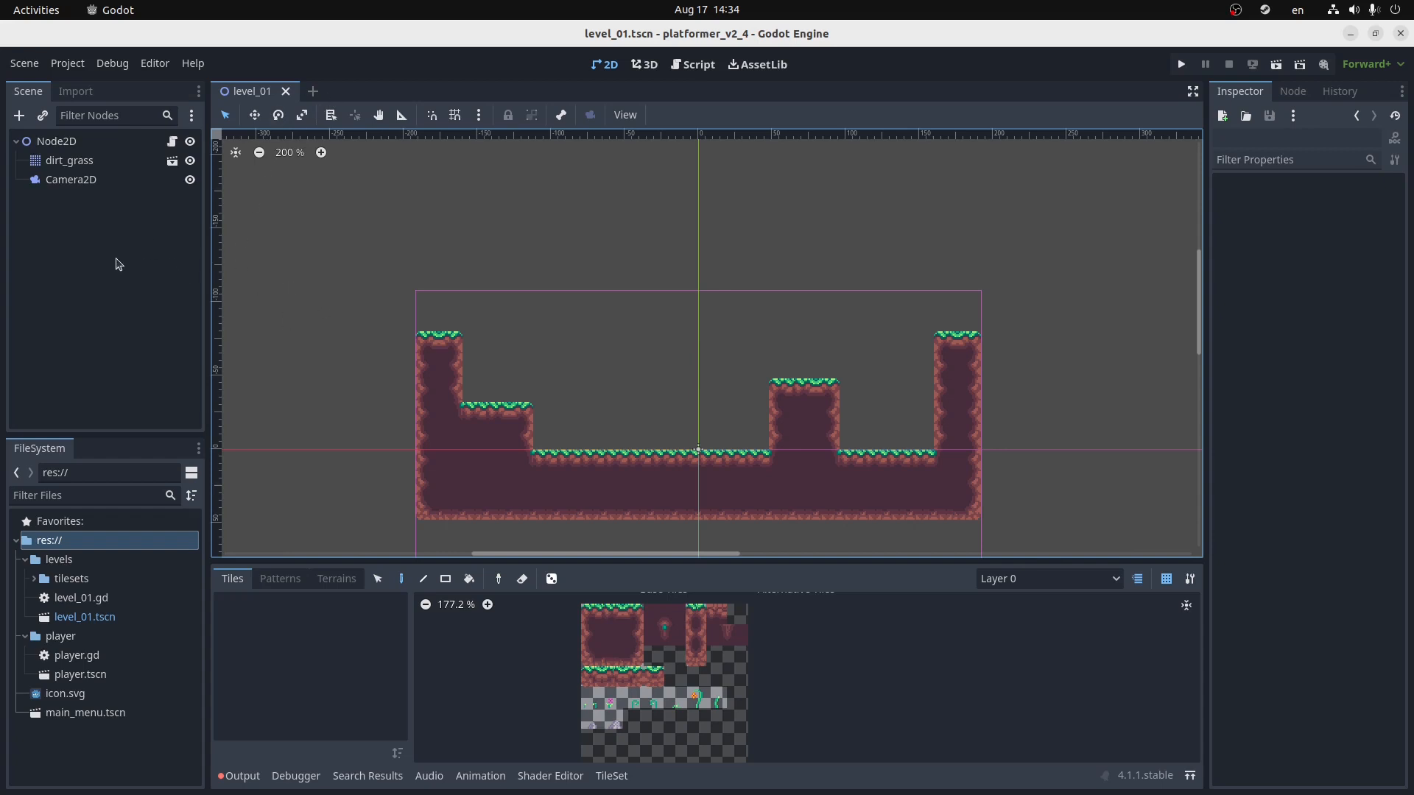
pyautogui.moveTo(109, 266)
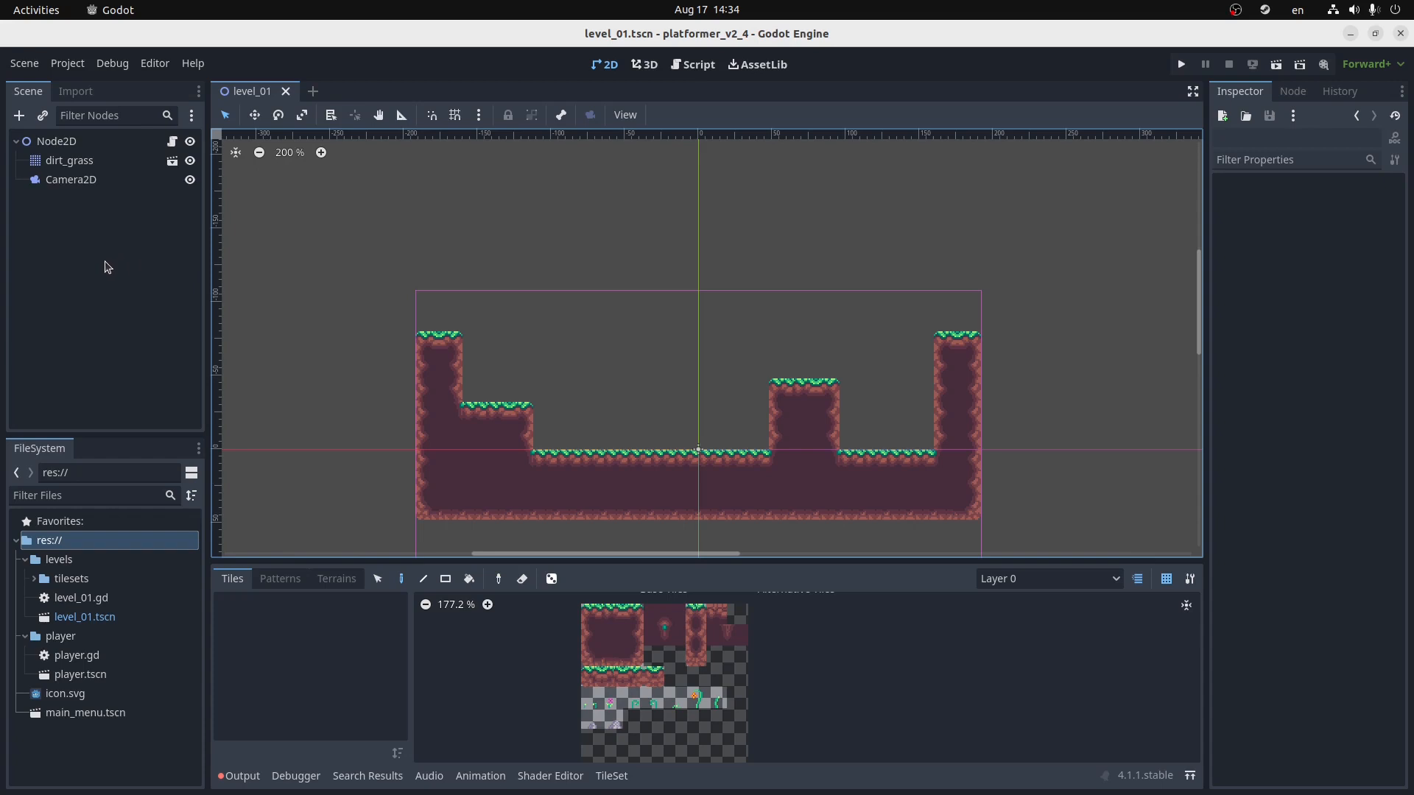
pyautogui.moveTo(413, 417)
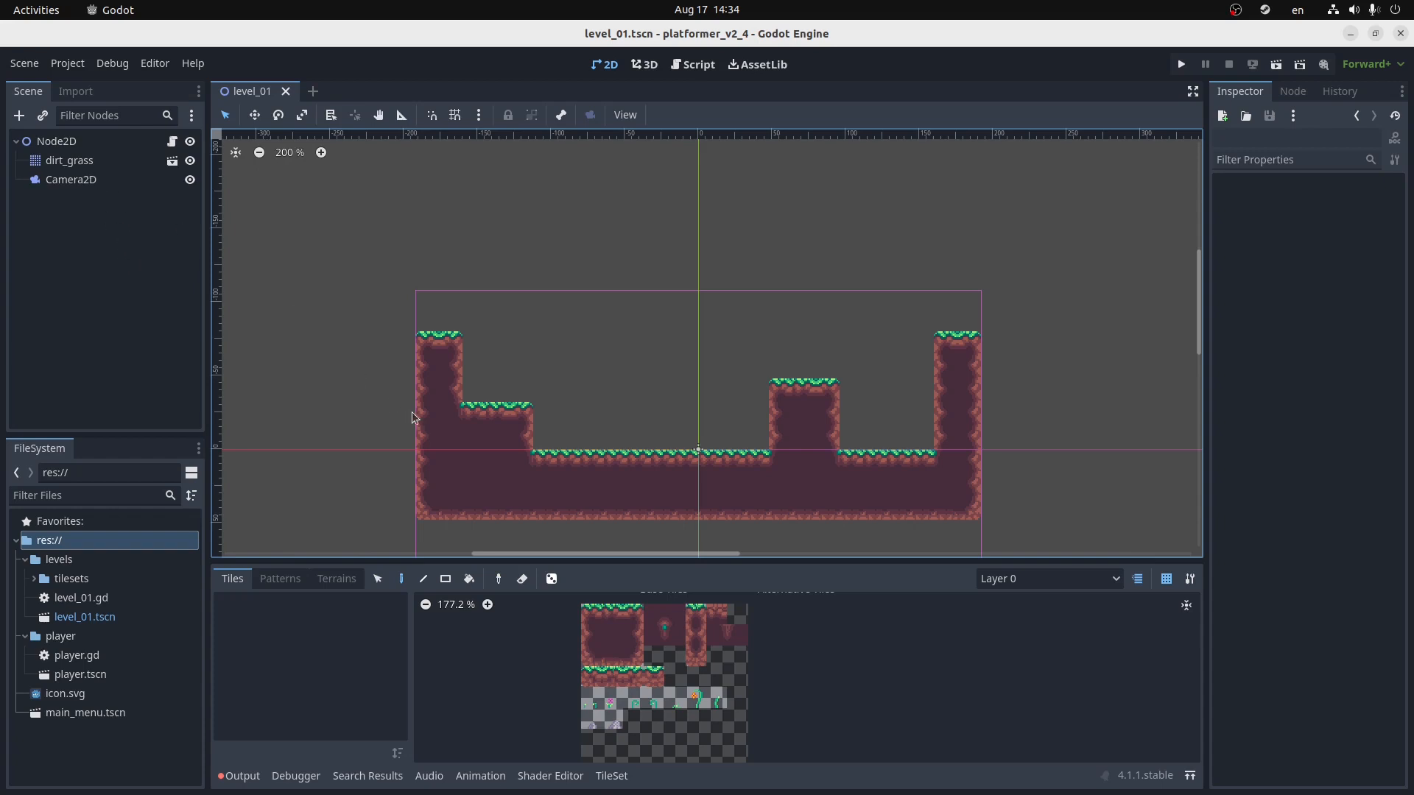
pyautogui.moveTo(655, 402)
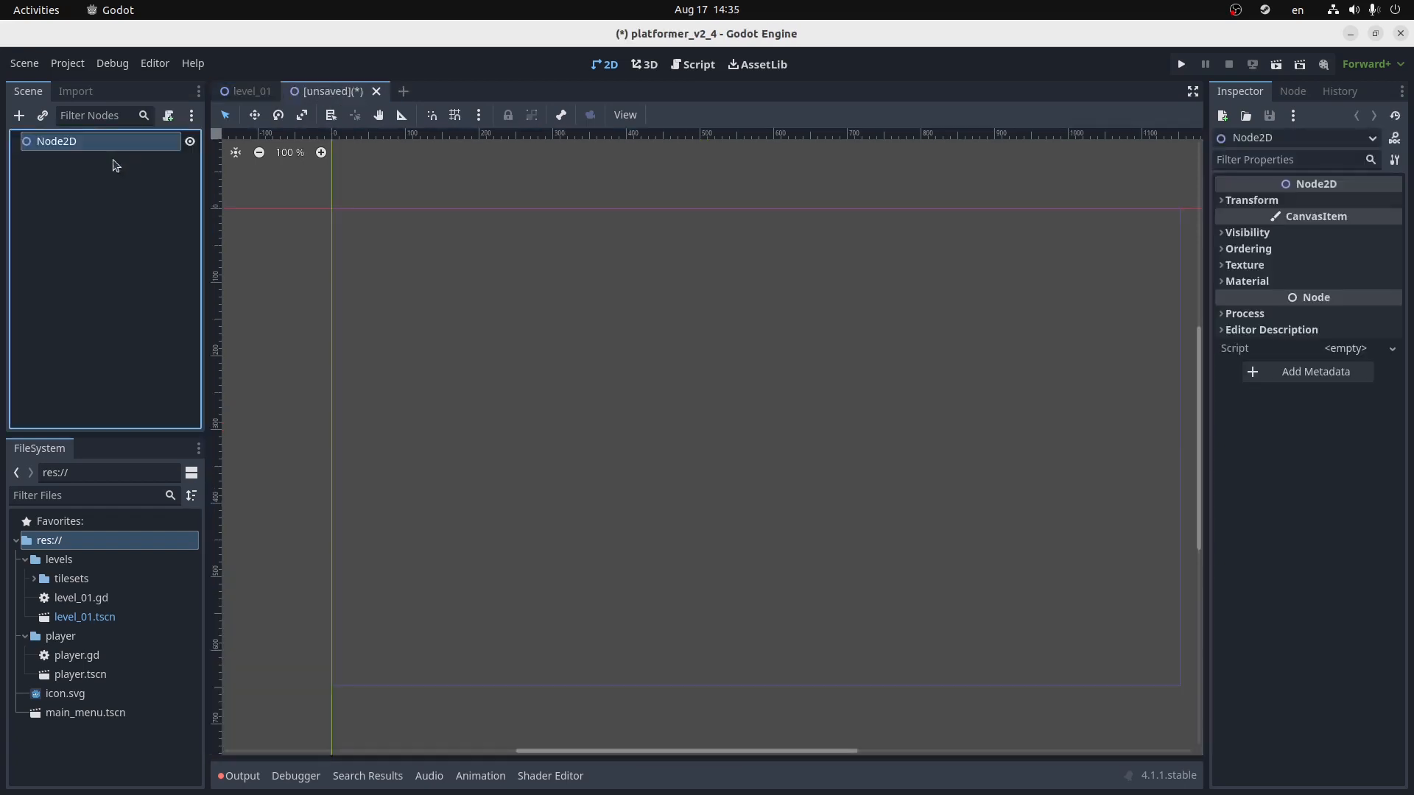
# - Change the scene root Node2D's type to RigidBody2D
pyautogui.rightClick(56, 140)
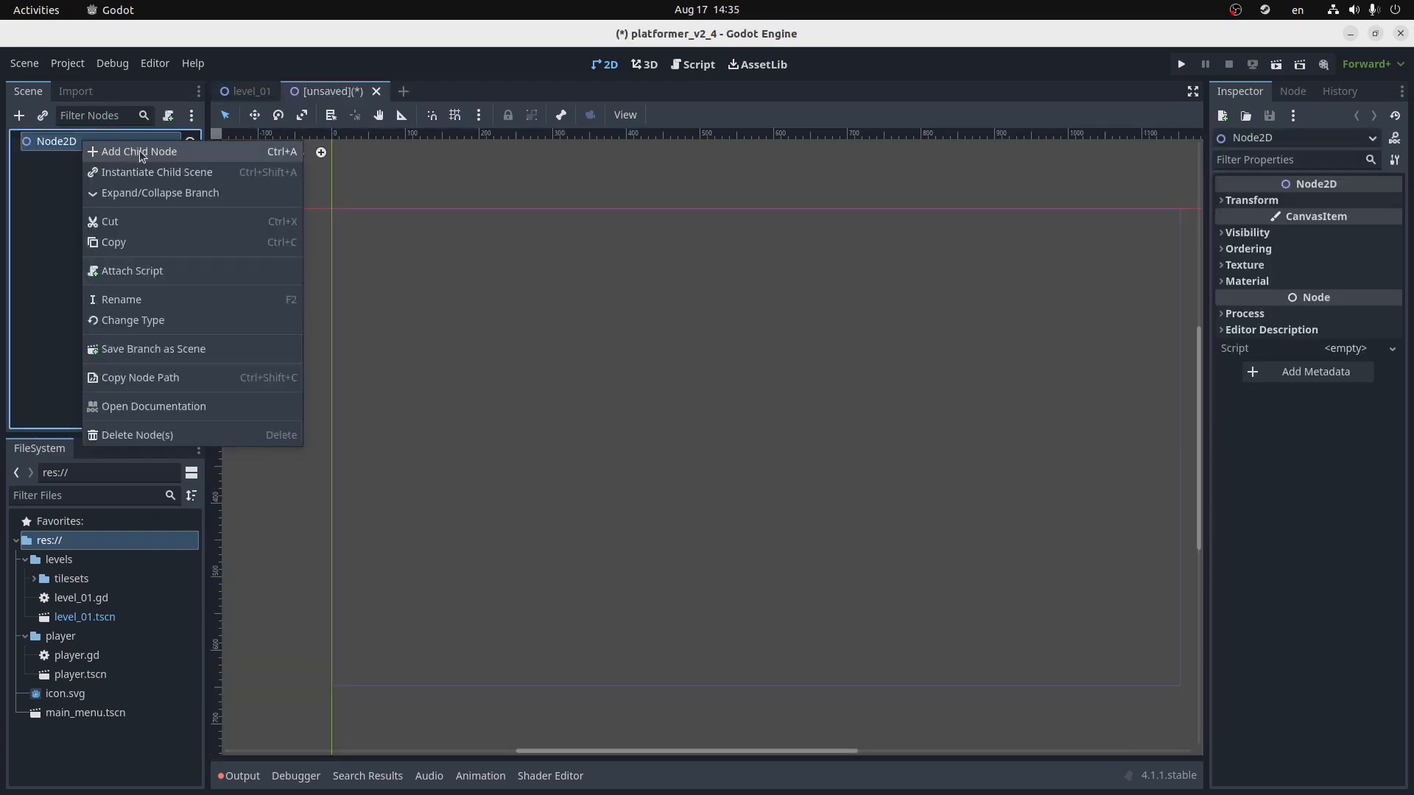
pyautogui.click(133, 319)
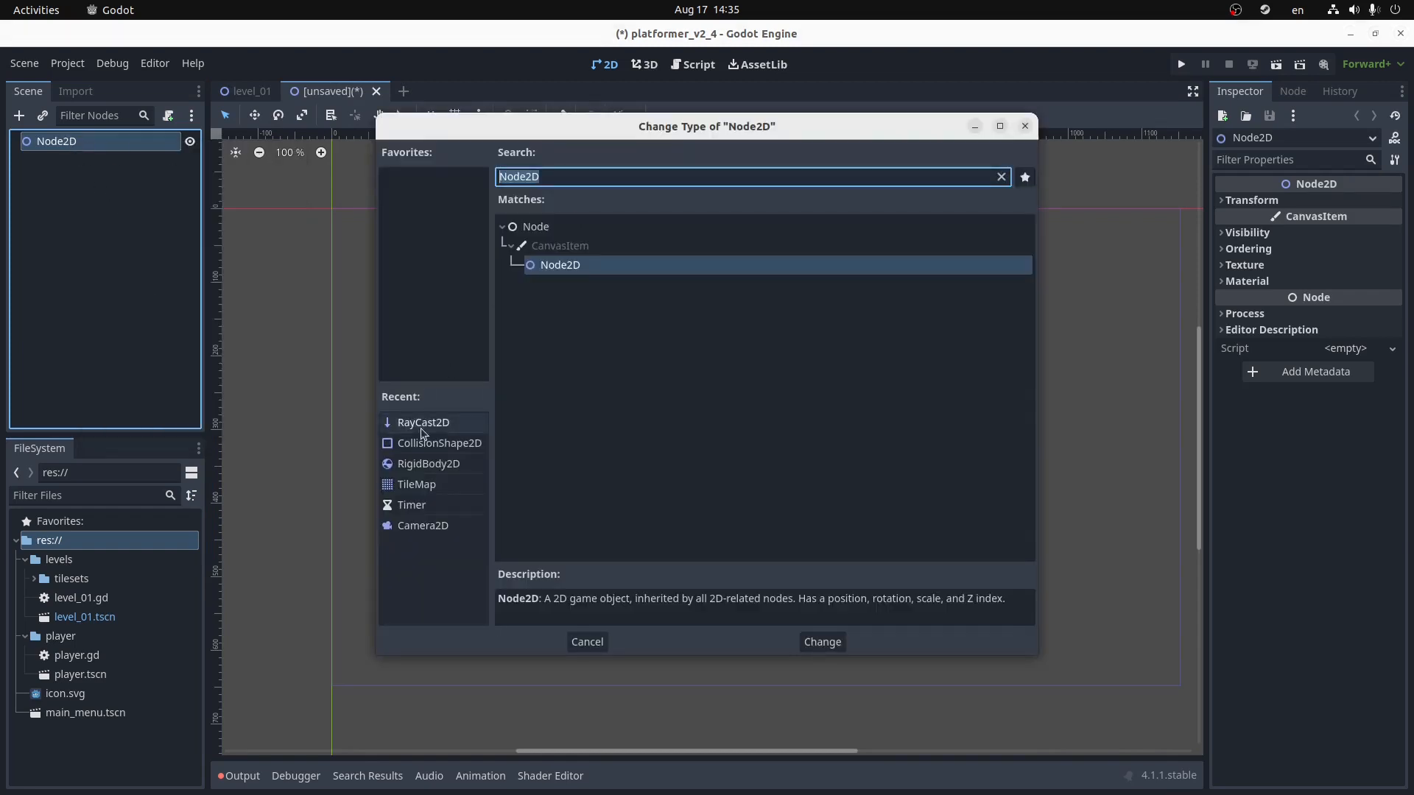
pyautogui.click(429, 463)
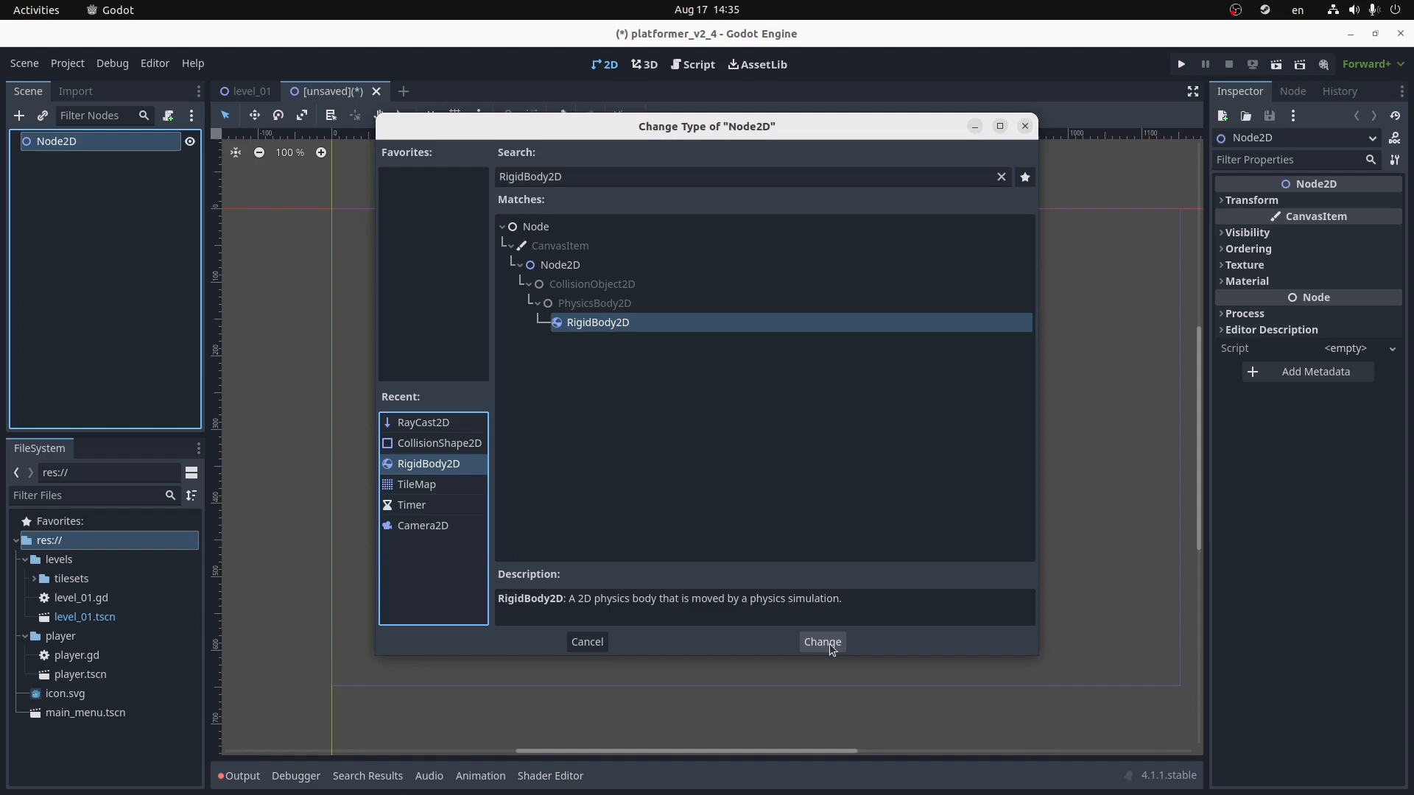
pyautogui.moveTo(819, 646)
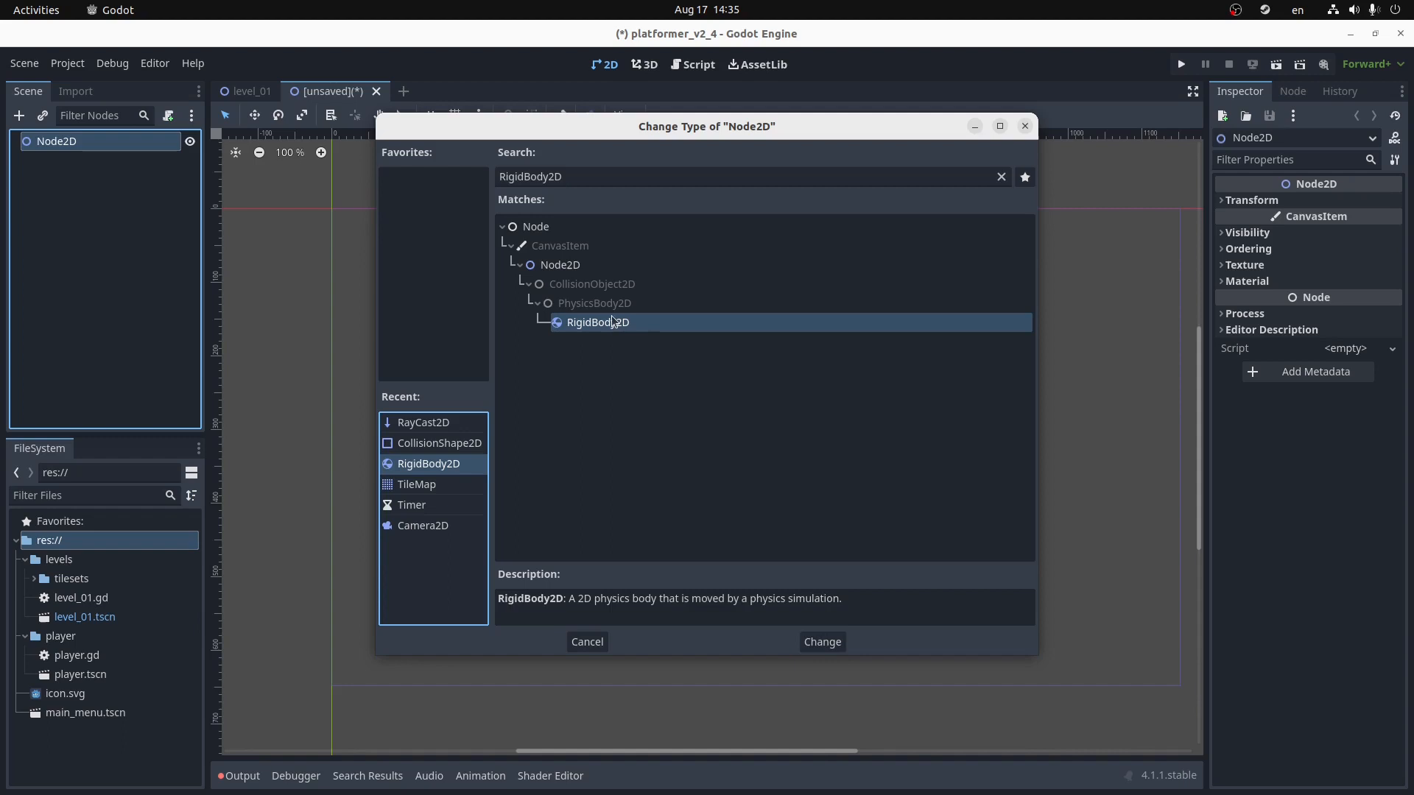
pyautogui.moveTo(667, 363)
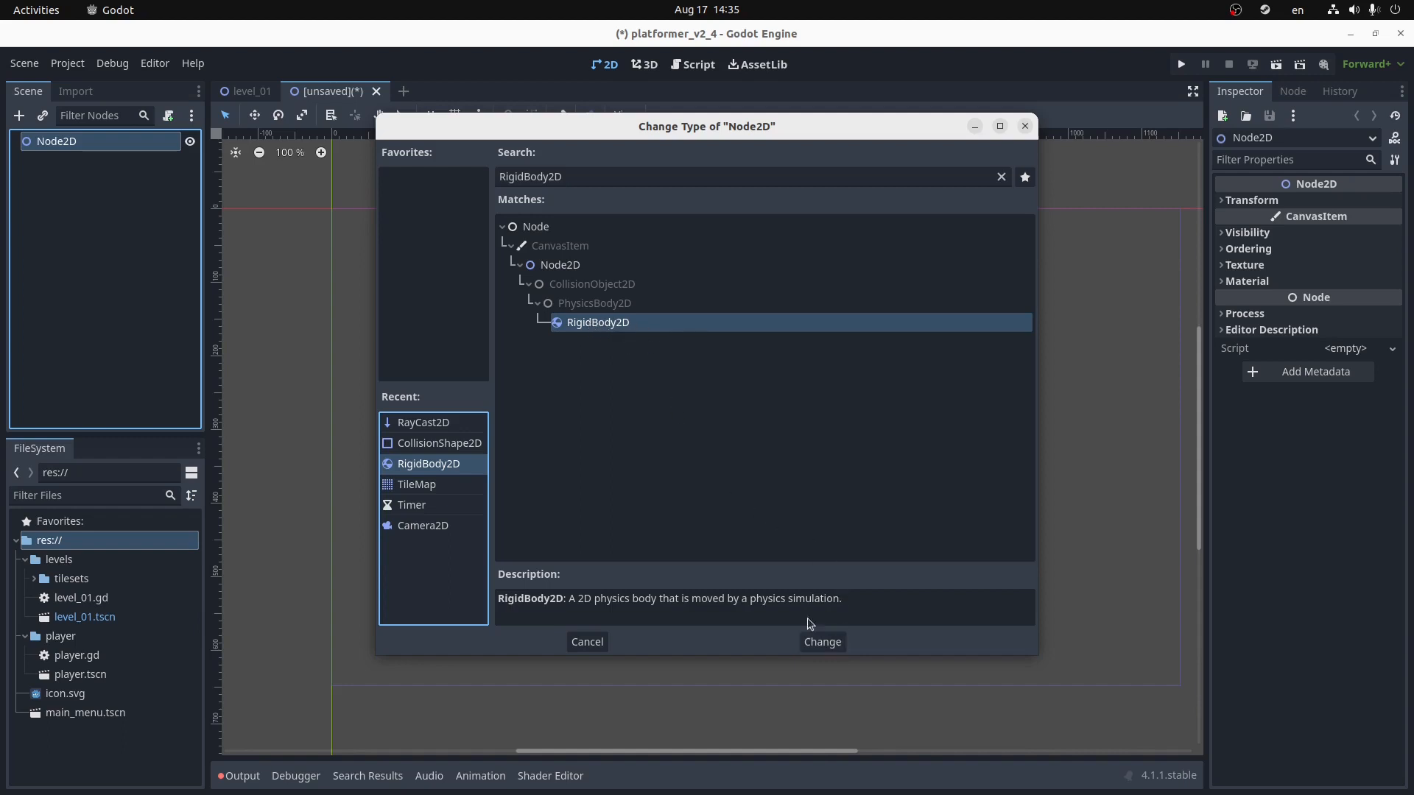
pyautogui.moveTo(645, 325)
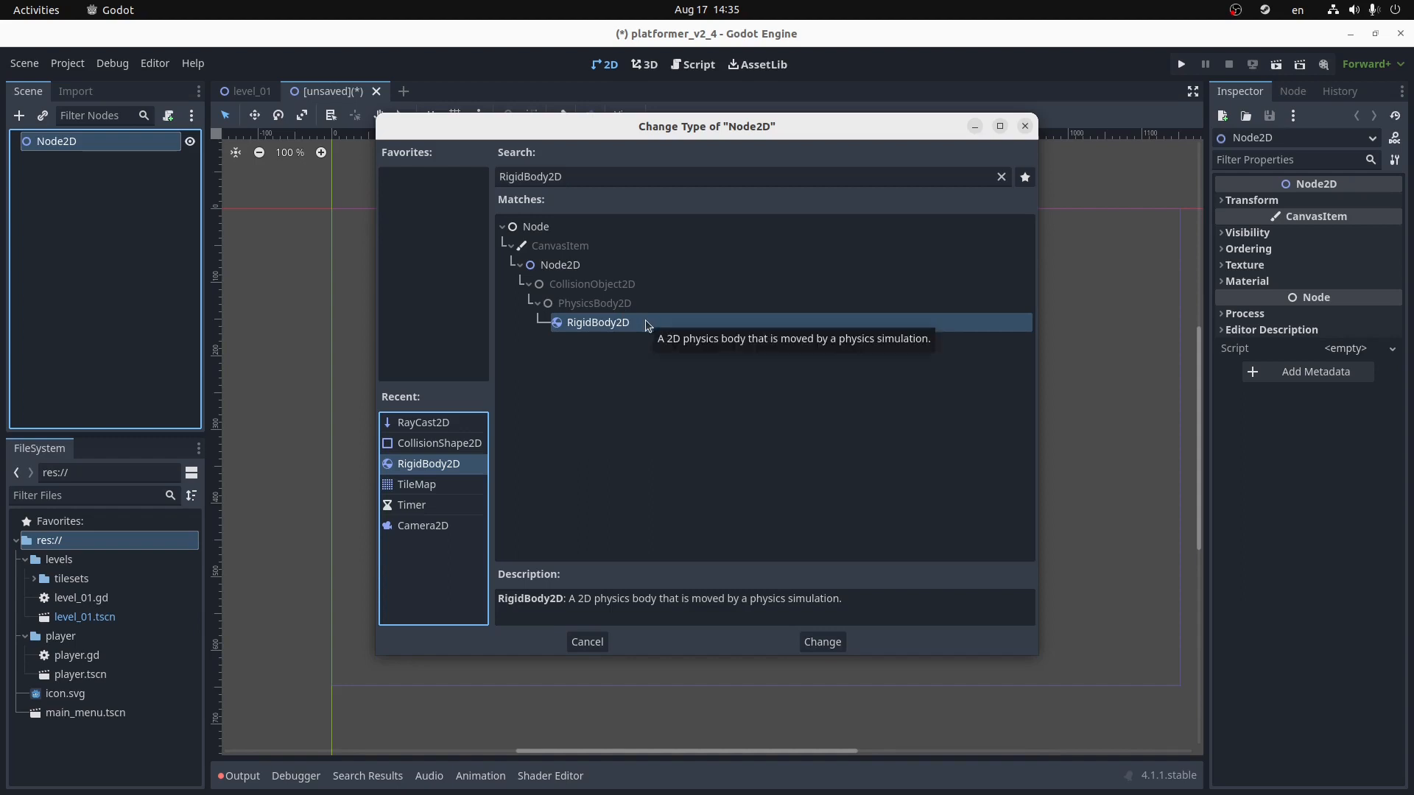
pyautogui.moveTo(643, 353)
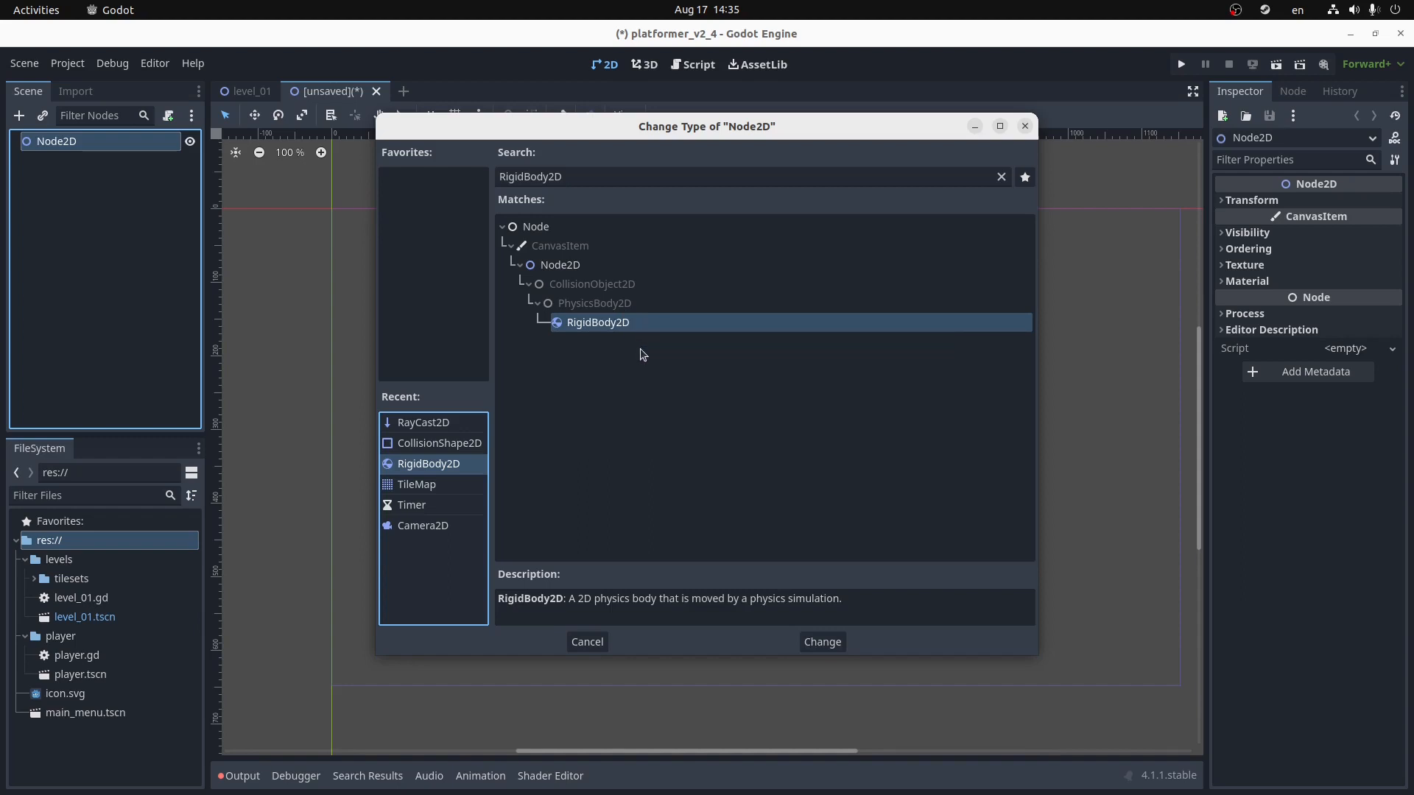
pyautogui.moveTo(721, 419)
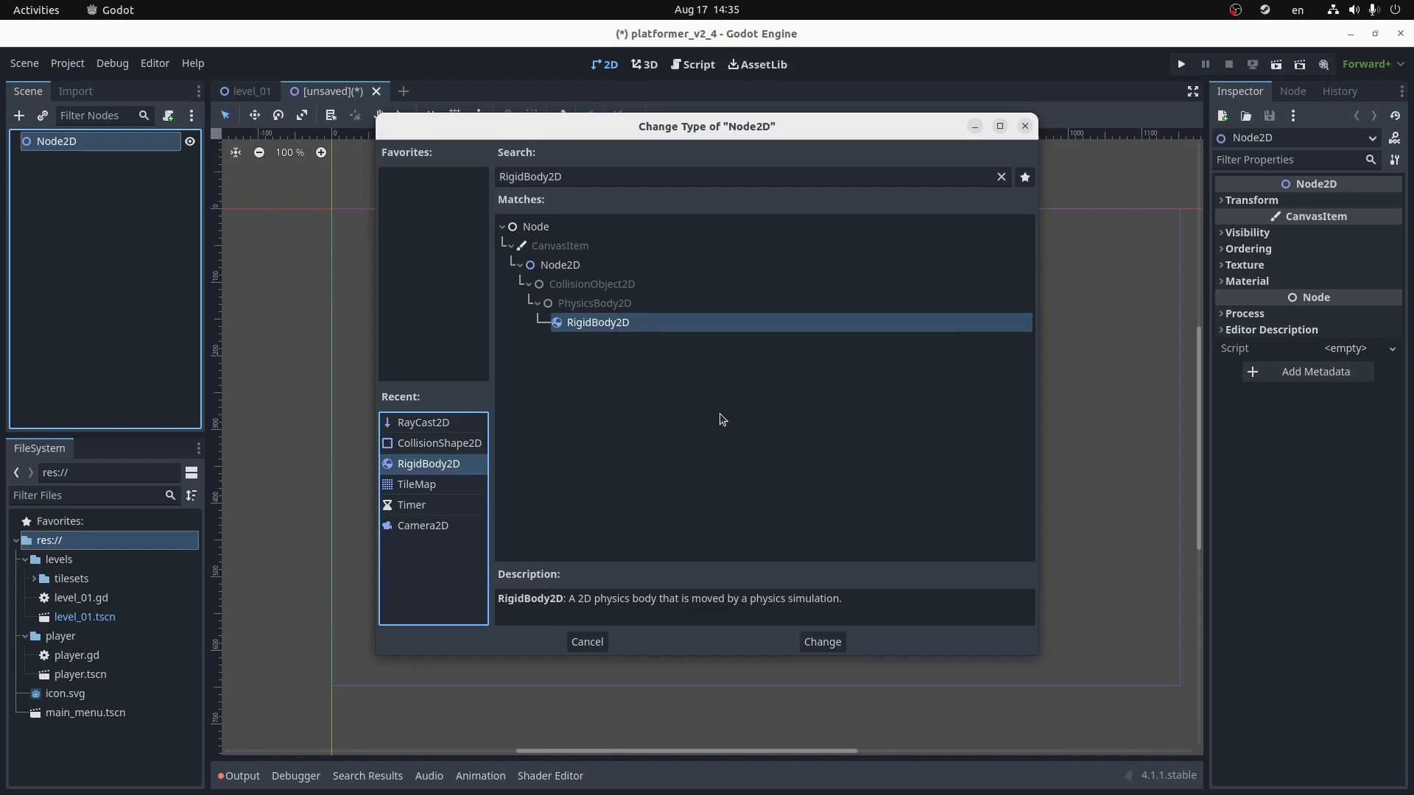
pyautogui.moveTo(651, 358)
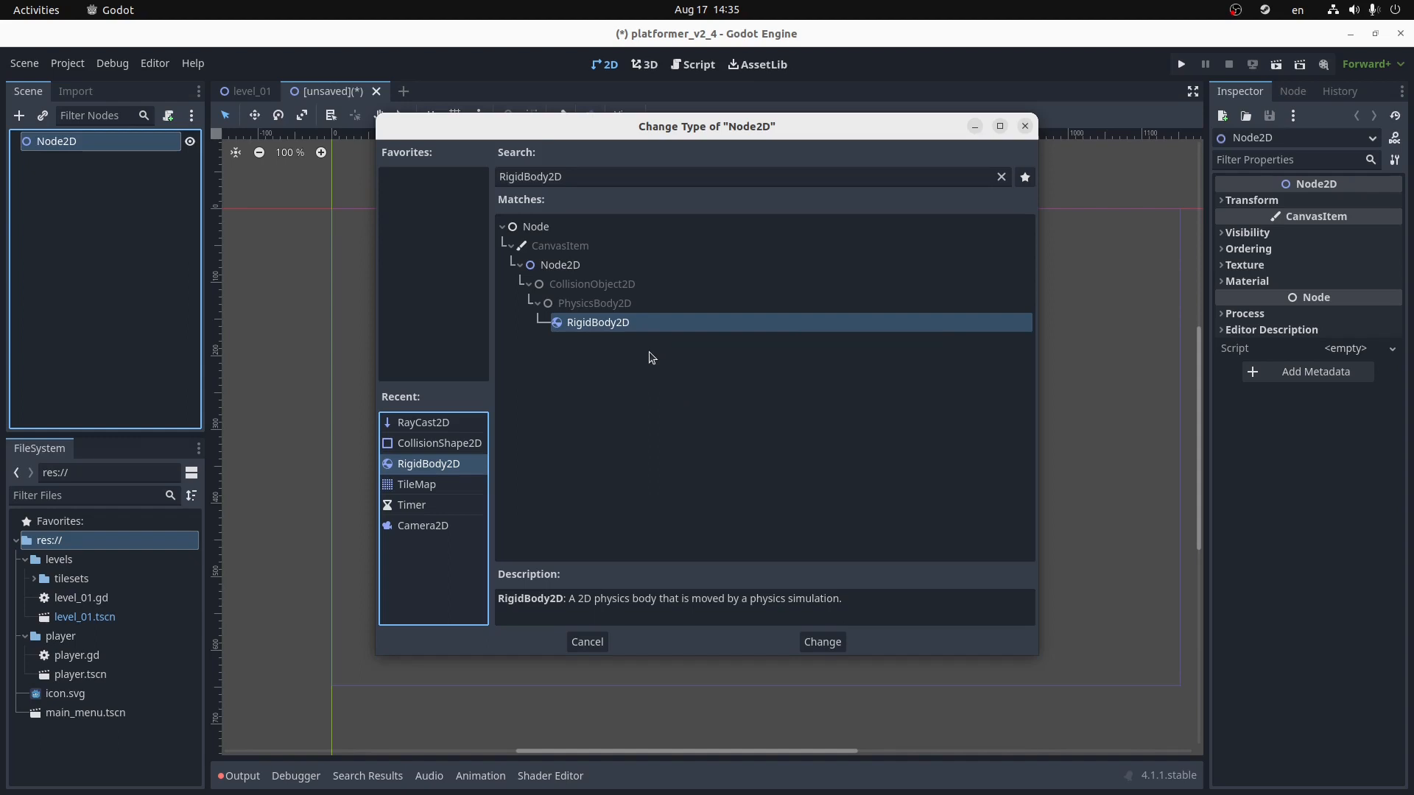
pyautogui.moveTo(652, 330)
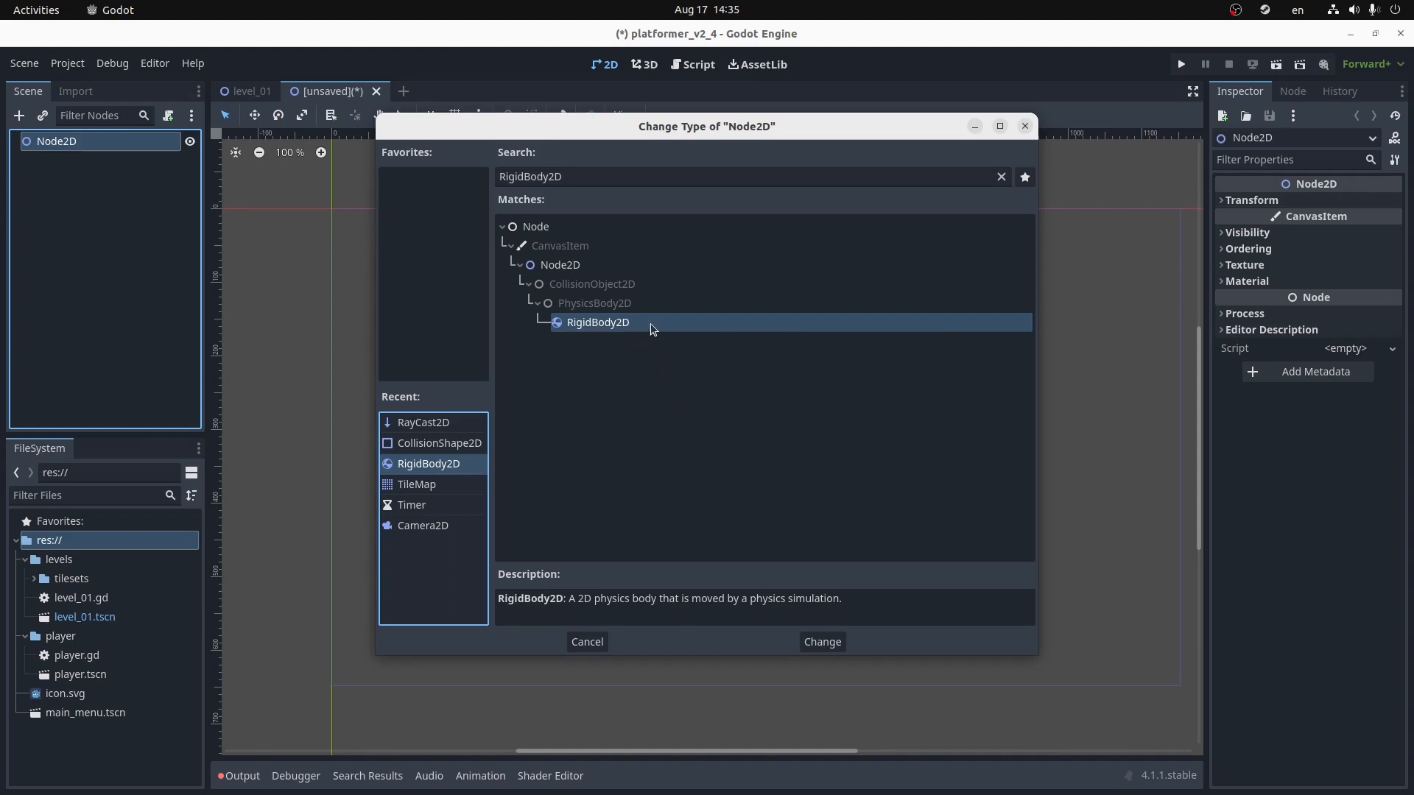
pyautogui.moveTo(598, 322)
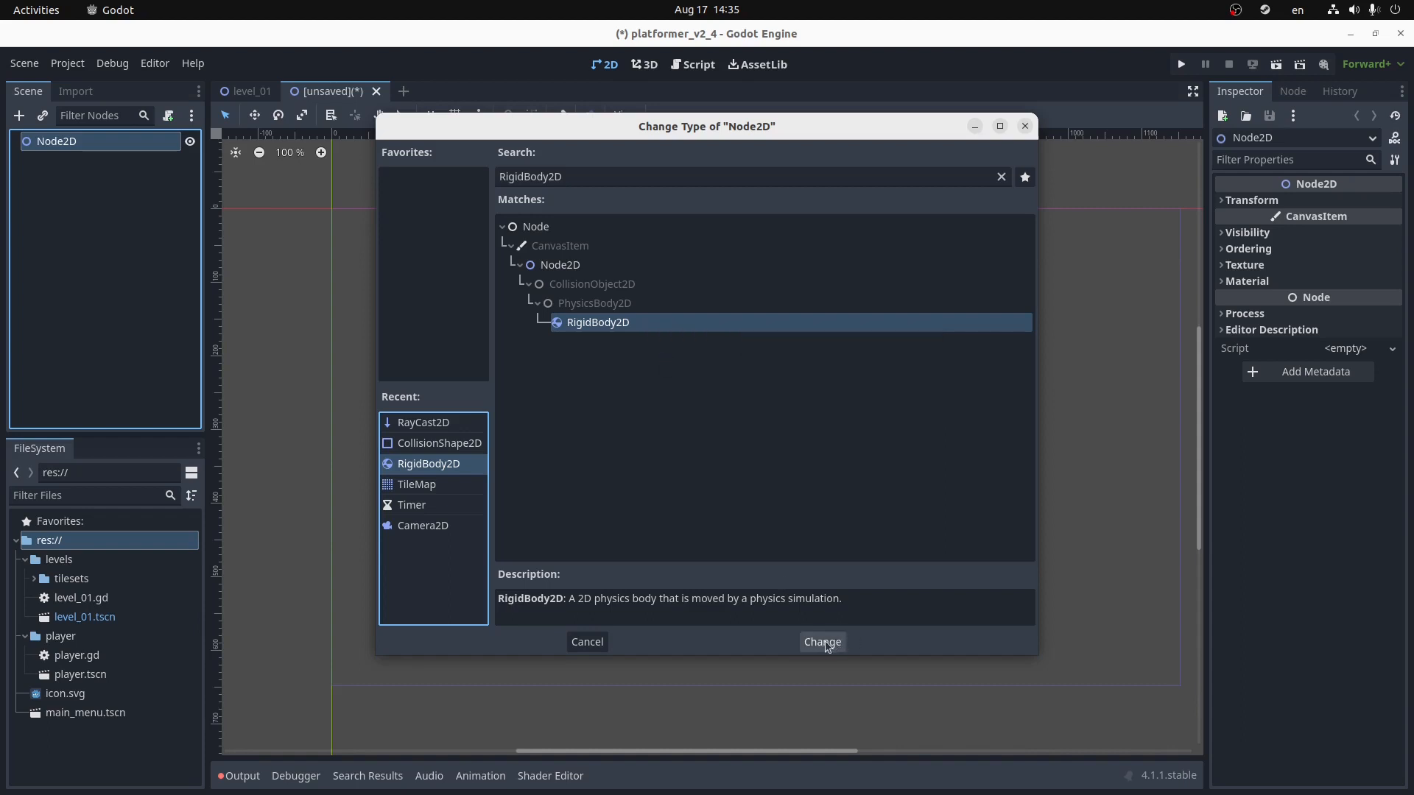
pyautogui.click(821, 642)
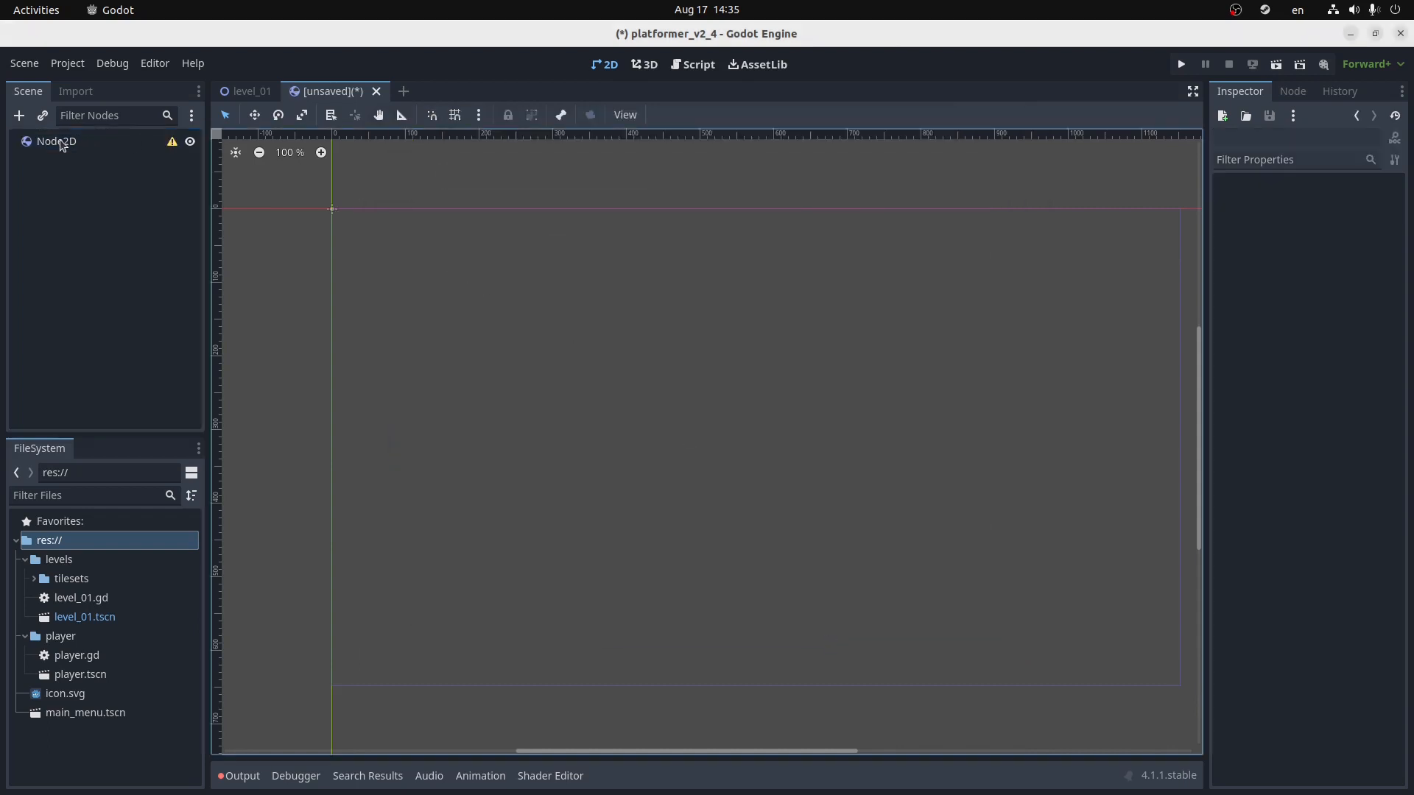
# - Select the RigidBody2D root and enable Lock Rotation in the Inspector
pyautogui.click(57, 140)
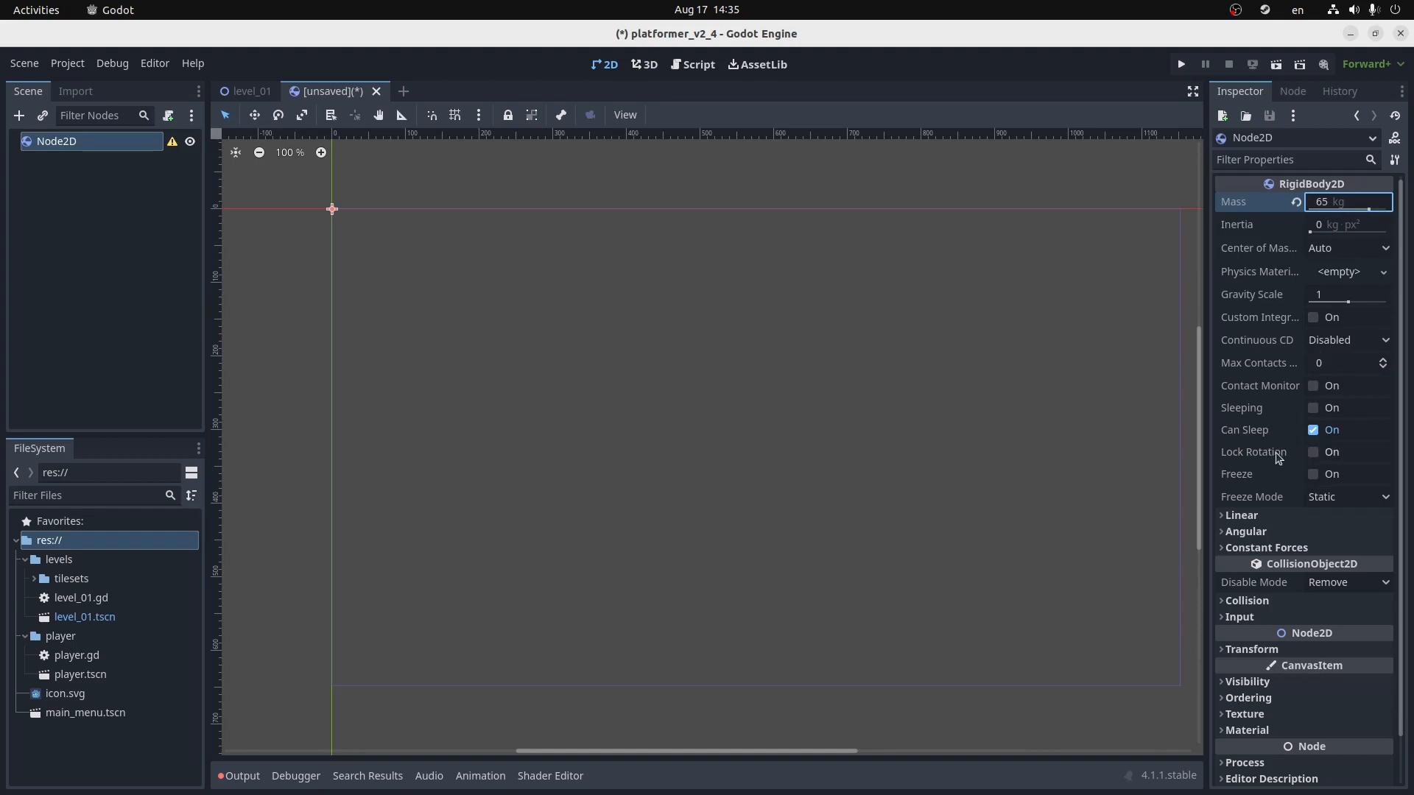
pyautogui.click(1313, 451)
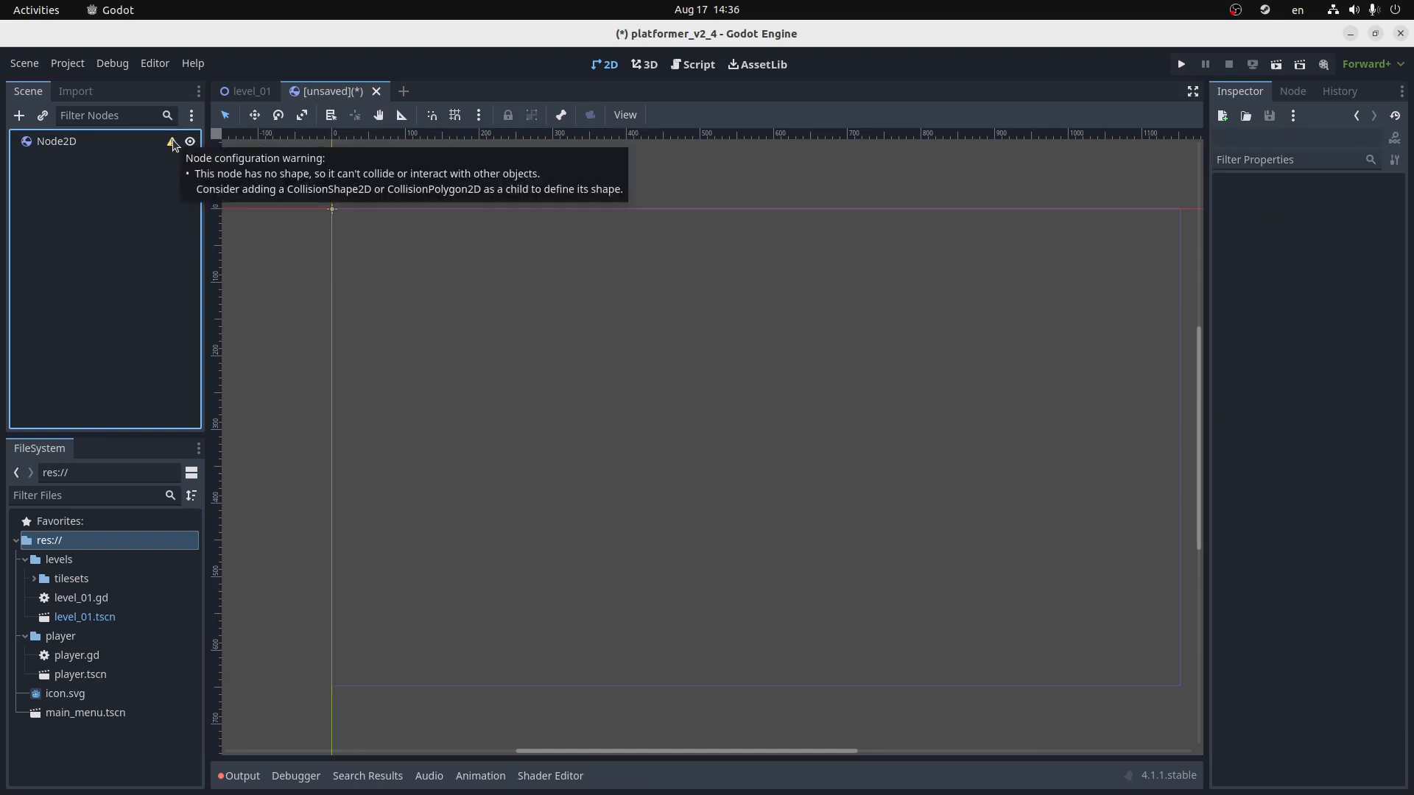
pyautogui.moveTo(109, 145)
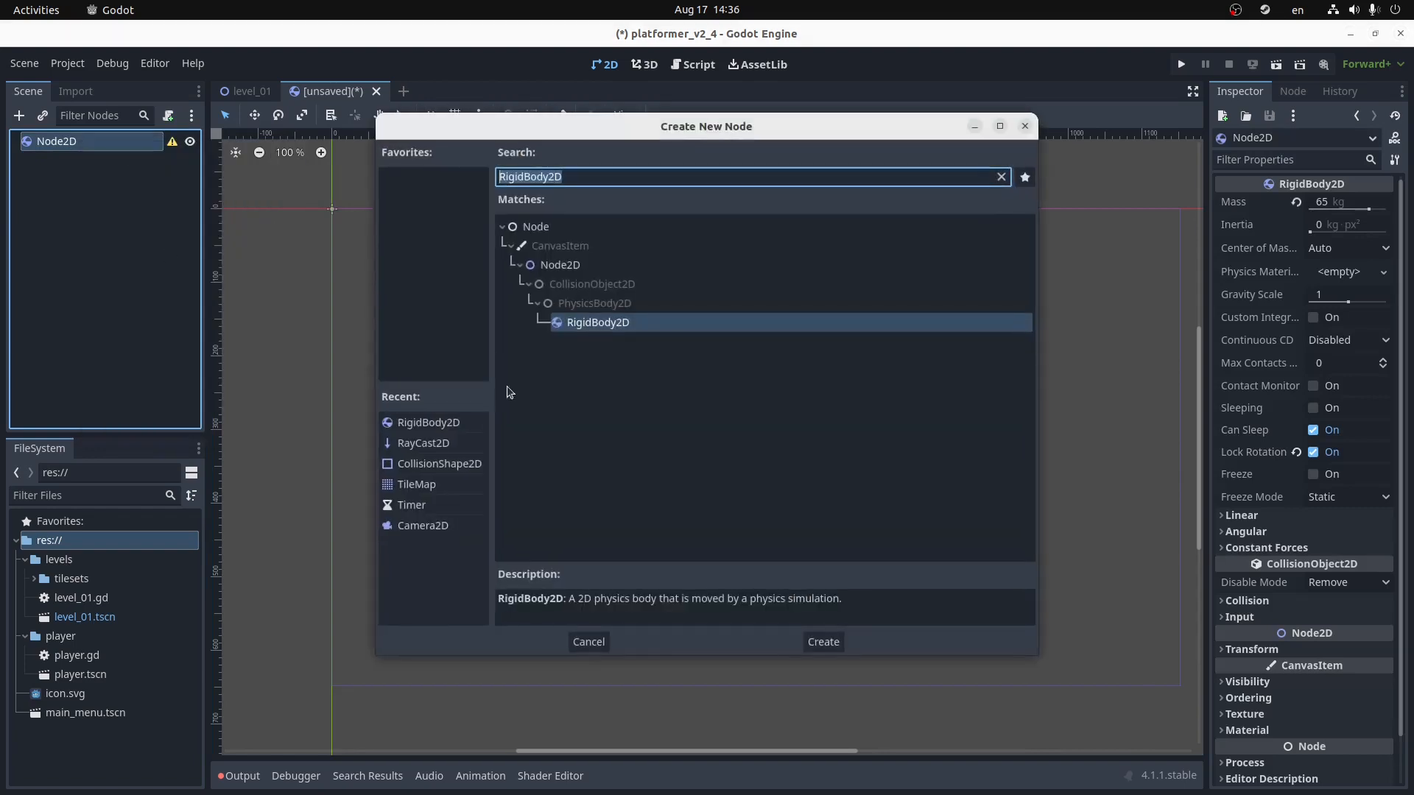
# - Add a CollisionShape2D child with a CapsuleShape2D of radius 8 and height 32
pyautogui.click(440, 463)
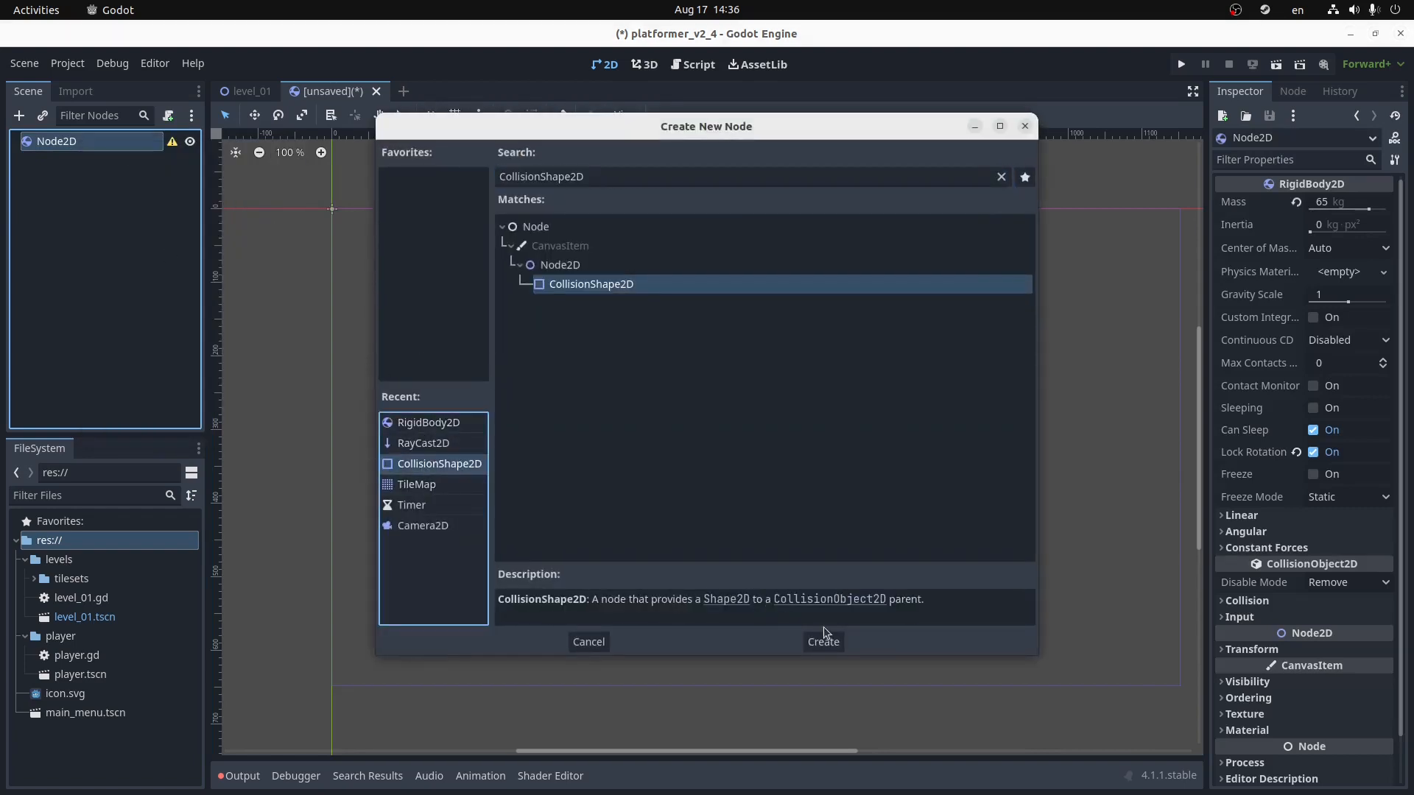
pyautogui.click(822, 641)
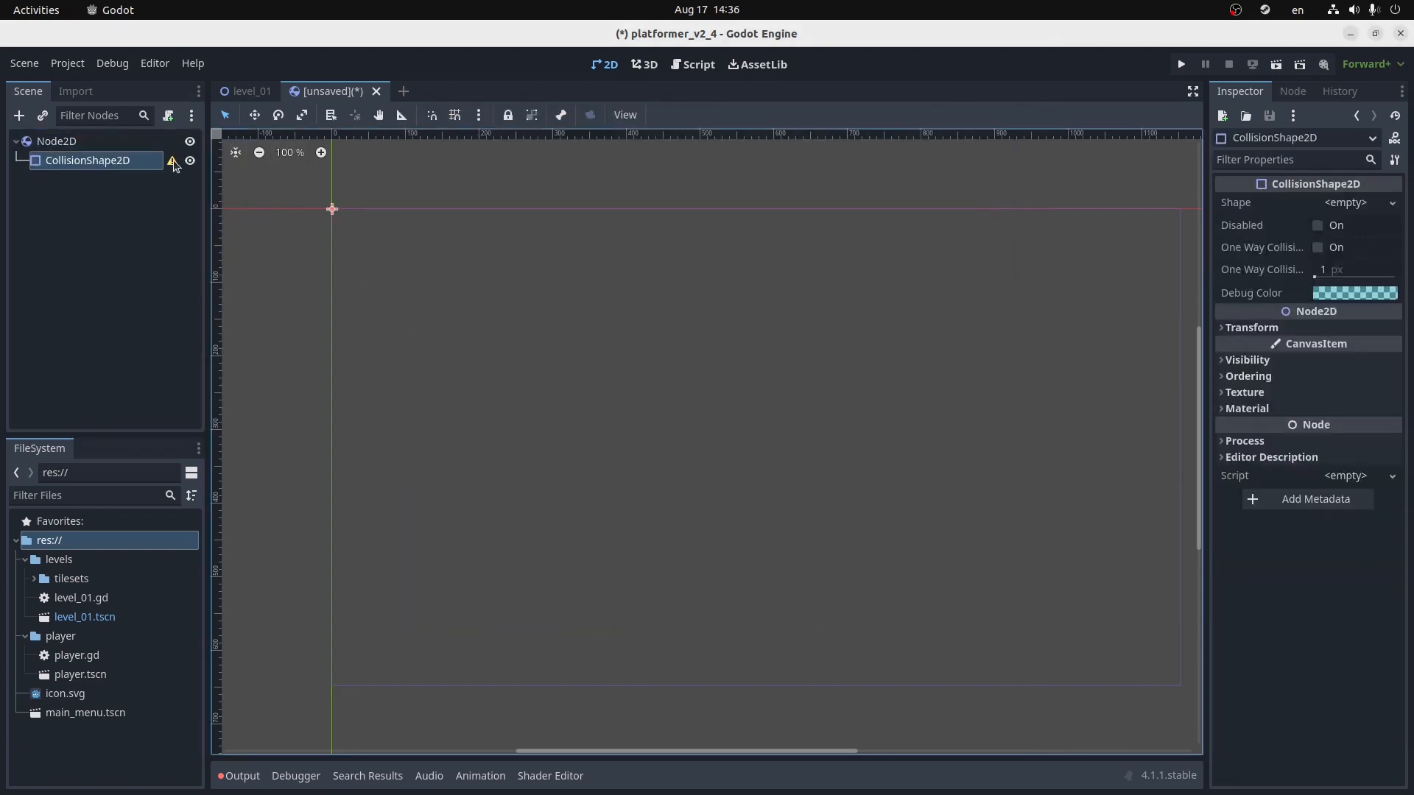
pyautogui.moveTo(173, 161)
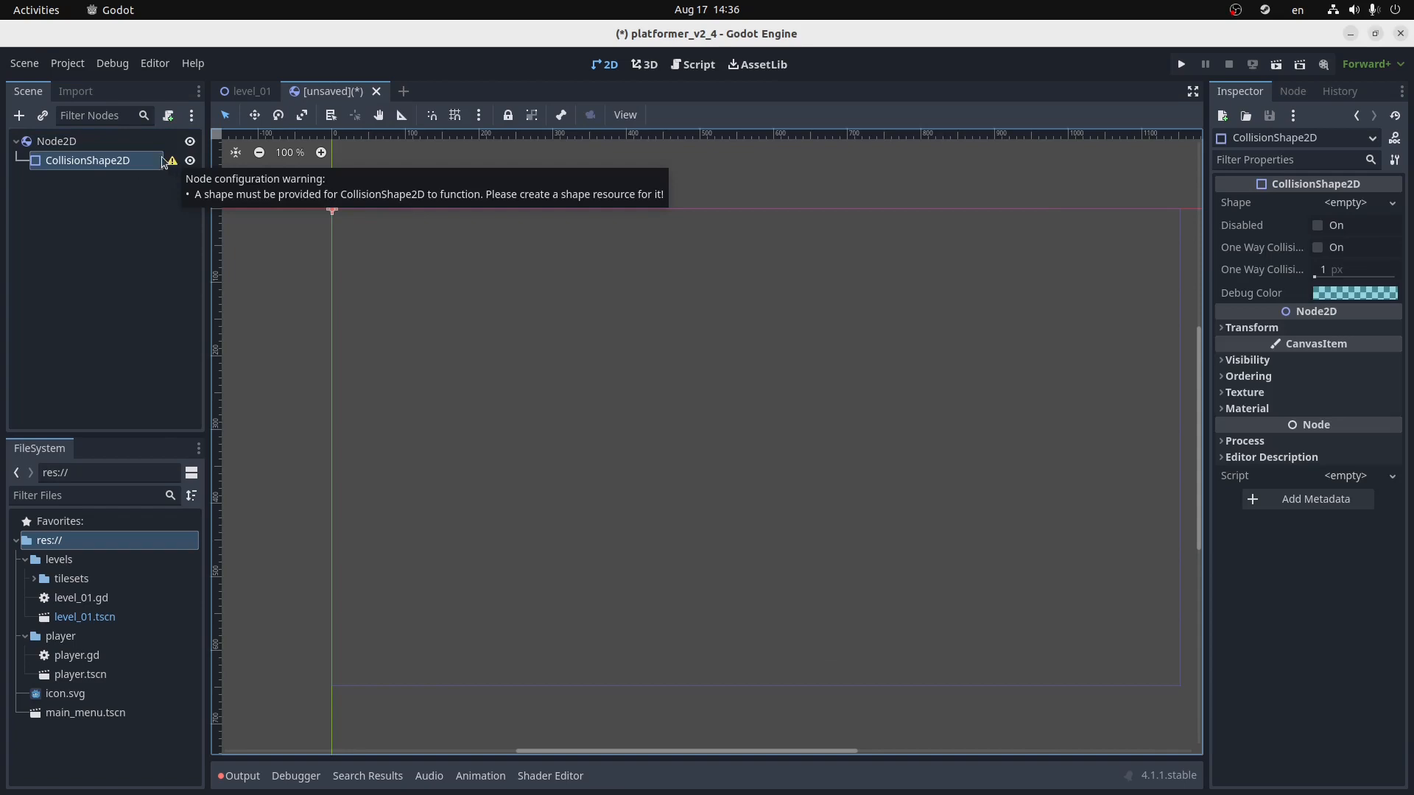
pyautogui.moveTo(1348, 203)
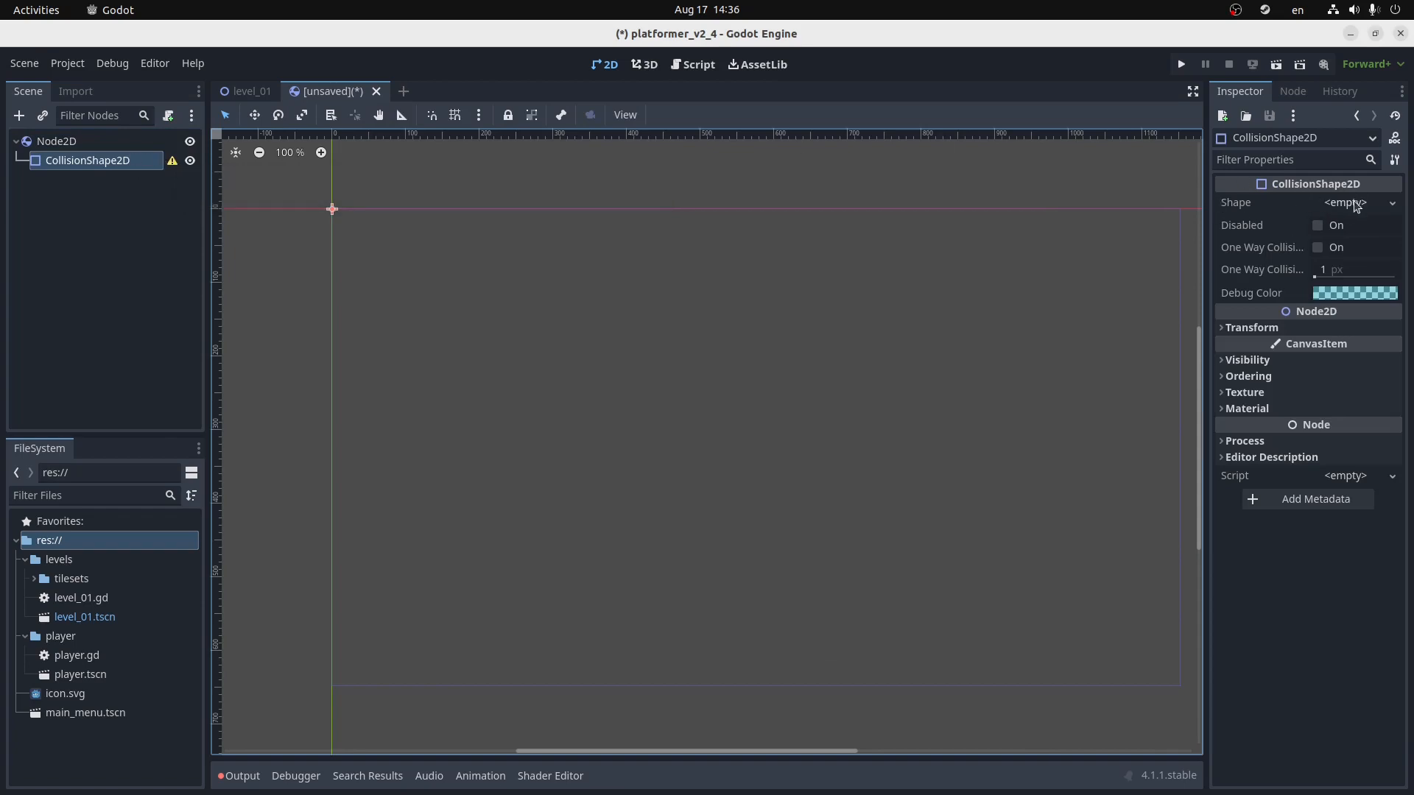
pyautogui.click(1344, 202)
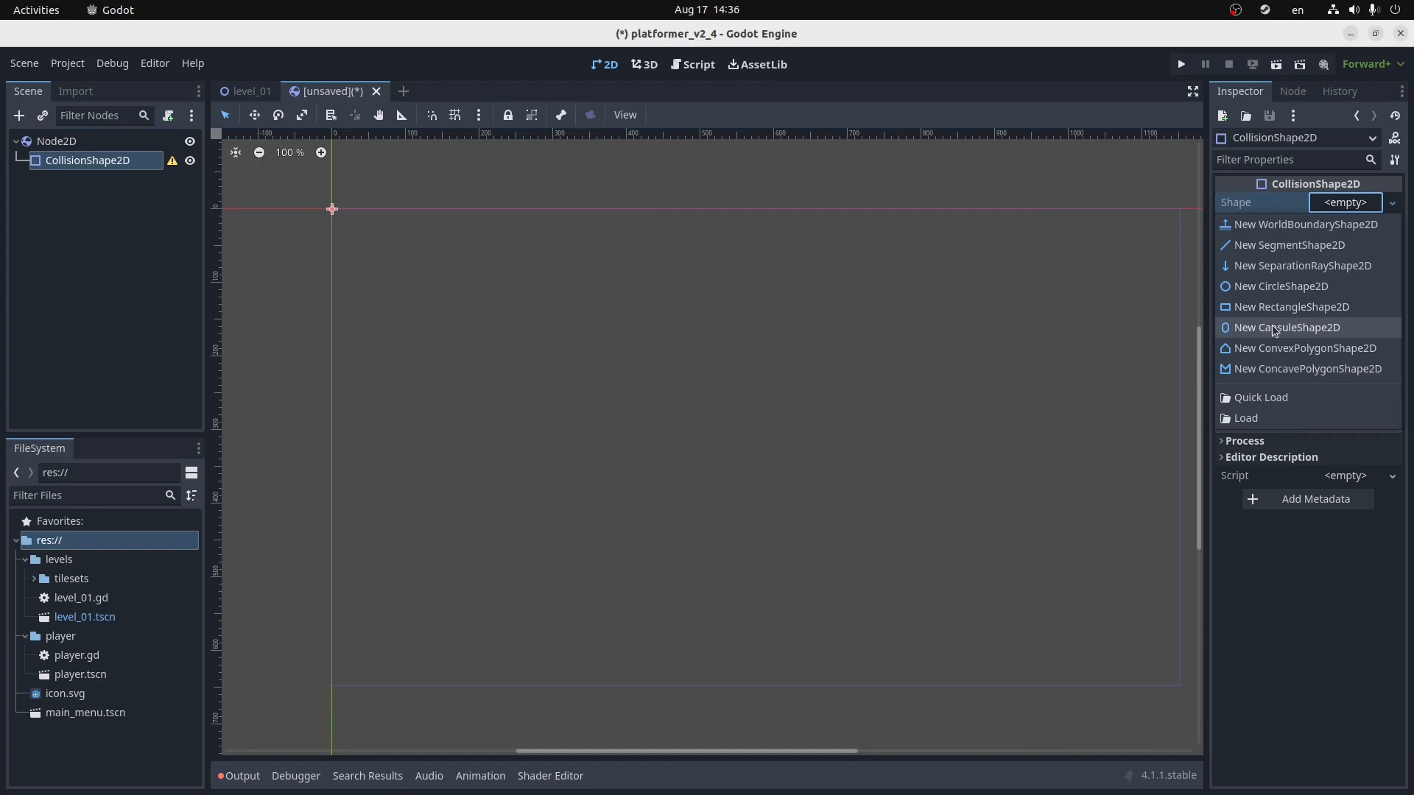
pyautogui.click(1287, 327)
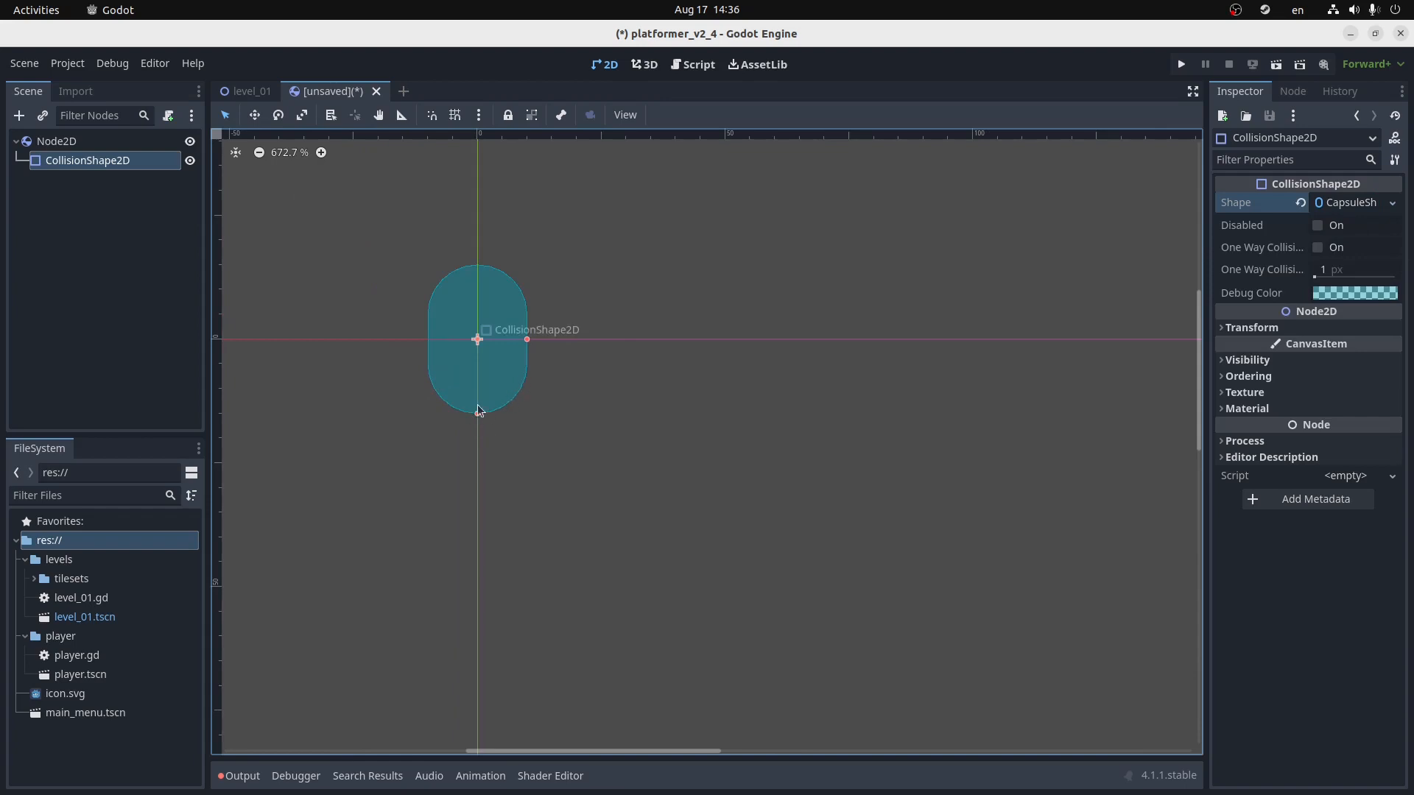
pyautogui.moveTo(541, 365)
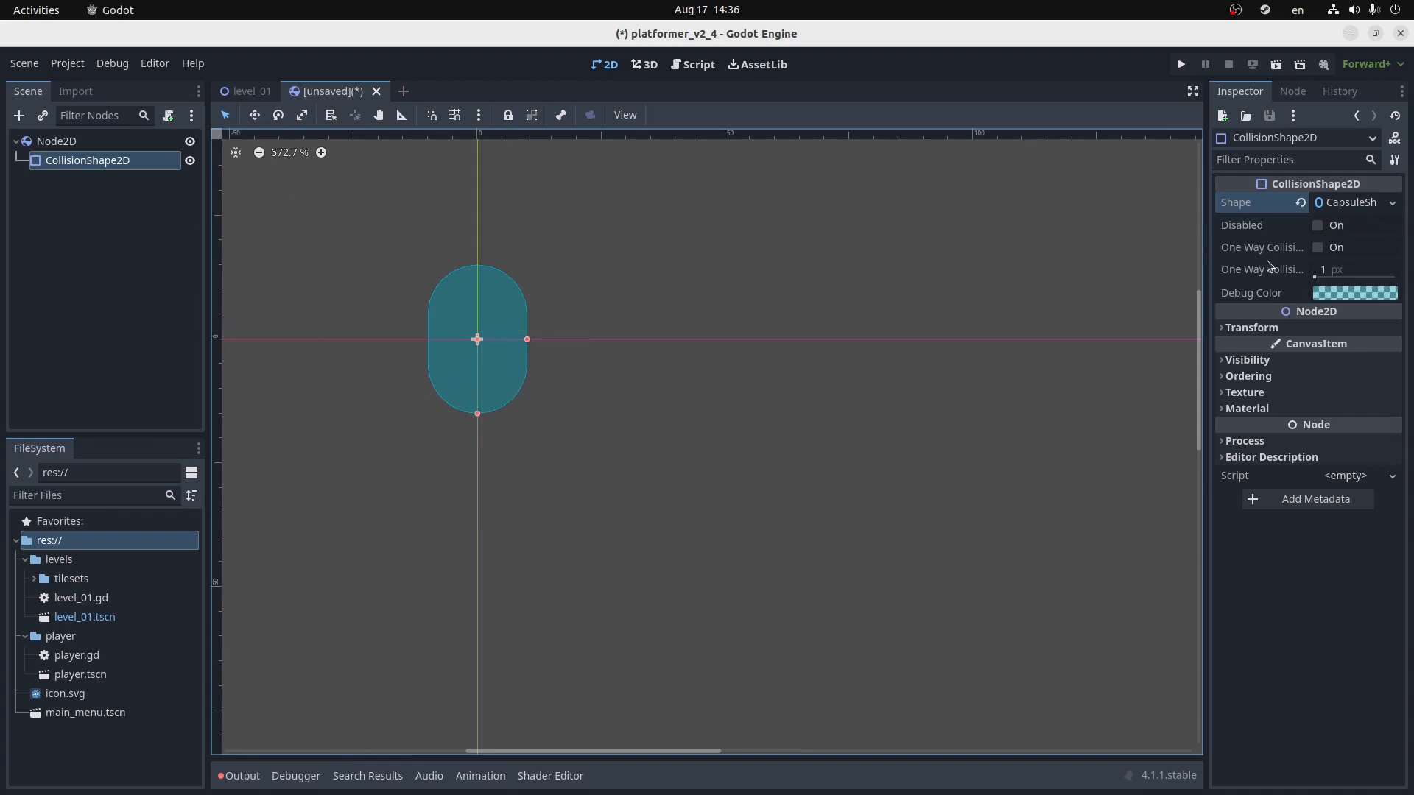
pyautogui.click(1346, 202)
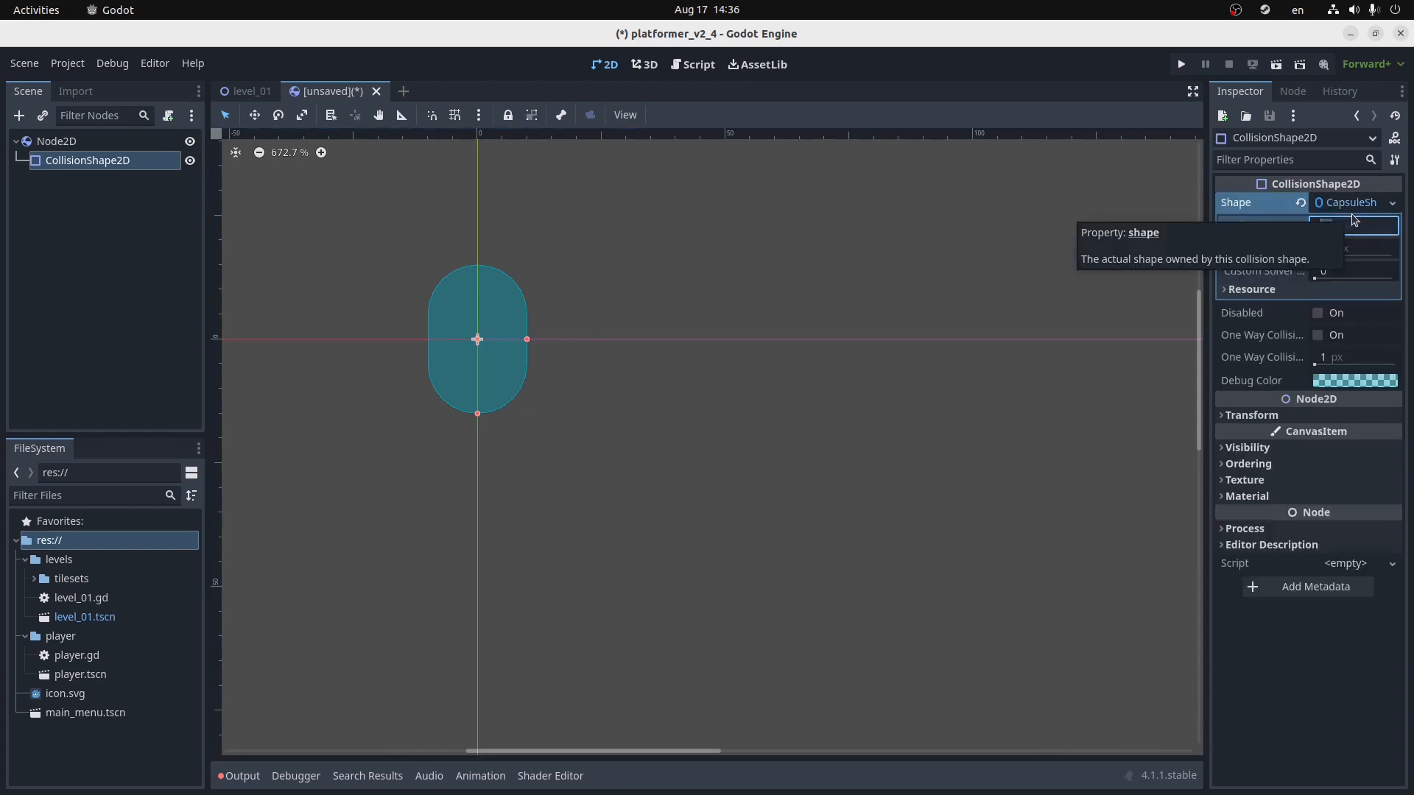
pyautogui.click(1353, 224)
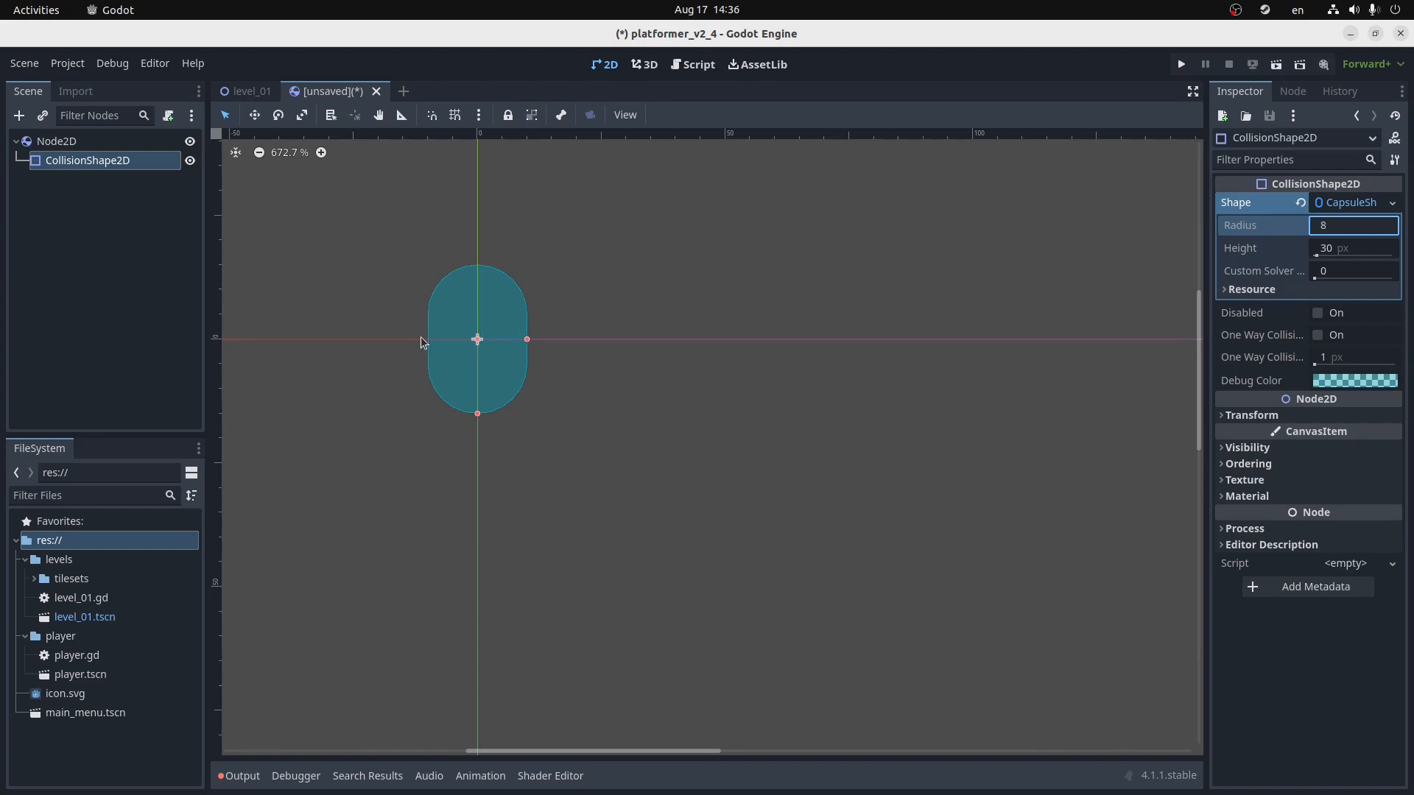
pyautogui.moveTo(1149, 275)
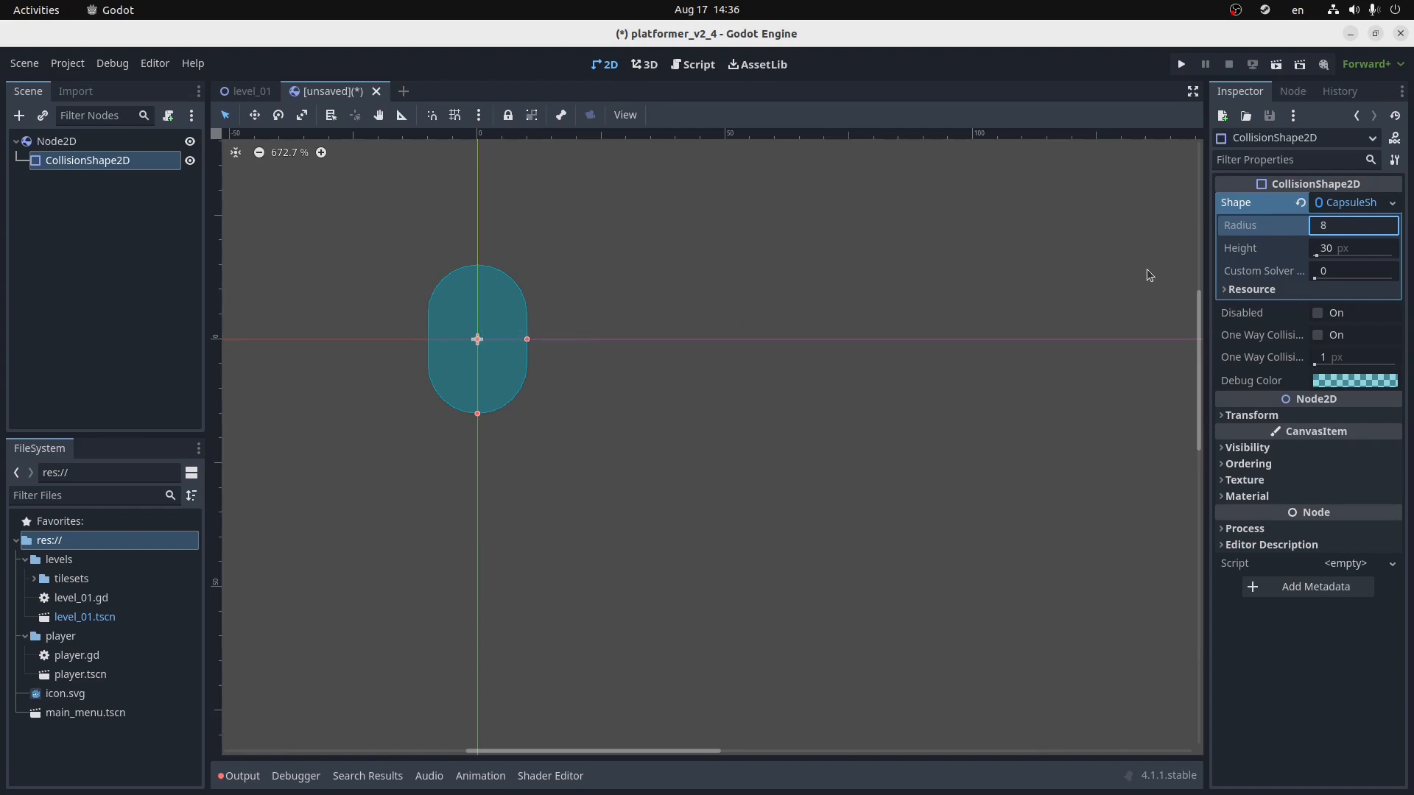
pyautogui.moveTo(863, 242)
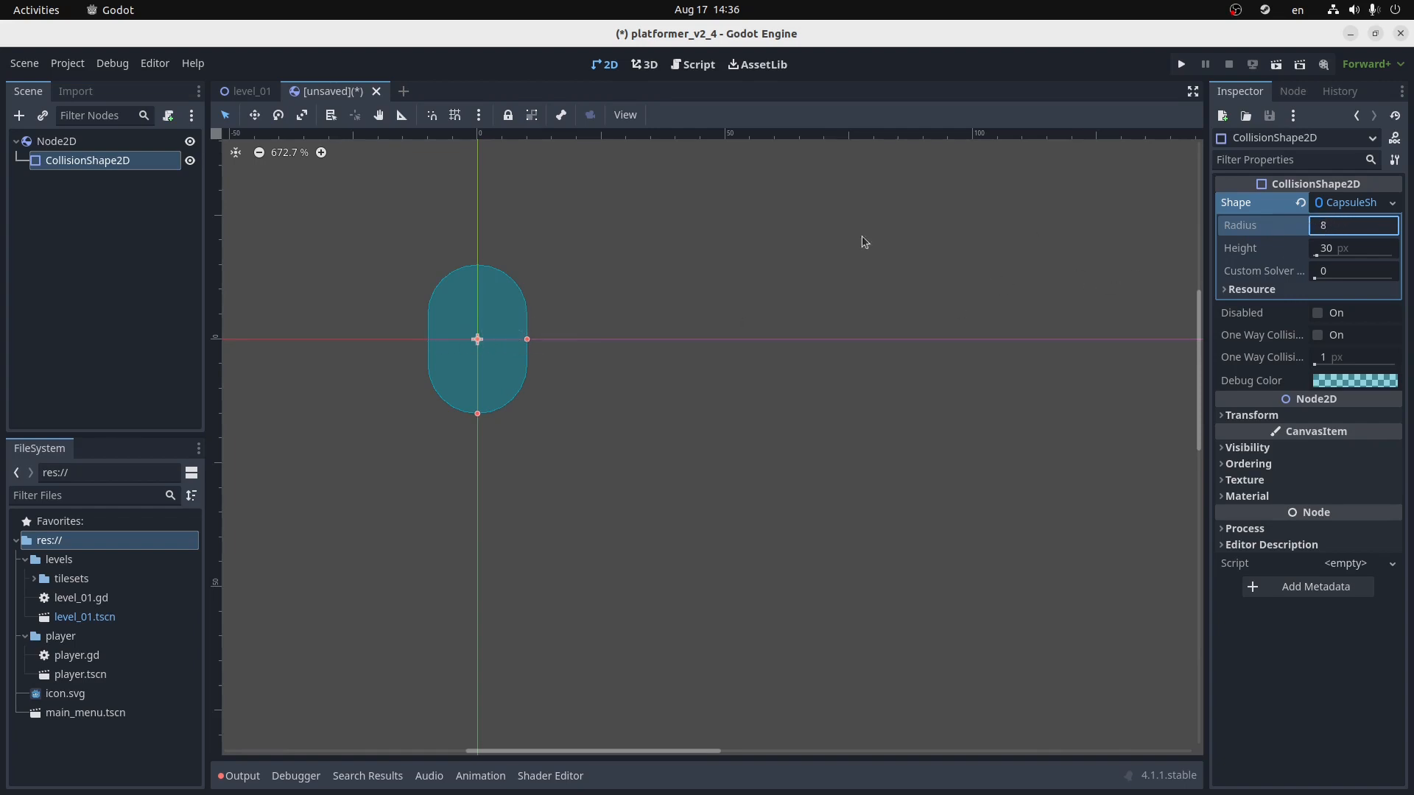
pyautogui.moveTo(513, 290)
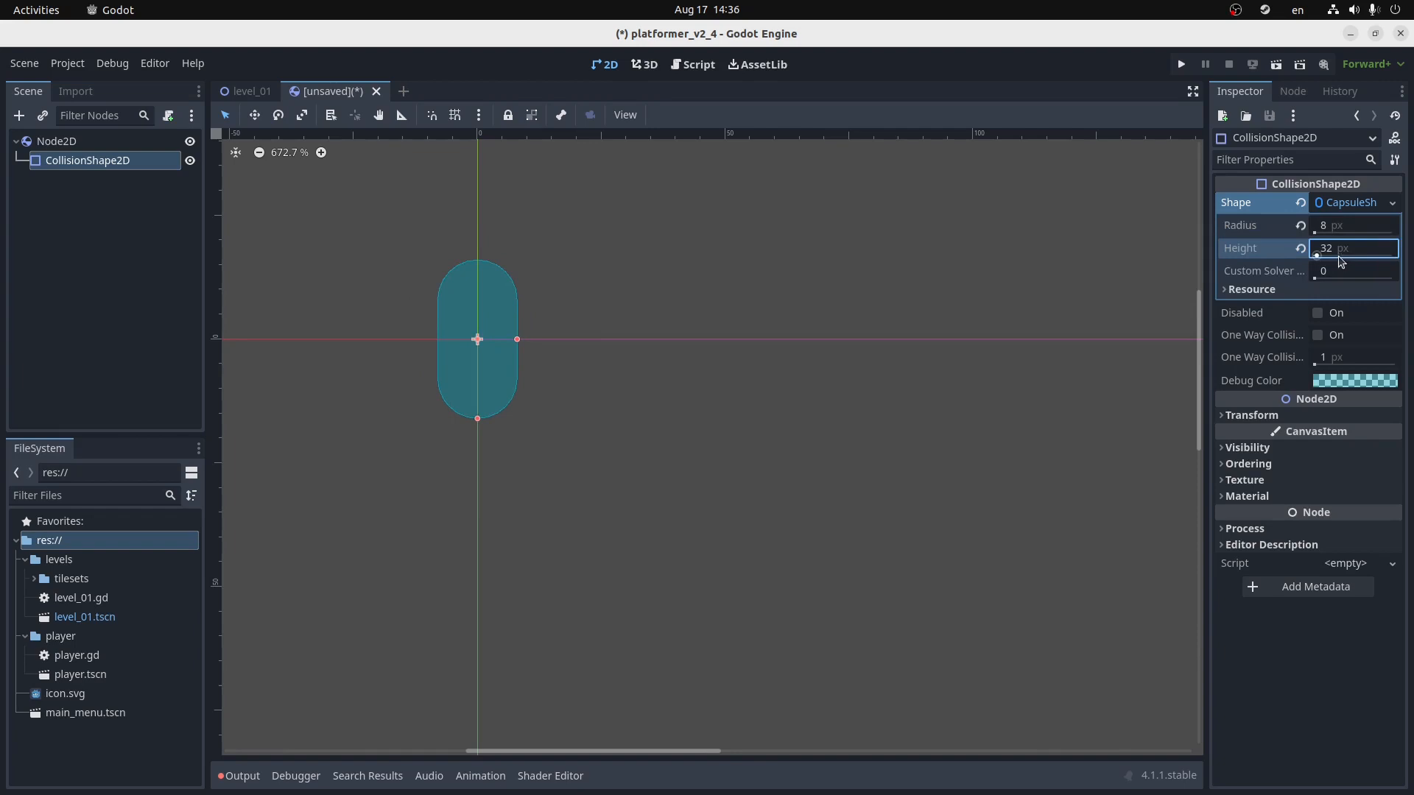
pyautogui.moveTo(1352, 254)
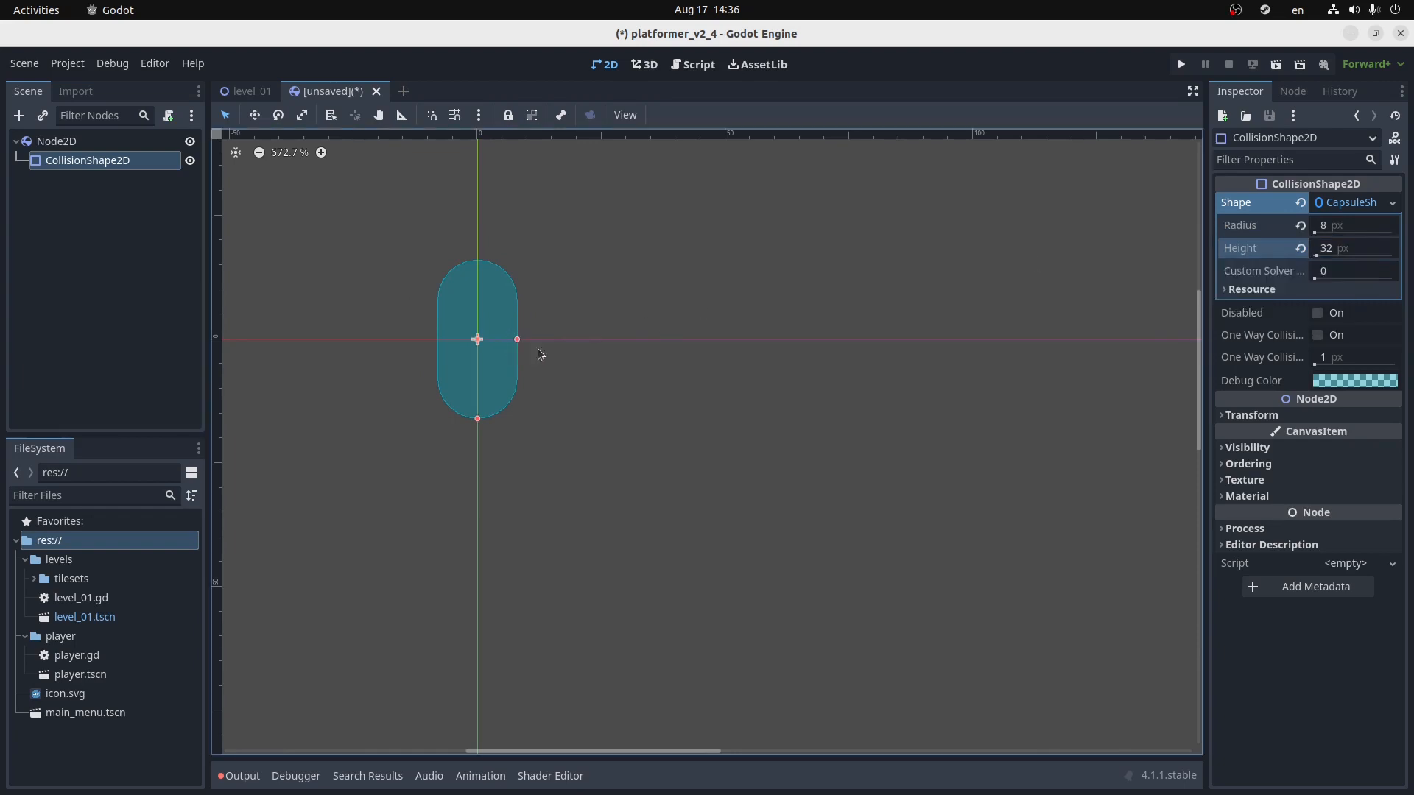
pyautogui.moveTo(527, 330)
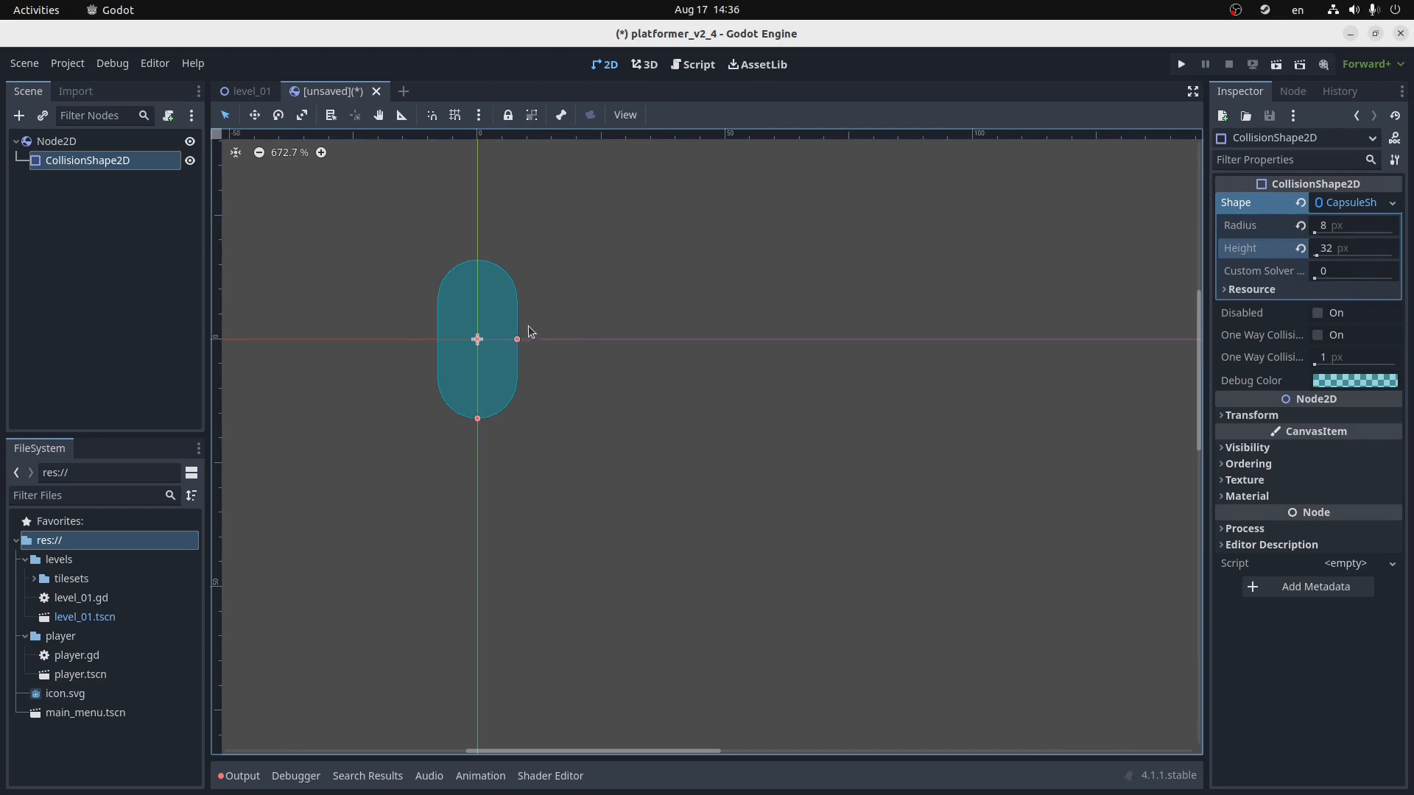
pyautogui.moveTo(299, 79)
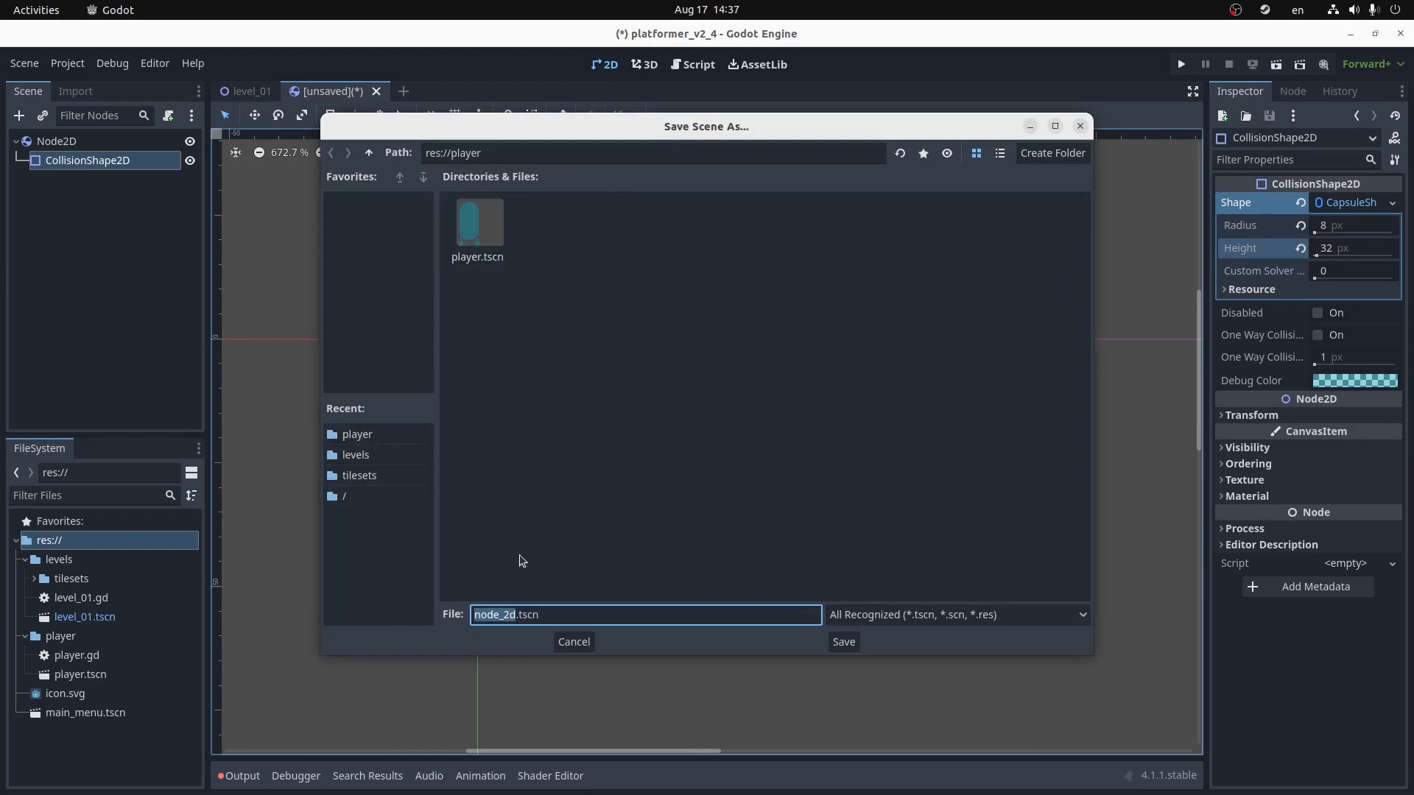
# - Save the scene as new_player.tscn in res://player
pyautogui.write('new_')
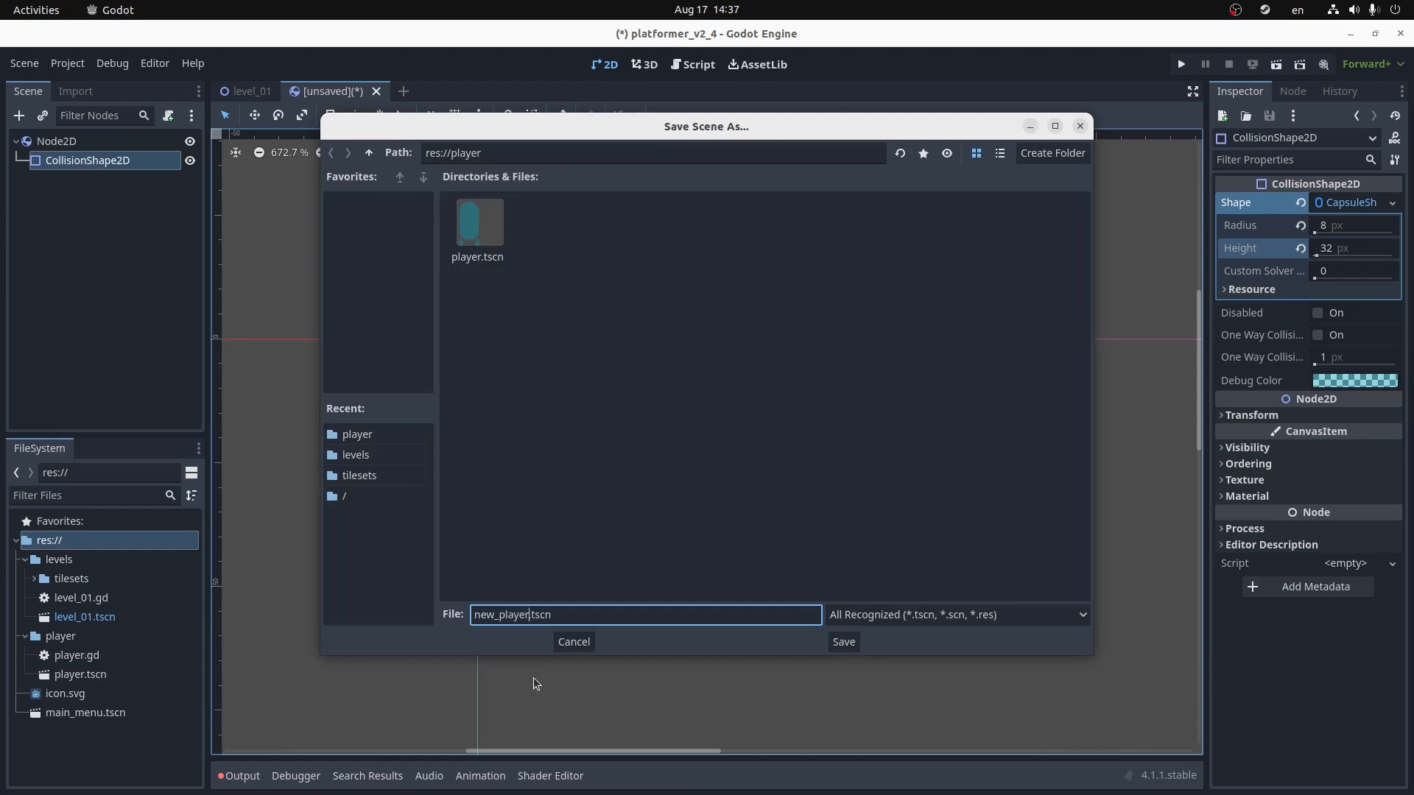
pyautogui.click(841, 642)
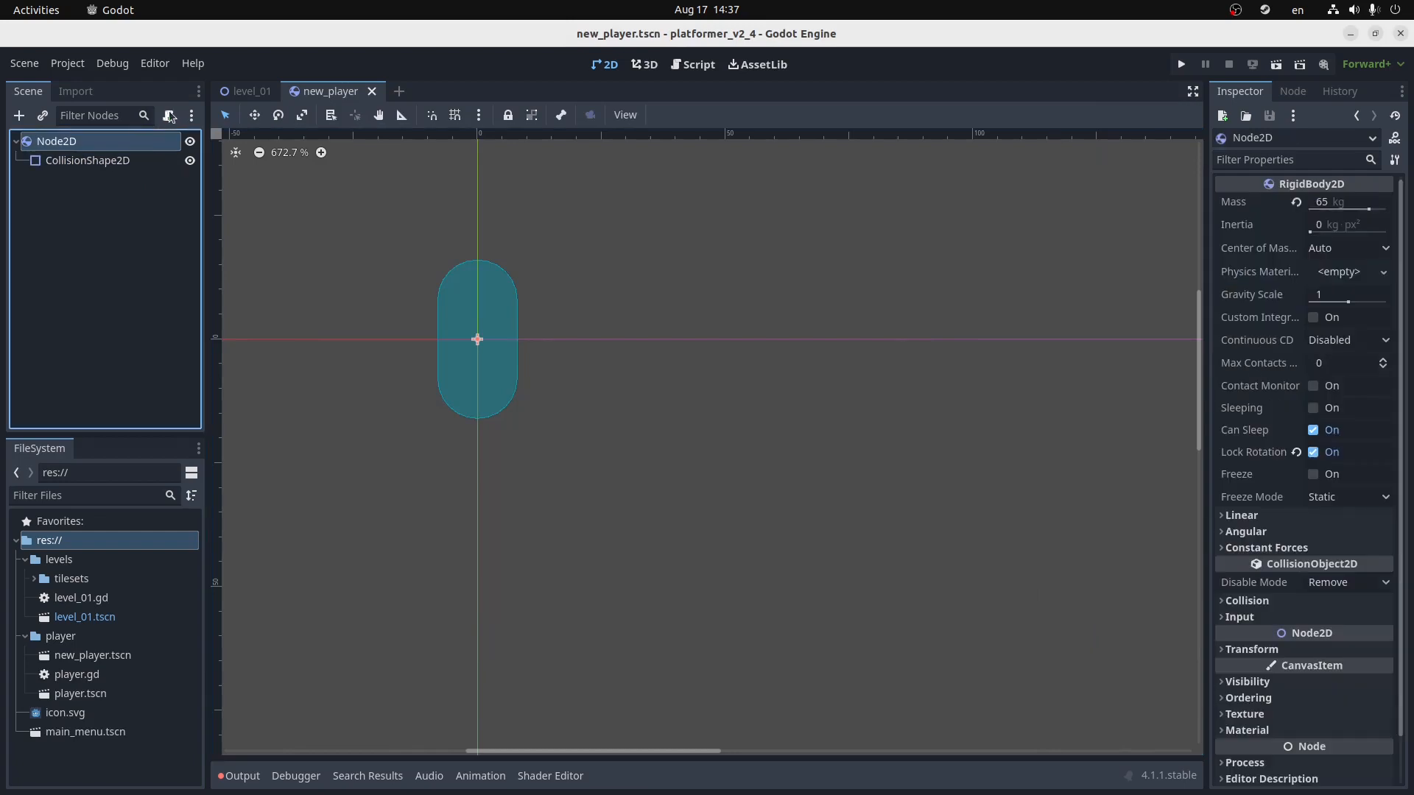
pyautogui.click(168, 115)
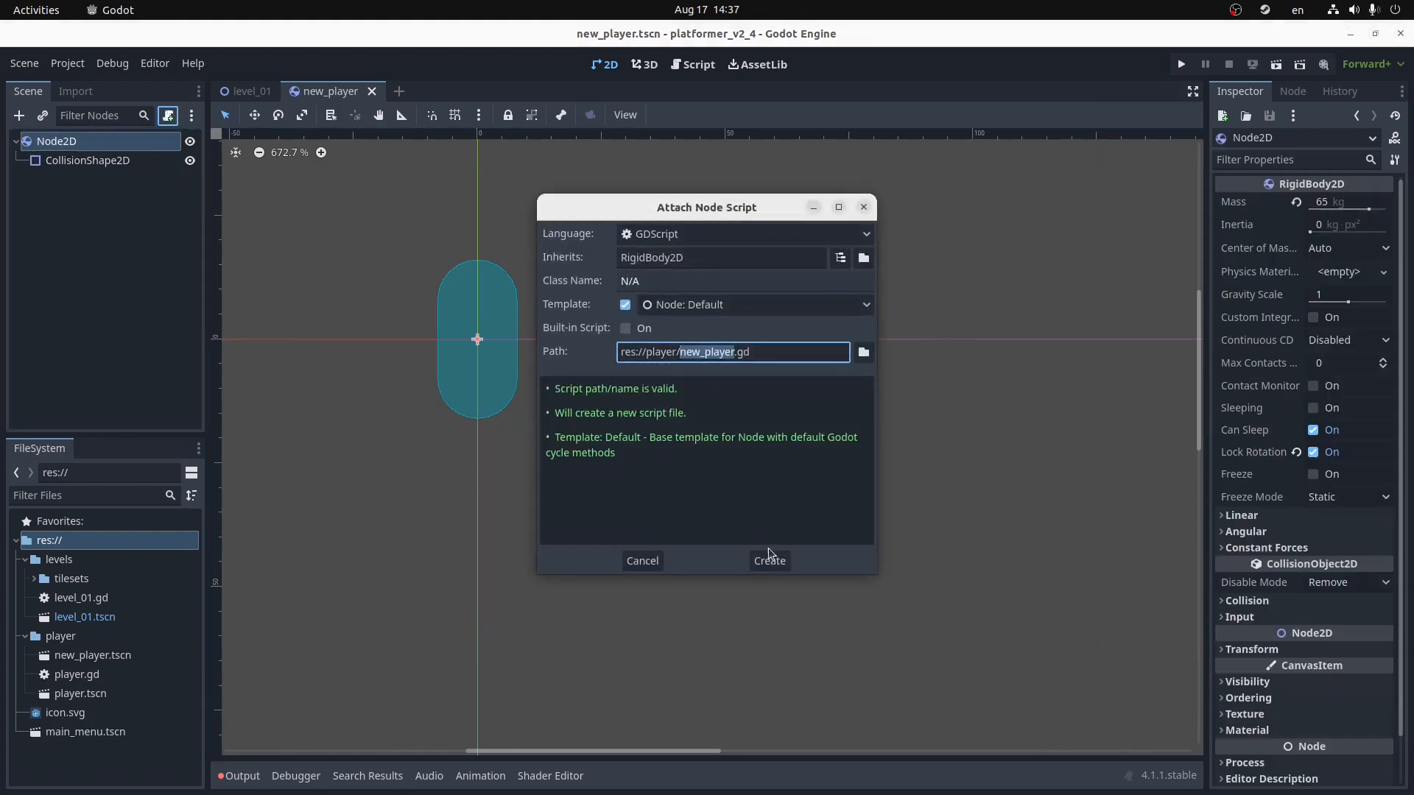
pyautogui.click(768, 560)
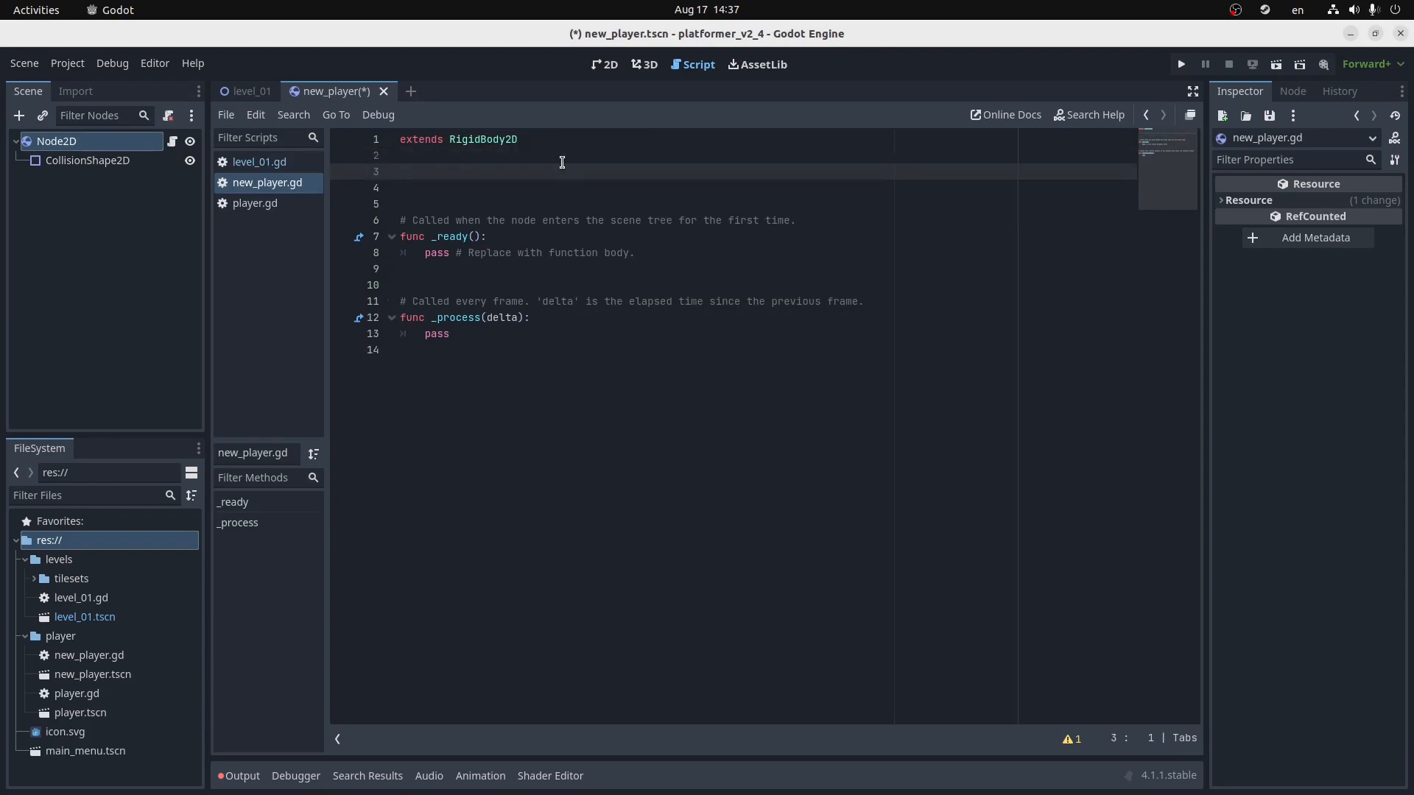
pyautogui.write('@')
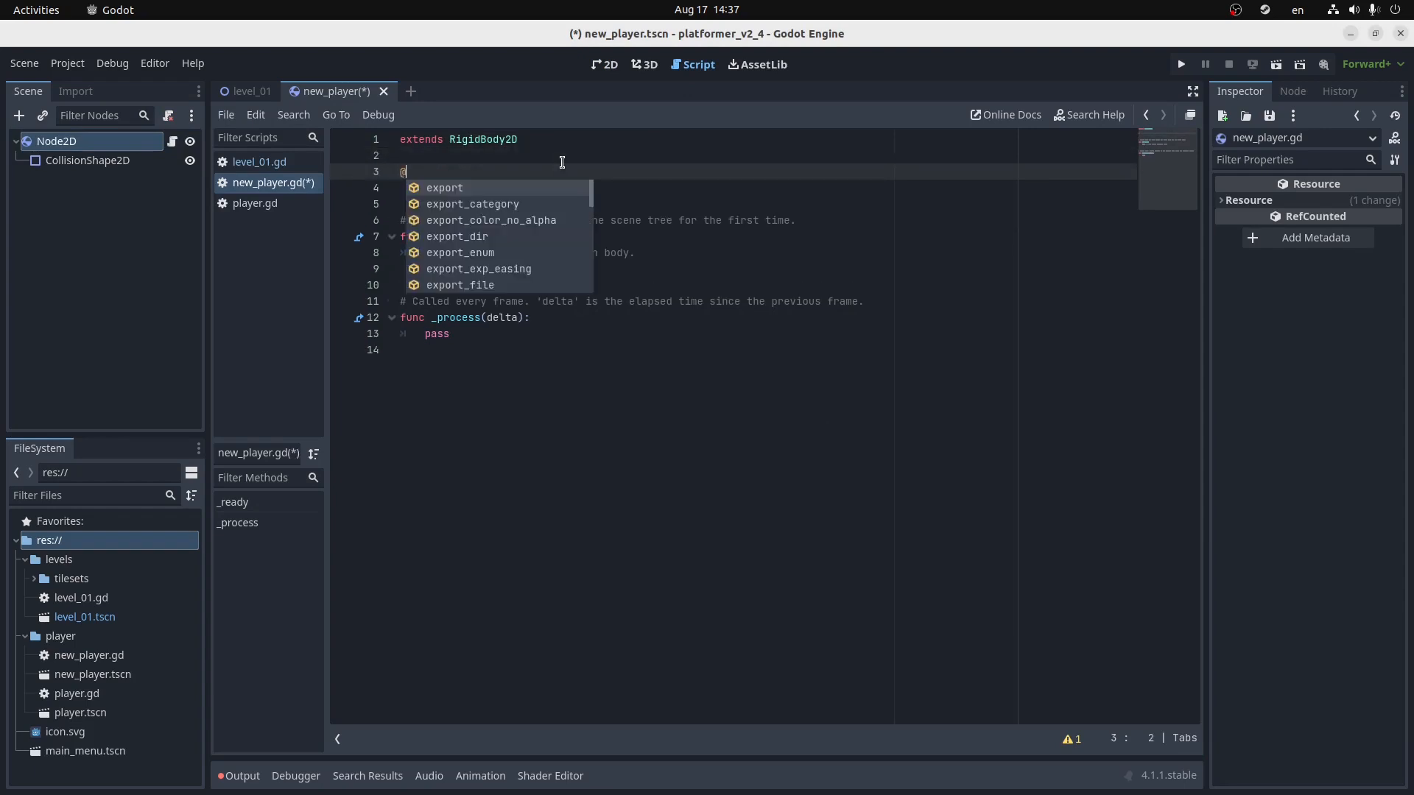
pyautogui.write('onready')
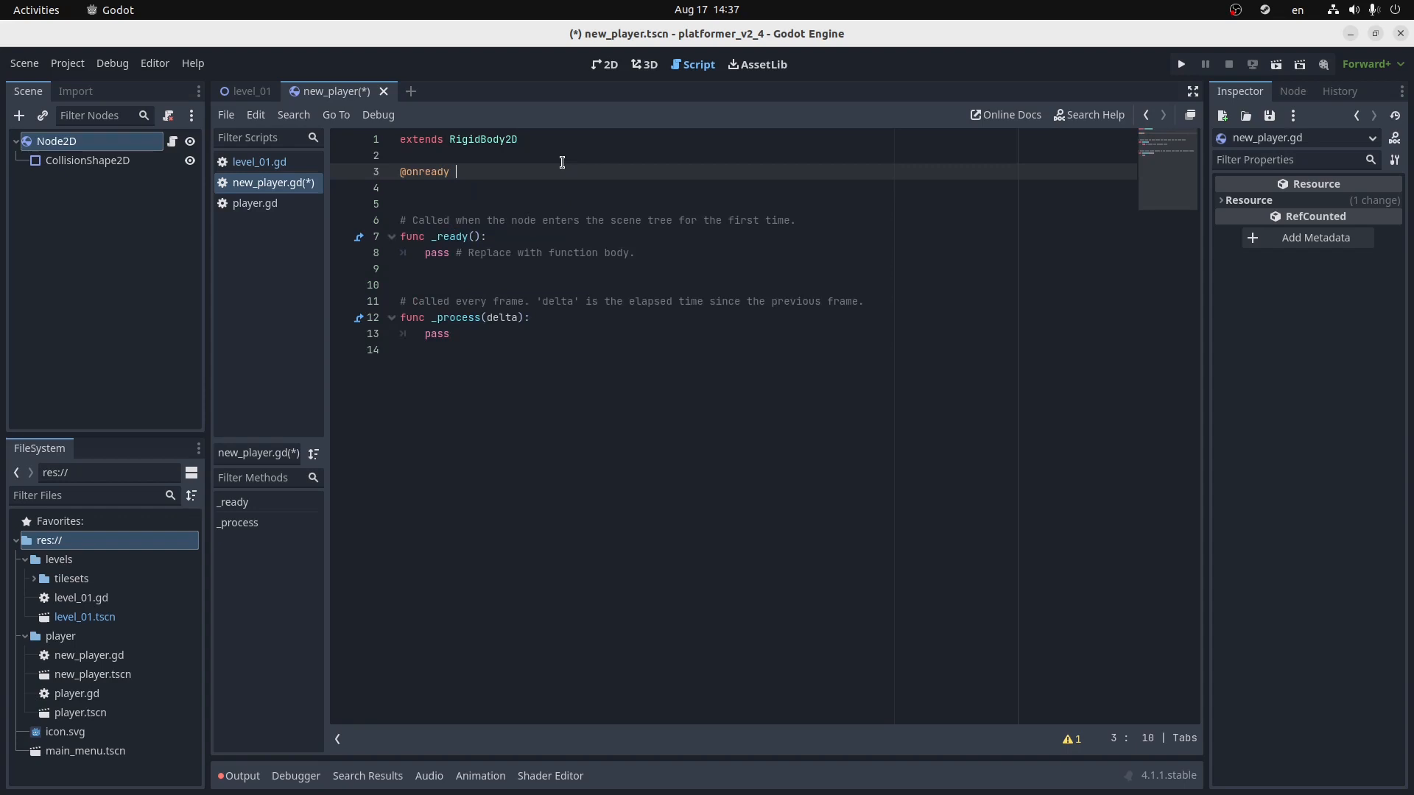
pyautogui.write('var')
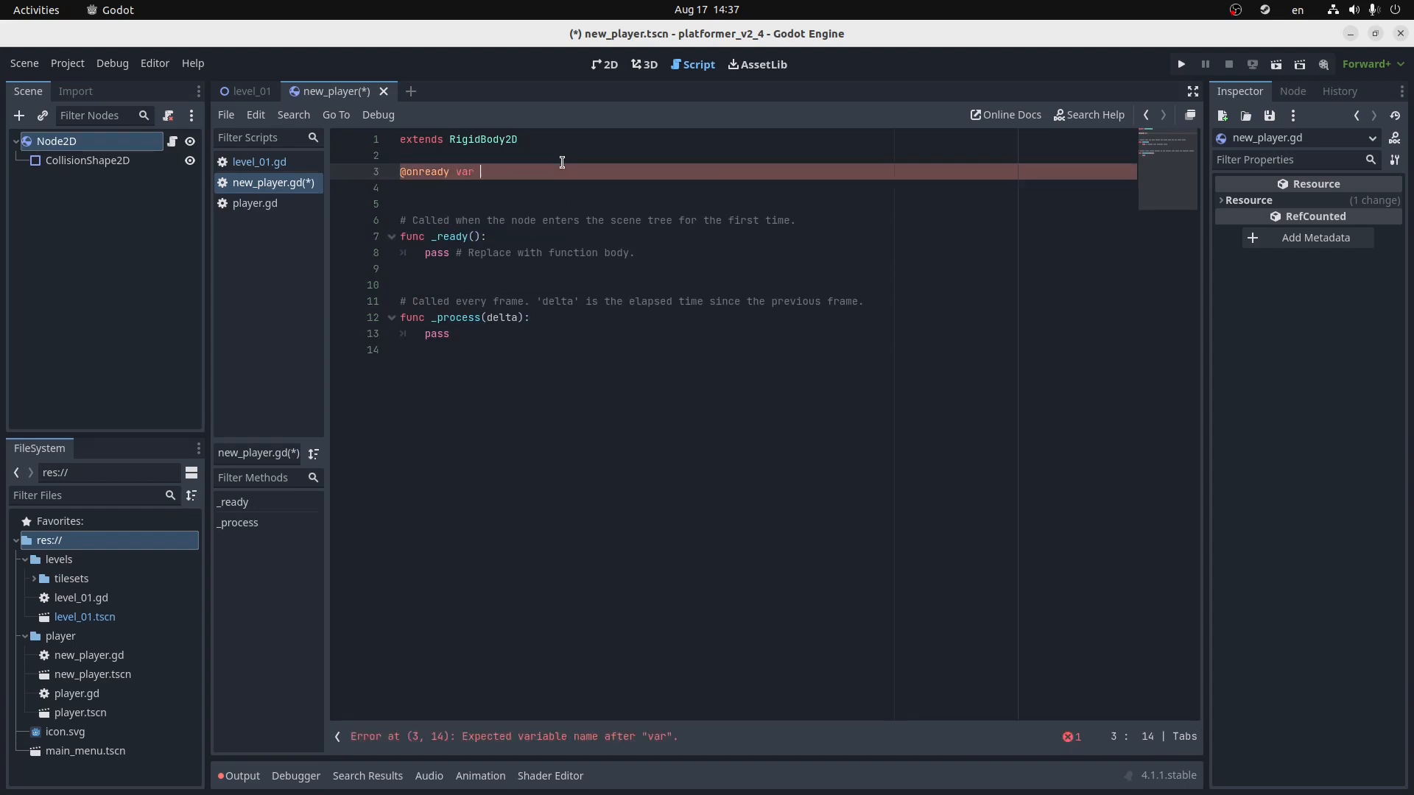
pyautogui.write('move_right+_')
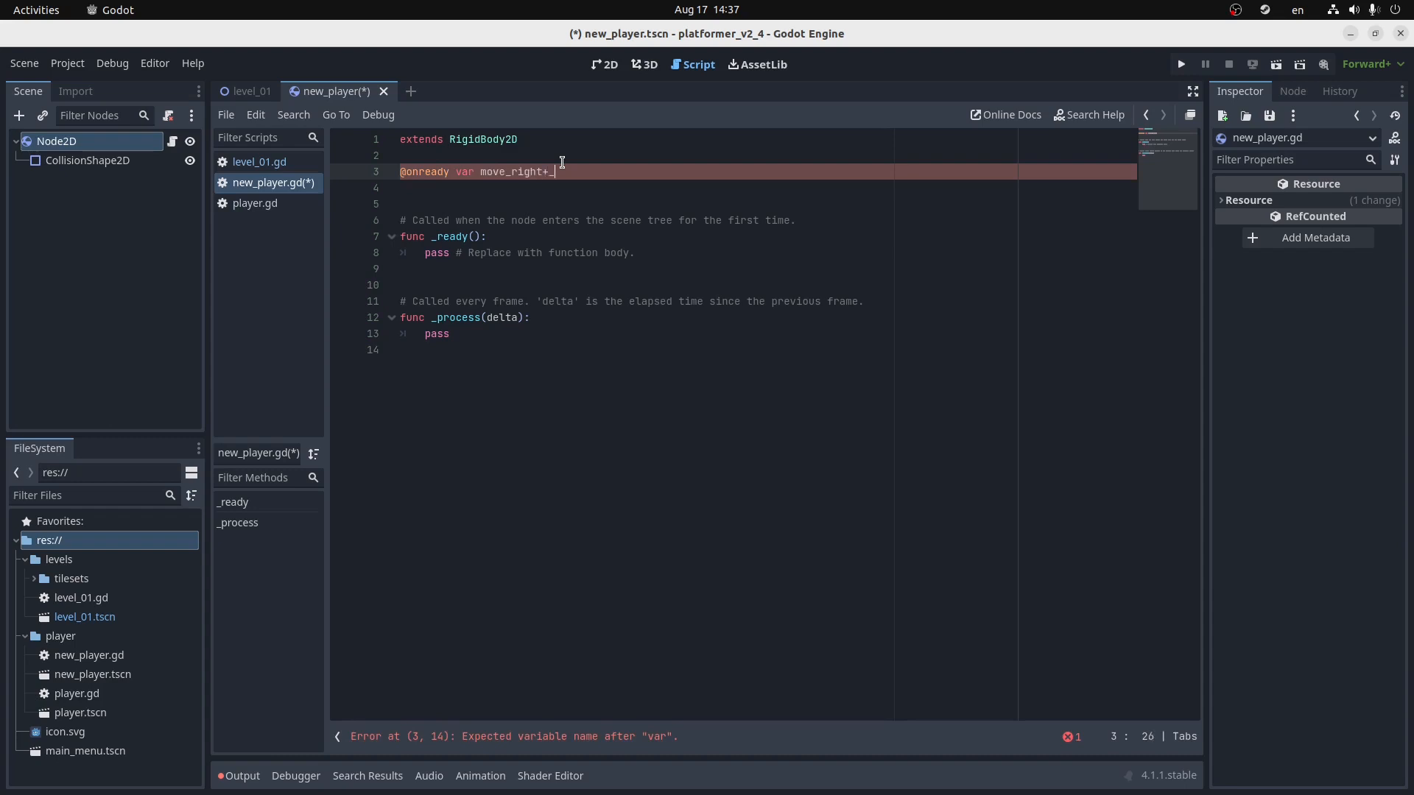
pyautogui.write('force')
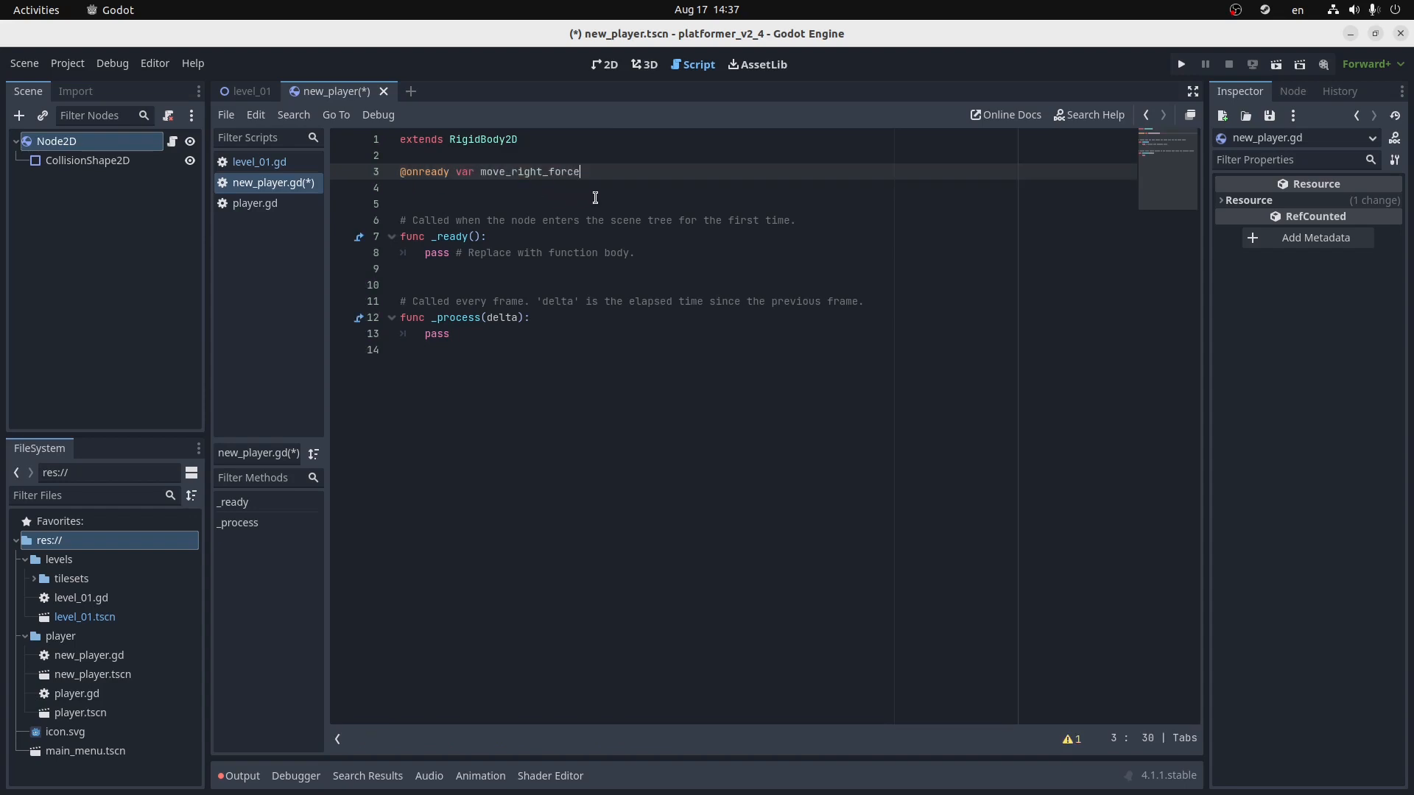
# - Set move_right_force to Vector2(1500, 0) and add move_left_force as Vector2(-1500, 0)
pyautogui.write('=')
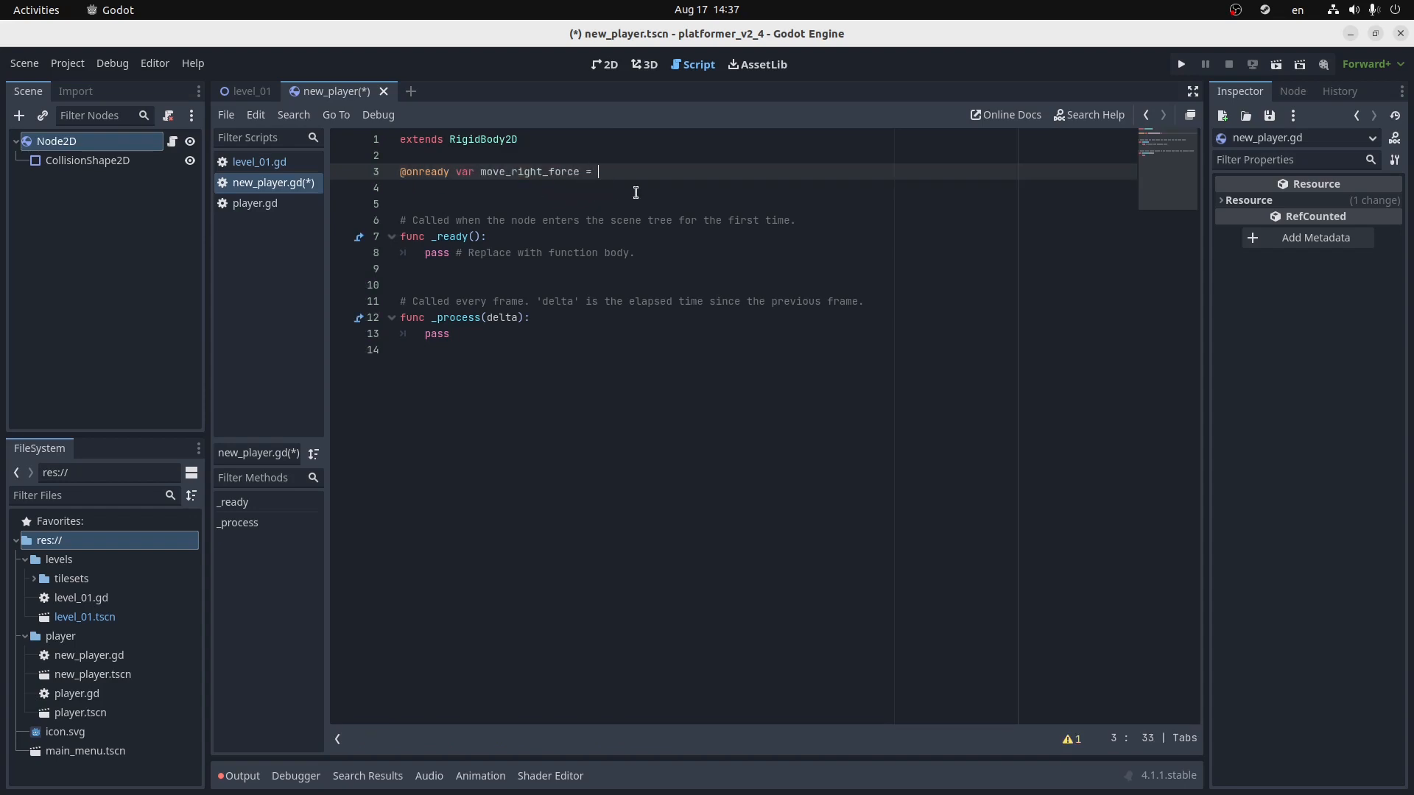
pyautogui.write('Vect')
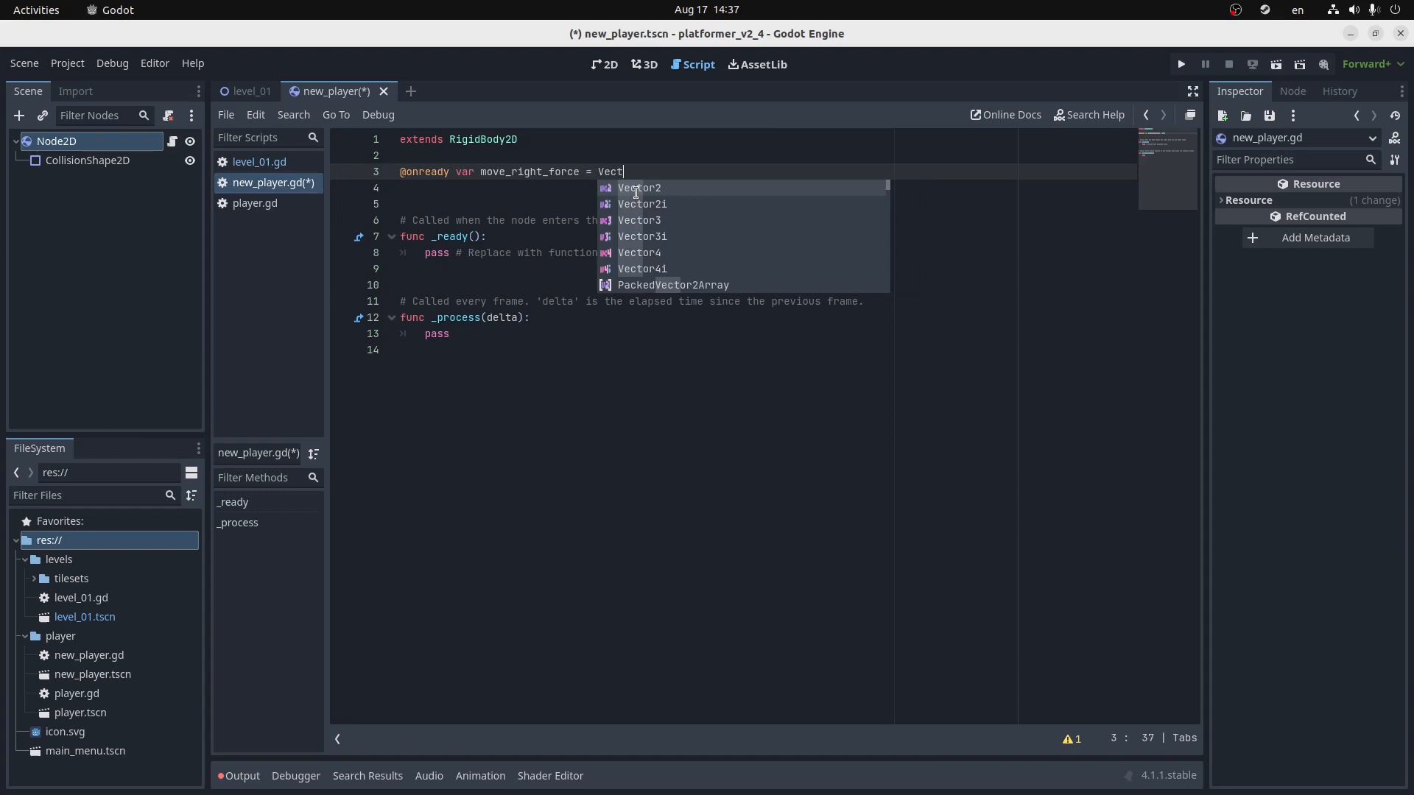
pyautogui.click(640, 187)
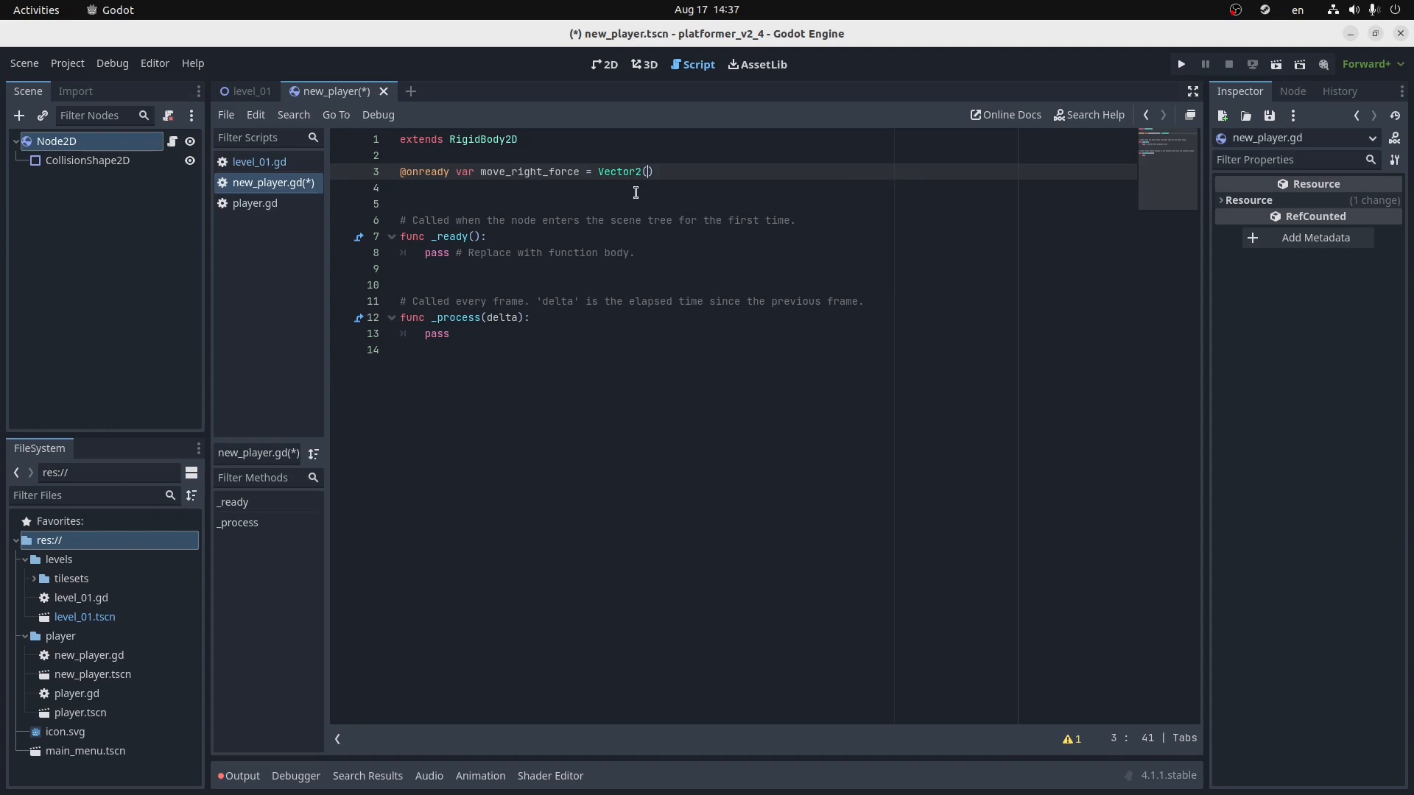
pyautogui.write('1500')
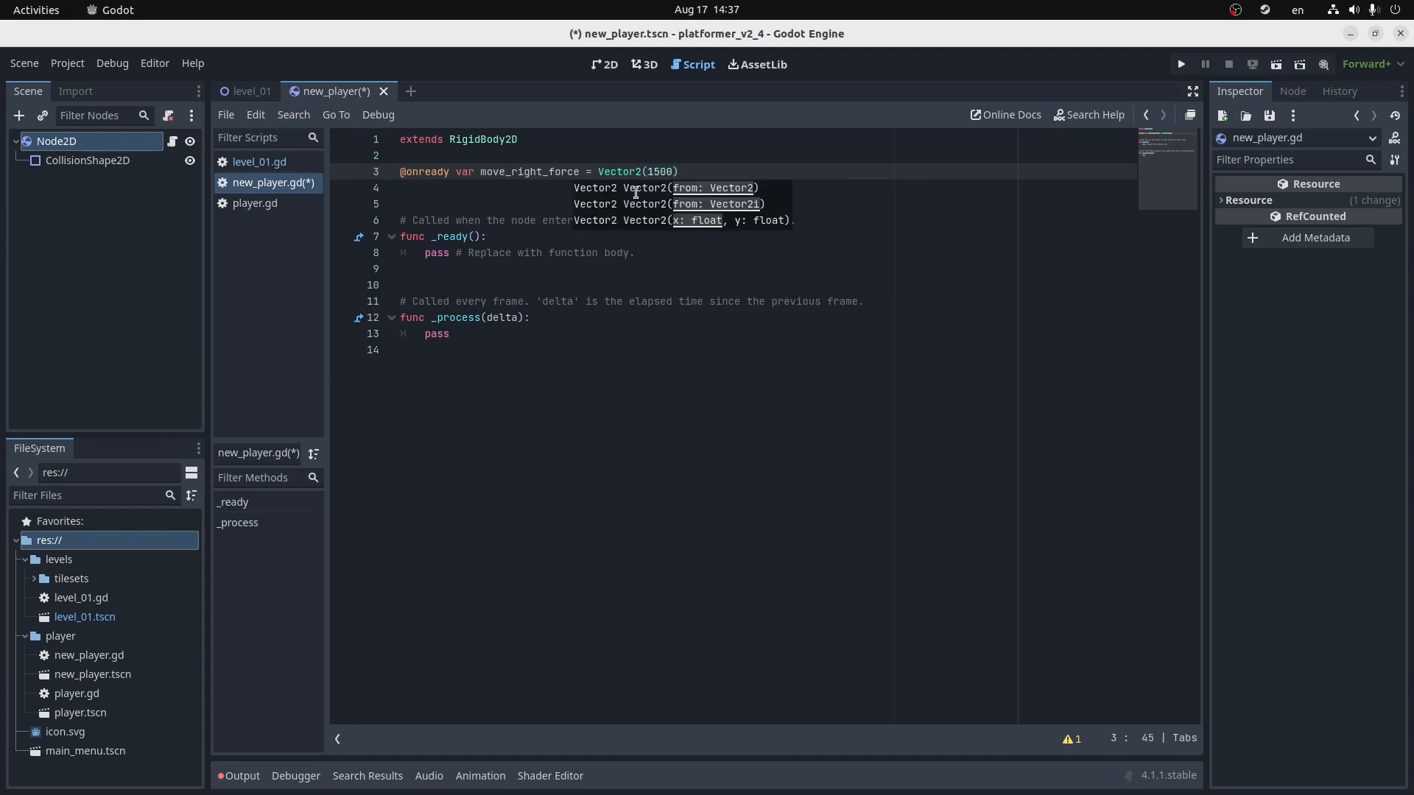
pyautogui.write('", "')
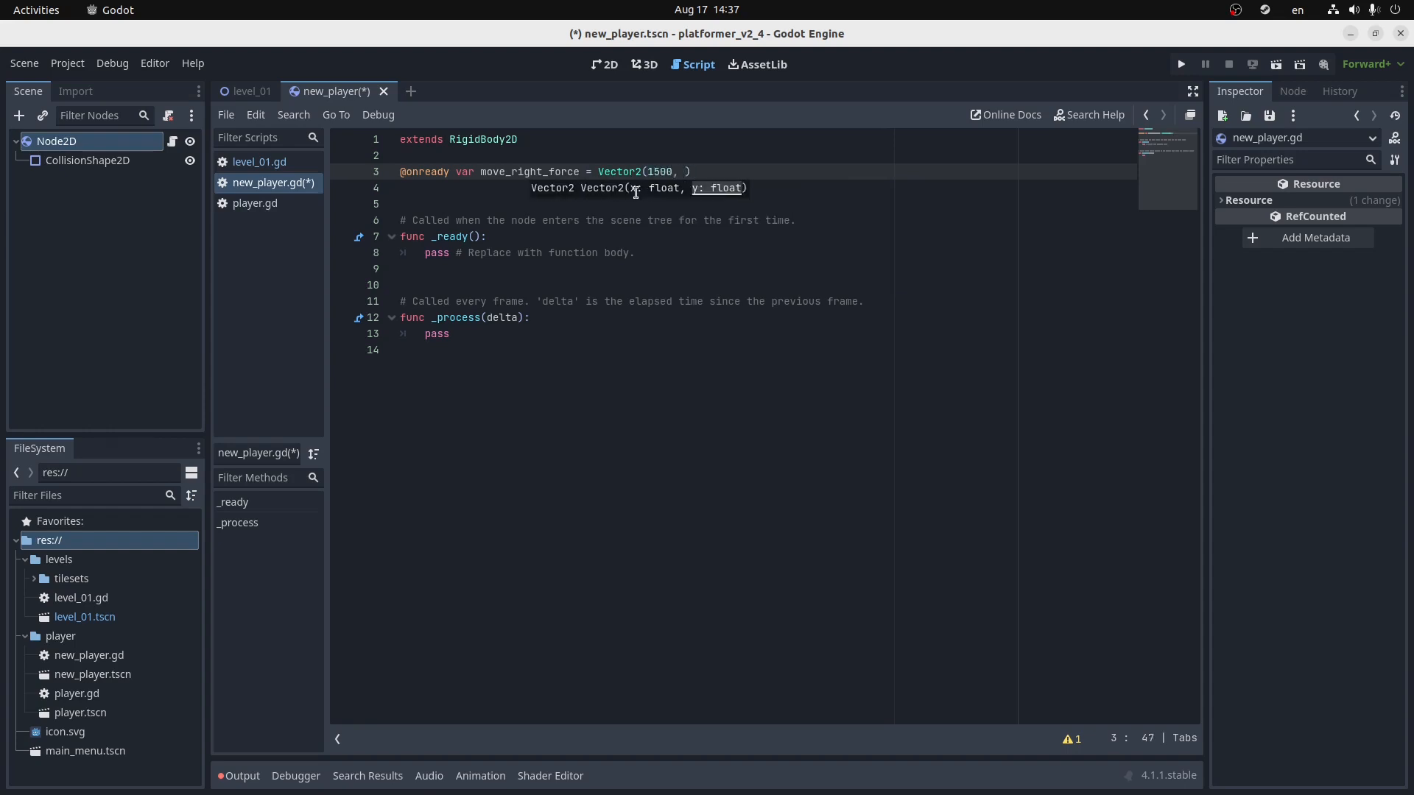
pyautogui.write('0')
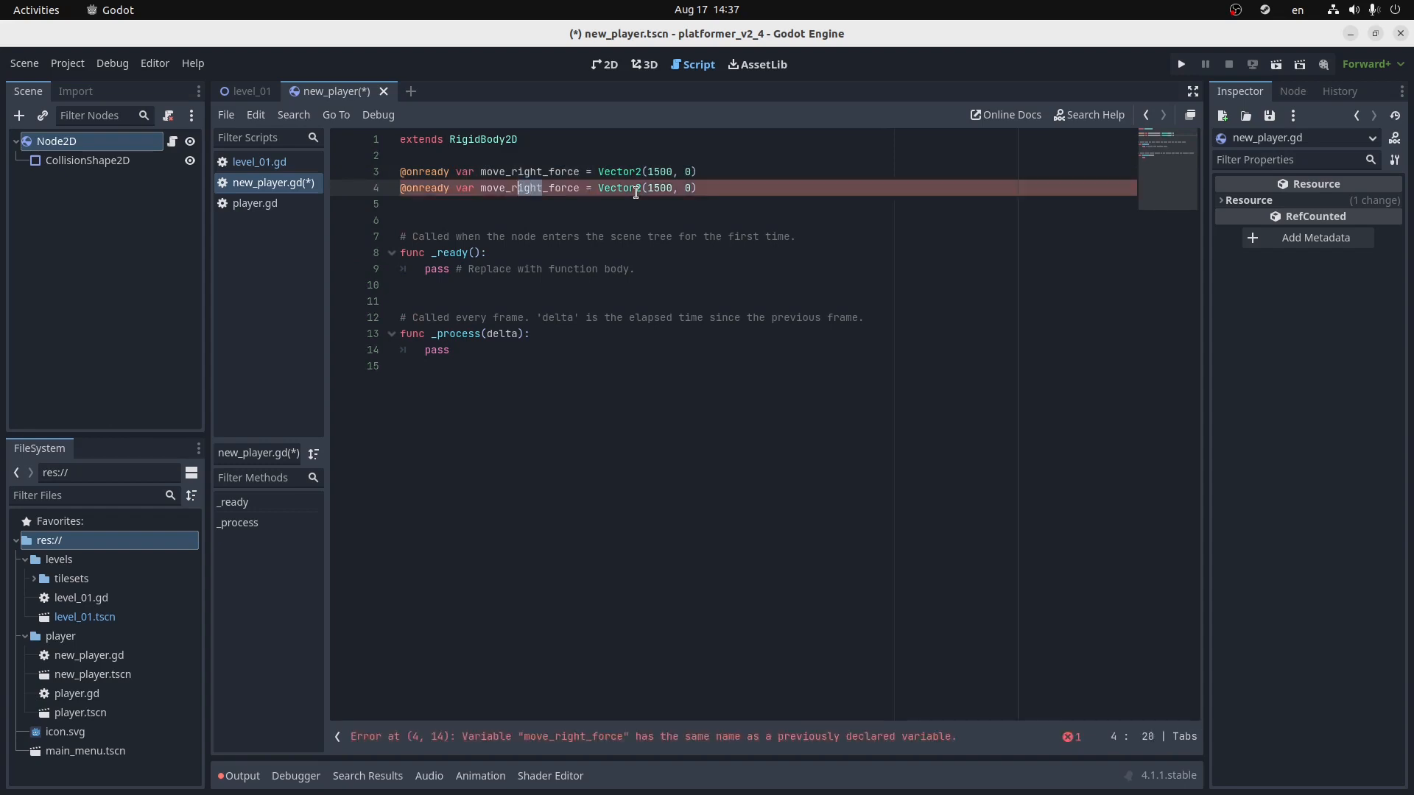
pyautogui.write('move_left_force')
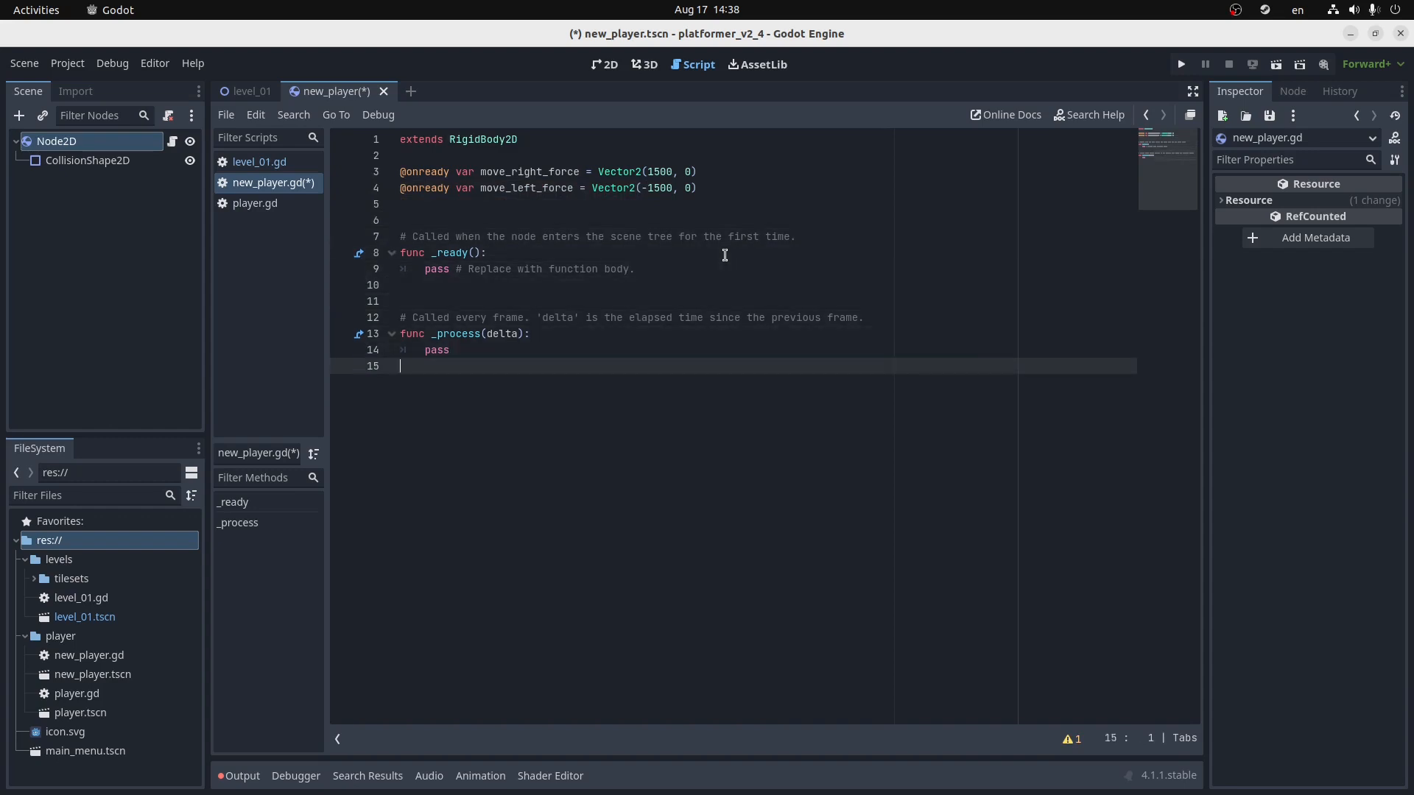
# - Replace the _process body with an Input.is_action_pressed('move_right') check
pyautogui.press('BackSpace')
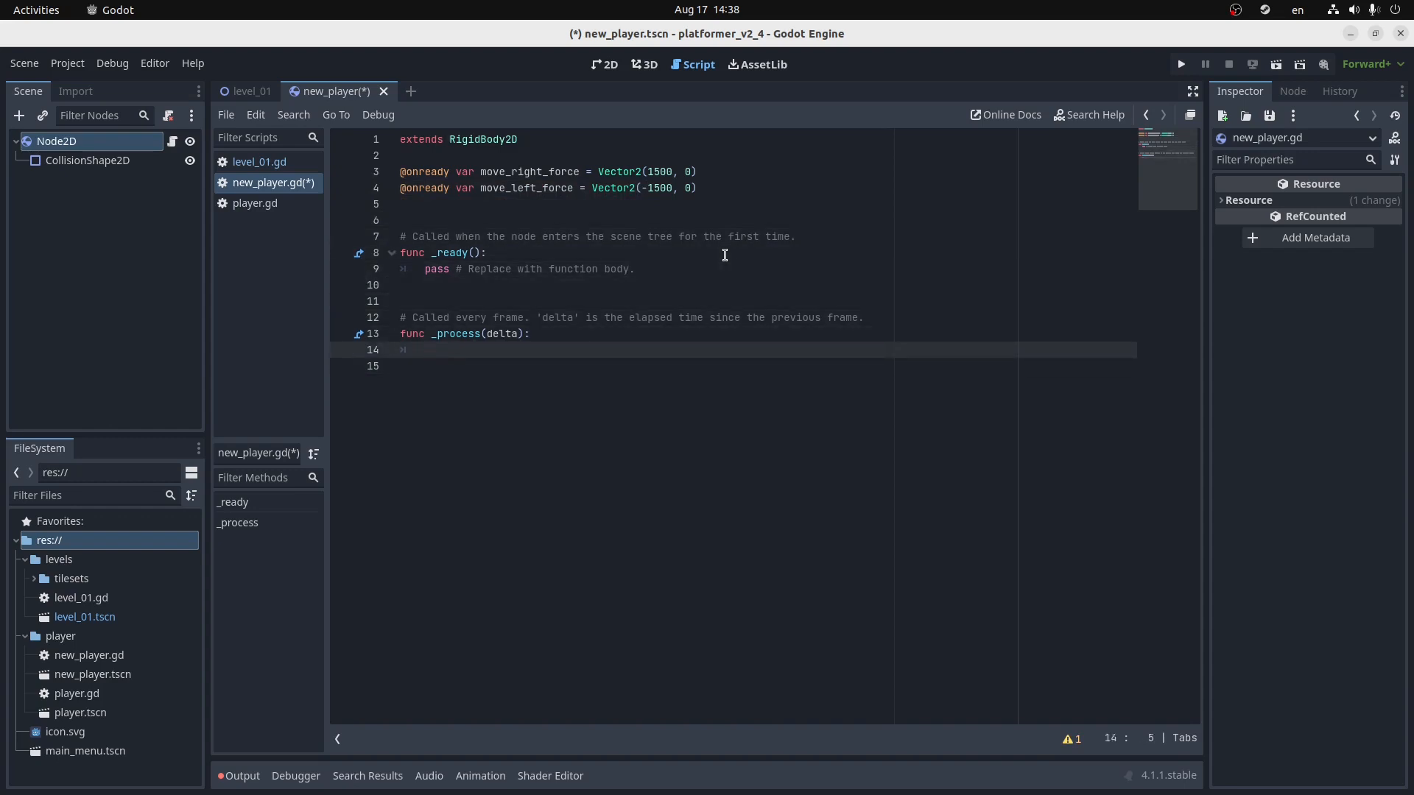
pyautogui.write('if Inp')
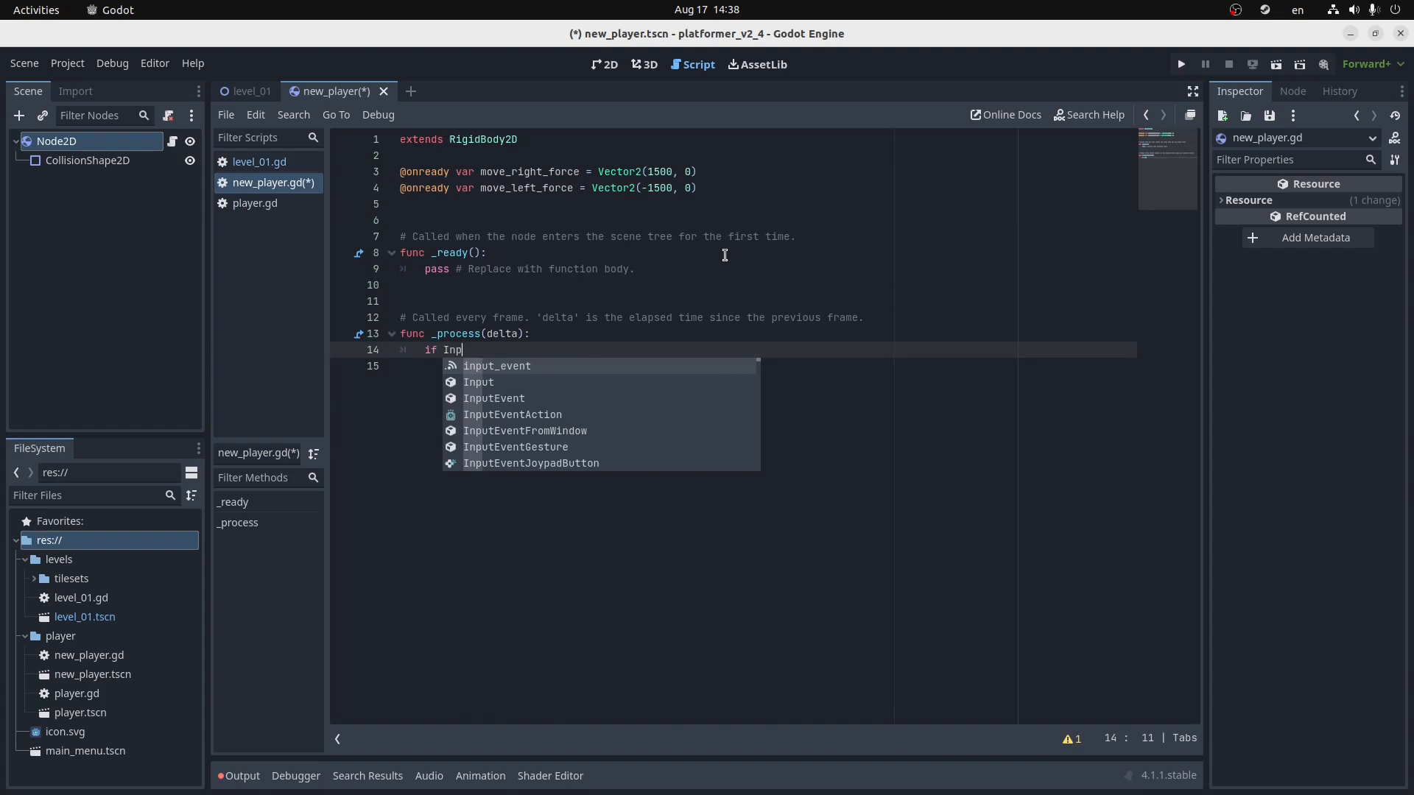
pyautogui.write('.')
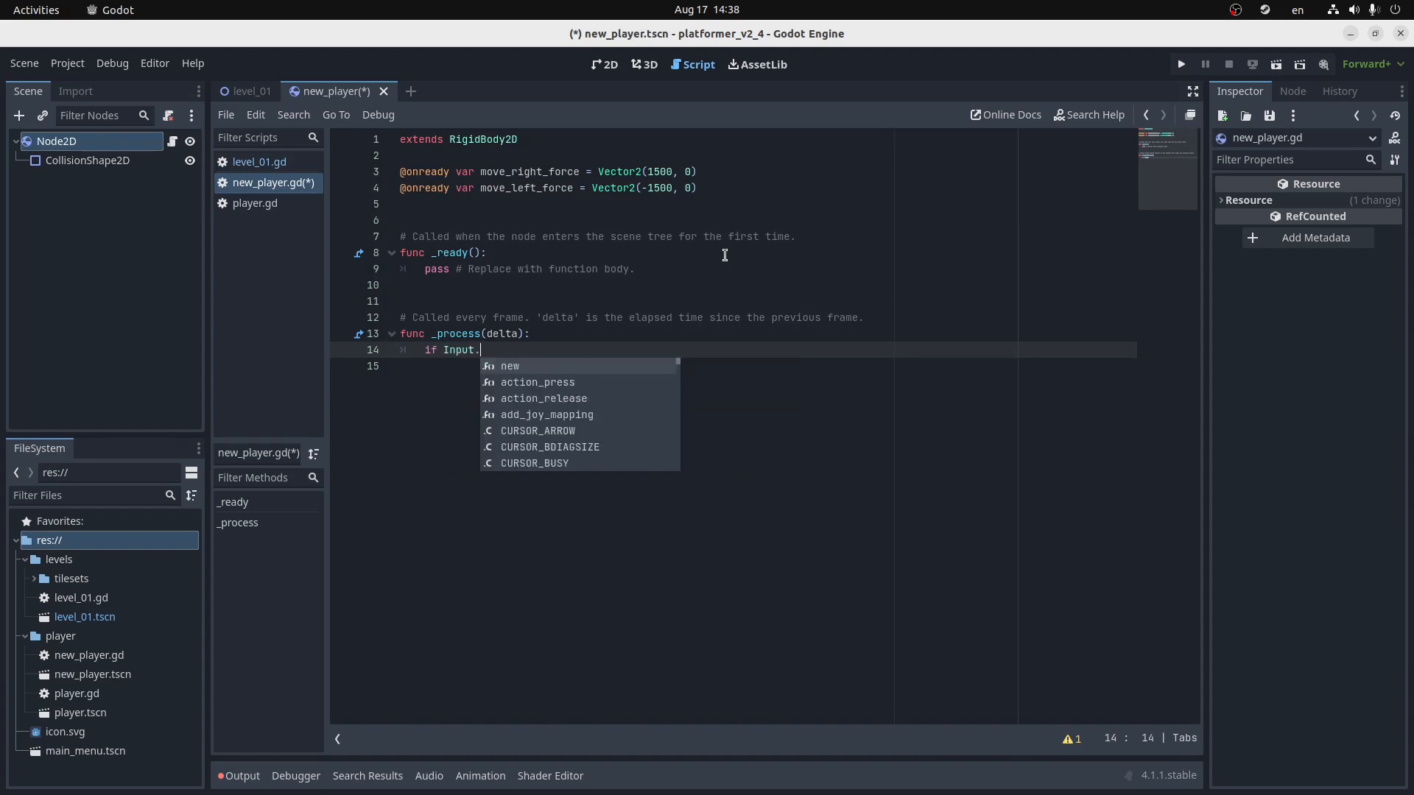
pyautogui.write('is_action_pressed(')
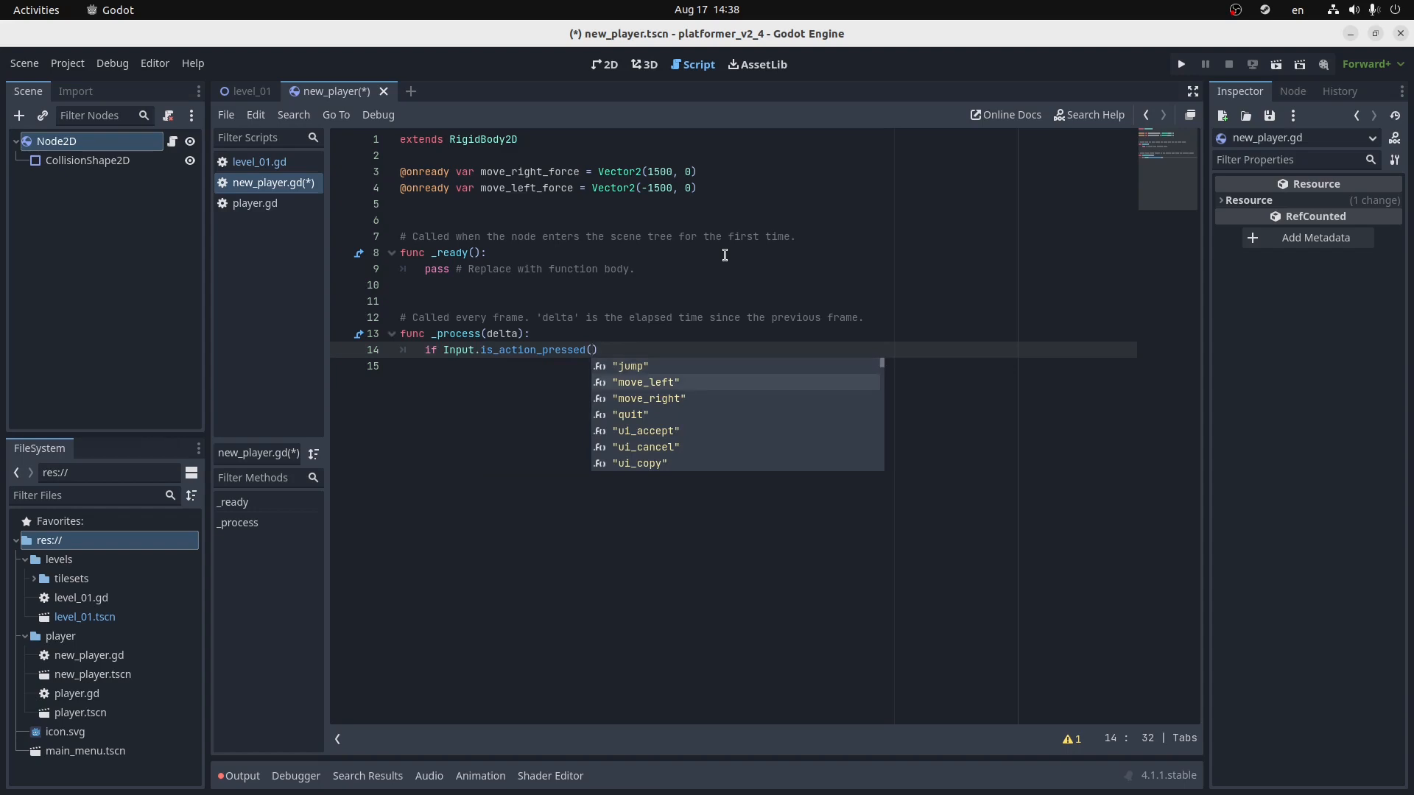
pyautogui.click(645, 381)
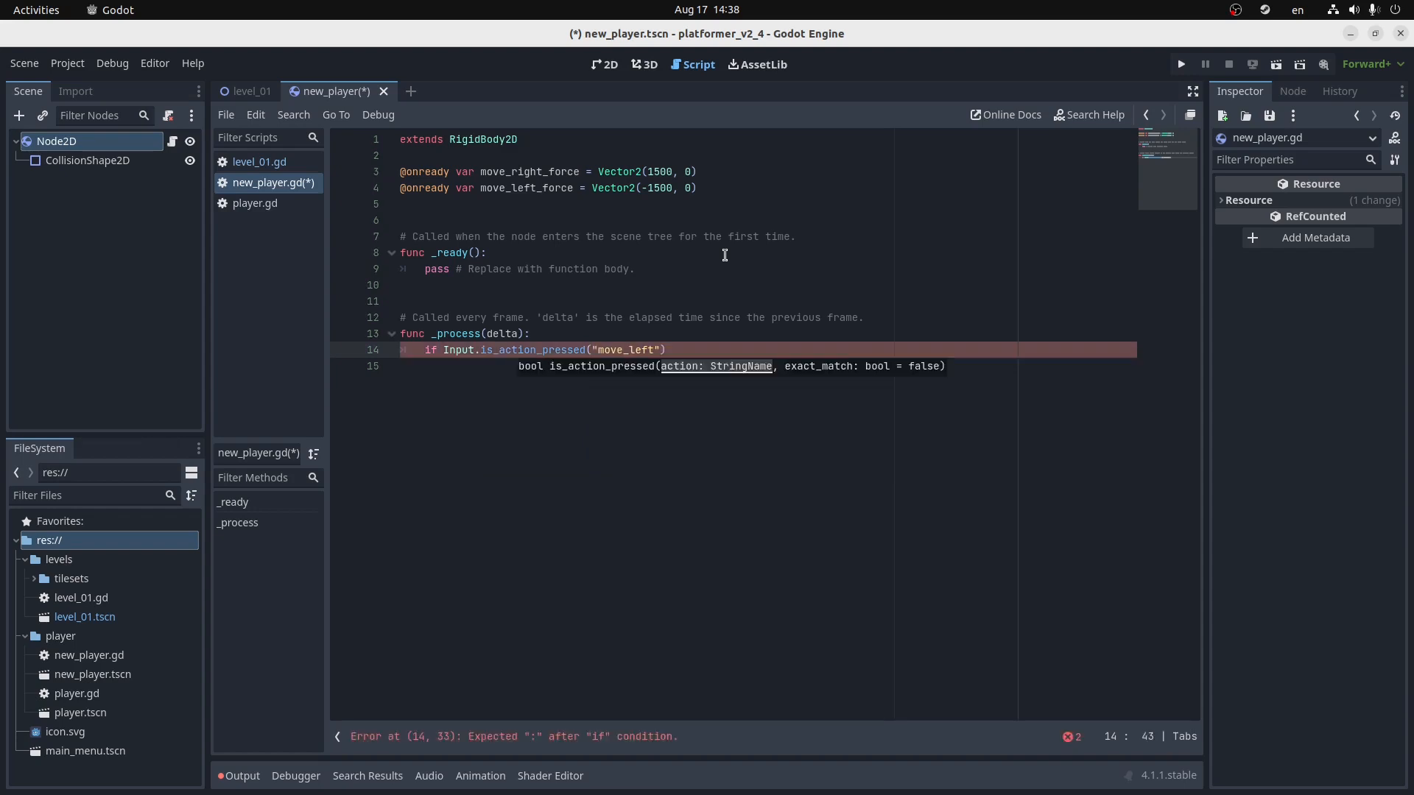
pyautogui.write('move_ri')
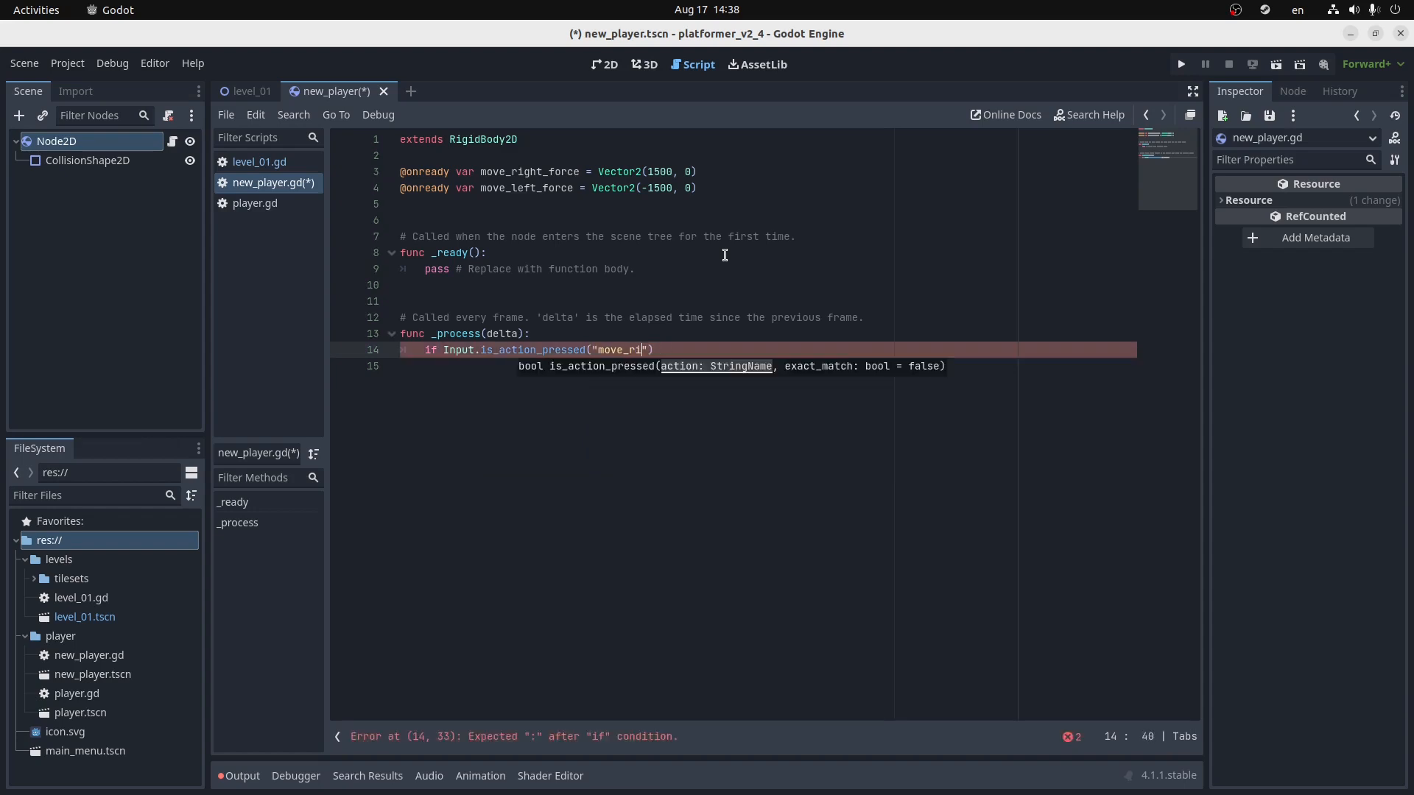
pyautogui.write('ght')
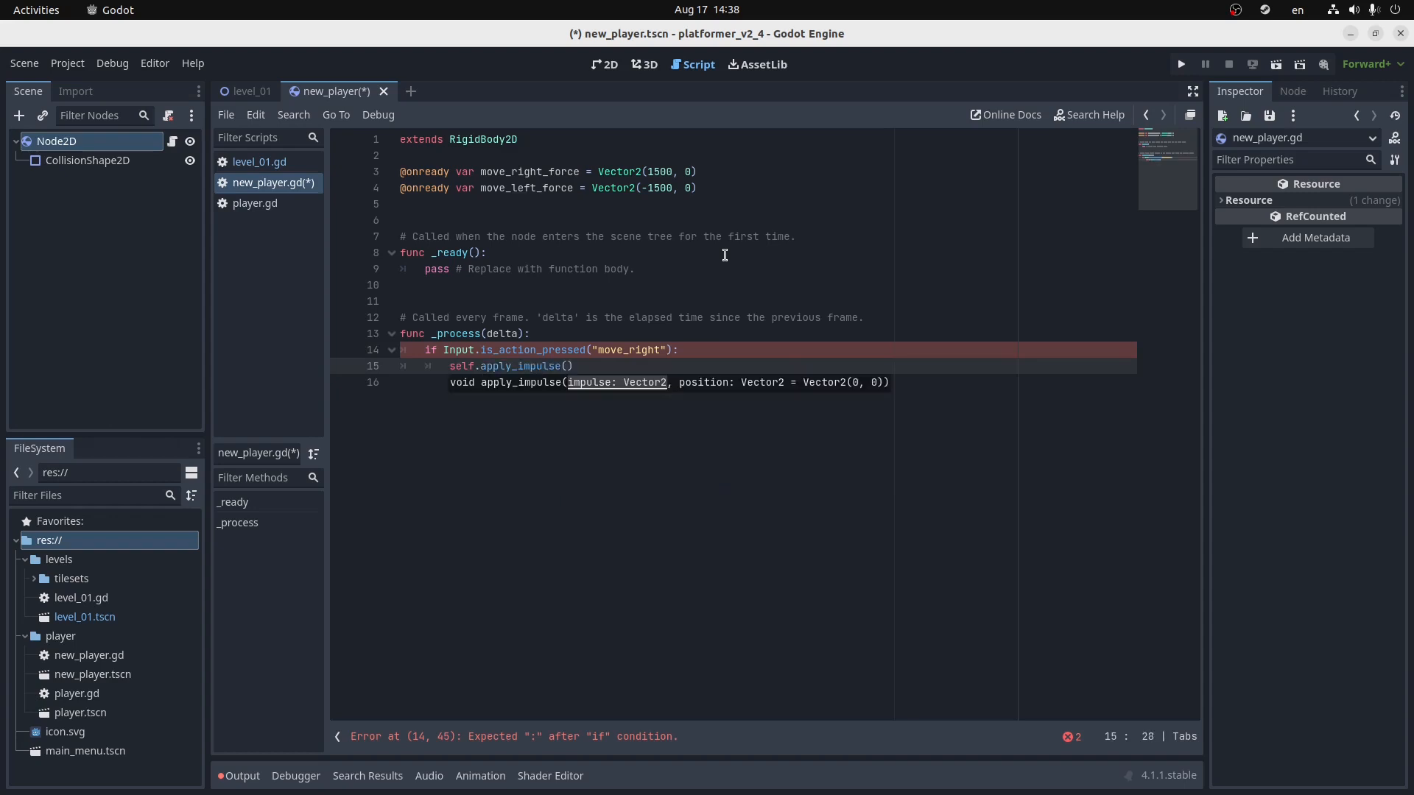
# - Apply move_right_force as an impulse at Vector2(0,0), with a matching move_left branch
pyautogui.write('move_right_force')
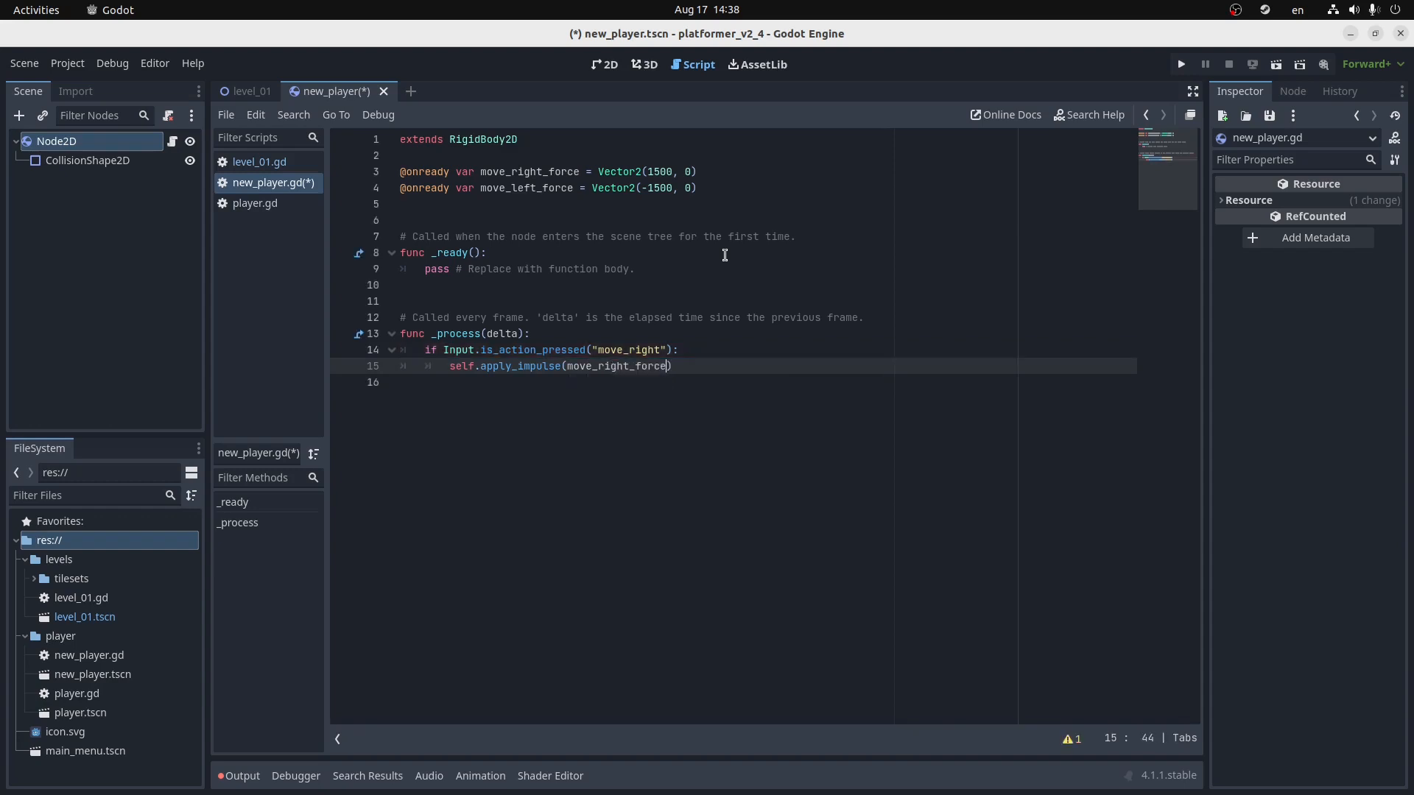
pyautogui.write(',')
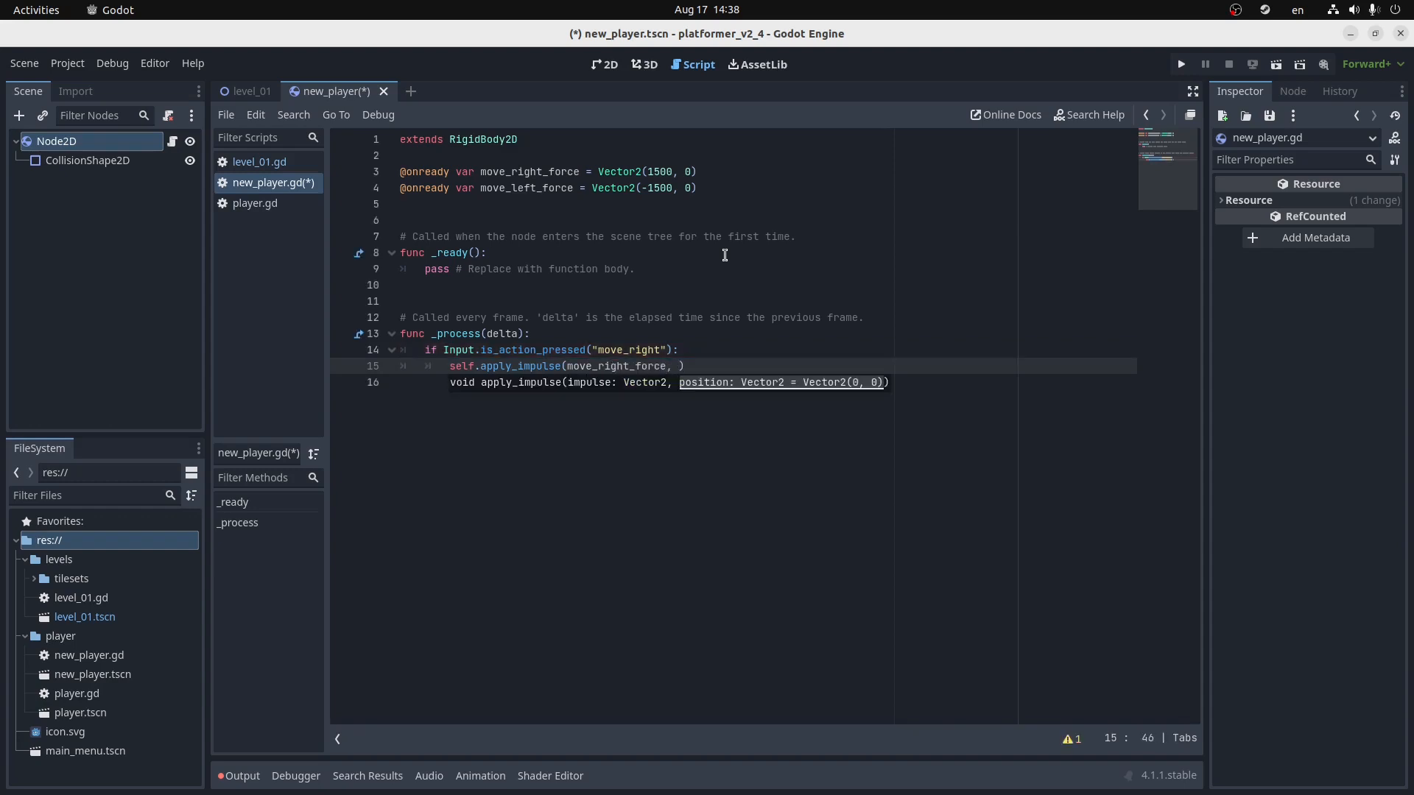
pyautogui.write('Vector2')
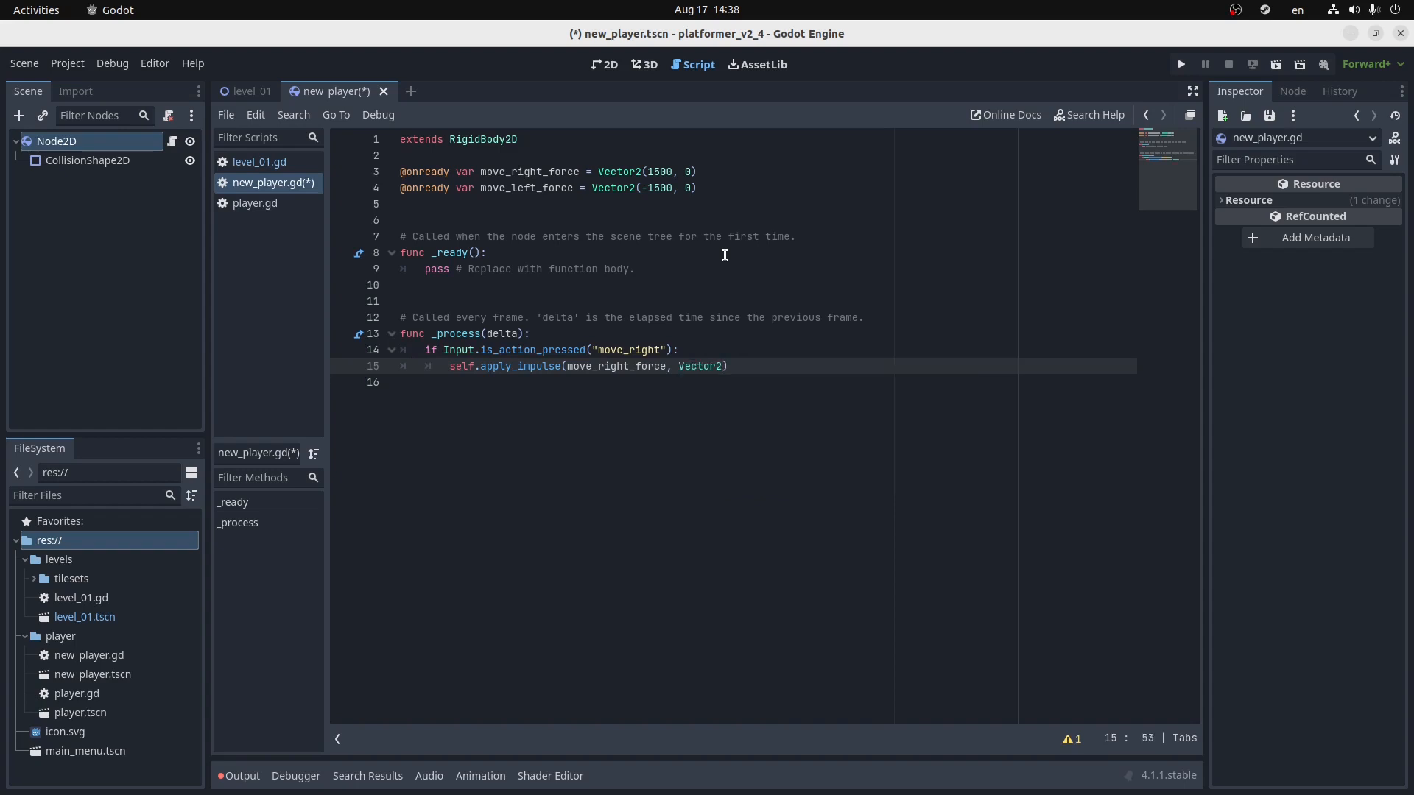
pyautogui.write('()')
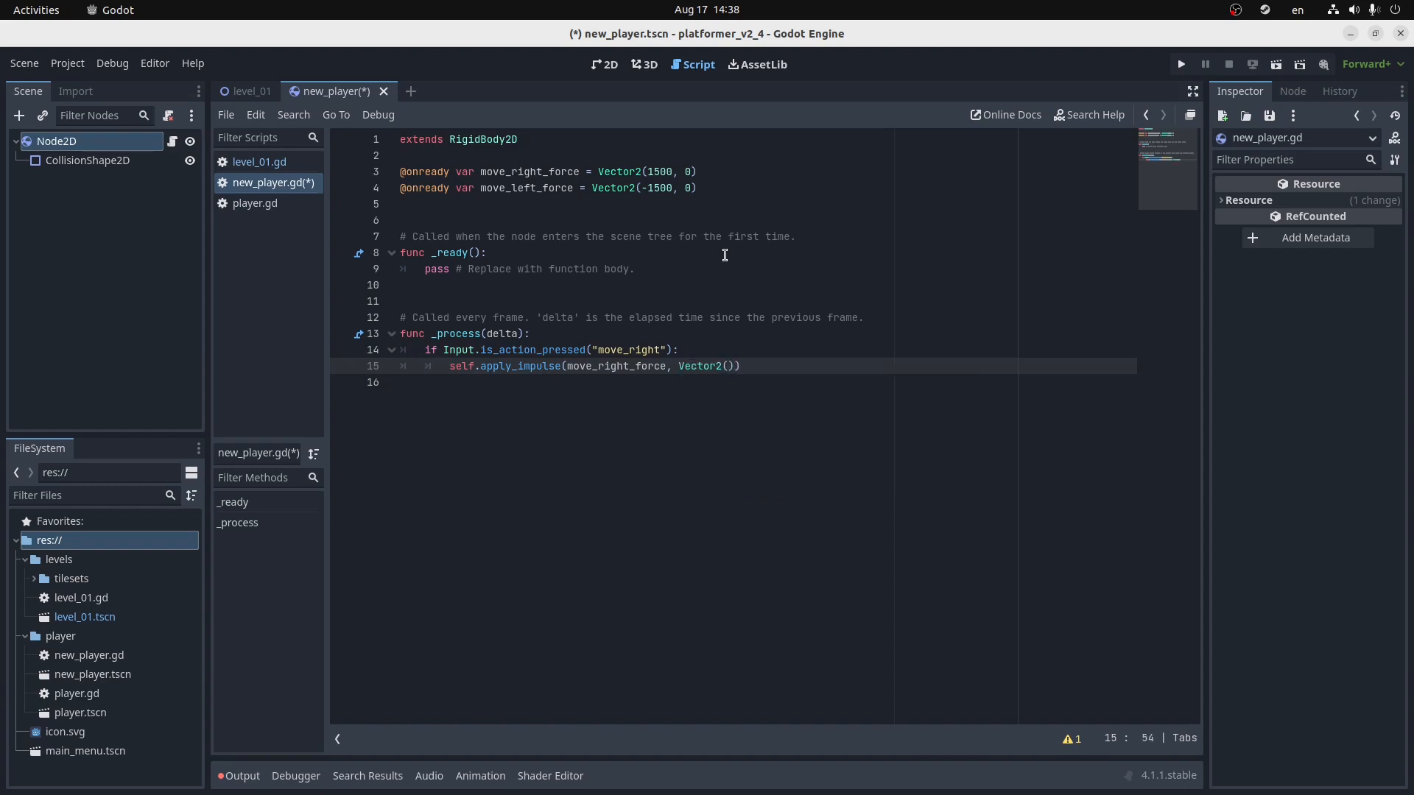
pyautogui.write('0,0')
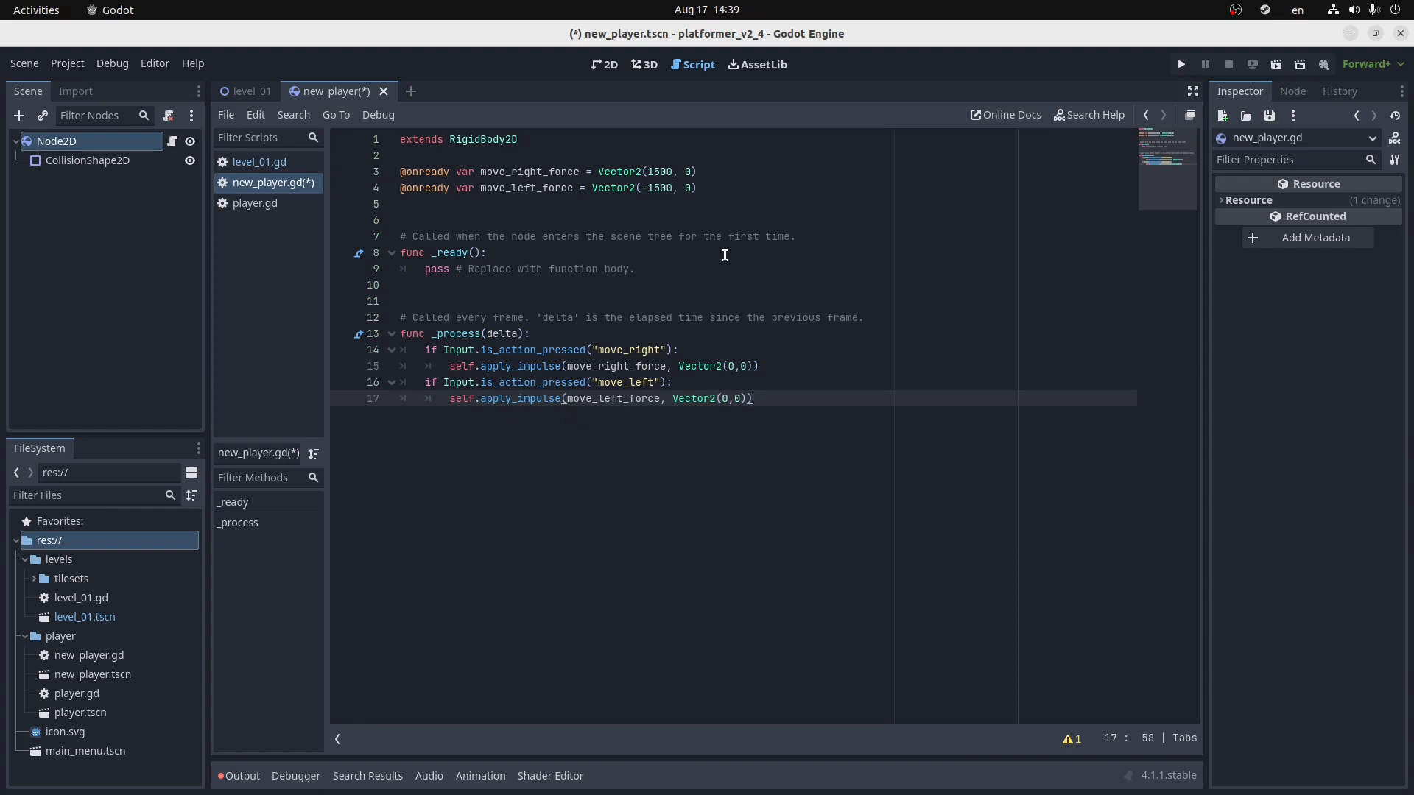
pyautogui.press('Return')
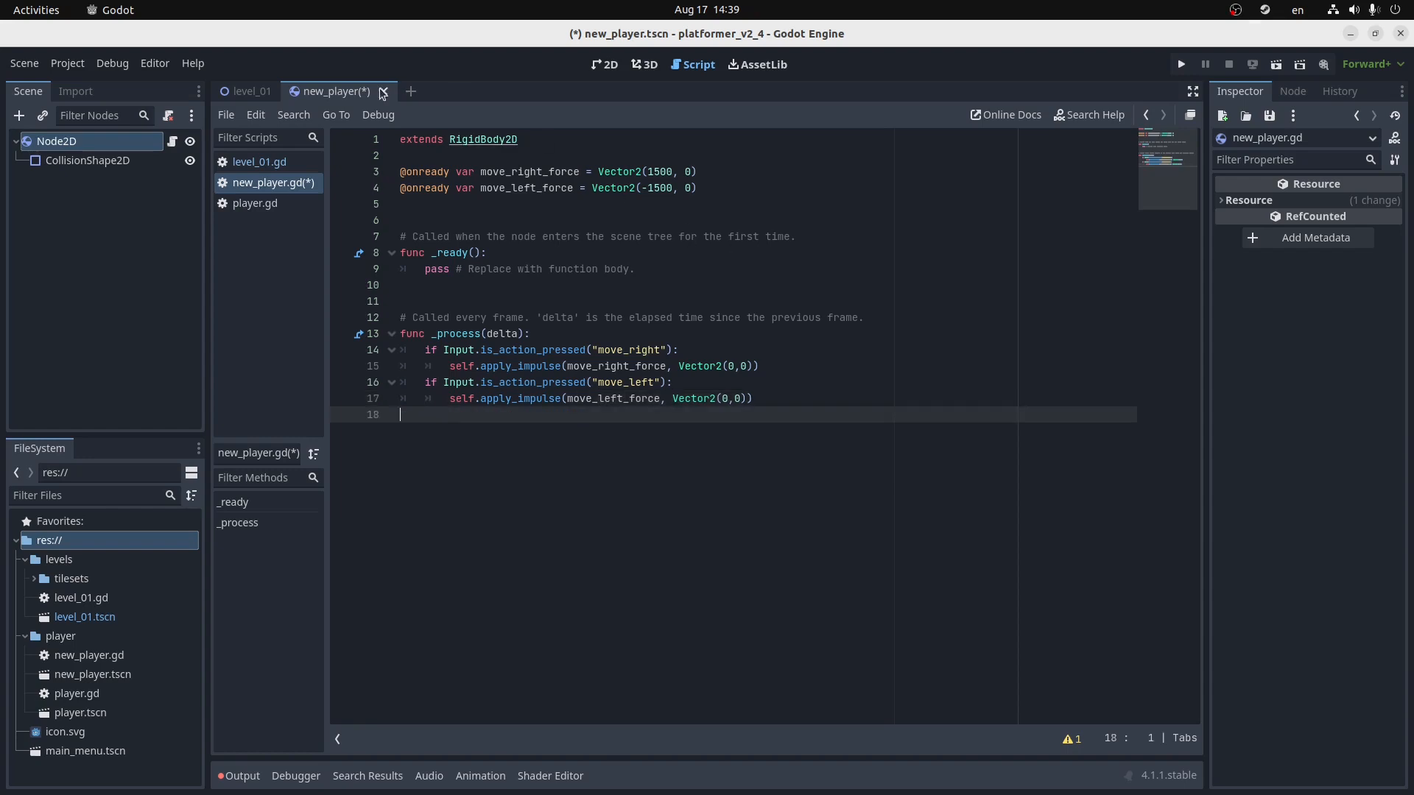
# - Dismiss the cannot-instantiate alert and rename the root node to new_player
pyautogui.click(253, 90)
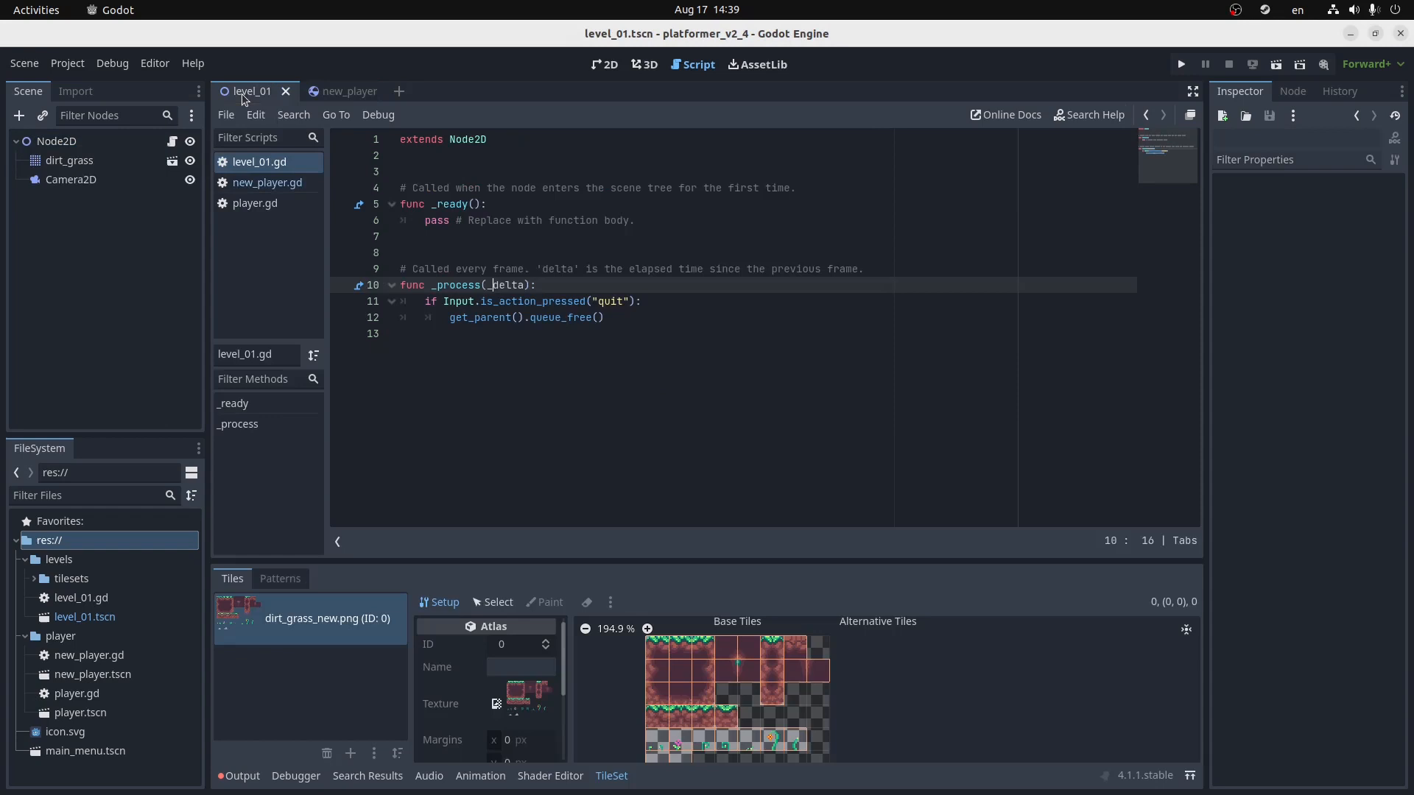
pyautogui.click(56, 141)
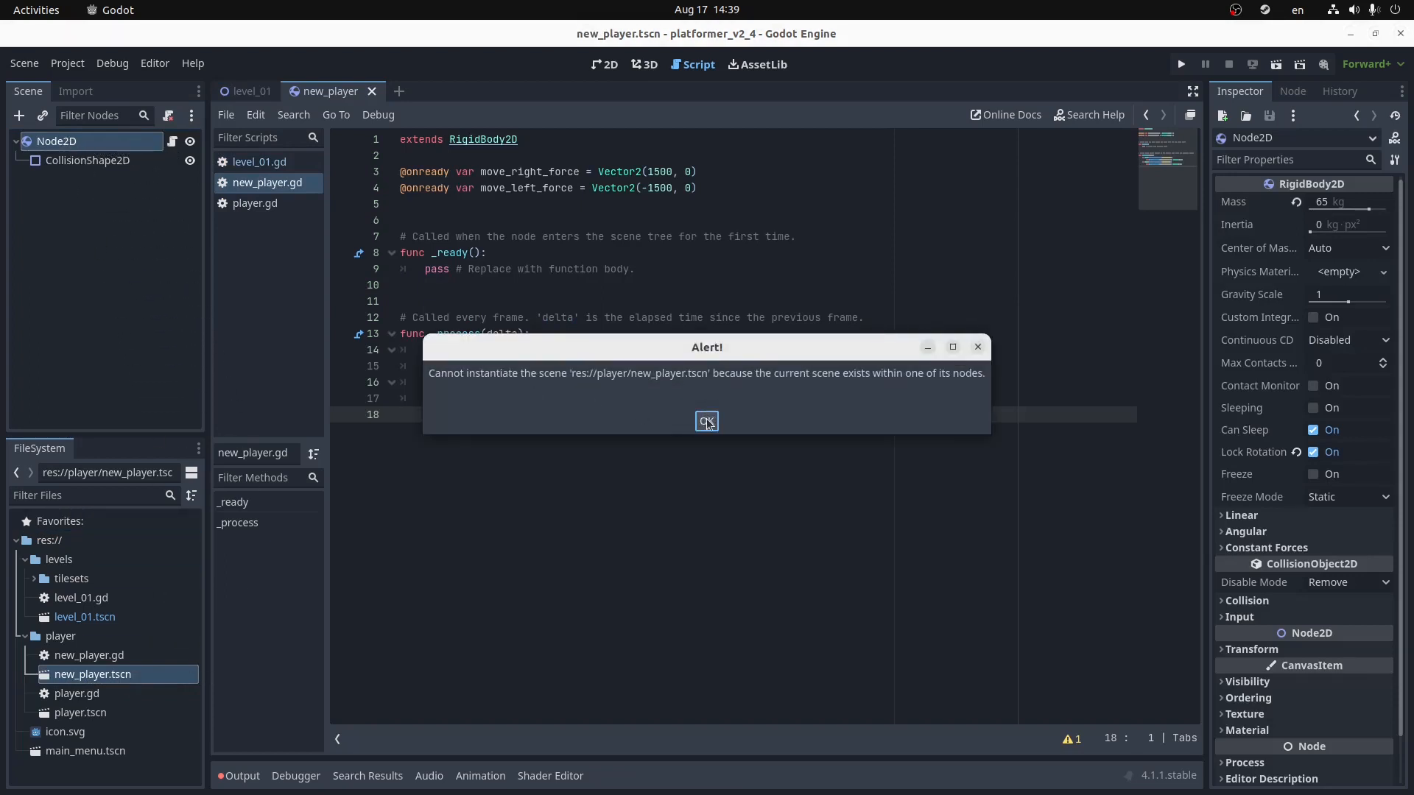
pyautogui.click(706, 421)
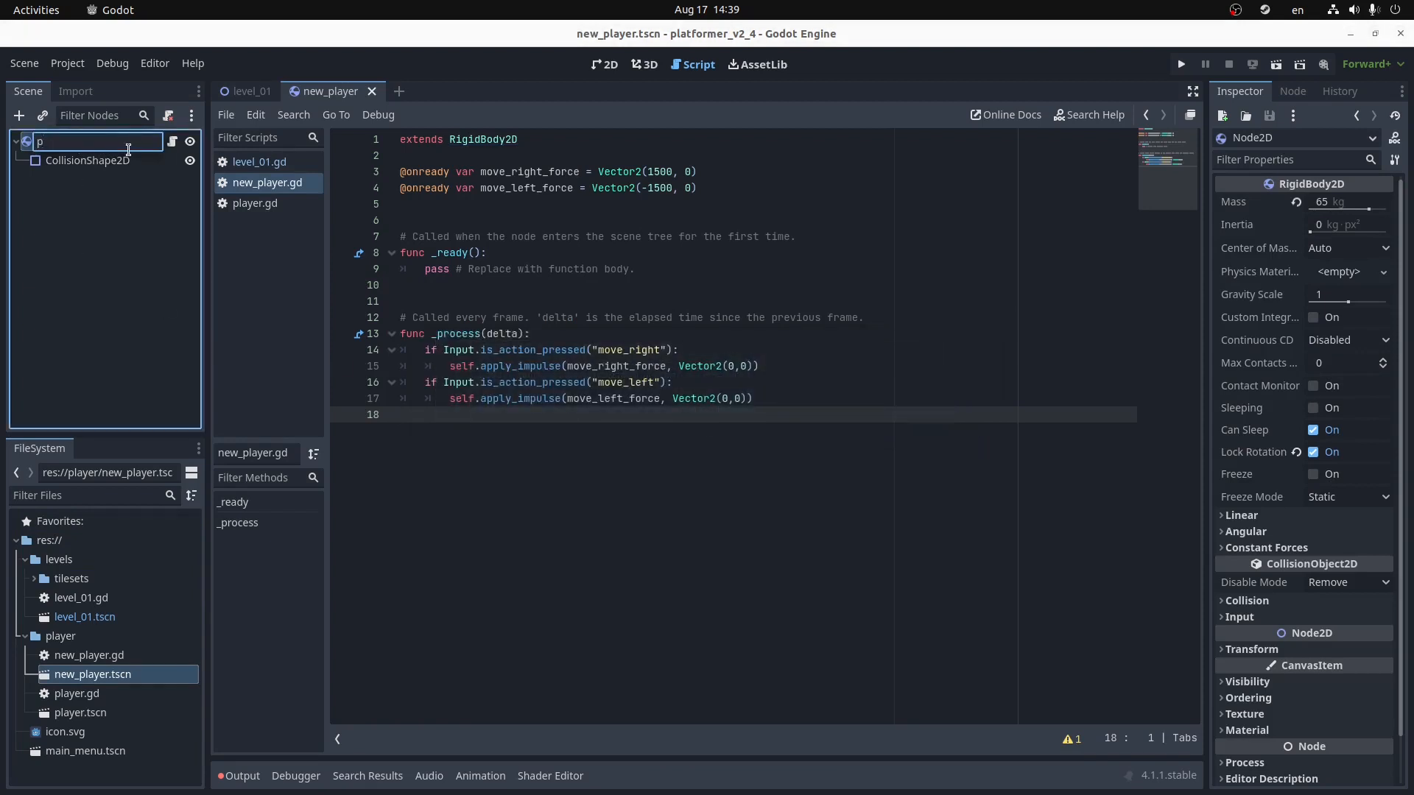
pyautogui.write('new_player')
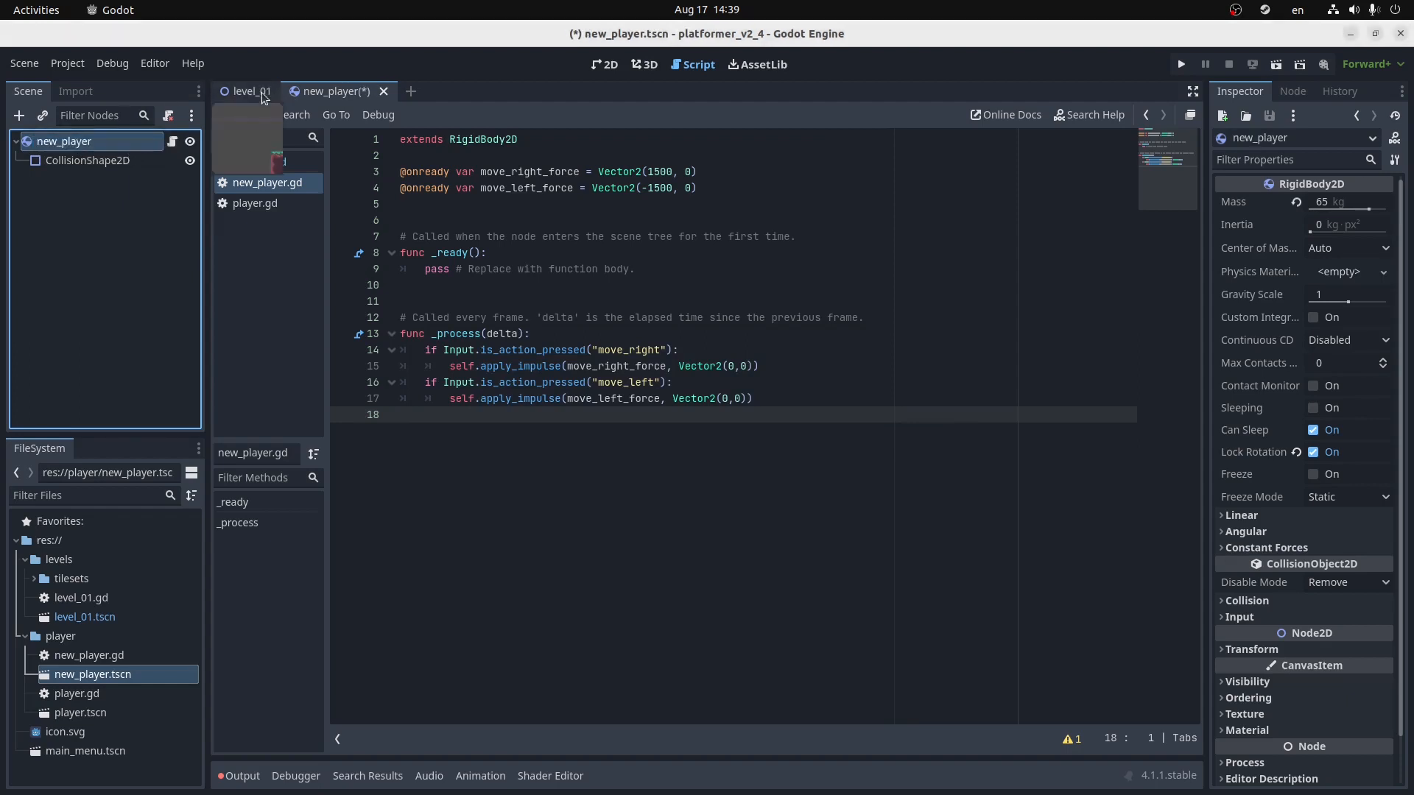
# - Place a new_player instance in level_01 at position (0, -16) on the ground
pyautogui.click(248, 89)
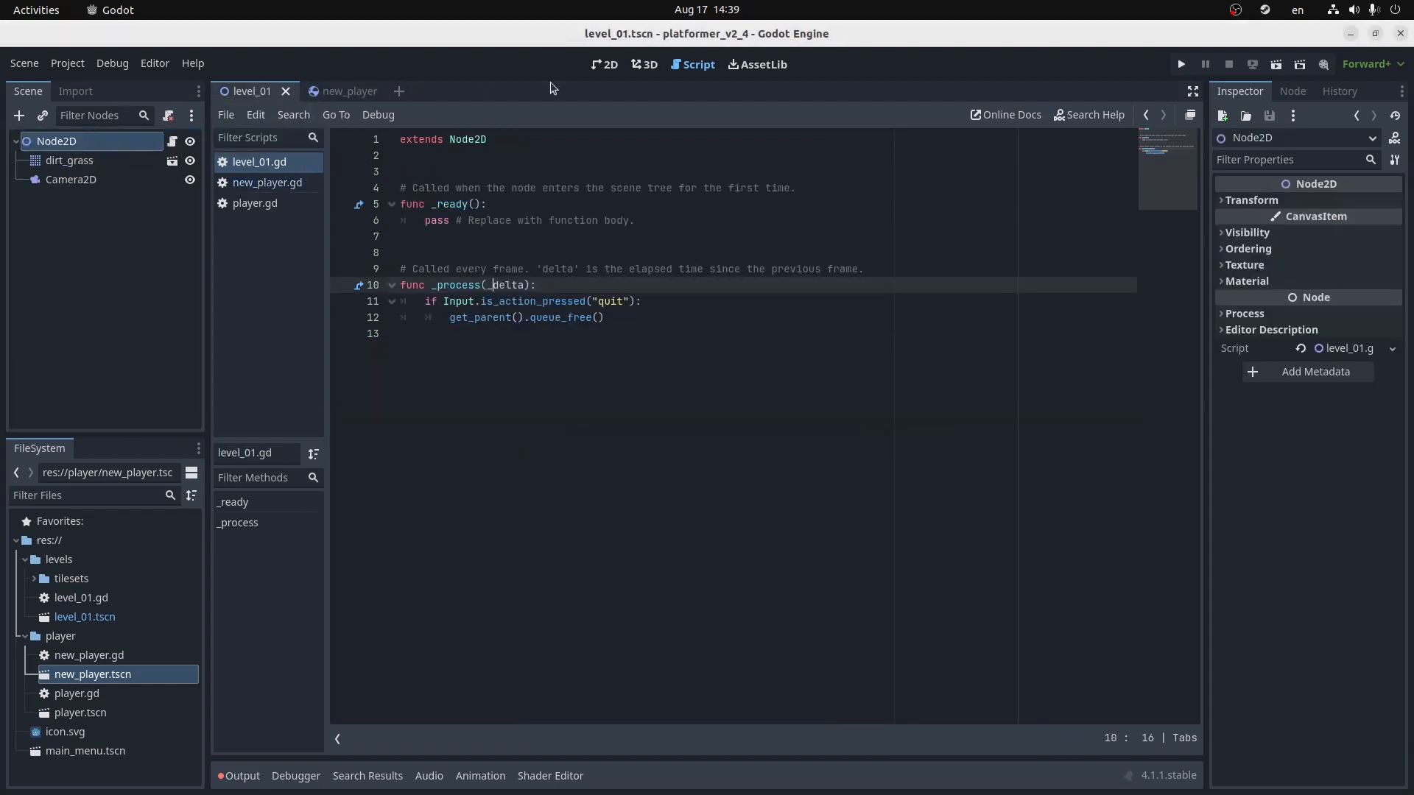
pyautogui.click(604, 64)
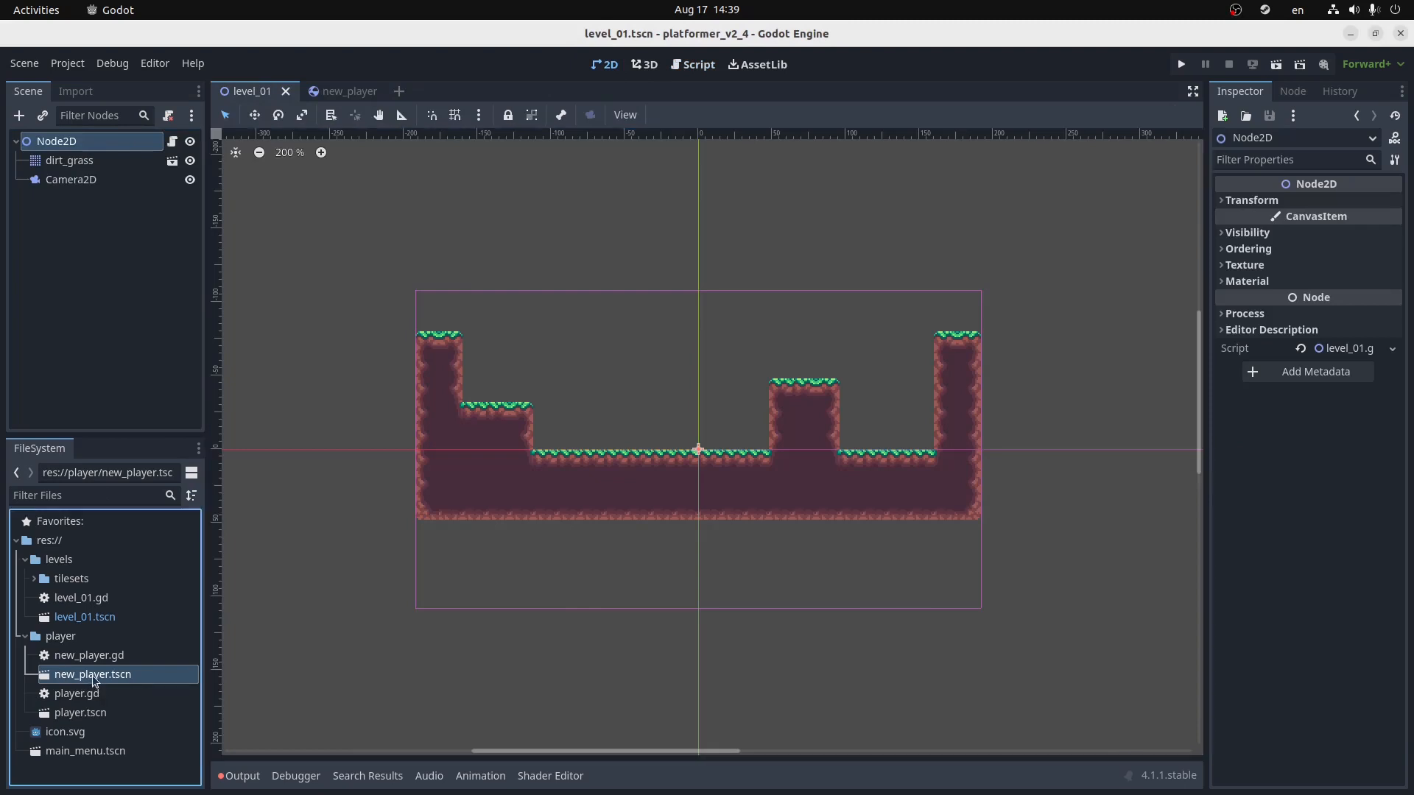
pyautogui.click(347, 90)
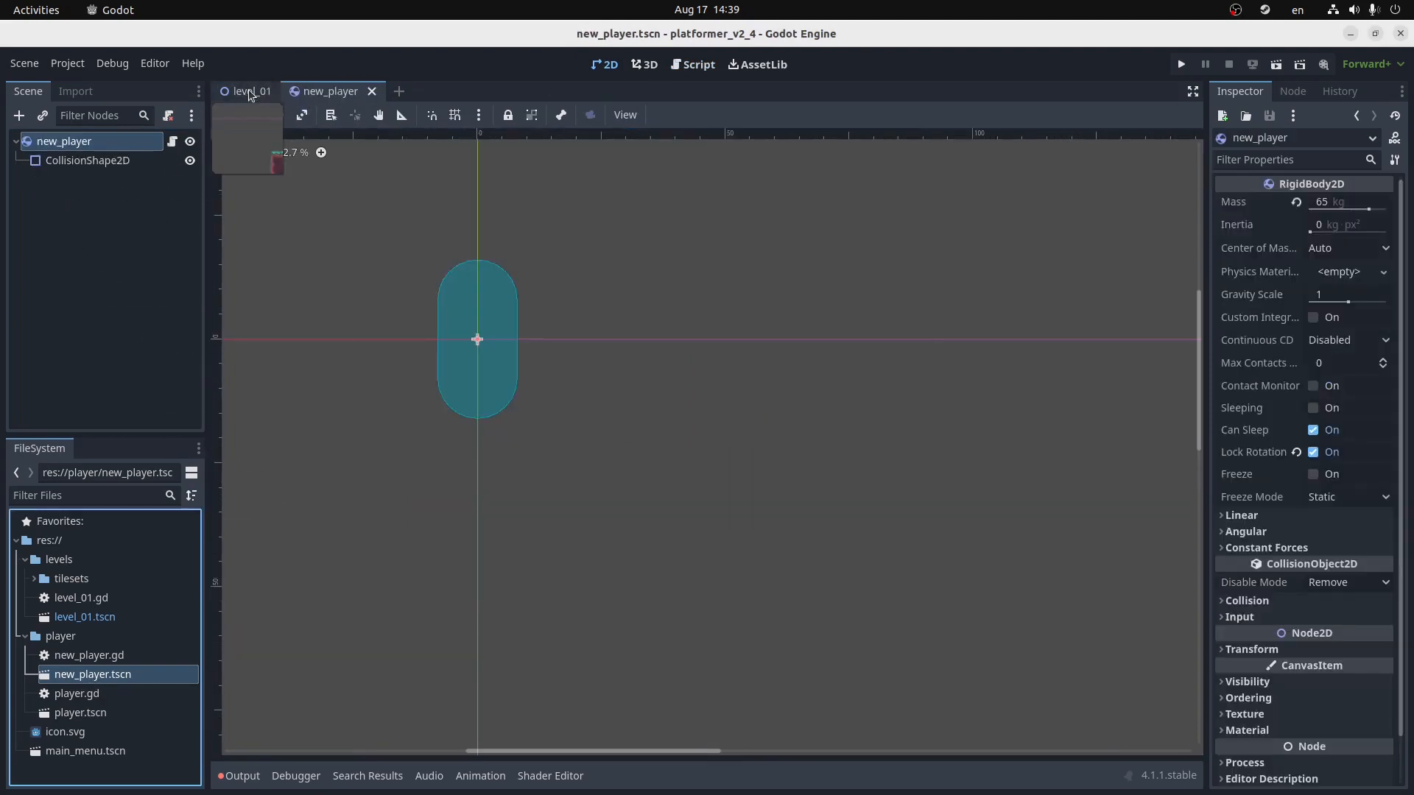
pyautogui.click(250, 90)
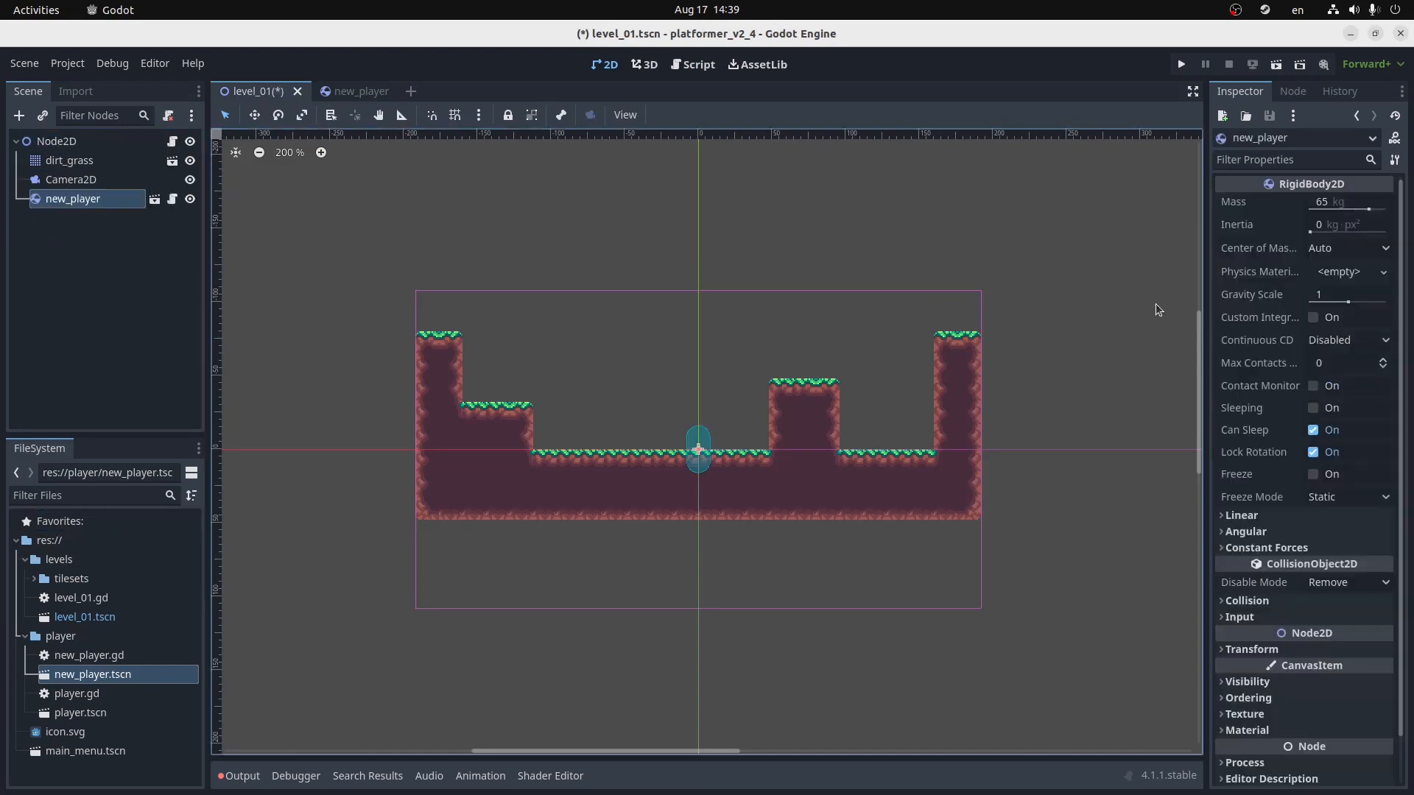
pyautogui.moveTo(1261, 658)
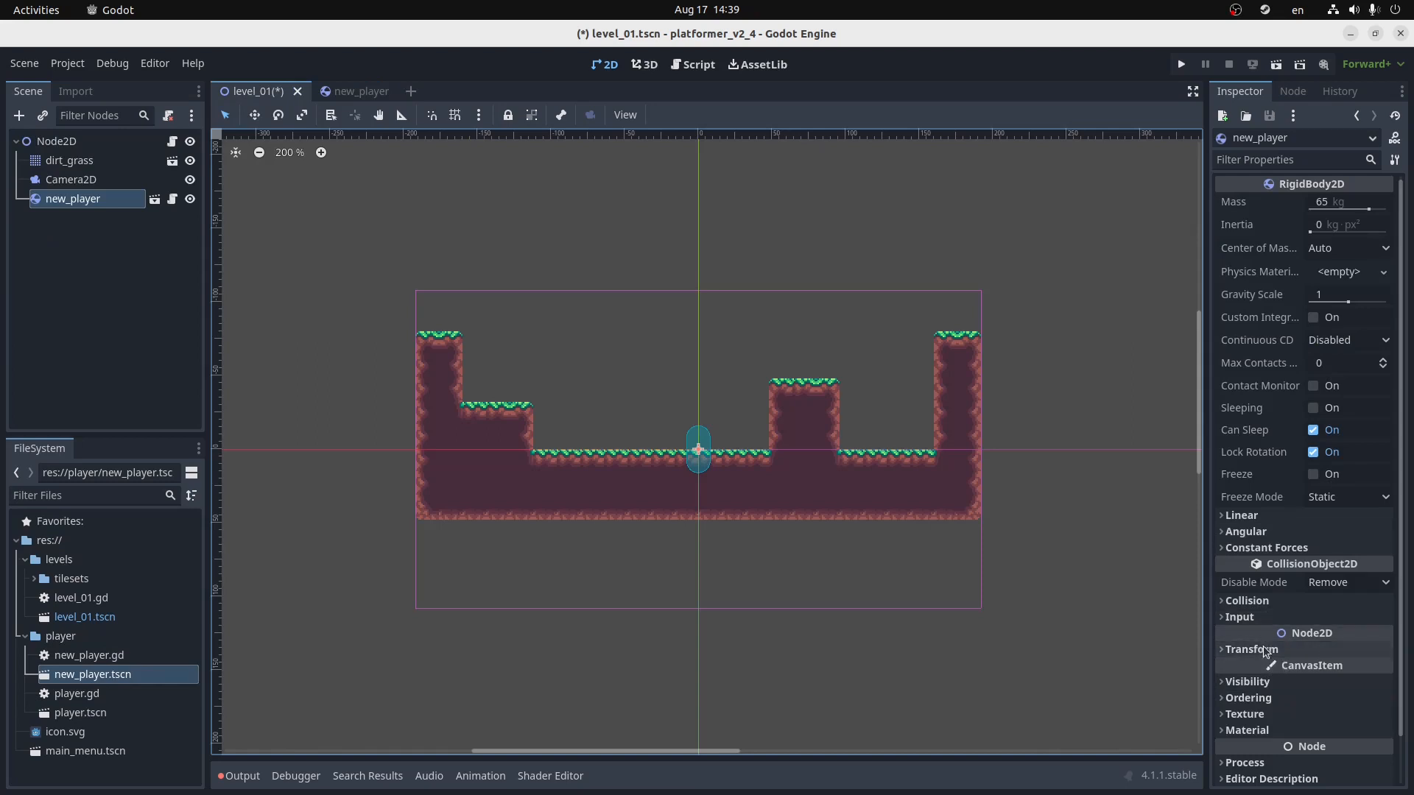
pyautogui.click(1250, 648)
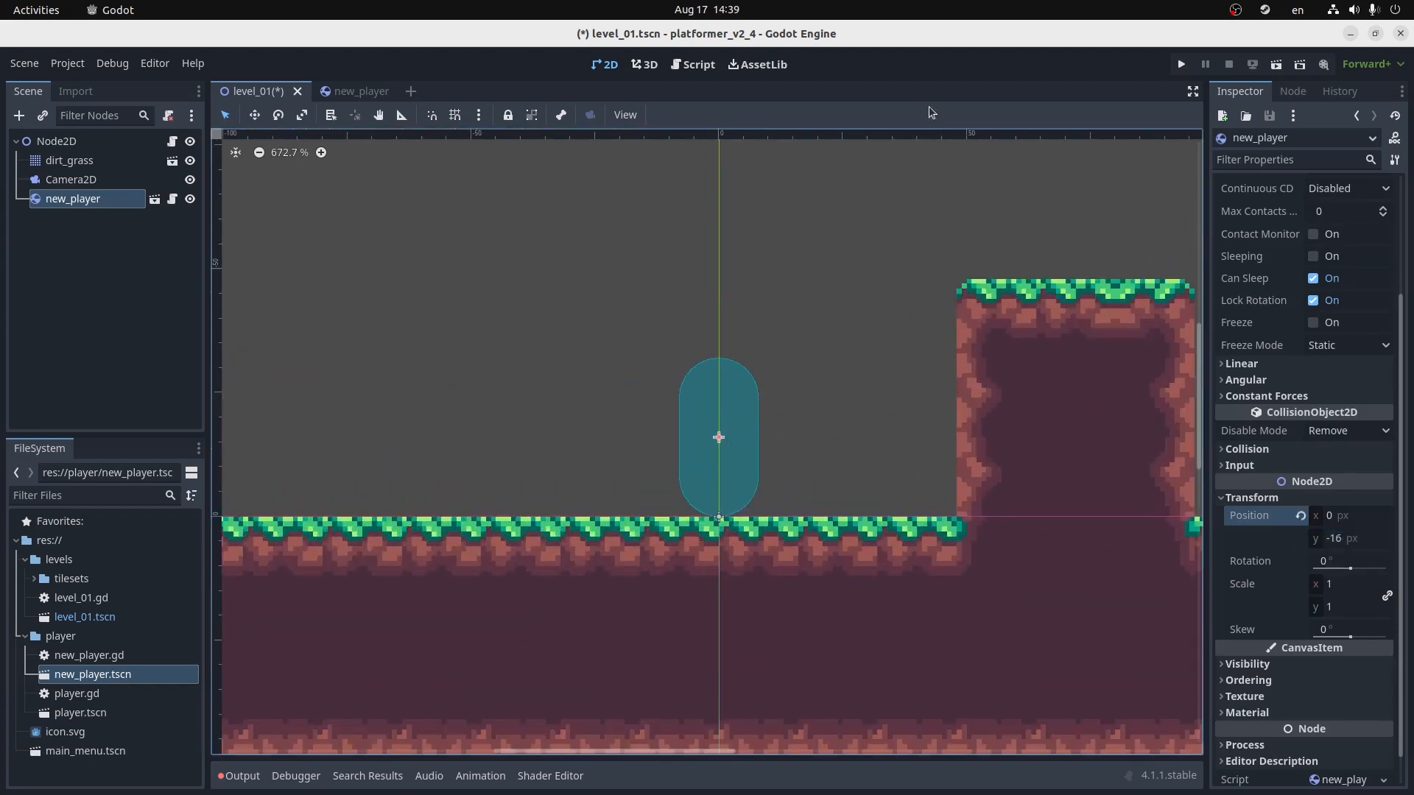
# - Test-run the level with the player, then reopen new_player.gd
pyautogui.click(1180, 65)
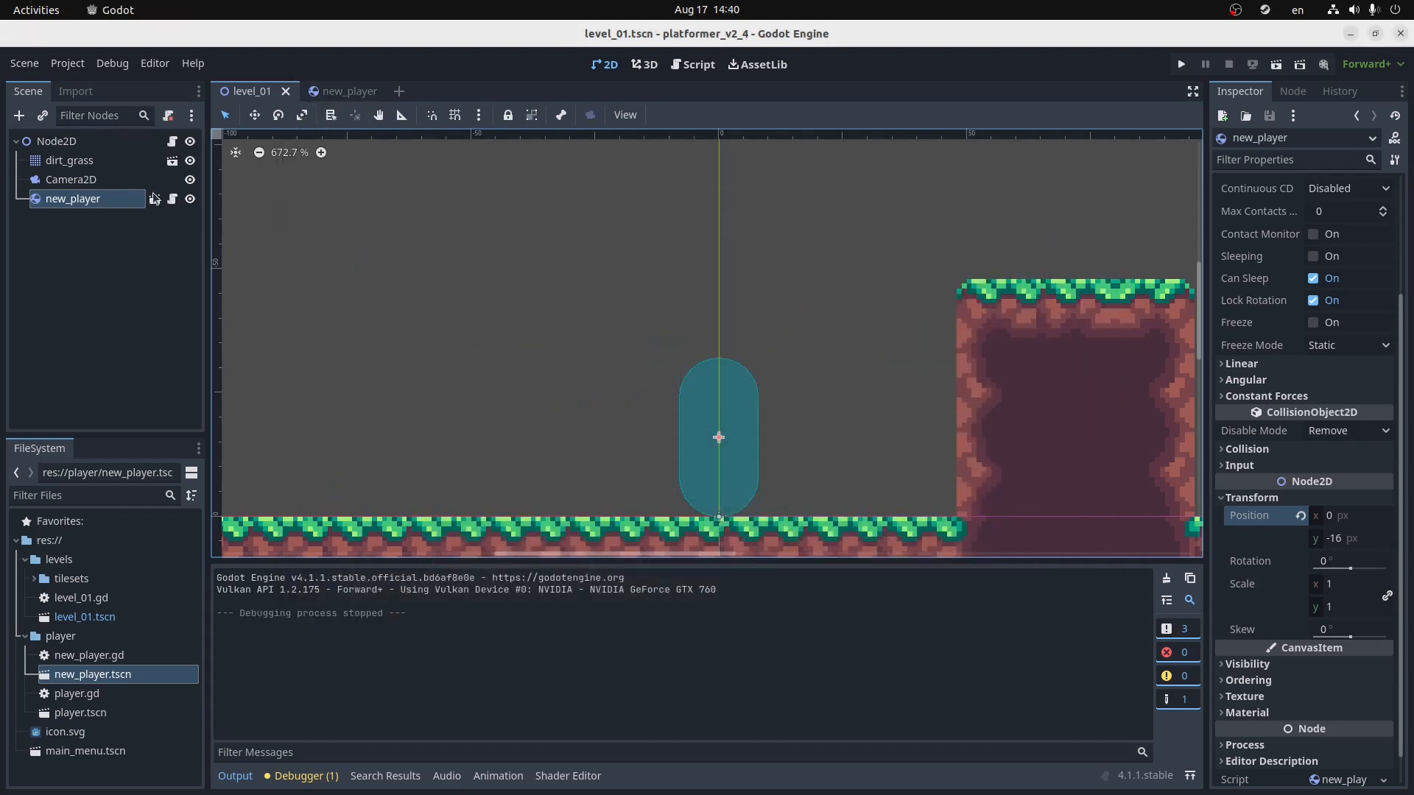
pyautogui.click(699, 64)
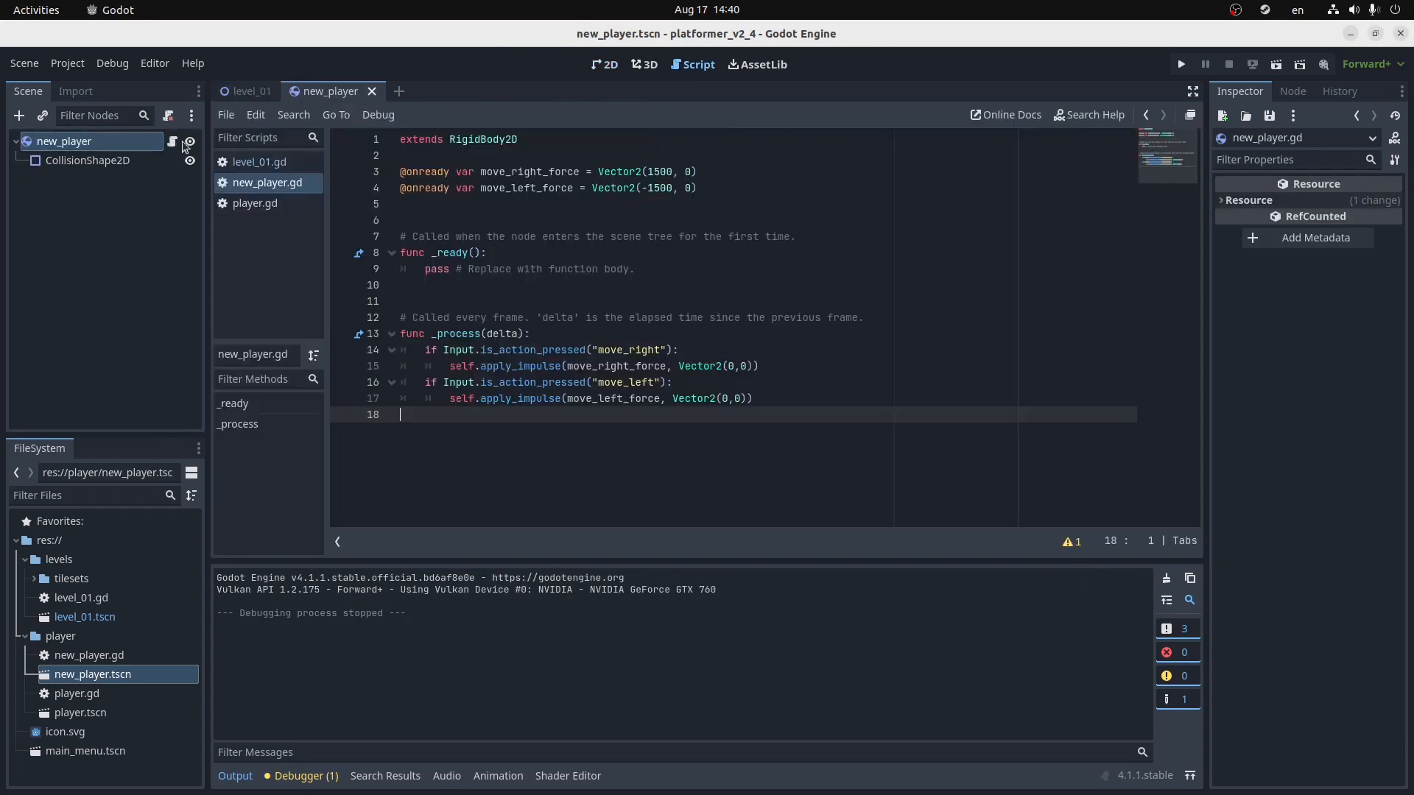
pyautogui.click(771, 204)
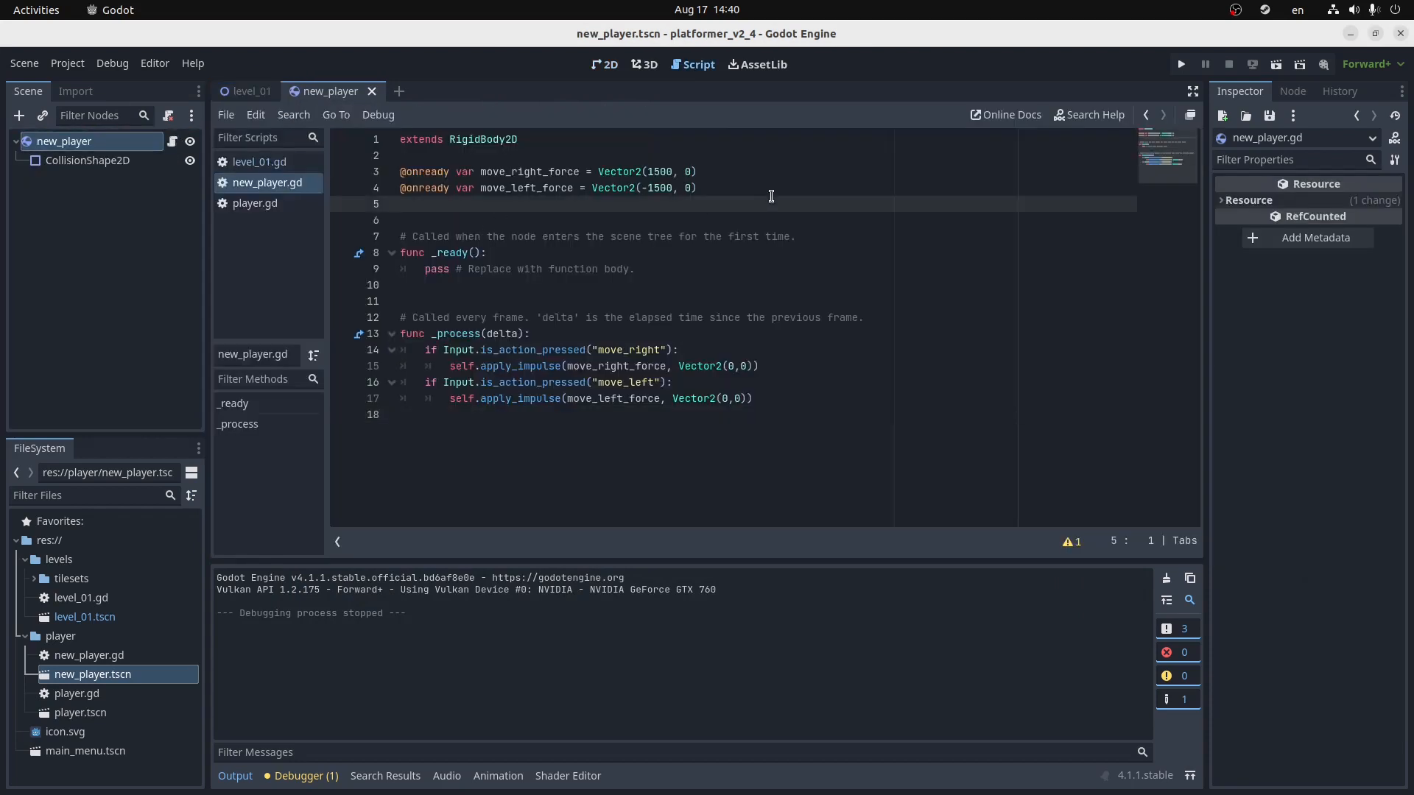
pyautogui.write('@onready')
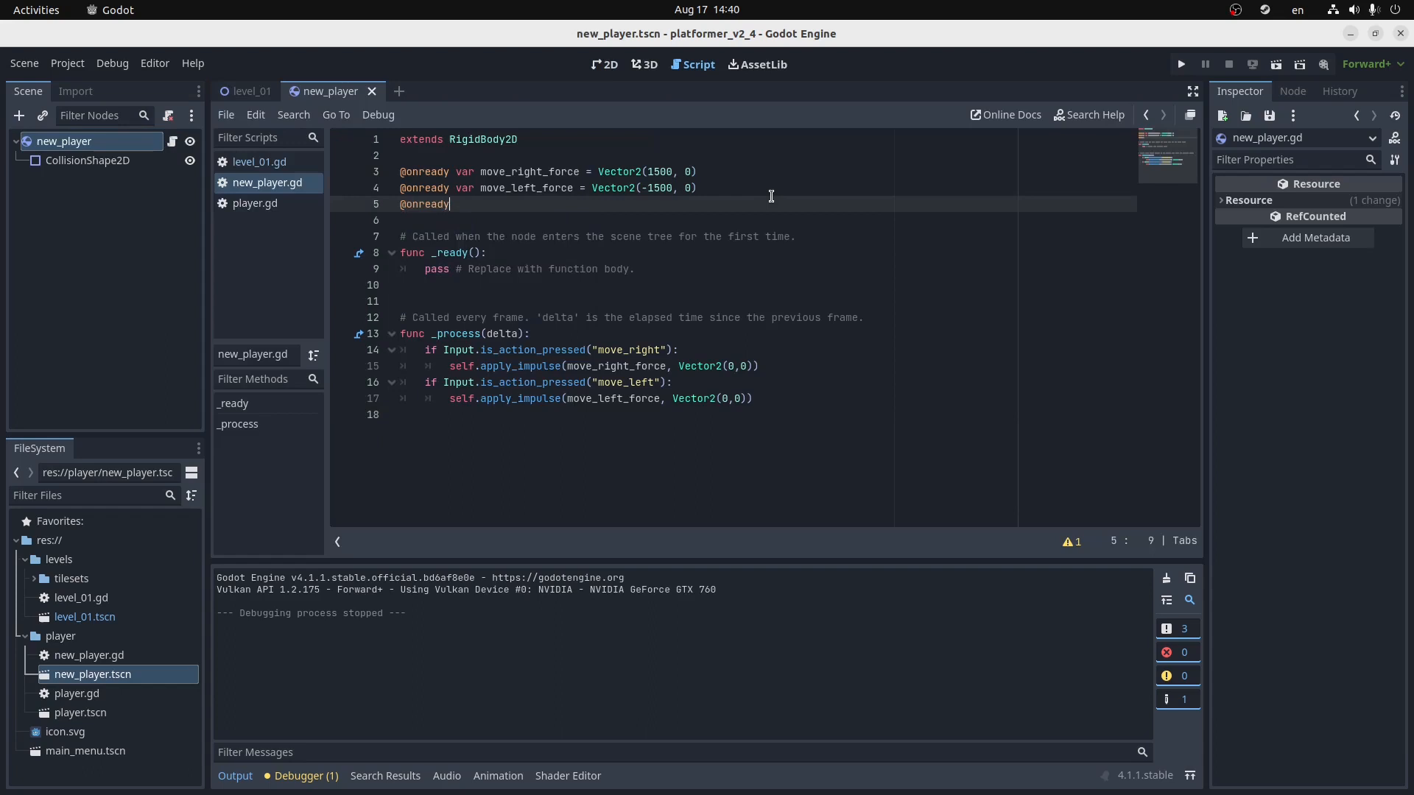
pyautogui.write('var m')
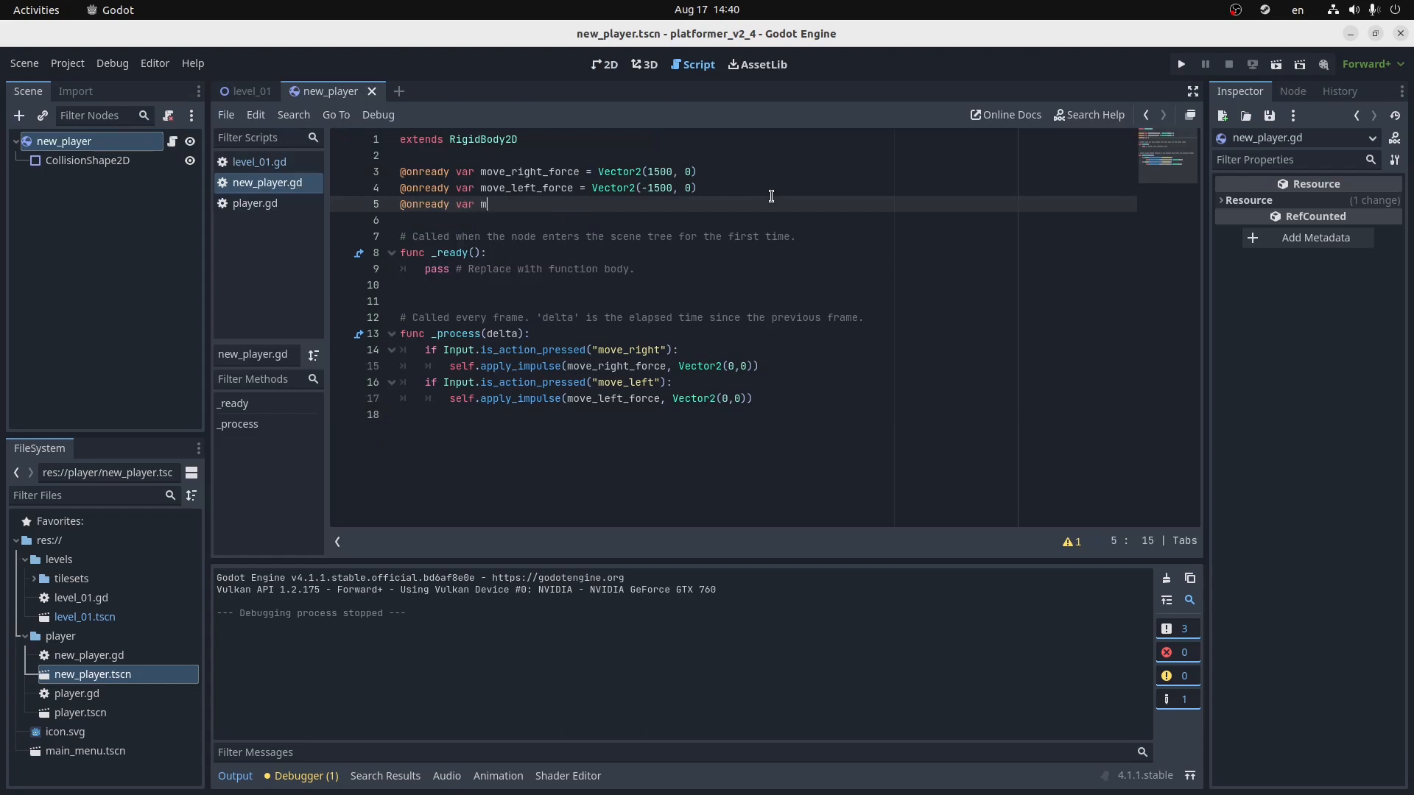
pyautogui.write('ove_speed')
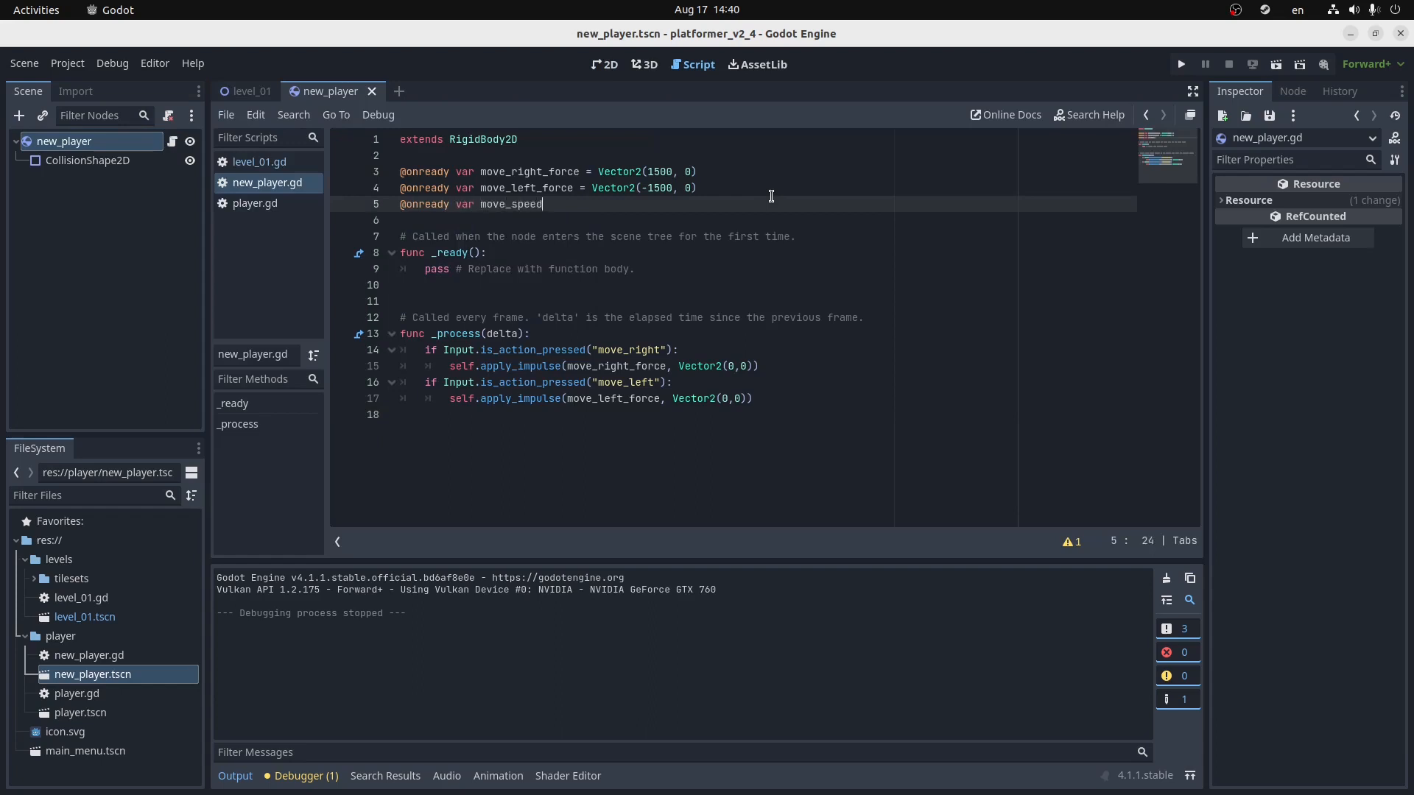
pyautogui.write('_max =')
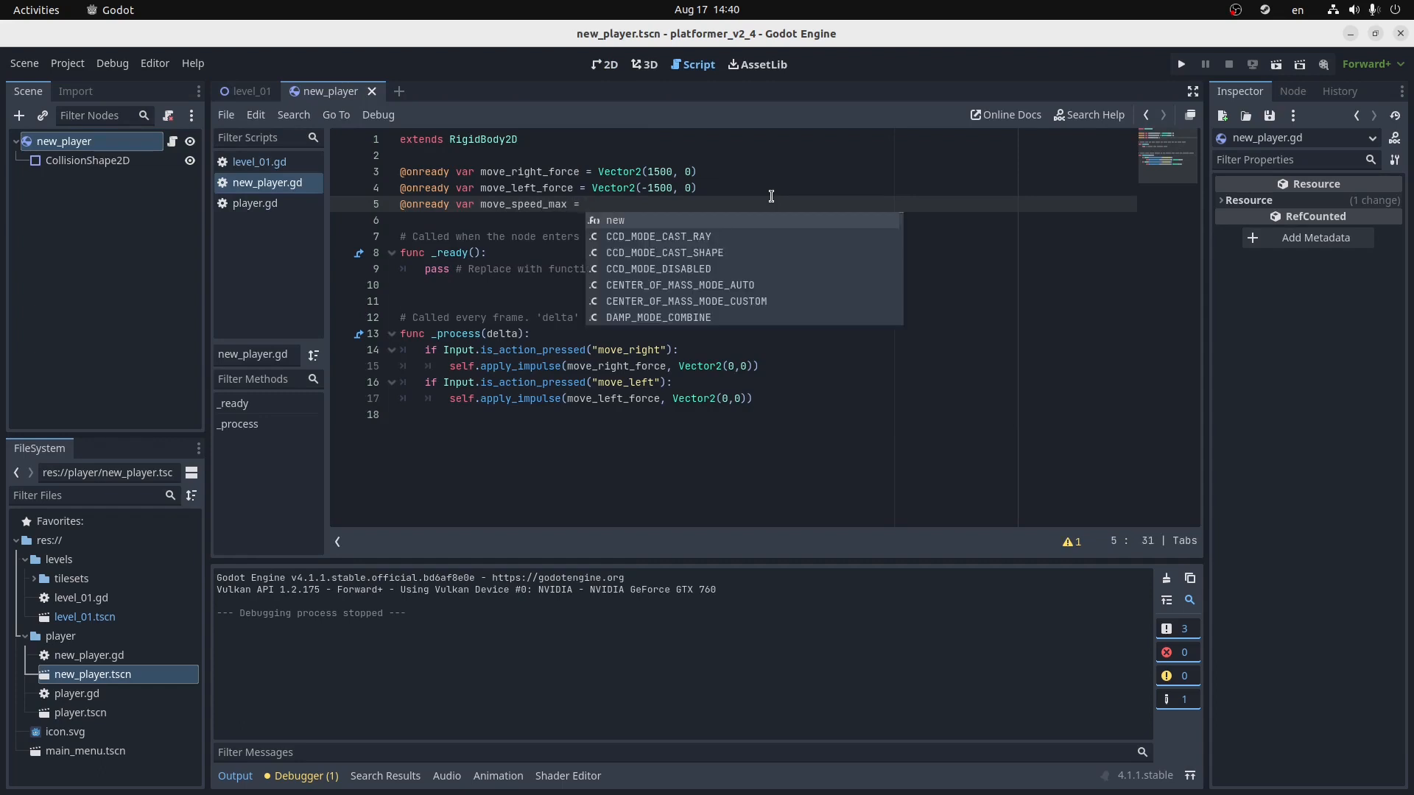
pyautogui.write('120')
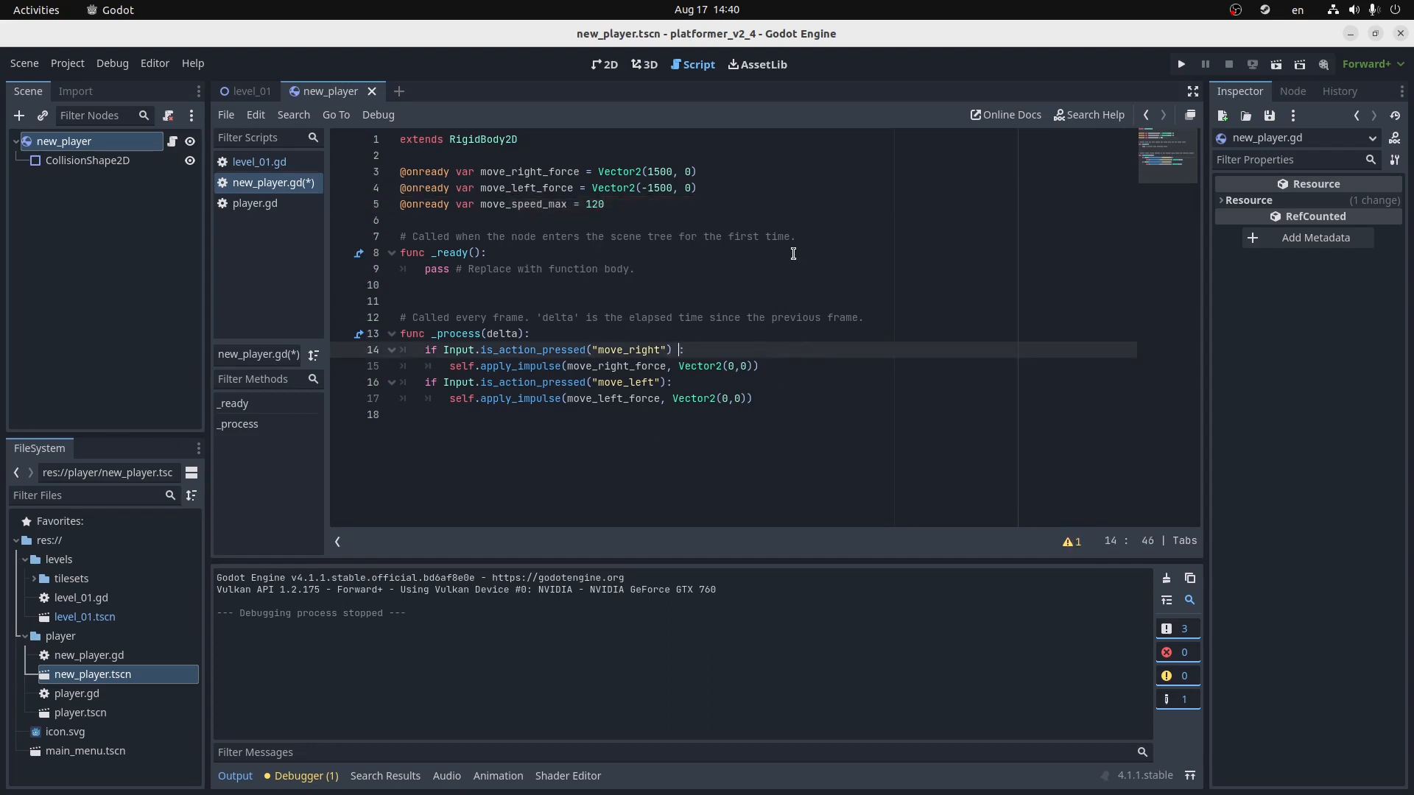
# - Limit the move_right branch with a self.linear_velocity.x check against move_speed_max
pyautogui.write('and s')
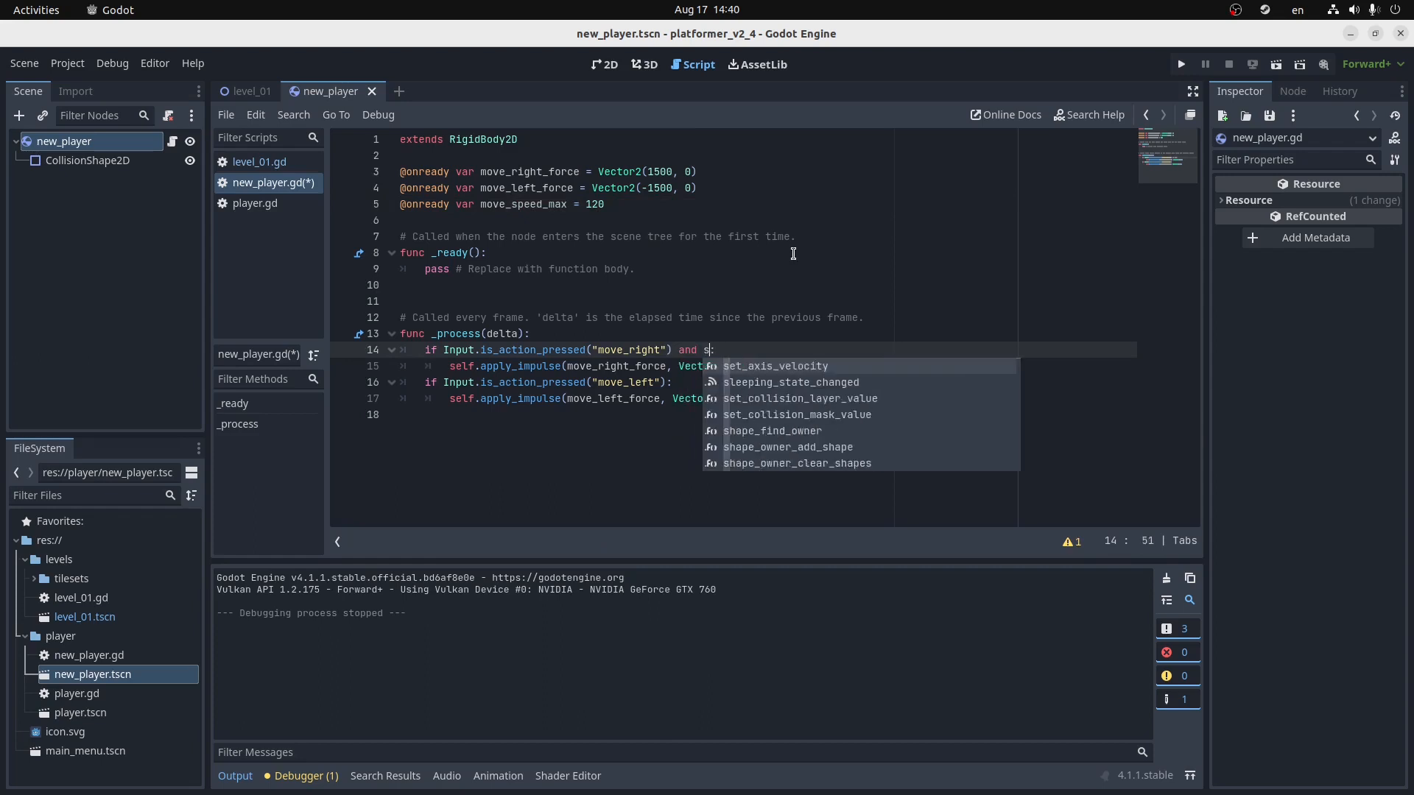
pyautogui.write('elf.linear_ve')
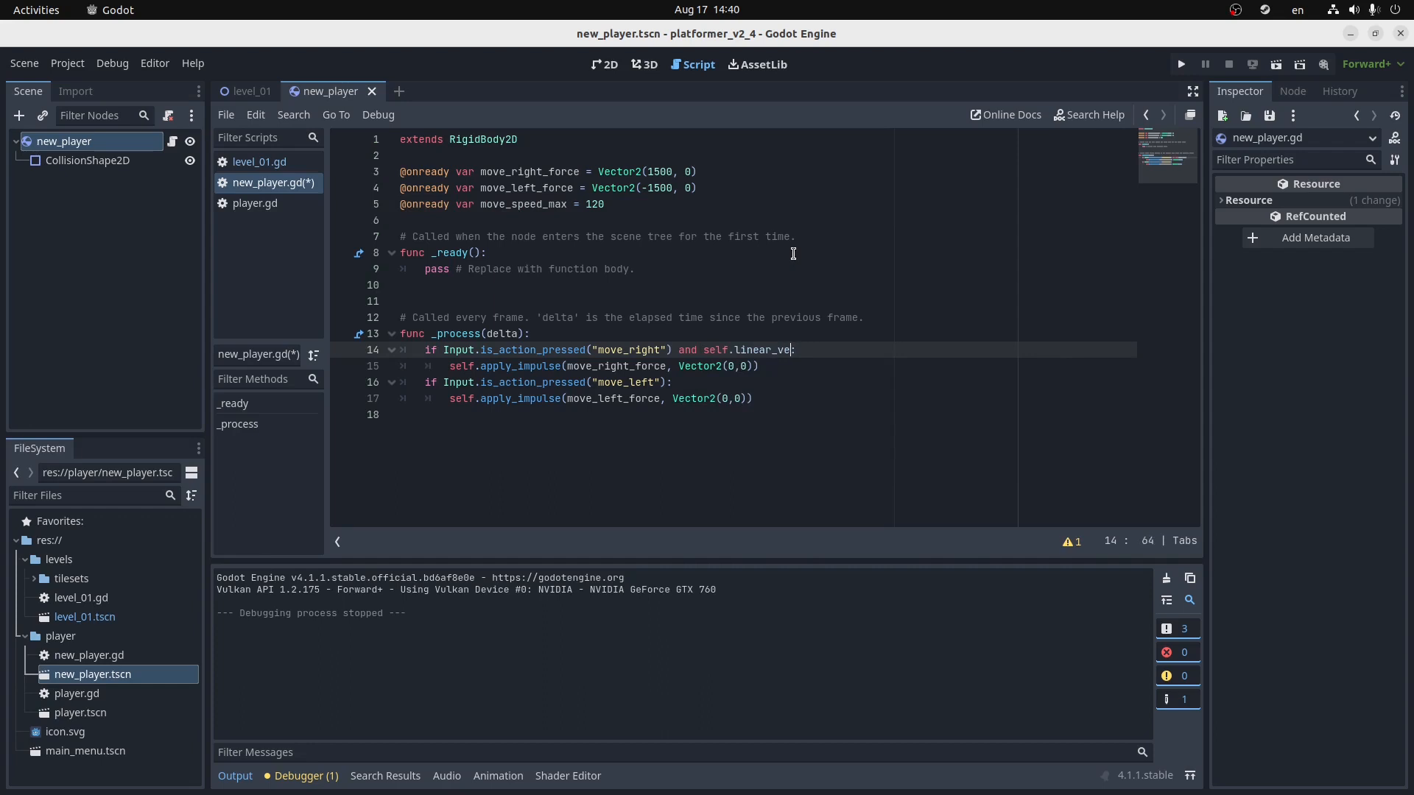
pyautogui.write('locity.')
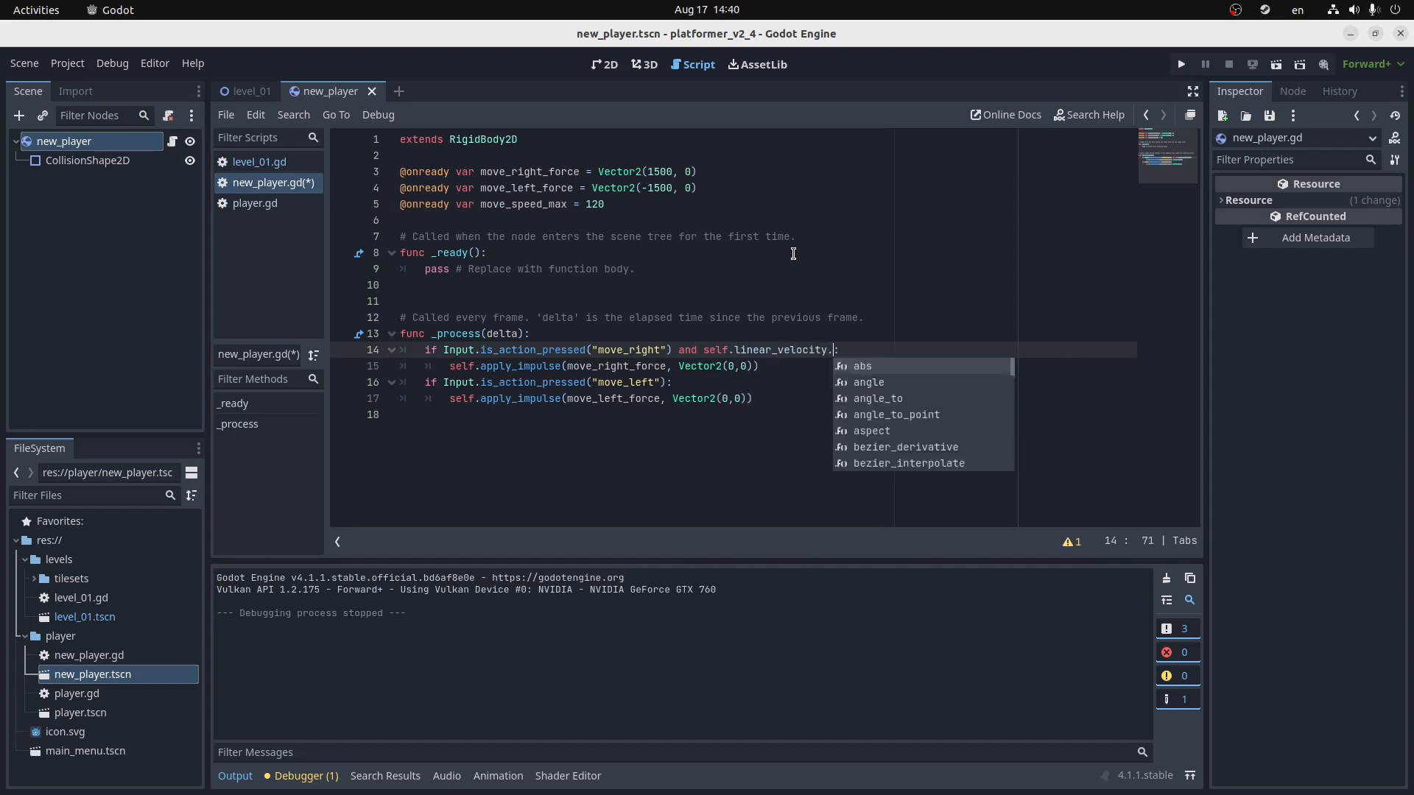
pyautogui.write('x')
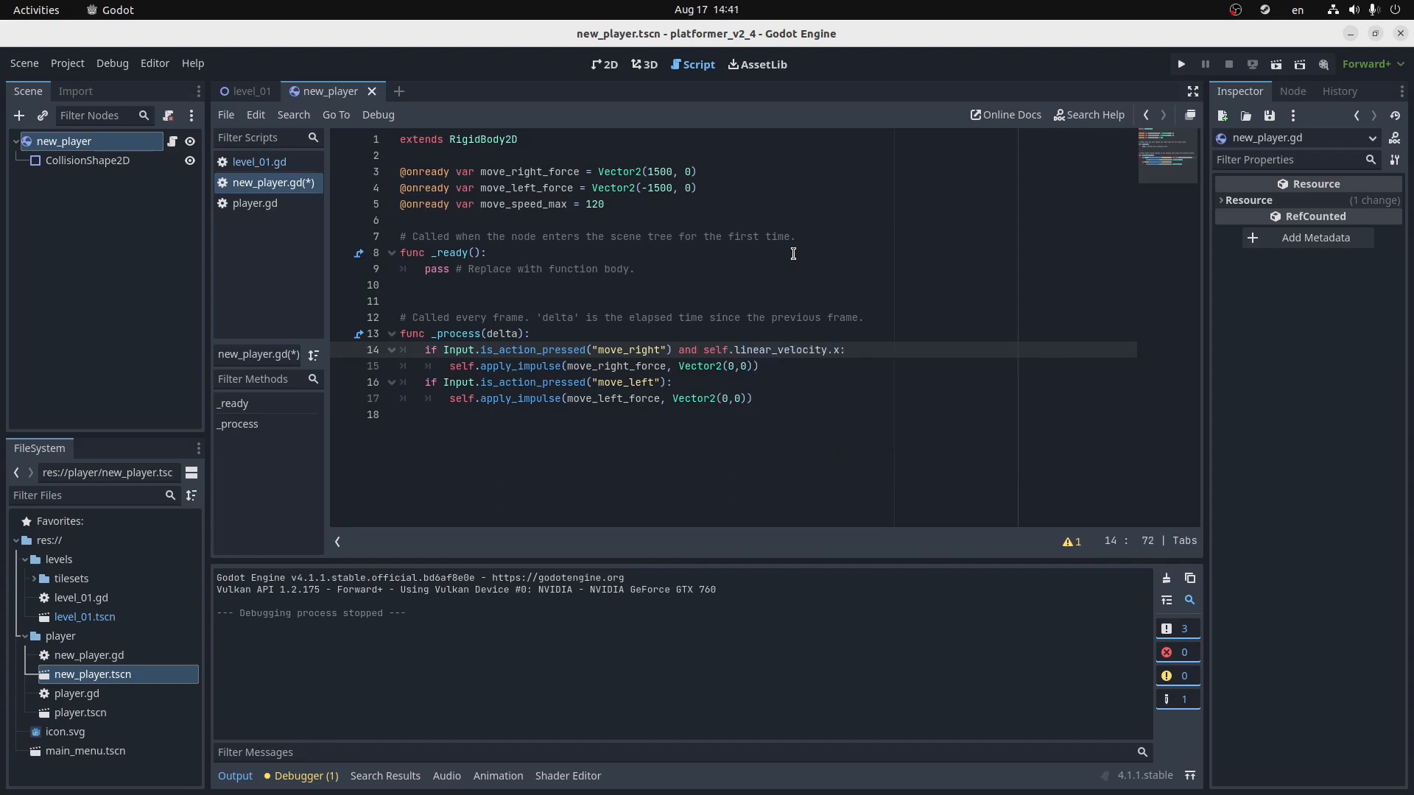
pyautogui.write('>')
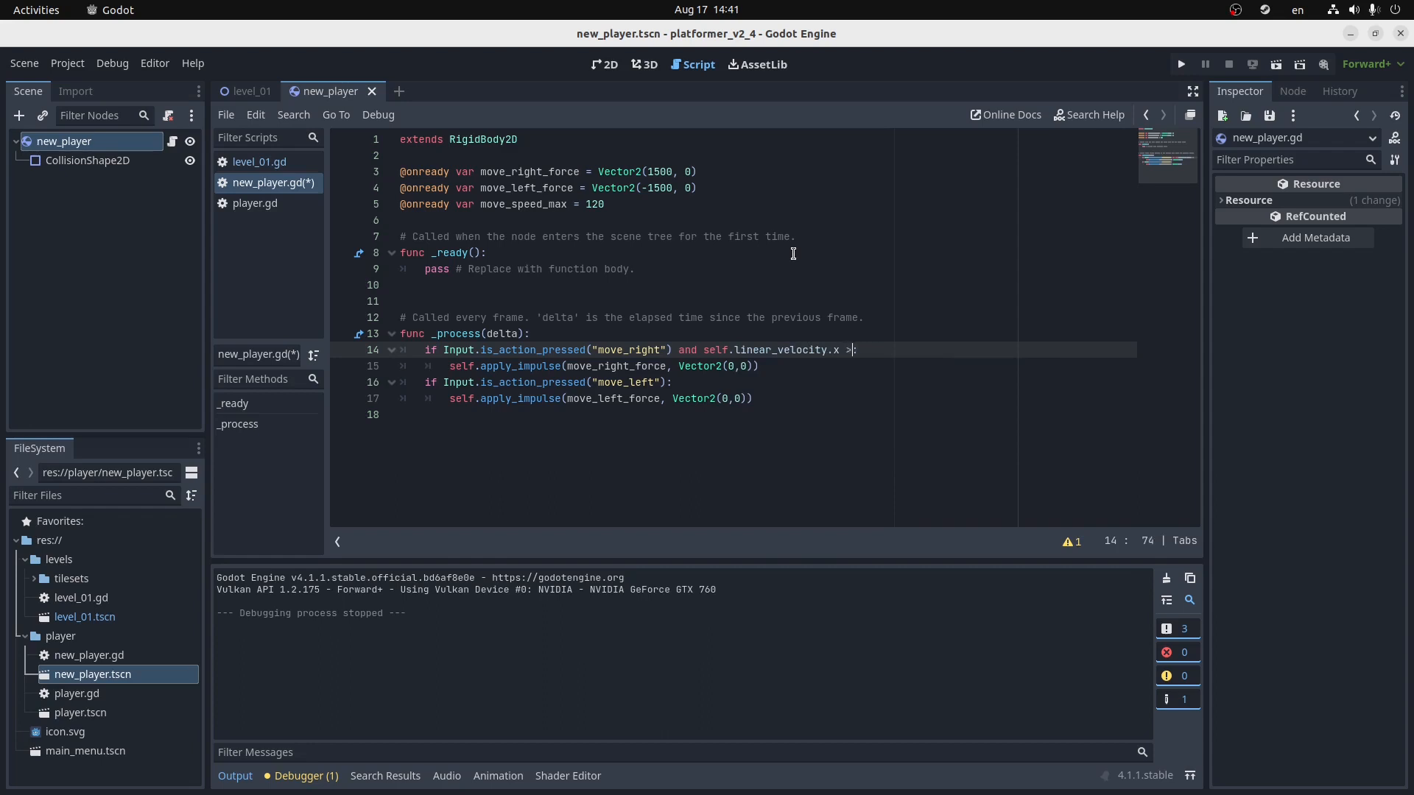
pyautogui.write('move')
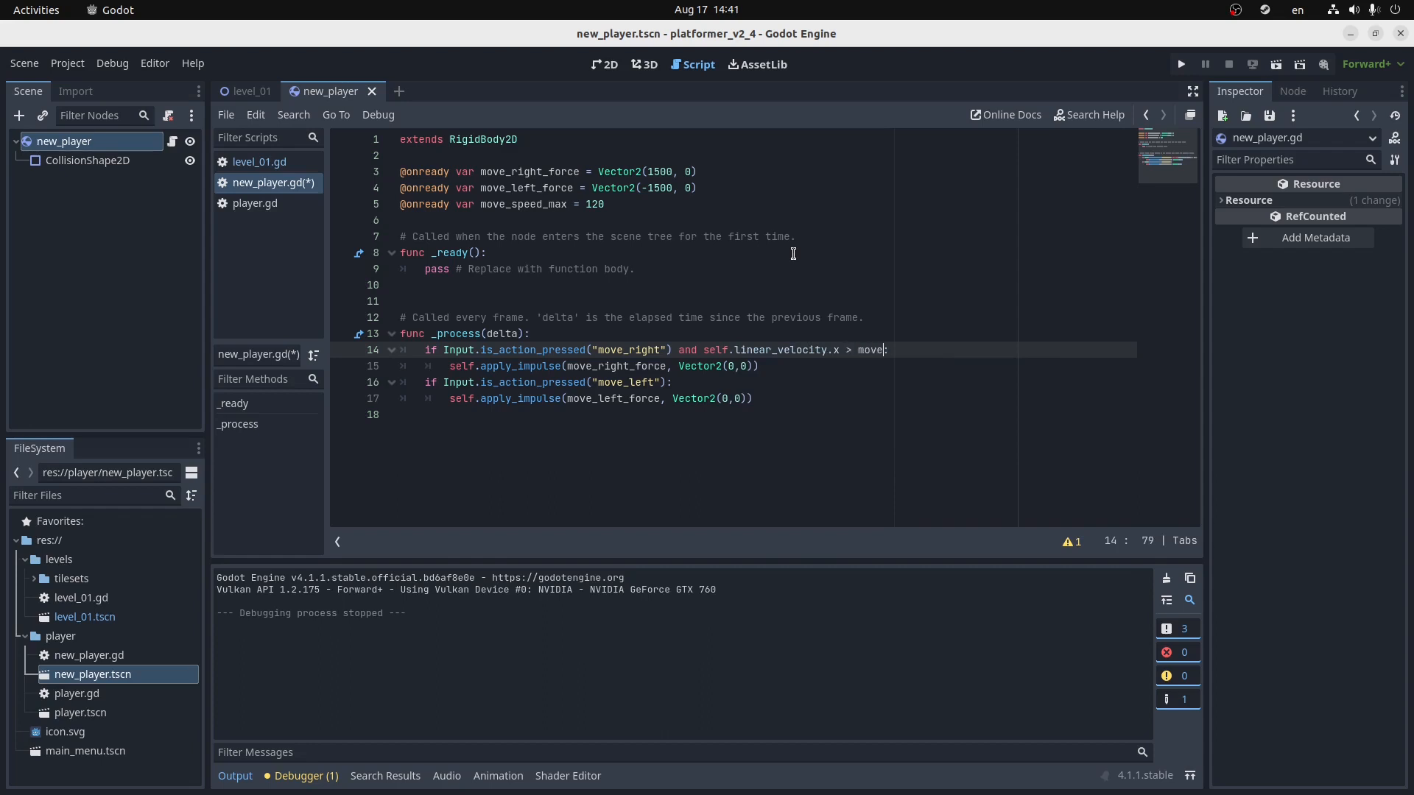
pyautogui.write('_speed_max:')
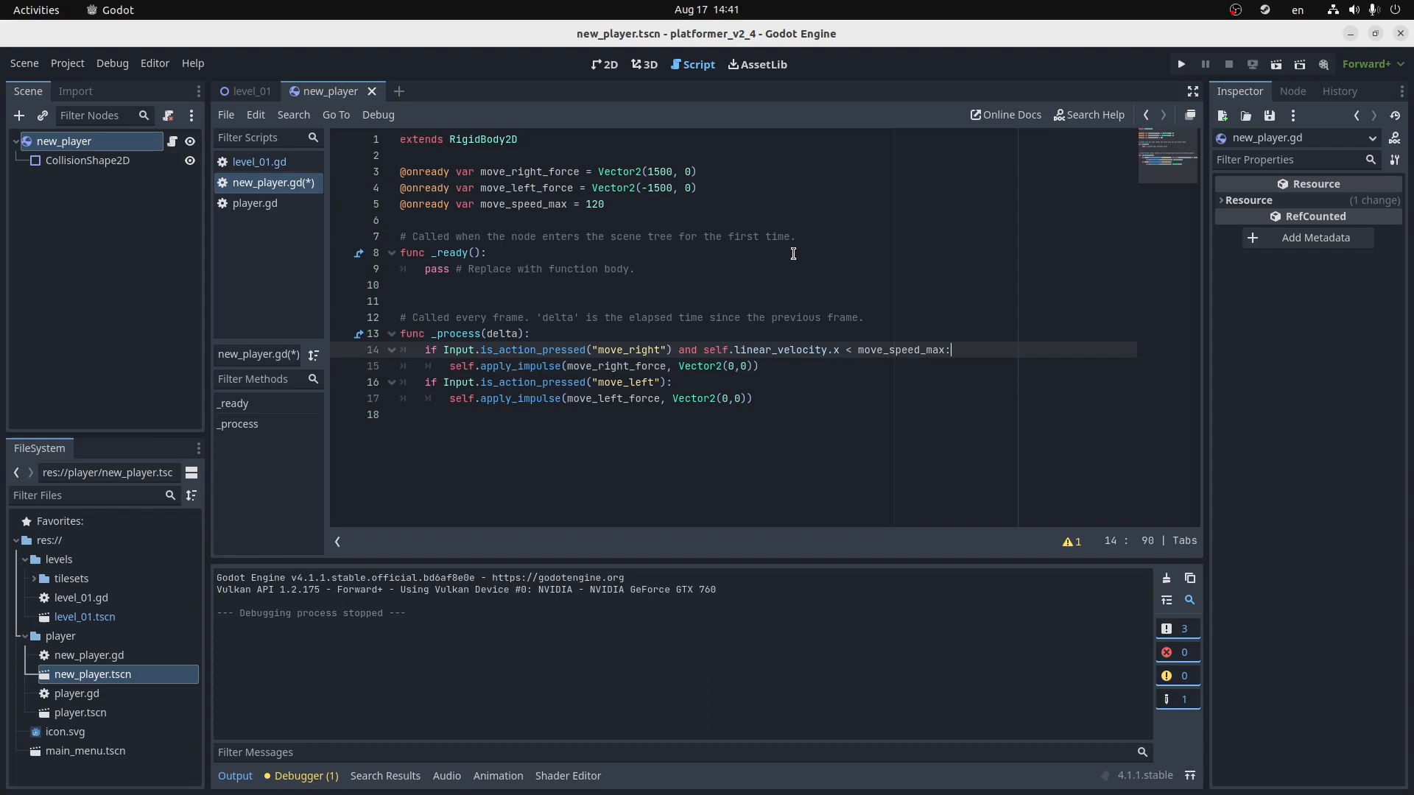
pyautogui.moveTo(694, 397)
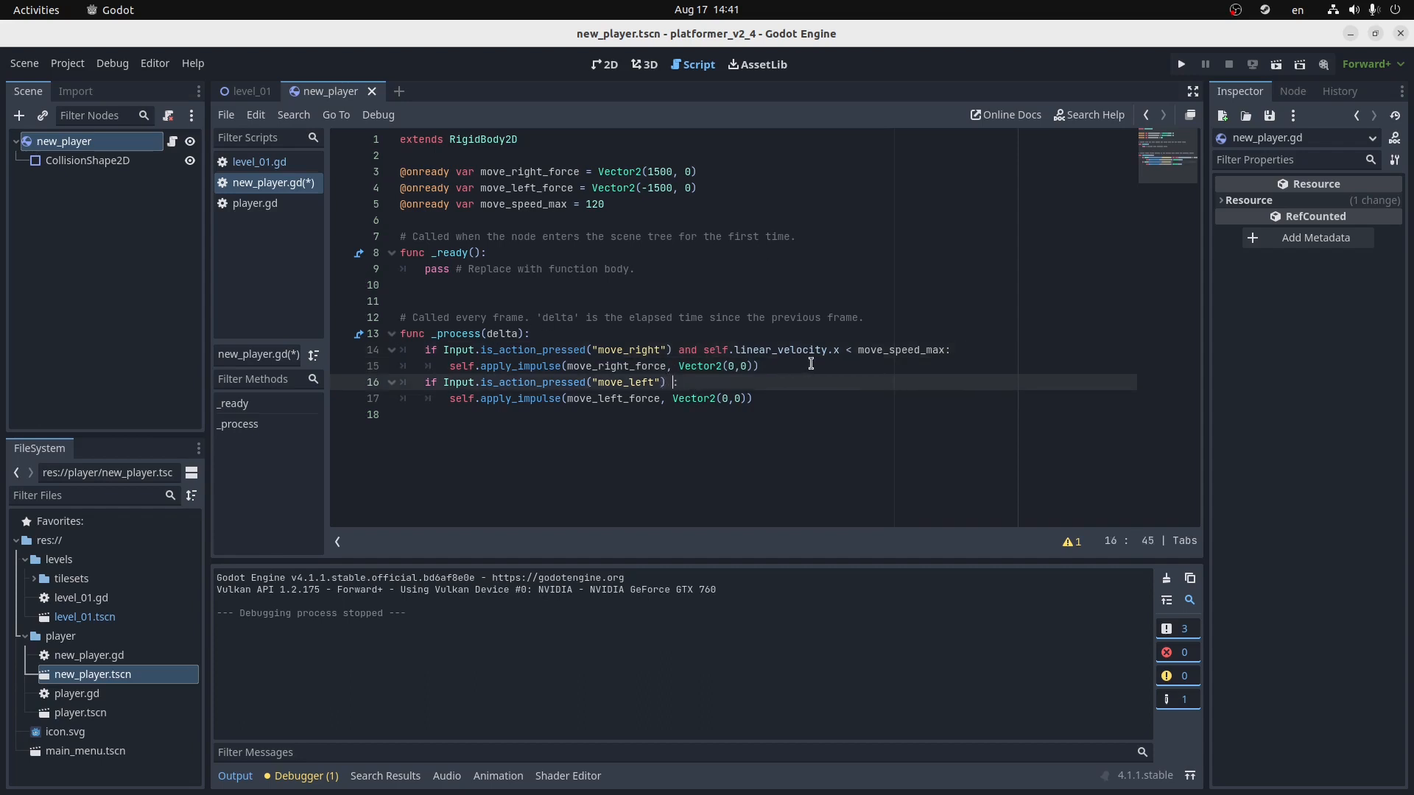
# - Add 'and self.linear_velocity.x > -move_speed_max' to the move_left condition and save
pyautogui.write('and')
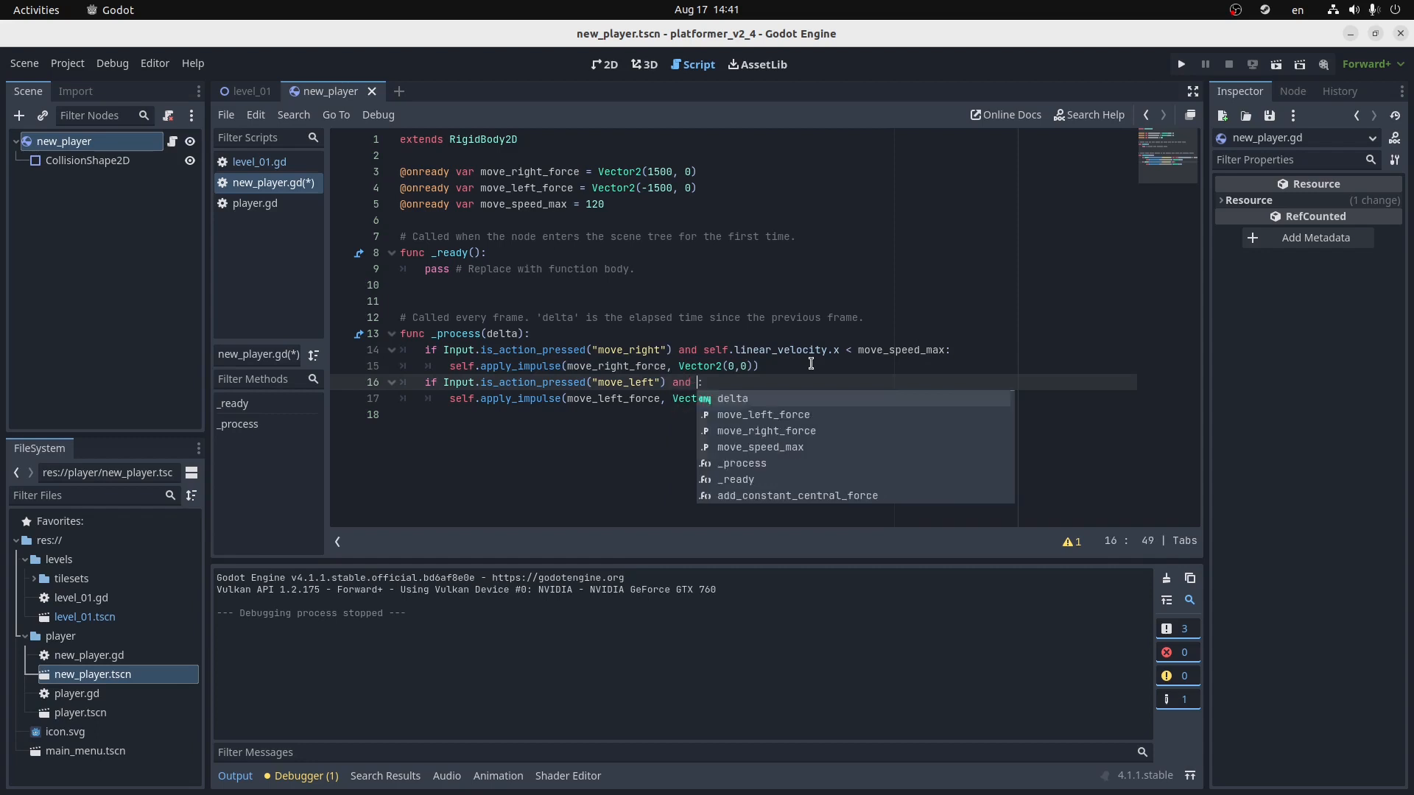
pyautogui.write('self.linear_d')
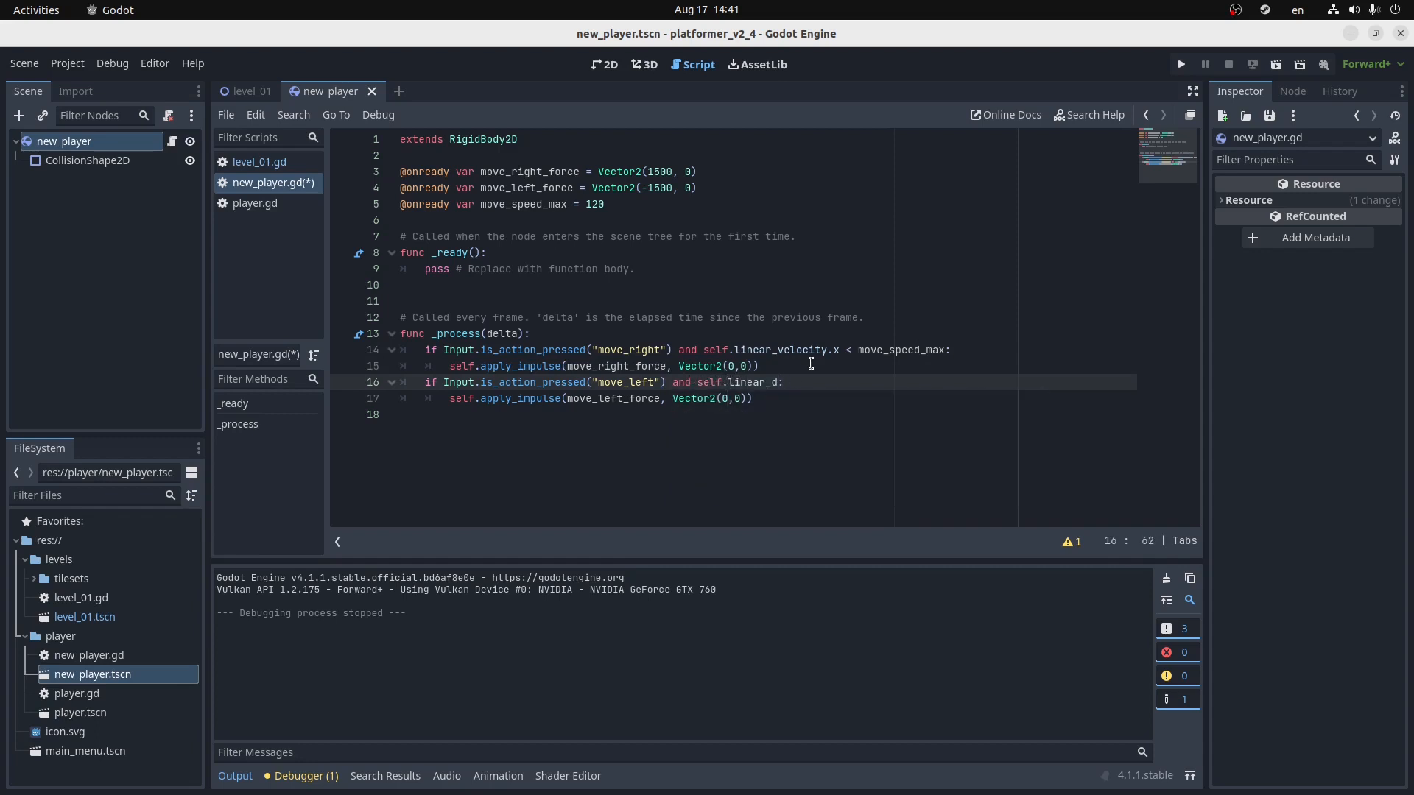
pyautogui.write('elocity.x')
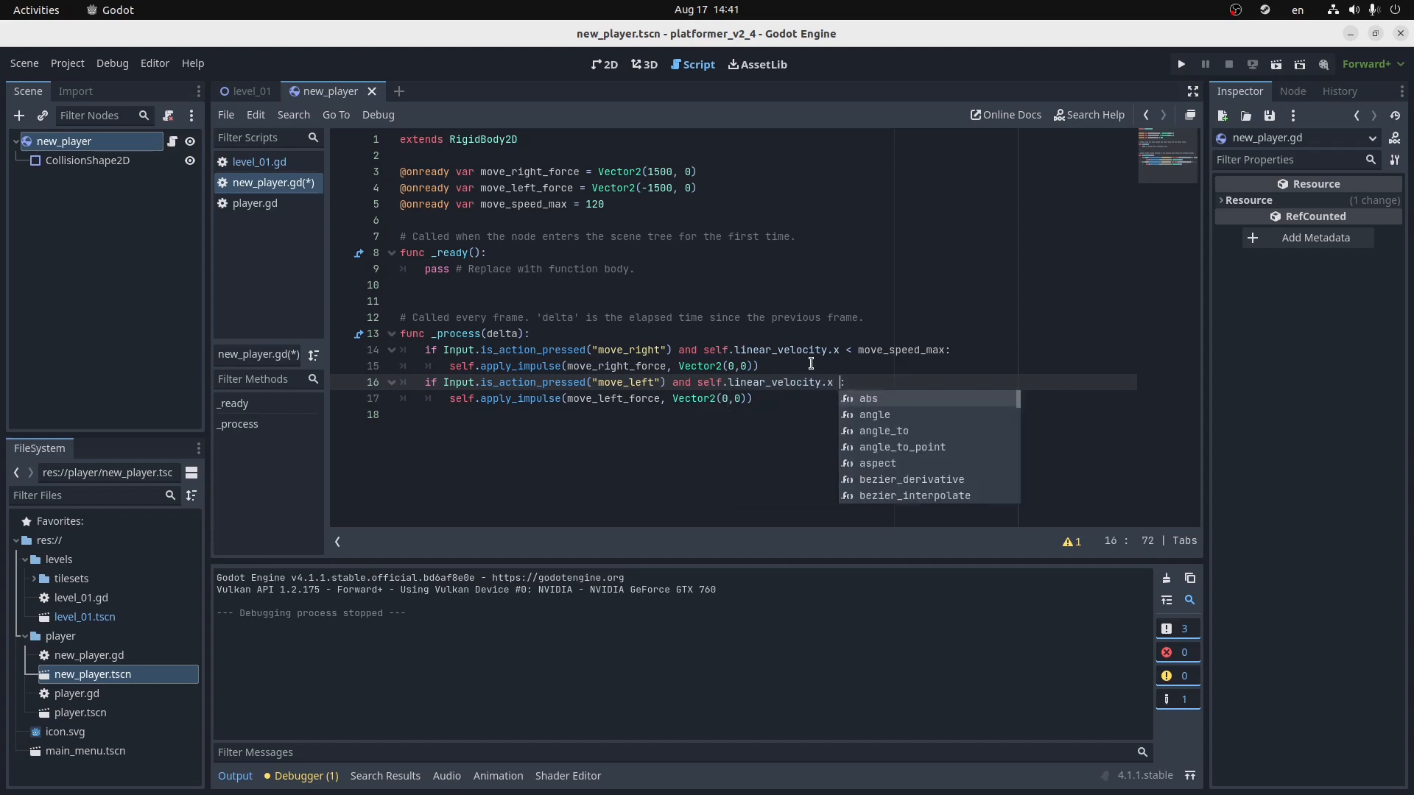
pyautogui.write('>')
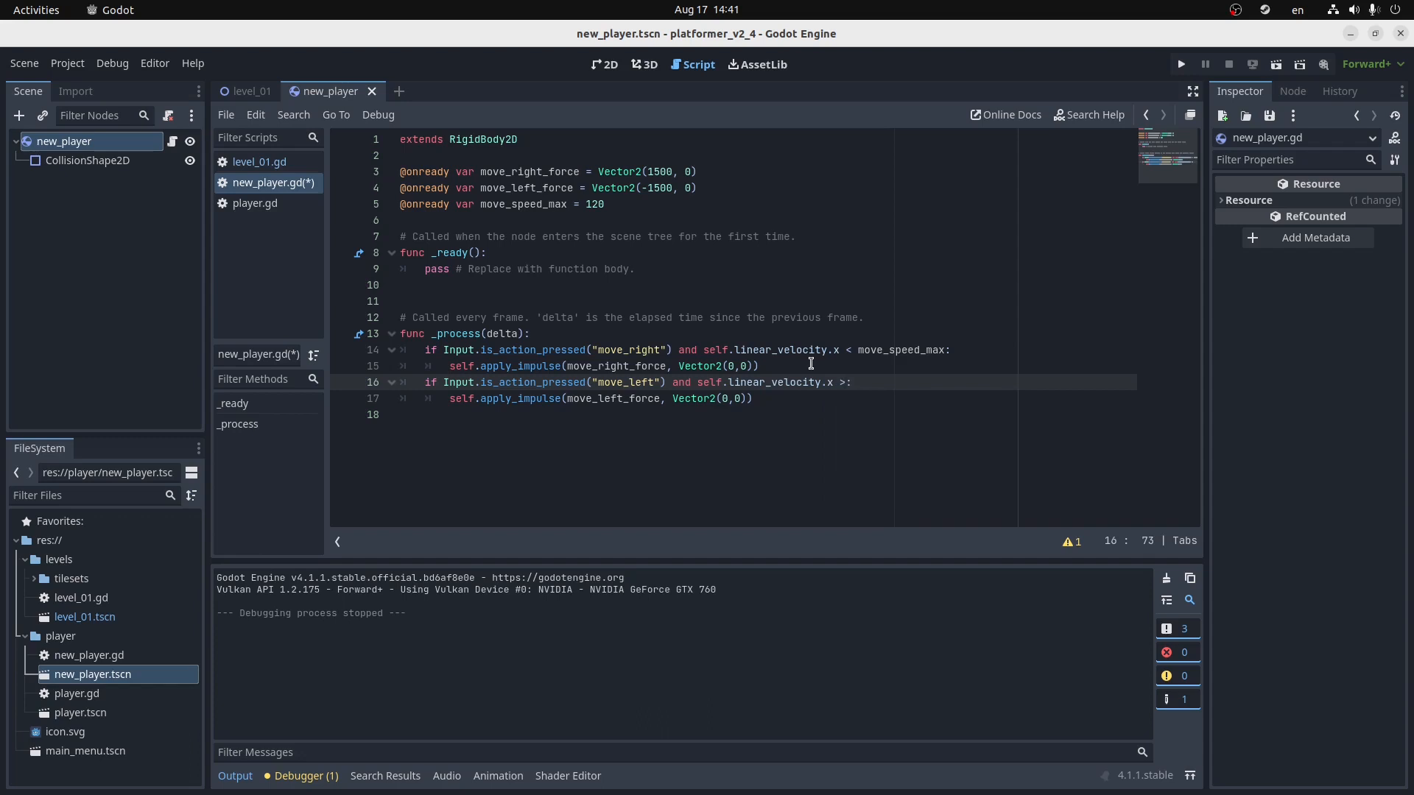
pyautogui.write('-move_speed_max')
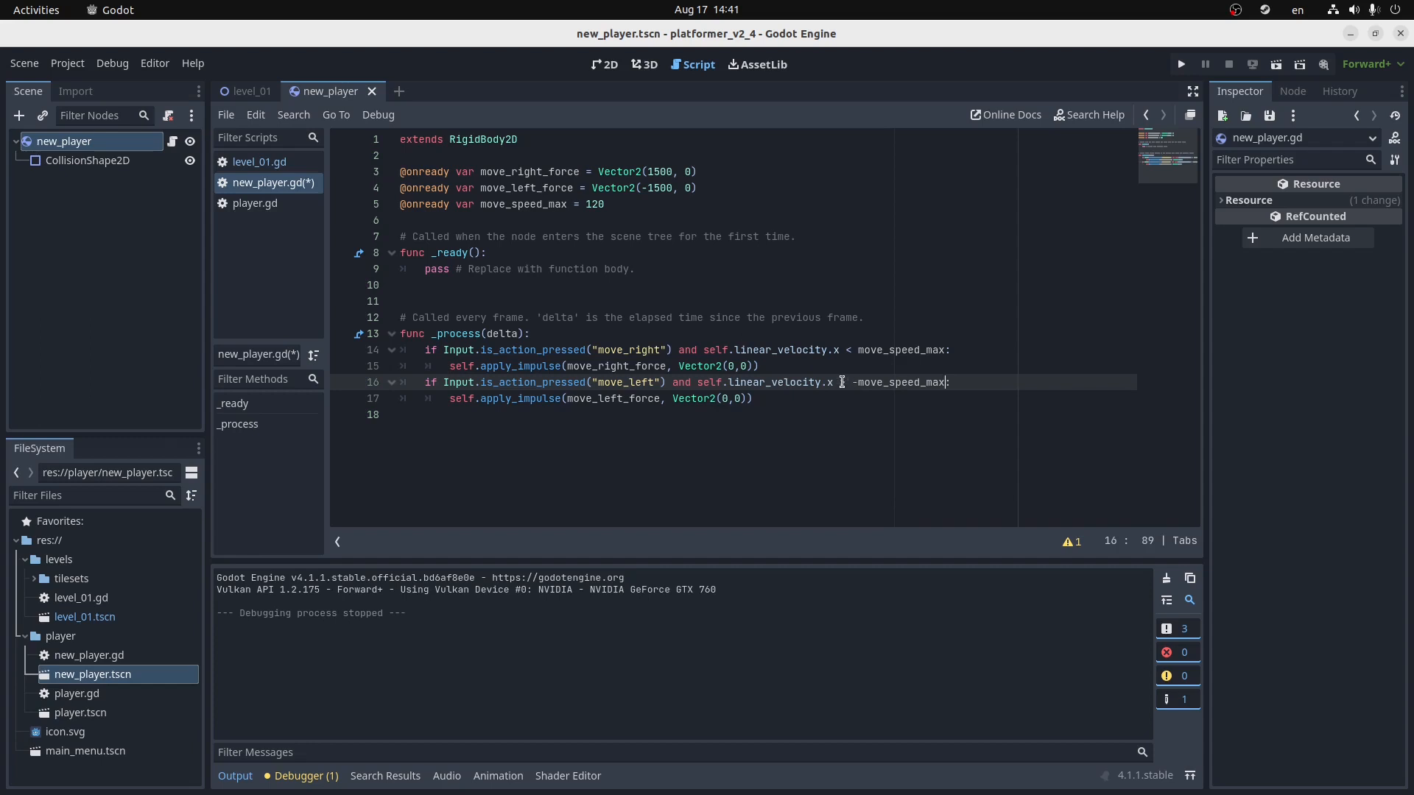
pyautogui.write('>')
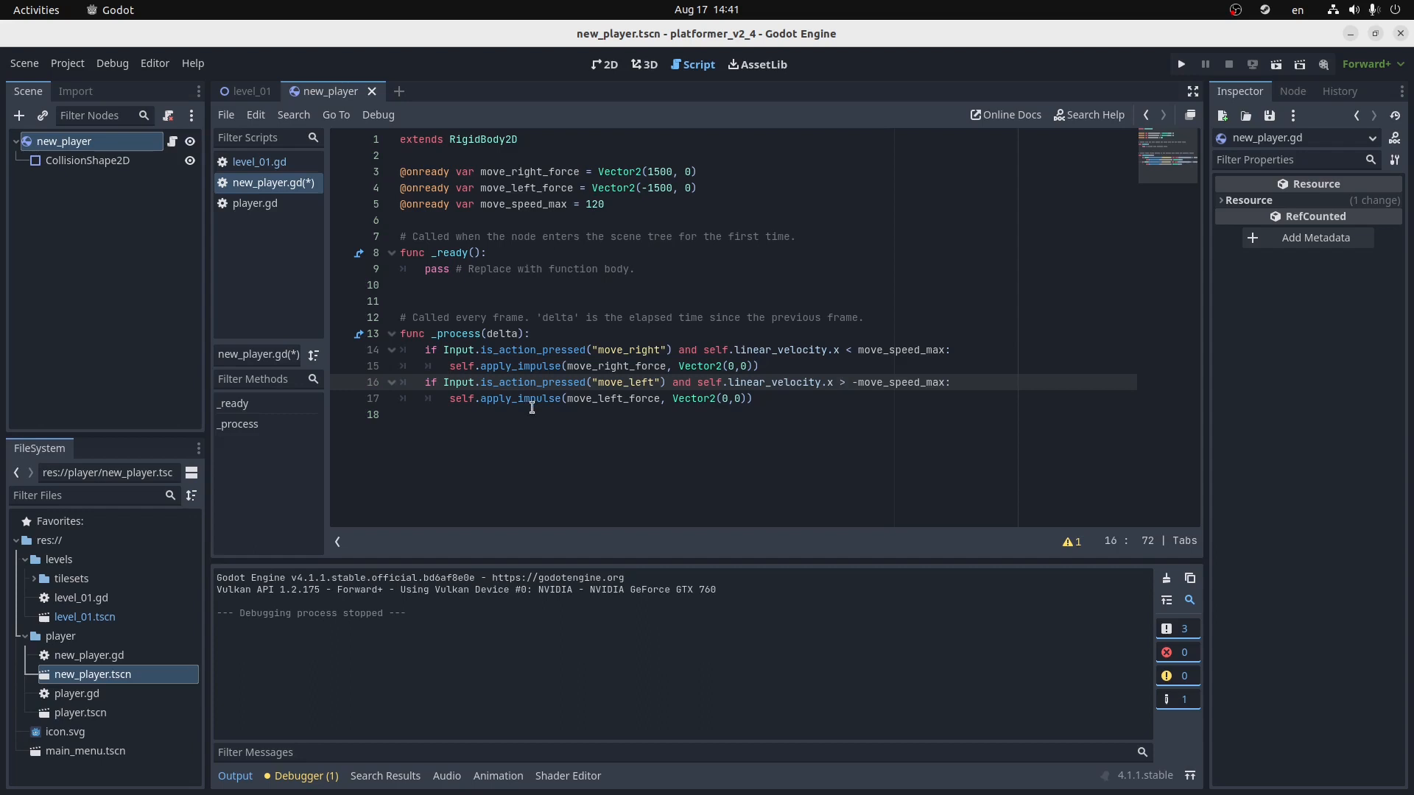
pyautogui.moveTo(903, 443)
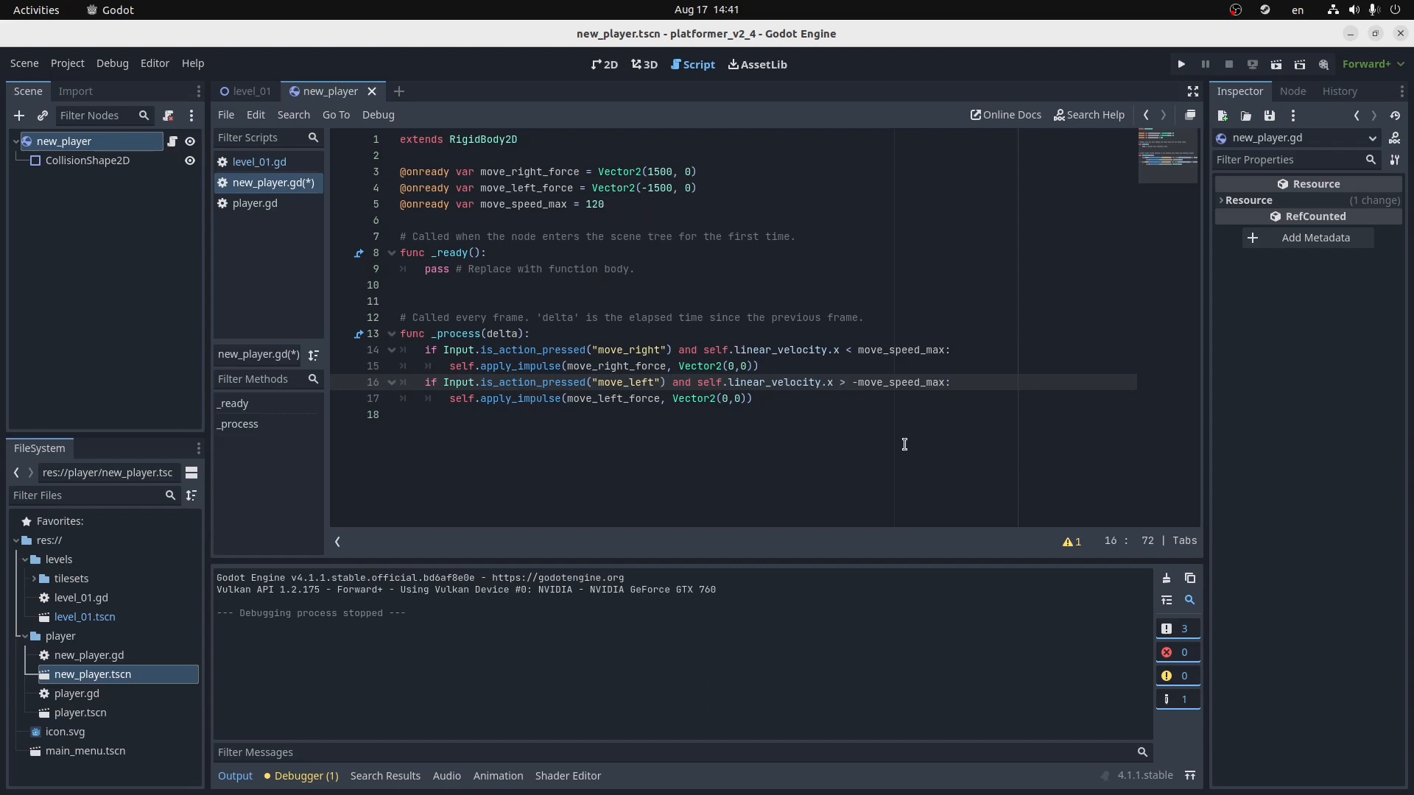
pyautogui.moveTo(902, 336)
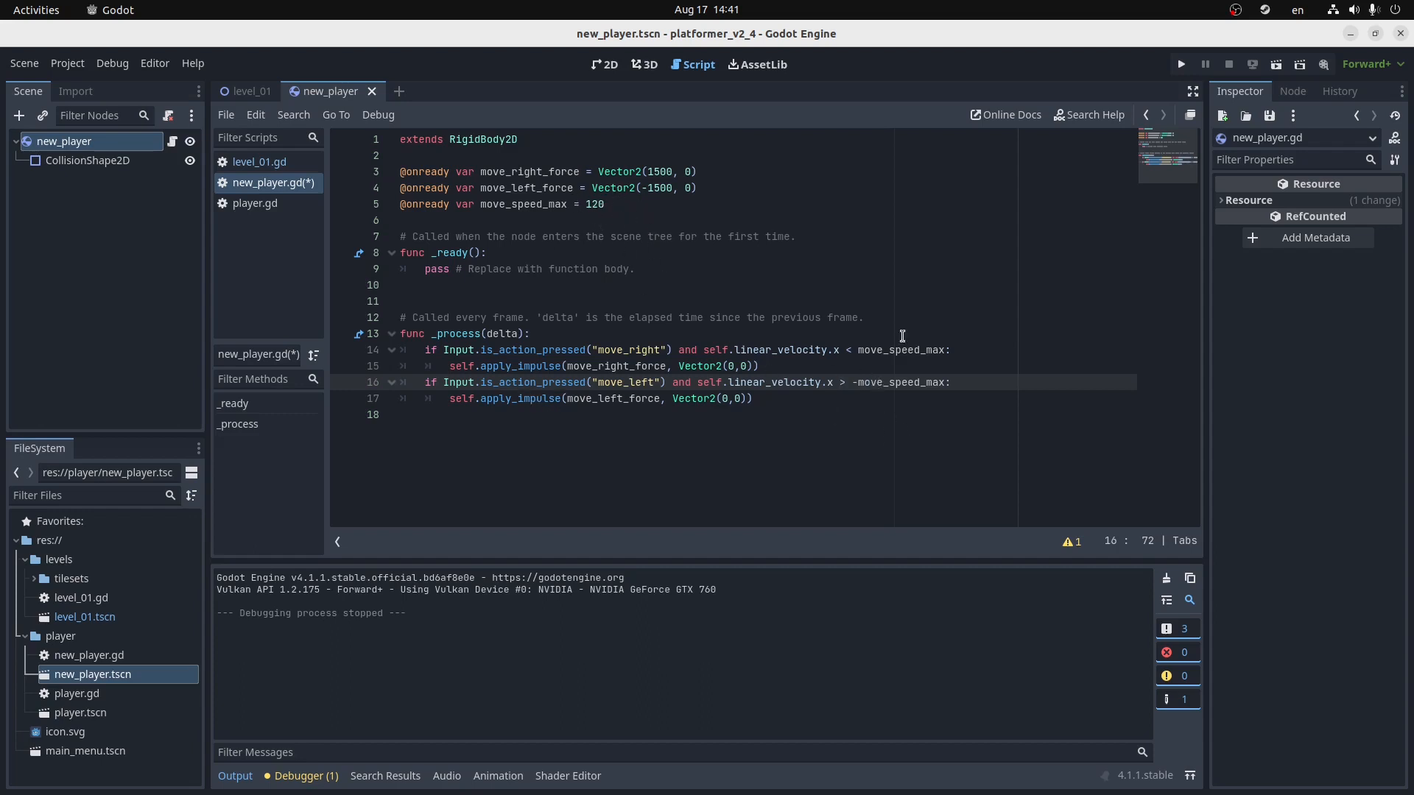
pyautogui.moveTo(891, 381)
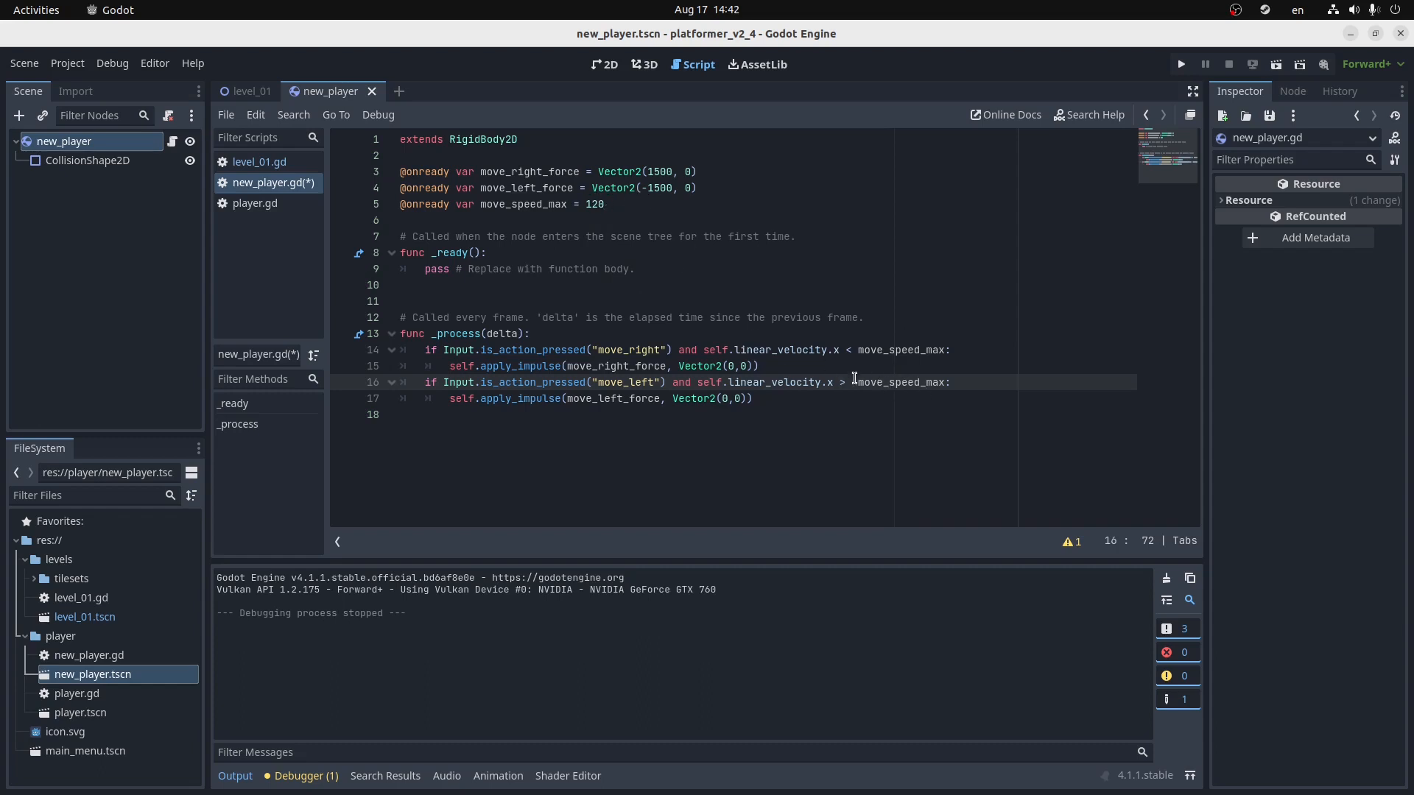
pyautogui.press('ctrl+s')
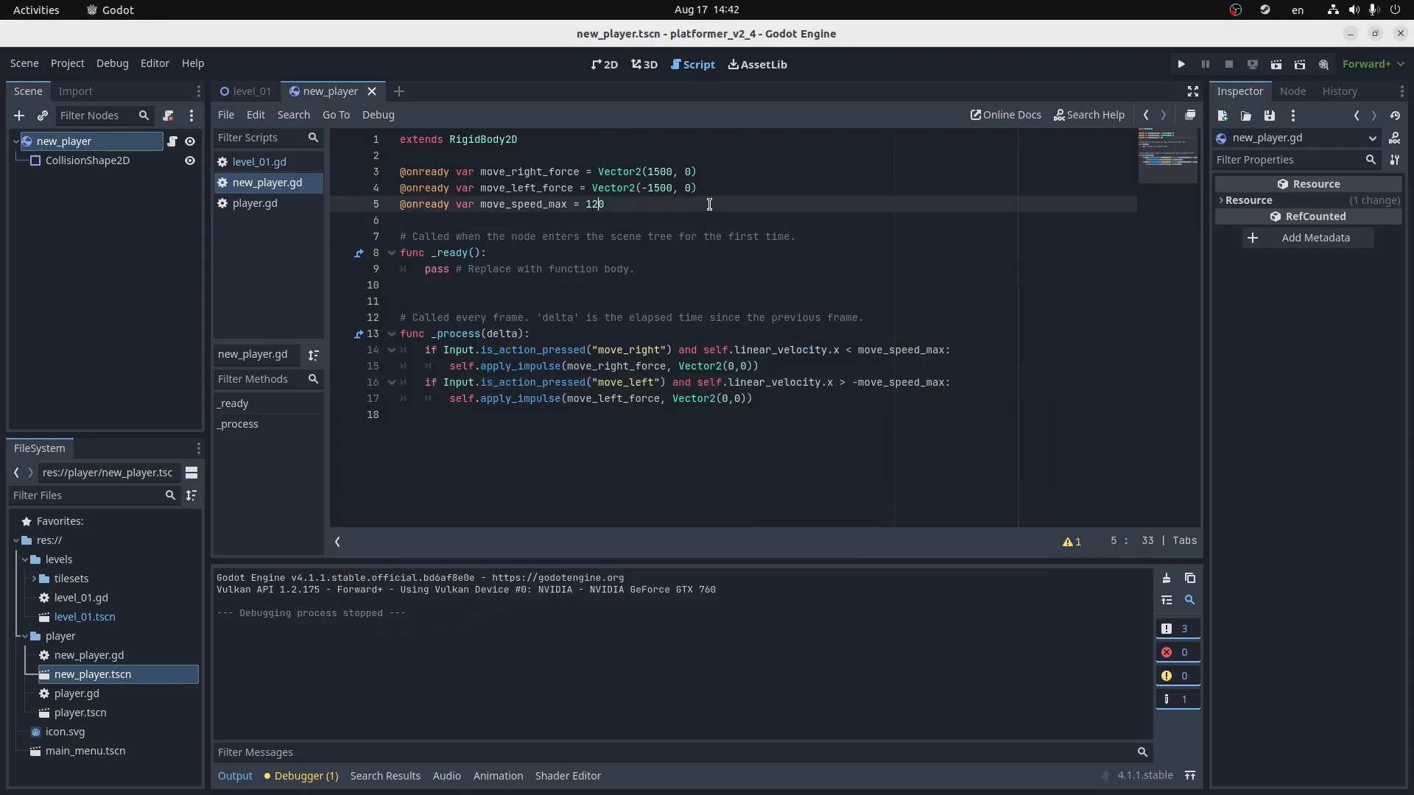
# - Change move_speed_max on line 5 of new_player.gd to 150
pyautogui.write('150')
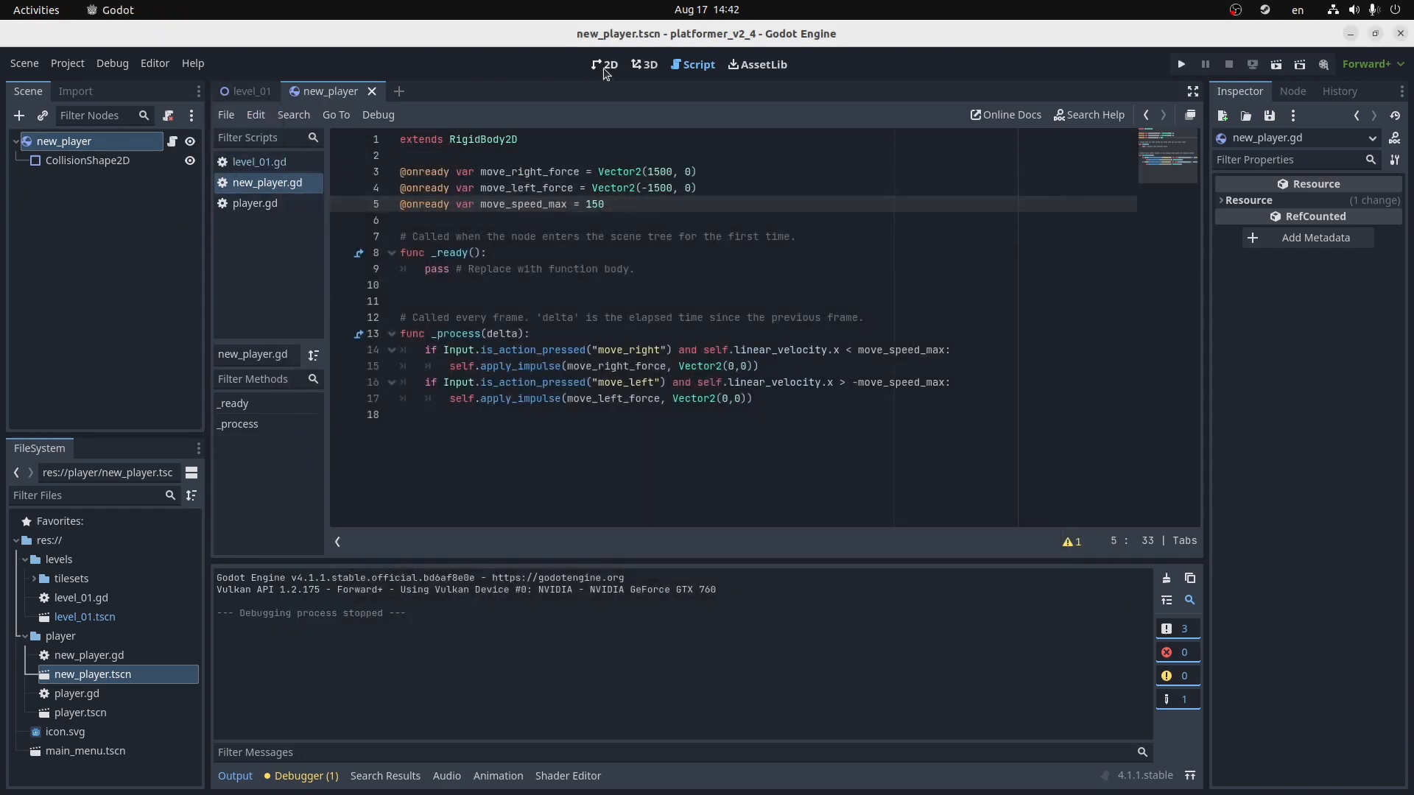
# - Add a RayCast2D child node under new_player from the 2D view
pyautogui.click(604, 64)
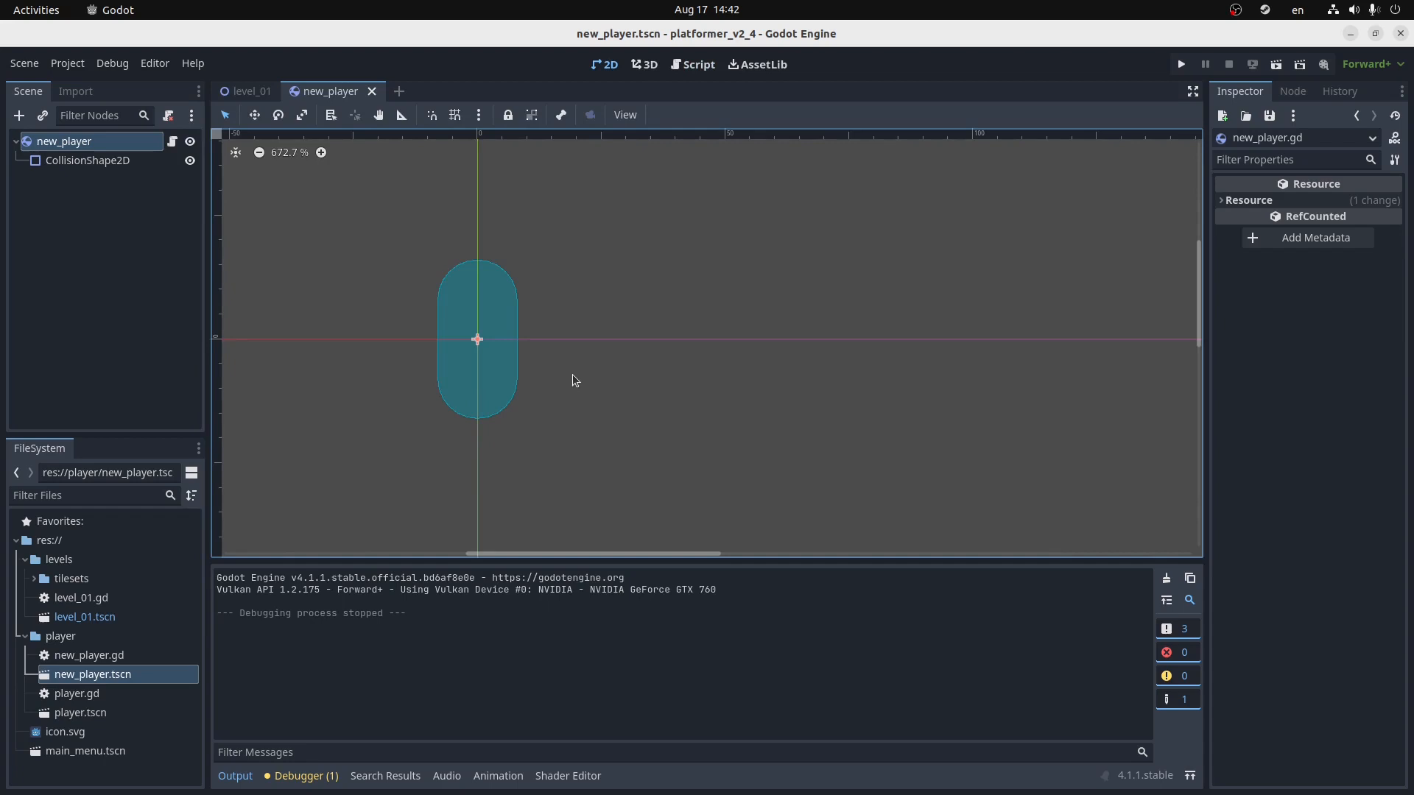
pyautogui.moveTo(79, 156)
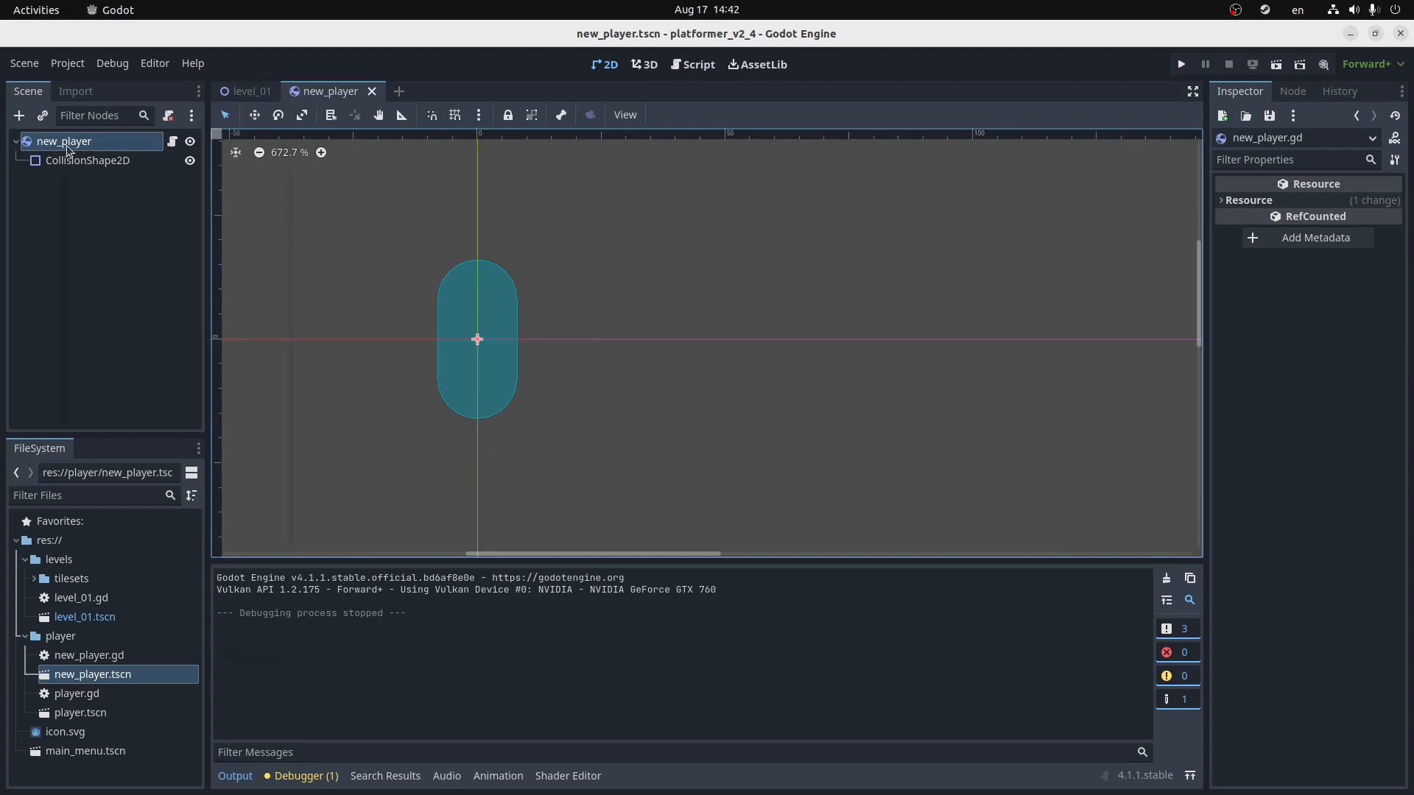
pyautogui.click(17, 116)
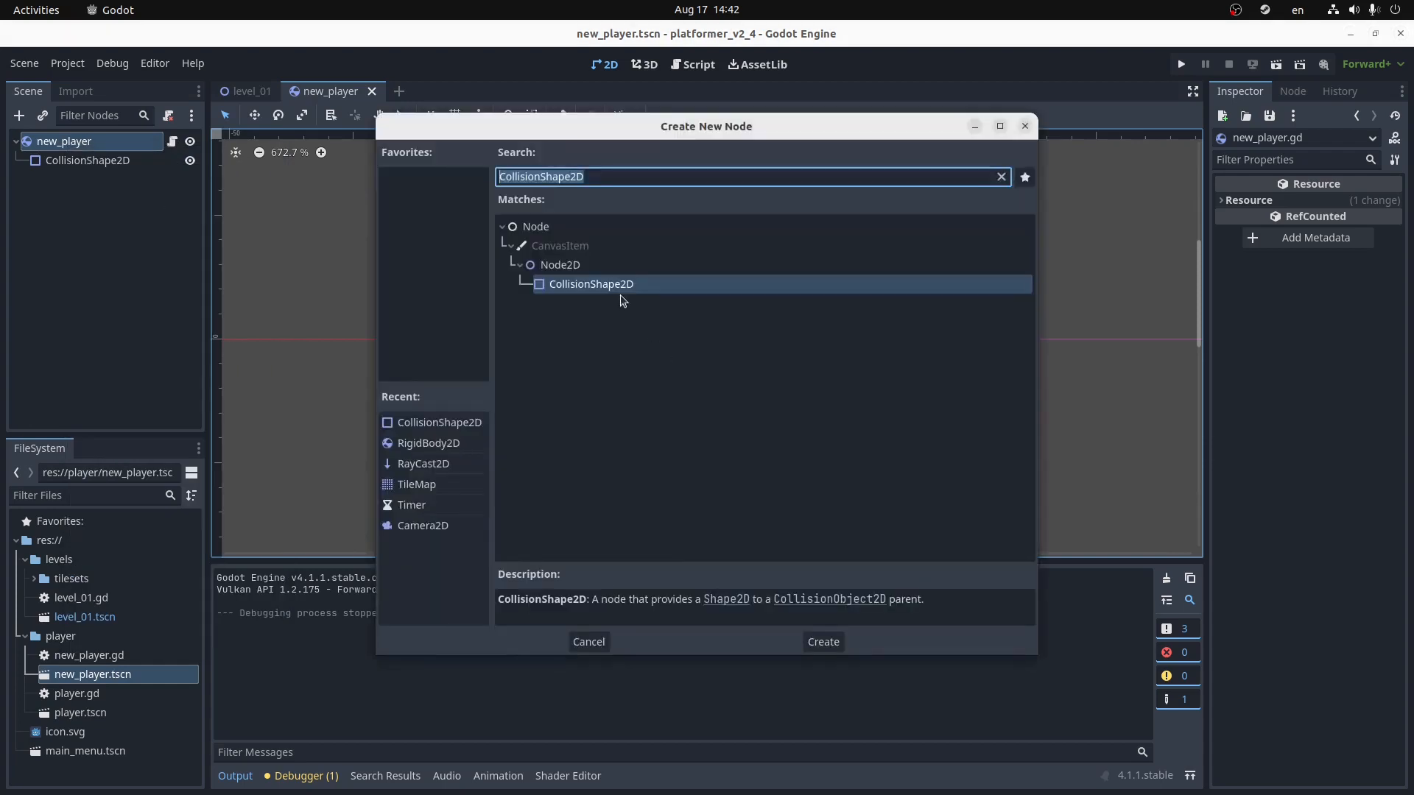
pyautogui.click(423, 463)
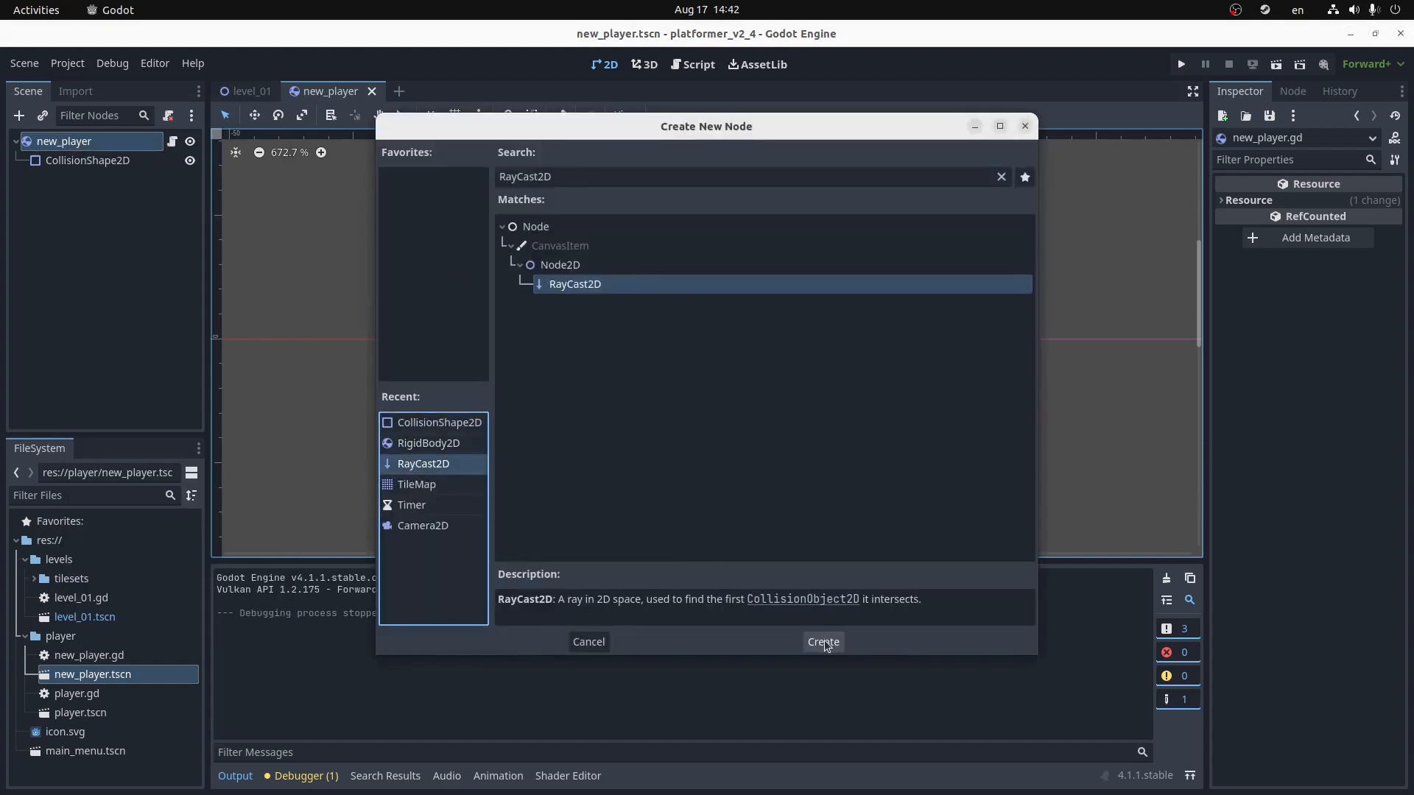
pyautogui.click(822, 642)
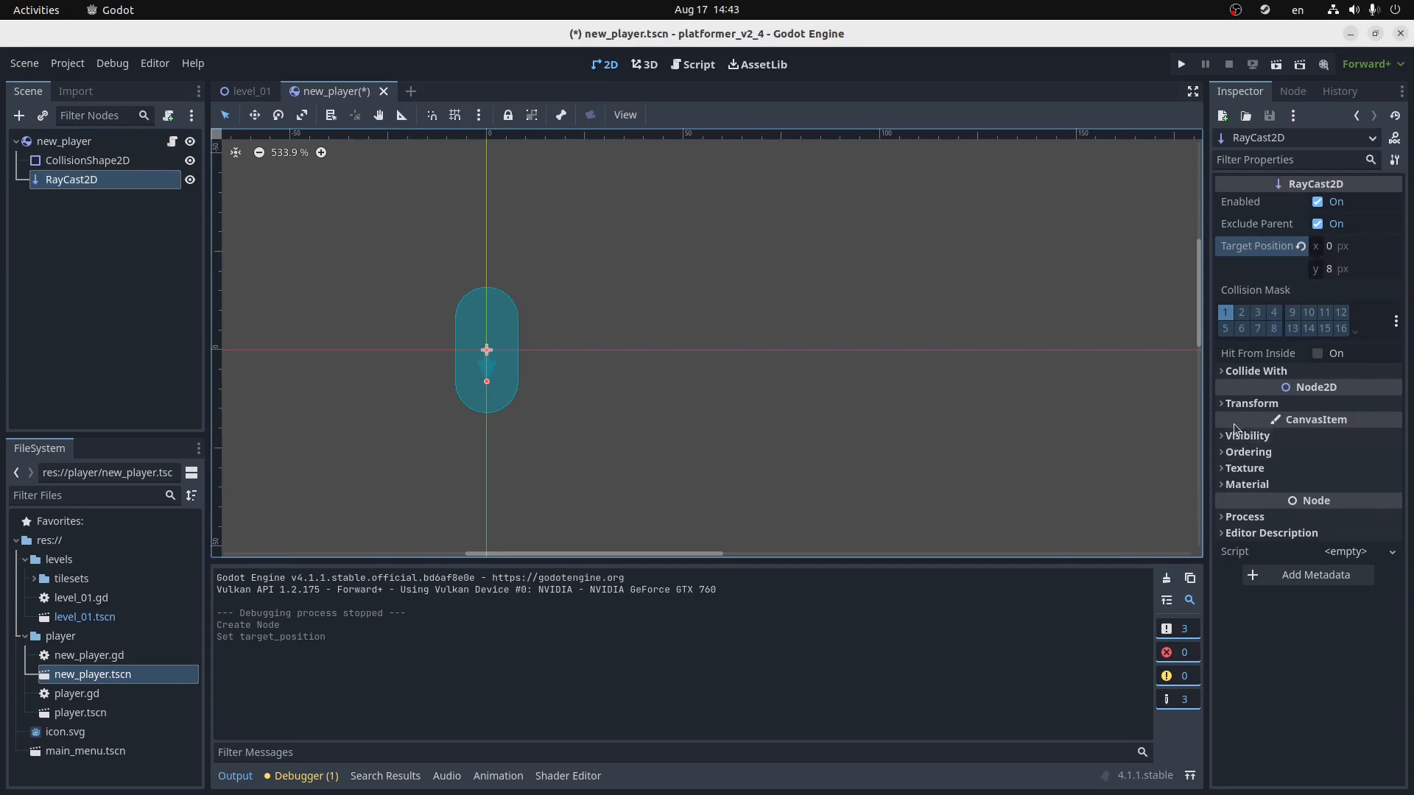
# - Move the raycast to position (-7, 15) in its Transform properties
pyautogui.click(1252, 403)
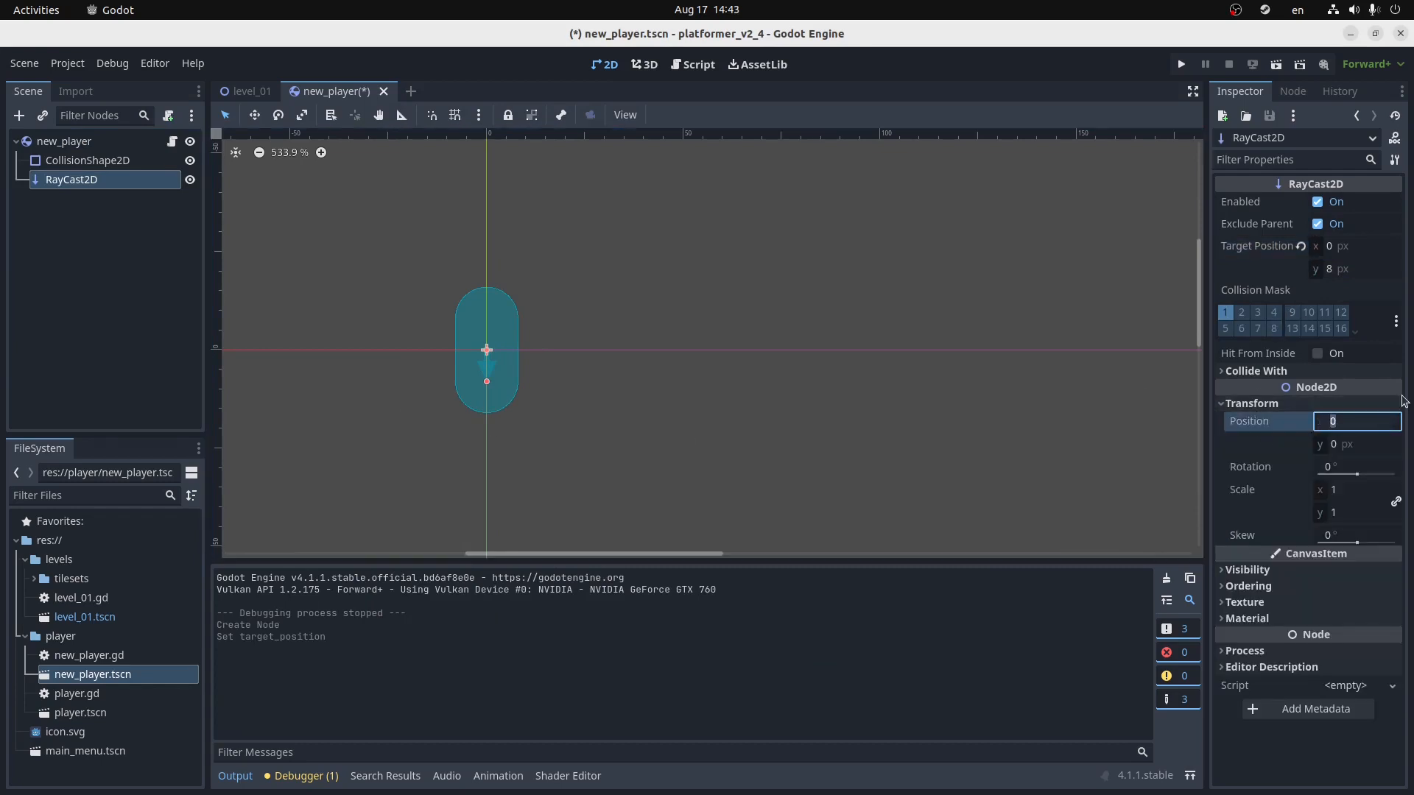
pyautogui.write('158')
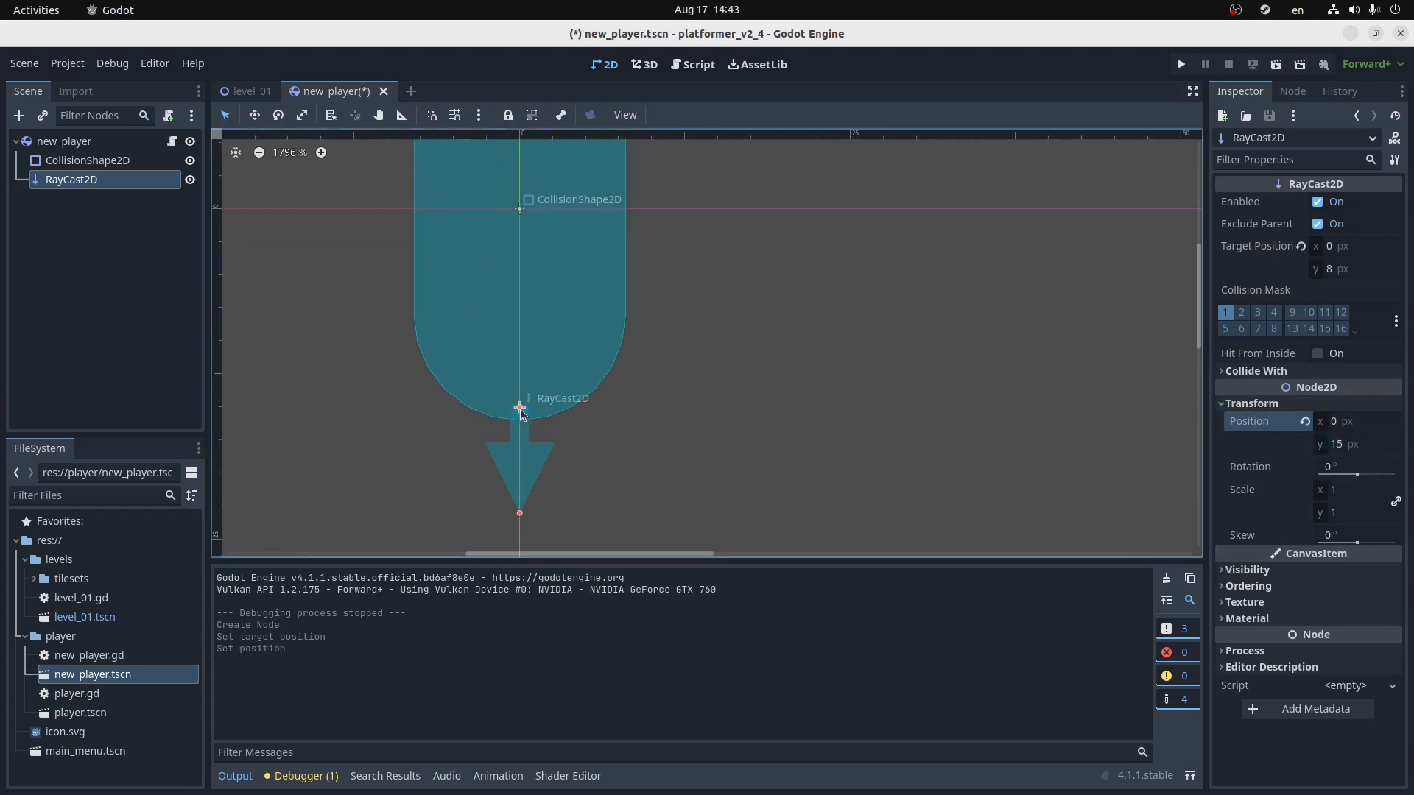
pyautogui.moveTo(591, 257)
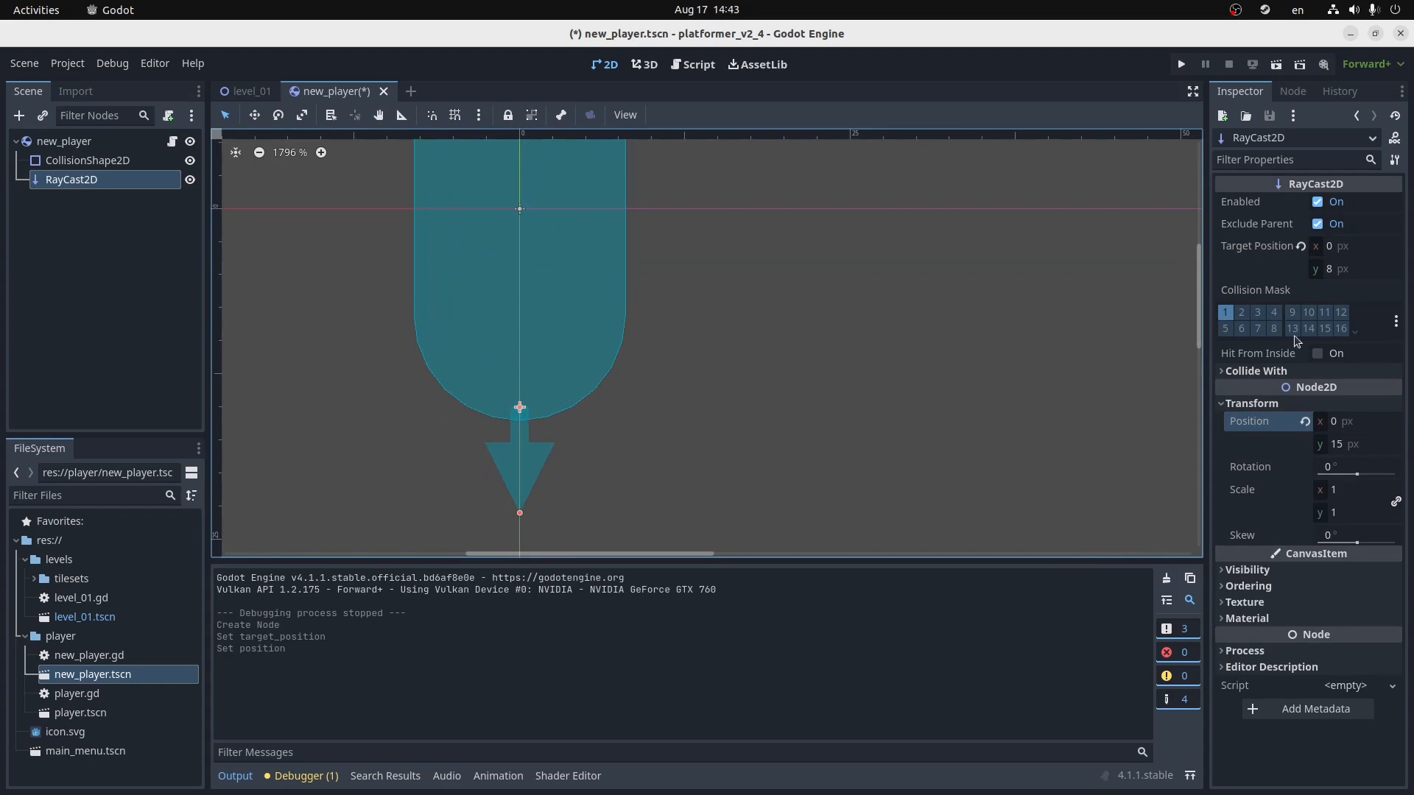
pyautogui.click(1353, 421)
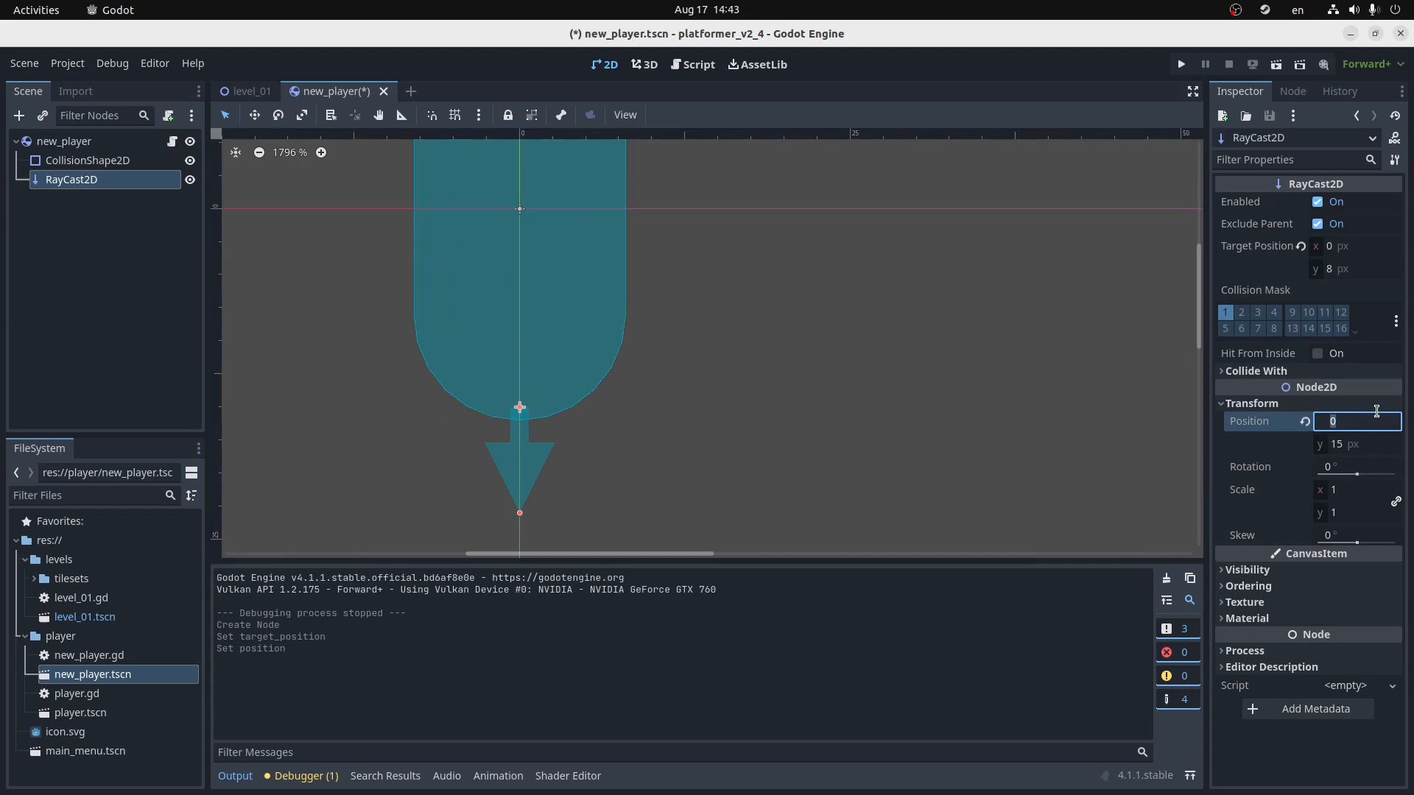
pyautogui.write('-7')
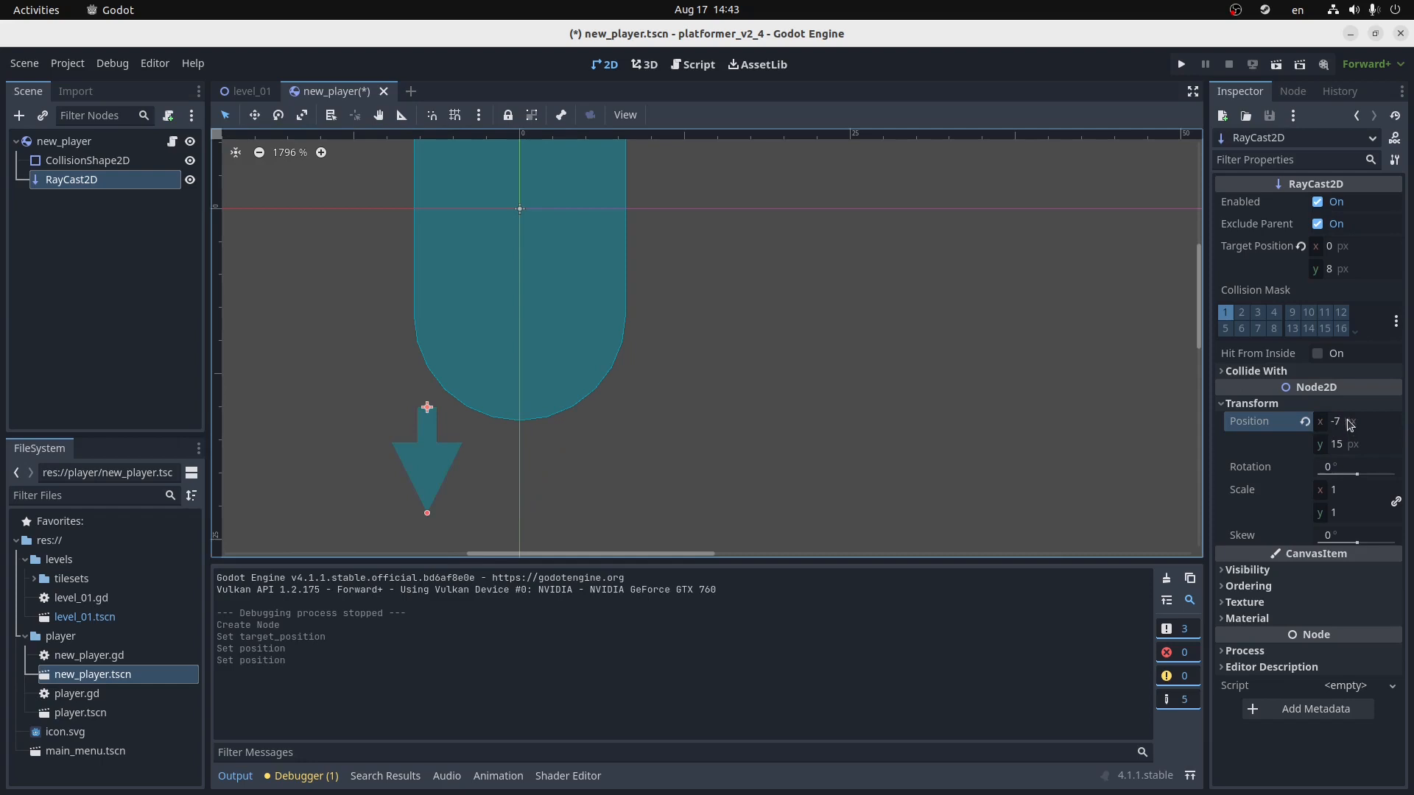
pyautogui.write('-8')
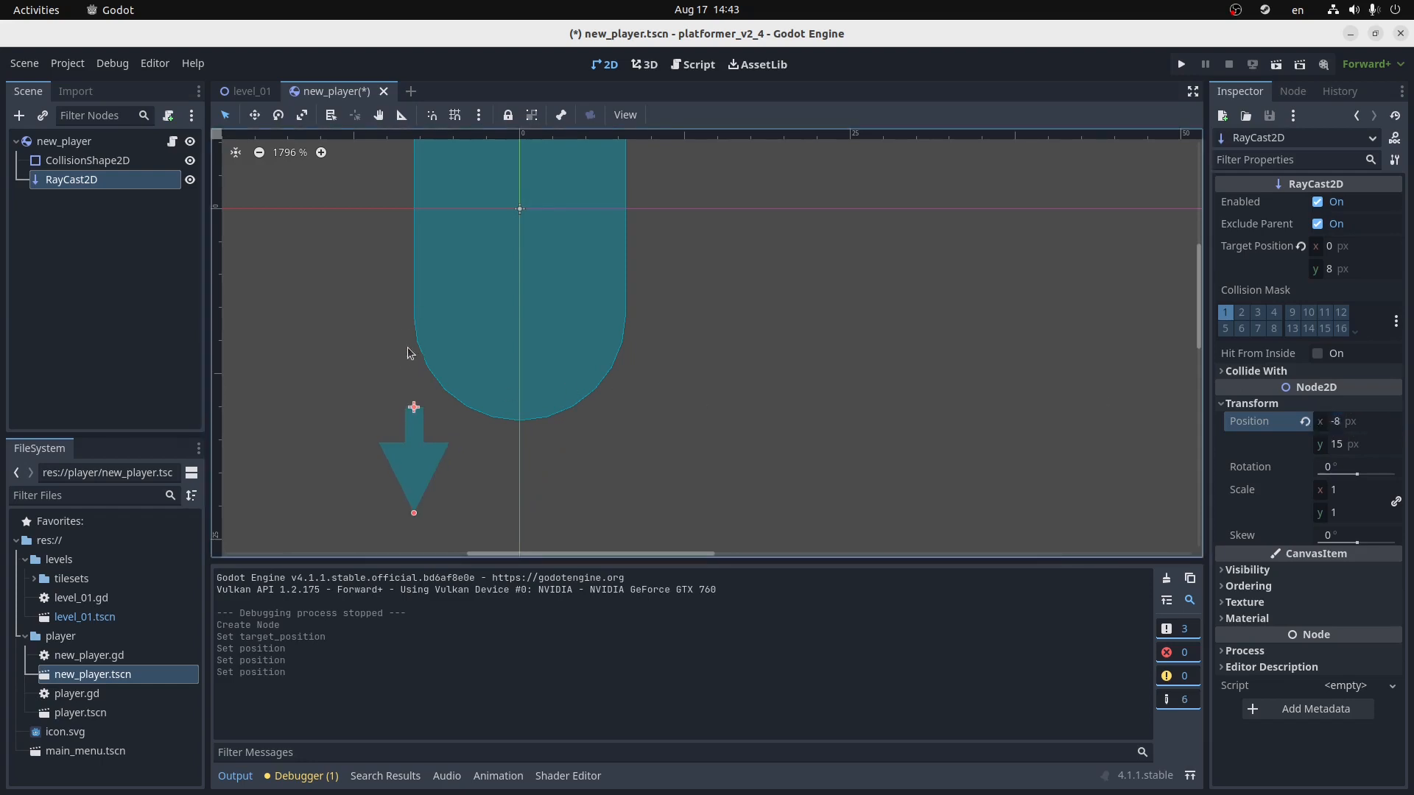
pyautogui.moveTo(411, 455)
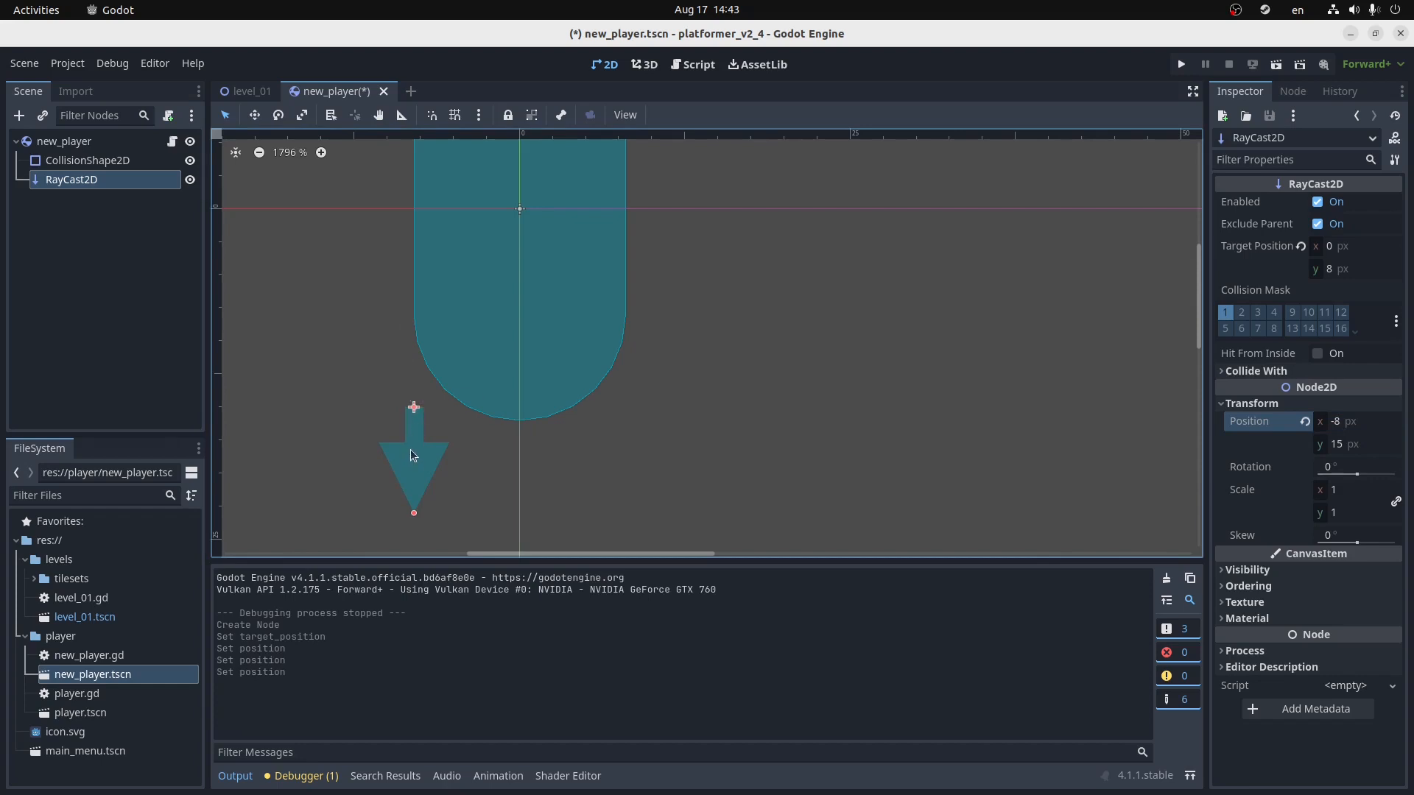
pyautogui.moveTo(1334, 391)
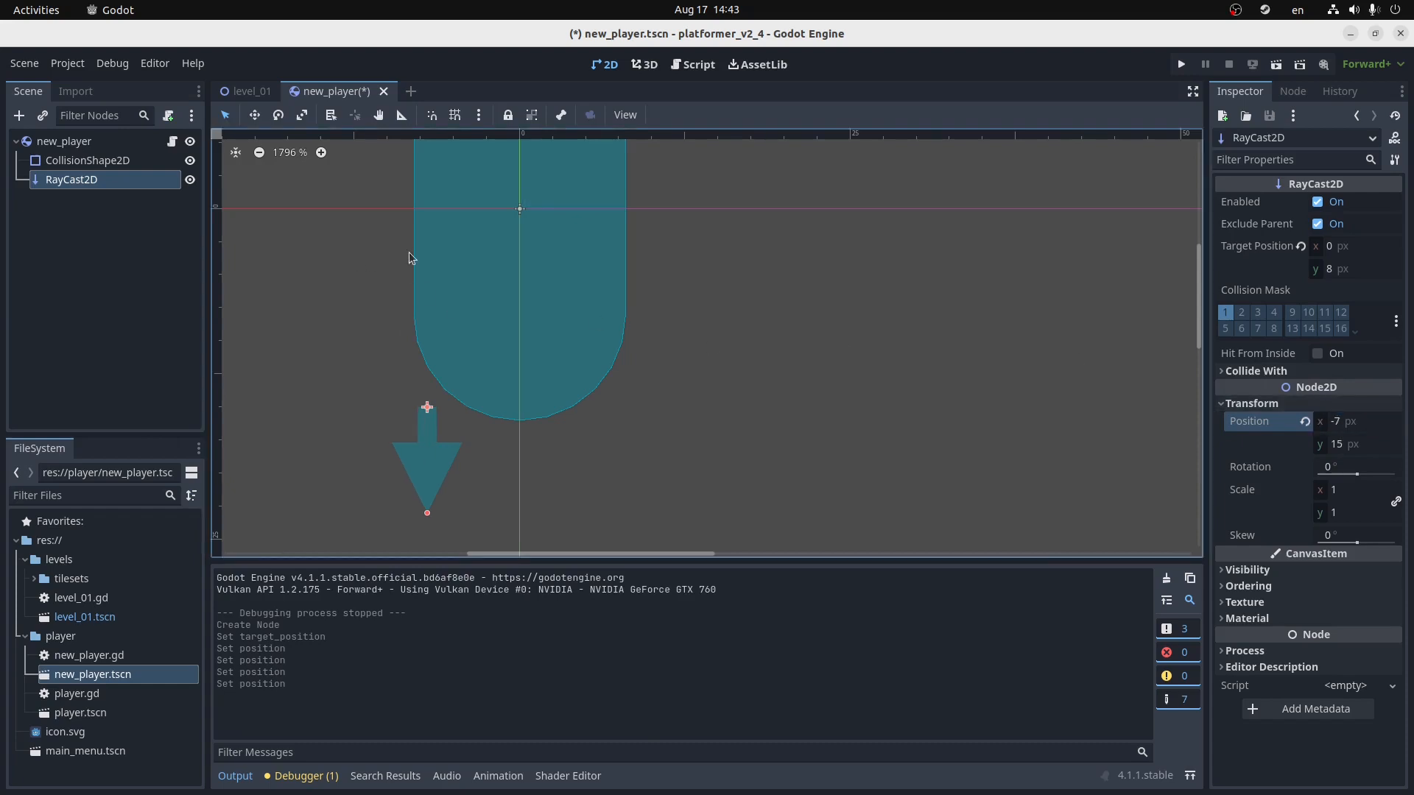
pyautogui.moveTo(424, 420)
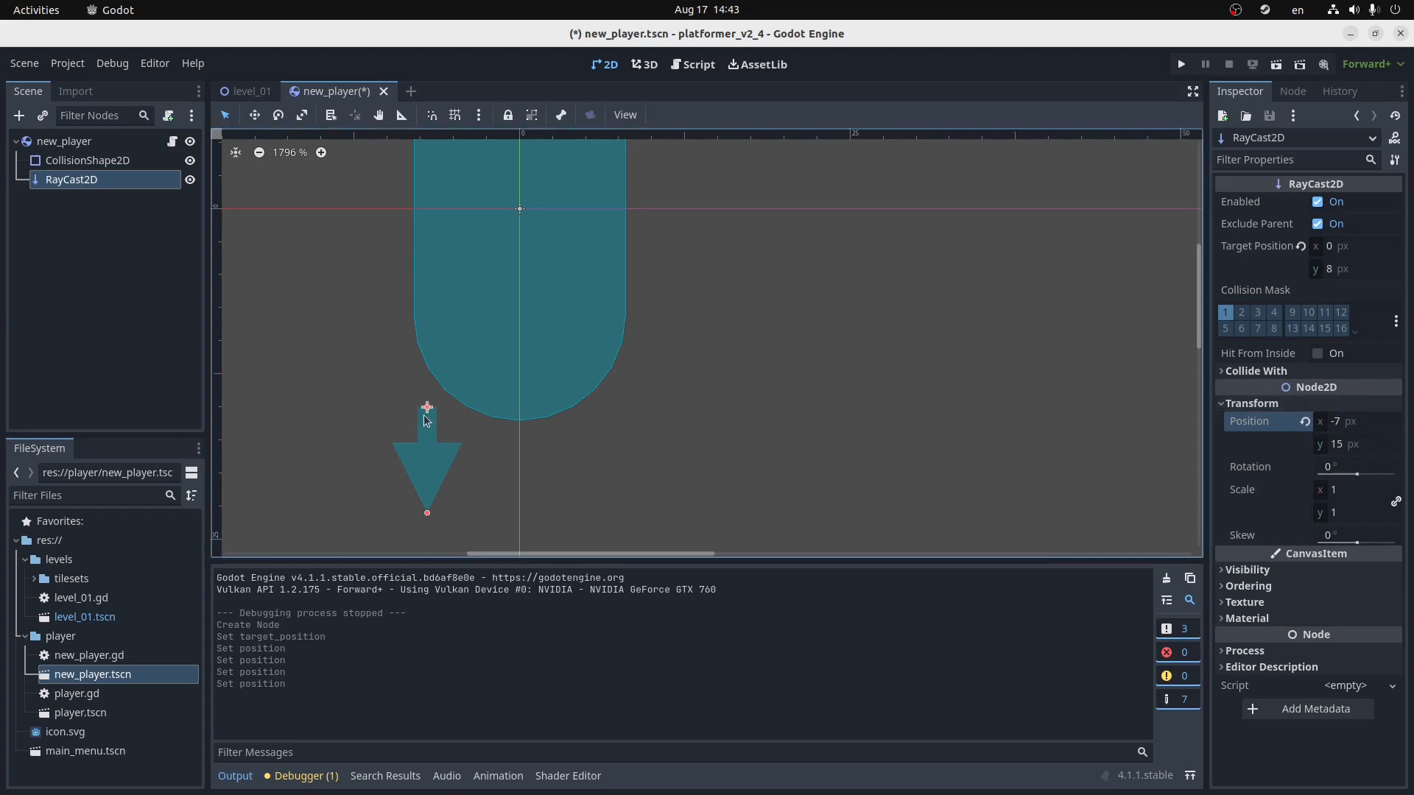
pyautogui.moveTo(414, 405)
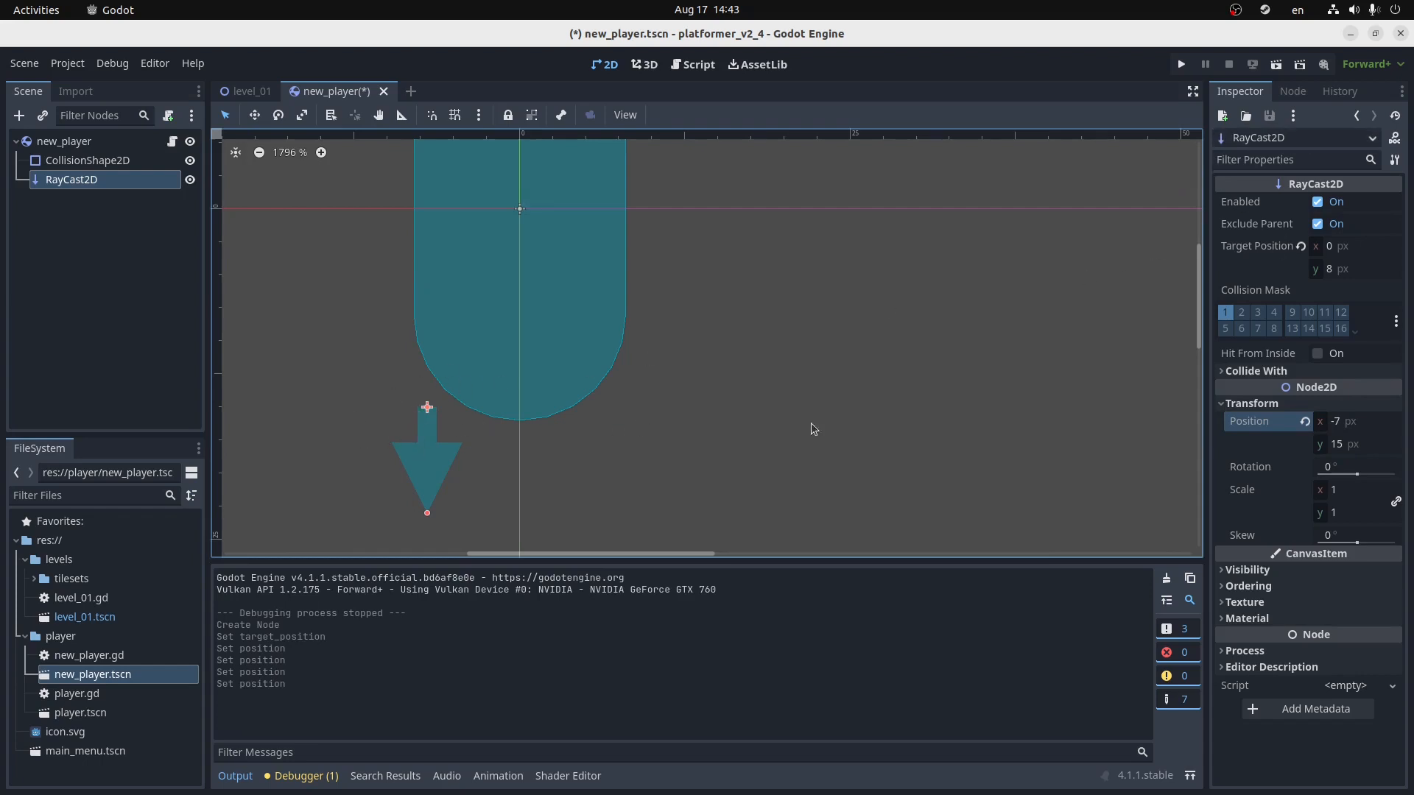
pyautogui.moveTo(478, 410)
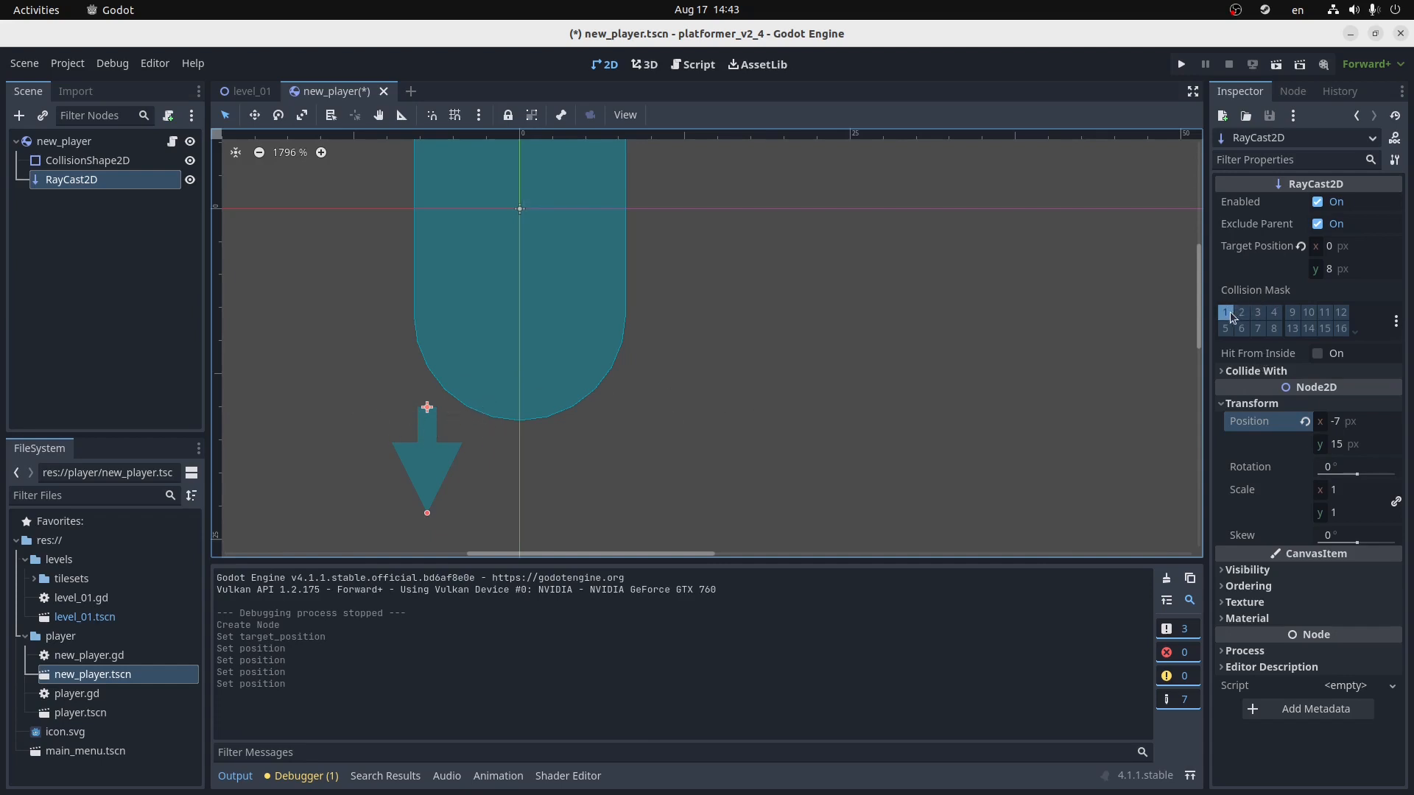
# - Enable two more collision mask layers on the ray, then reselect the player root
pyautogui.click(1273, 312)
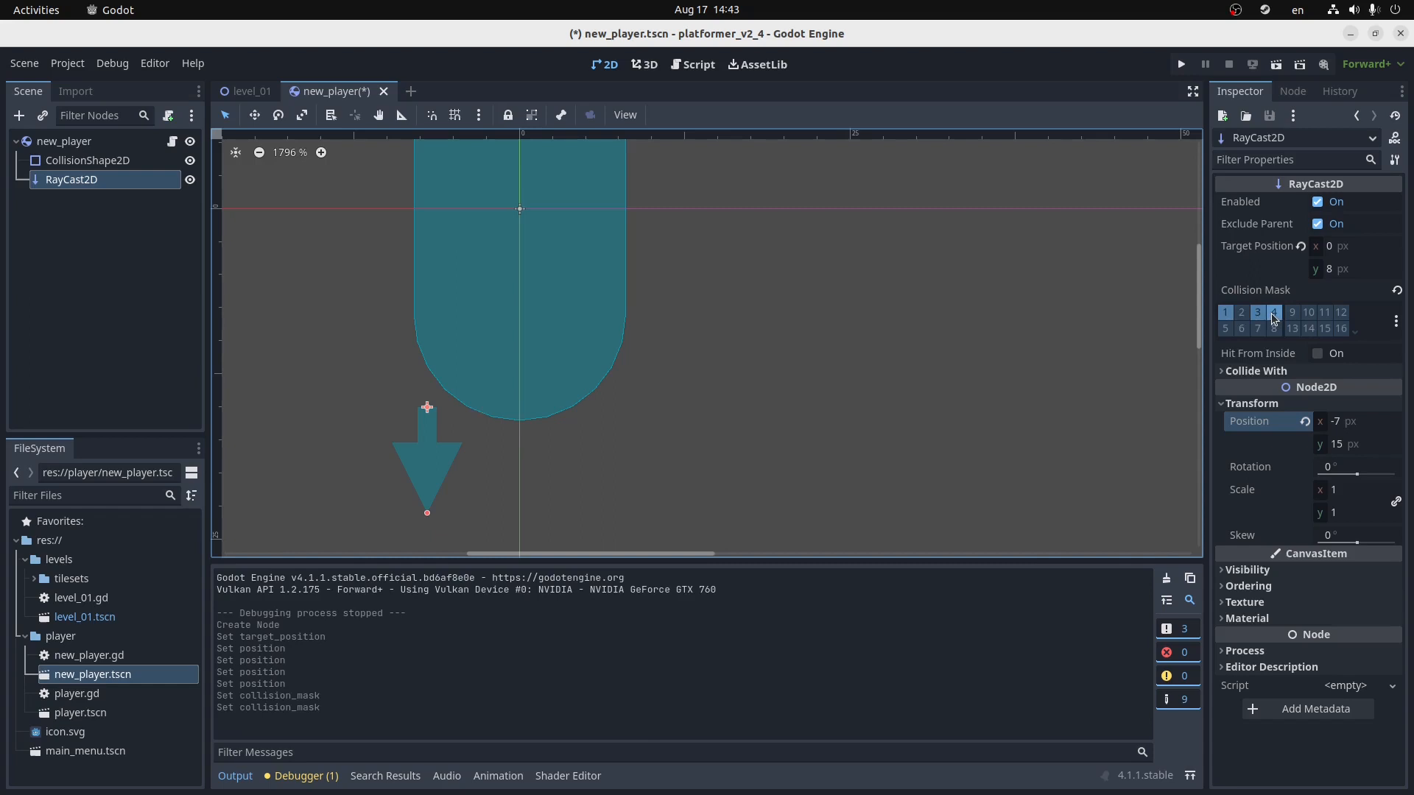
pyautogui.click(1274, 310)
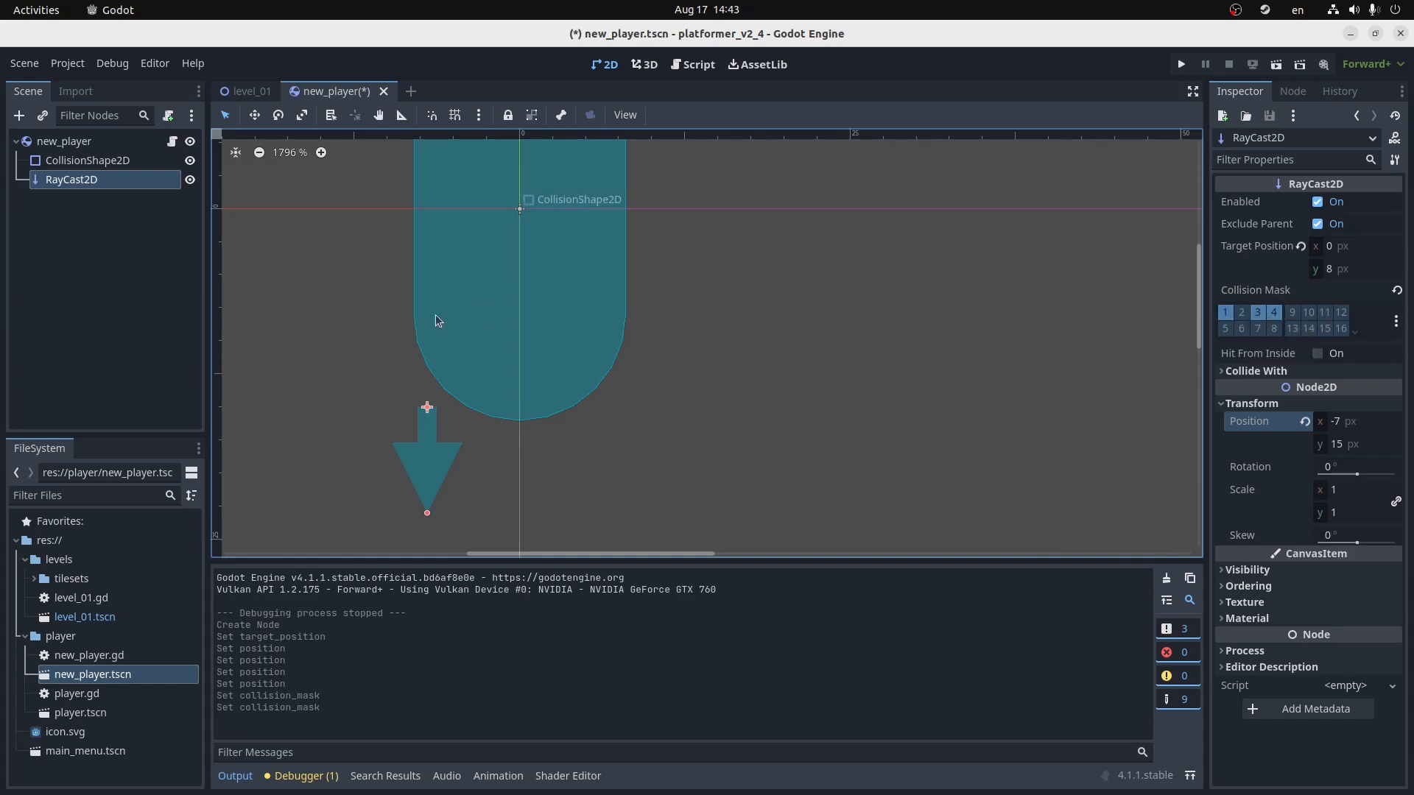
pyautogui.click(71, 179)
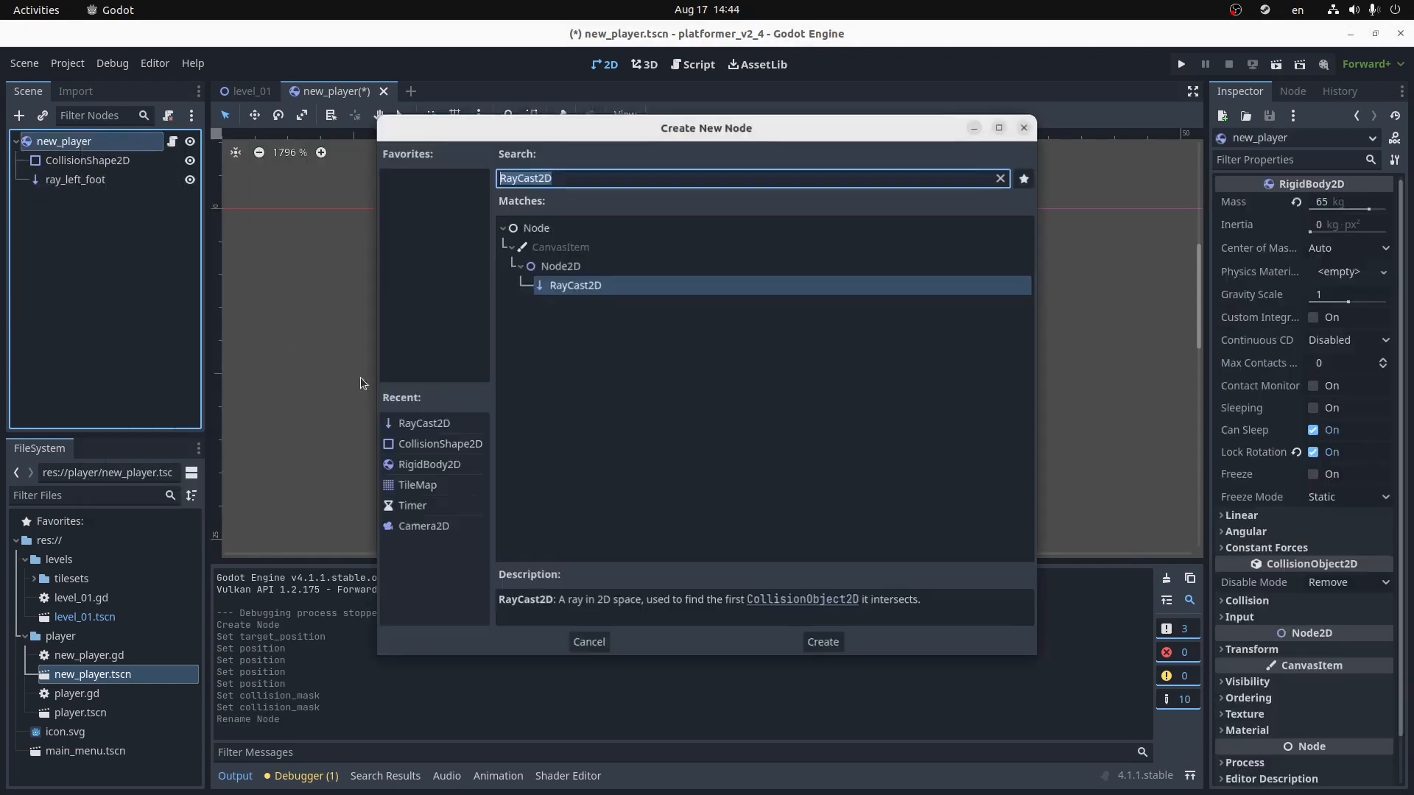
# - Add ray_right_foot casting 8 px down at (7, 15) and reopen new_player.gd
pyautogui.click(820, 641)
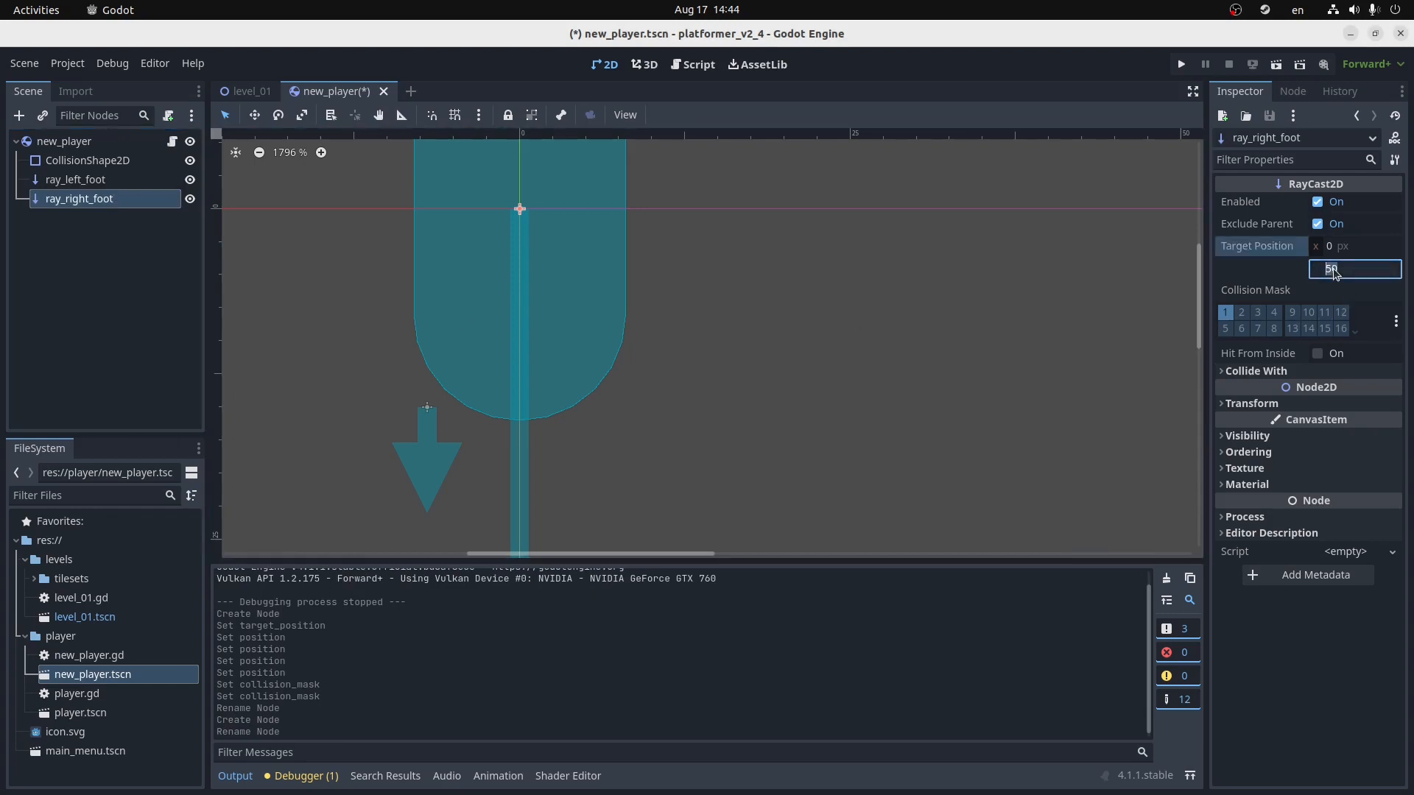
pyautogui.write('8')
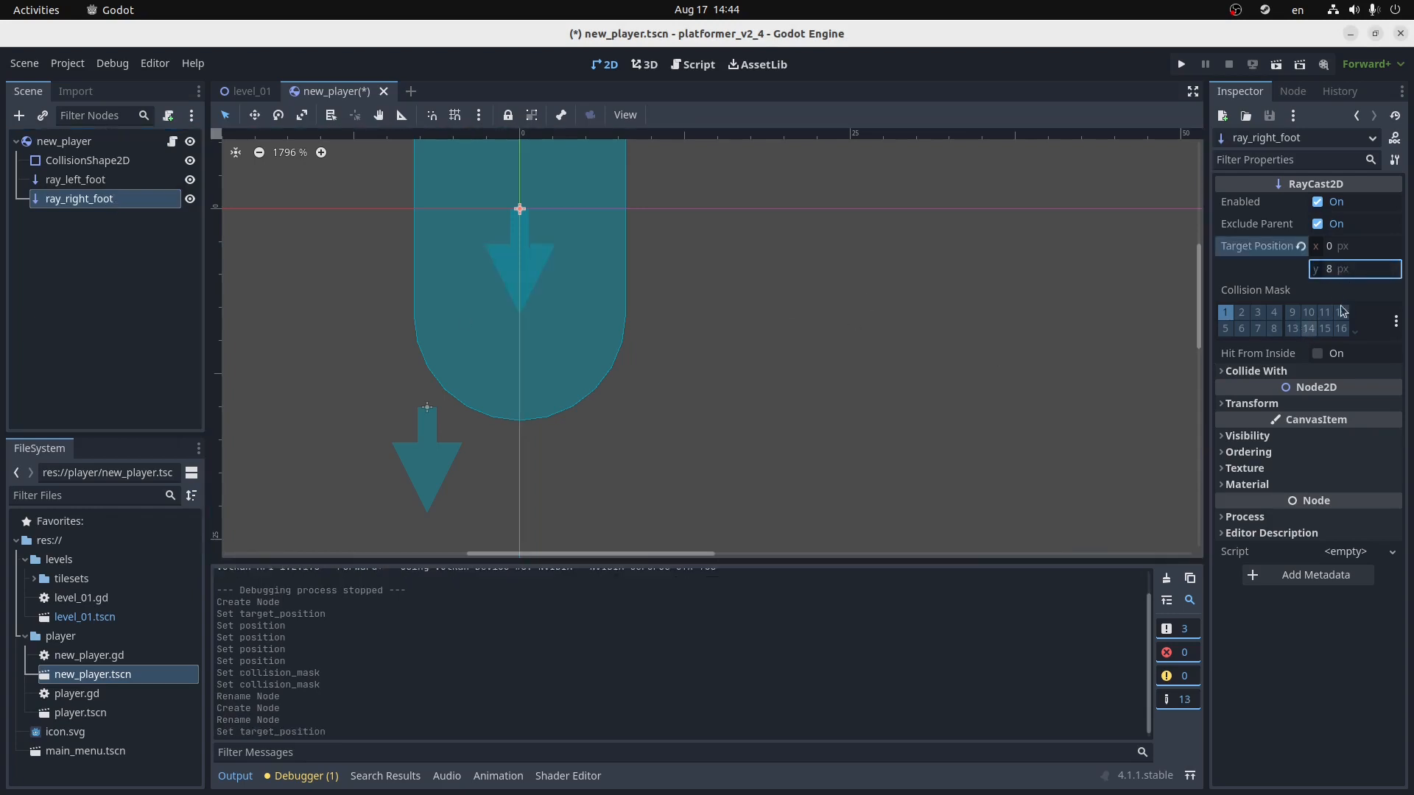
pyautogui.click(1252, 402)
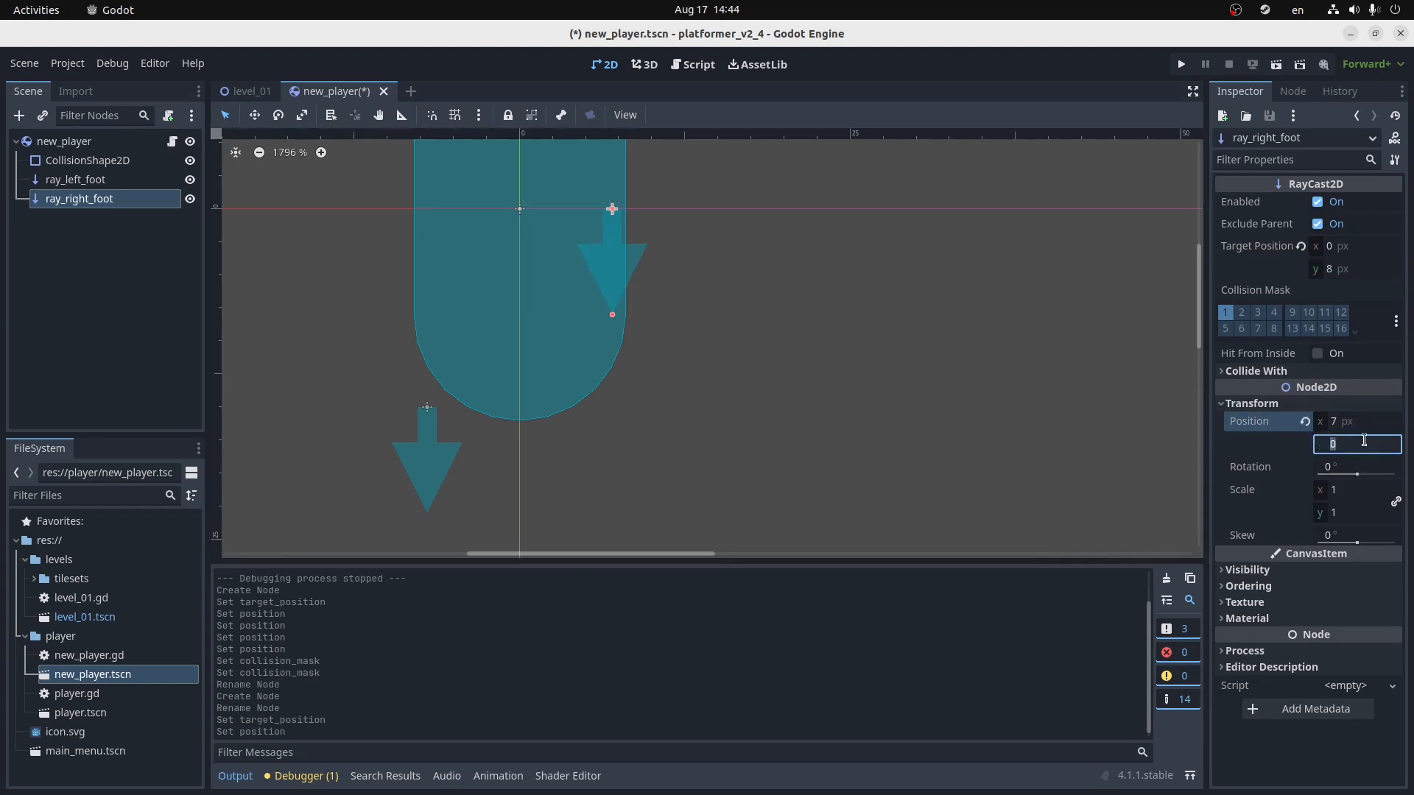
pyautogui.write('-15')
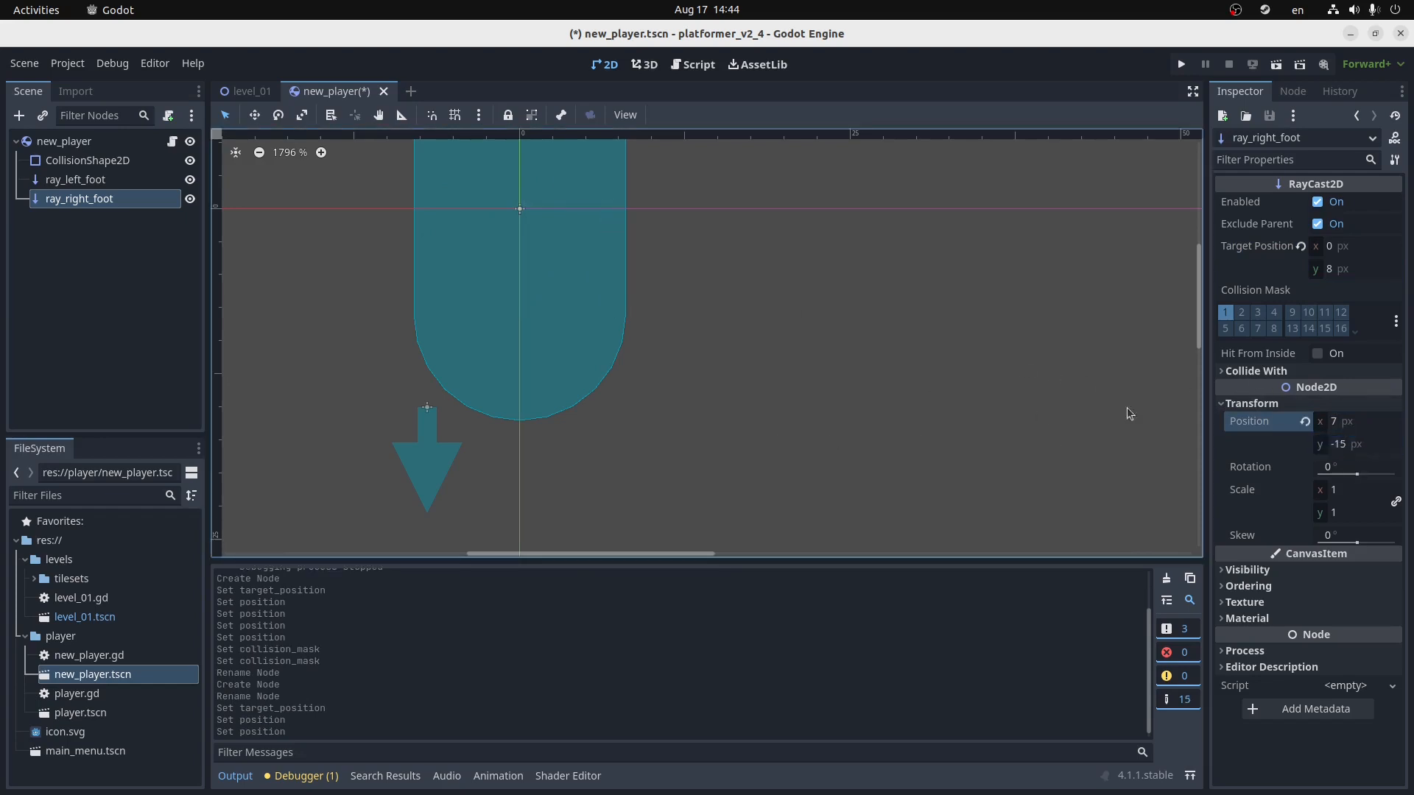
pyautogui.moveTo(737, 366)
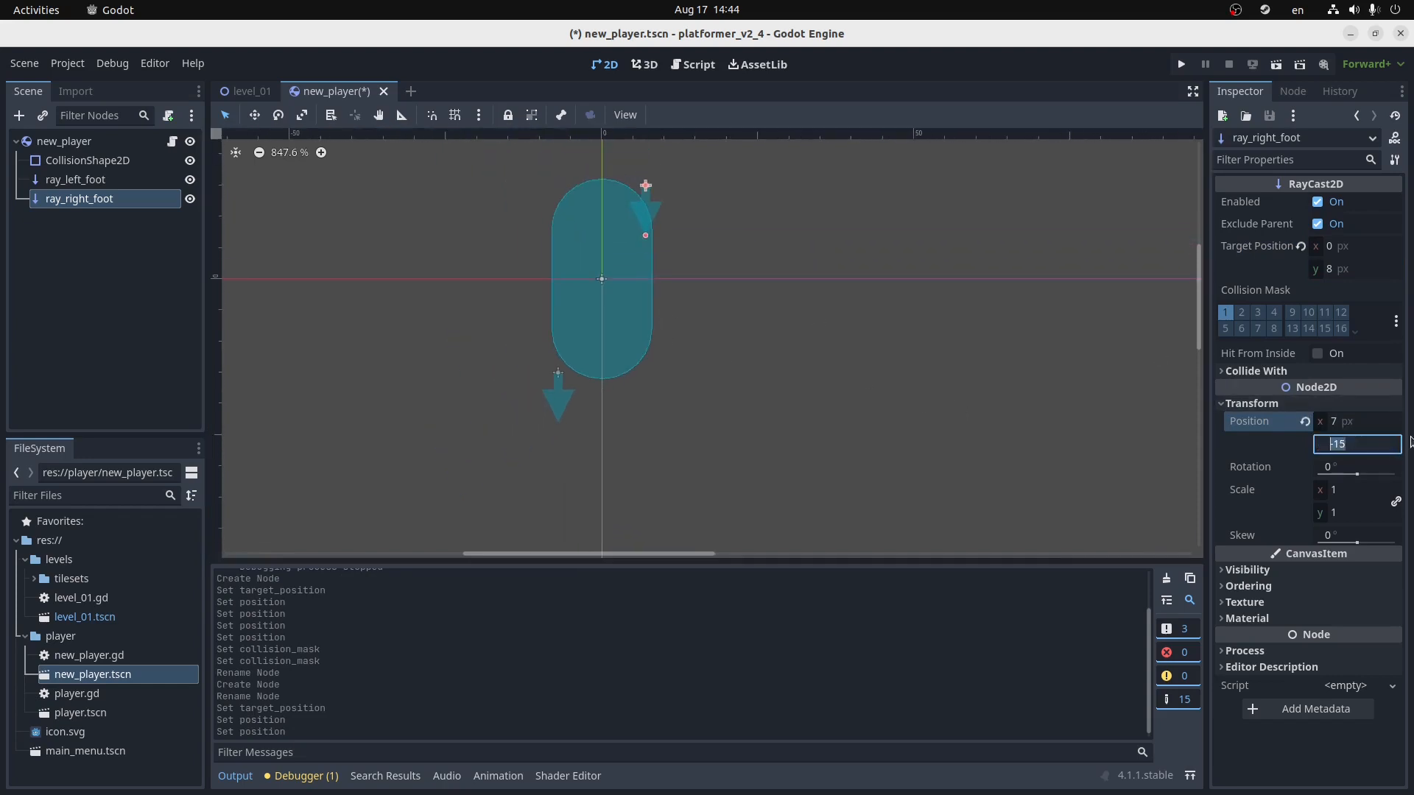
pyautogui.write('15')
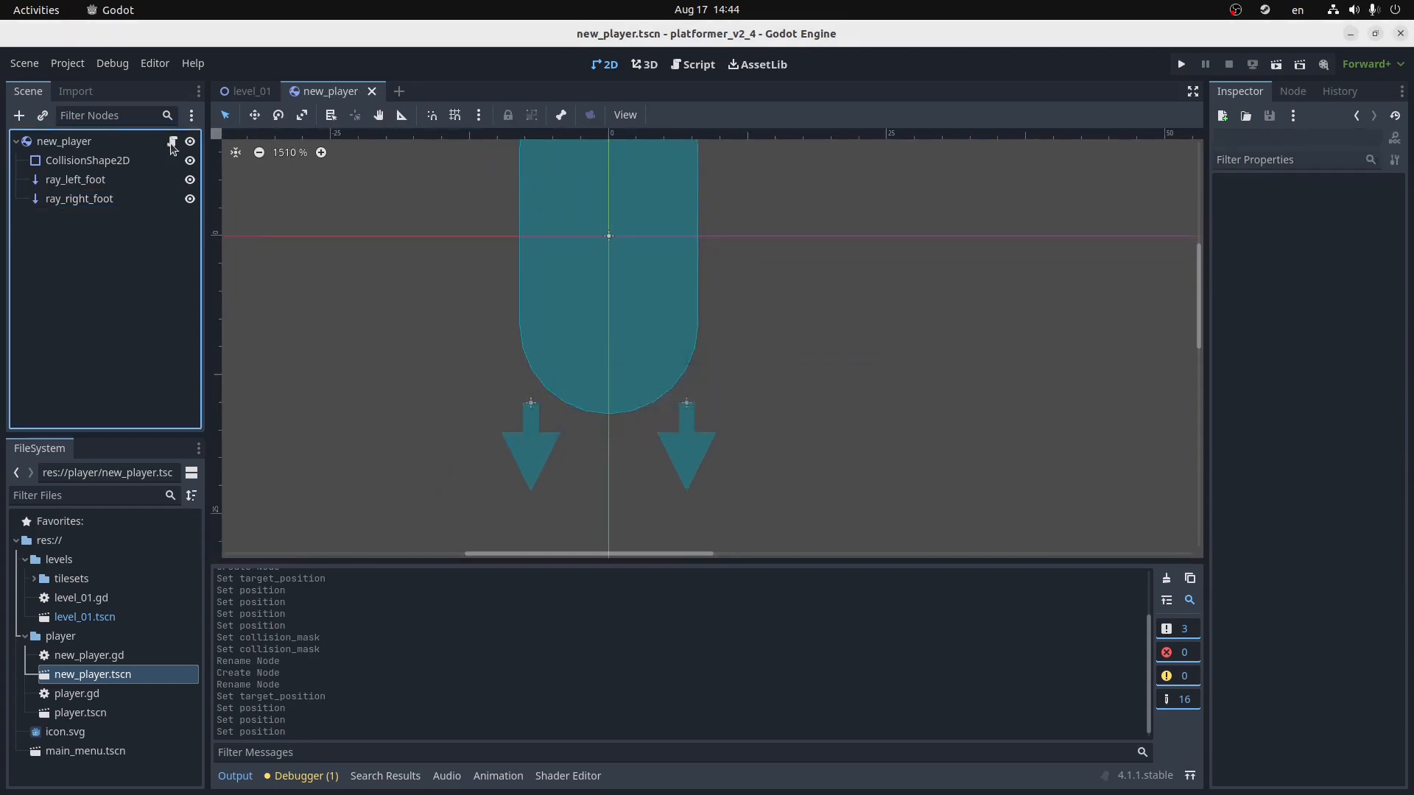
pyautogui.click(698, 64)
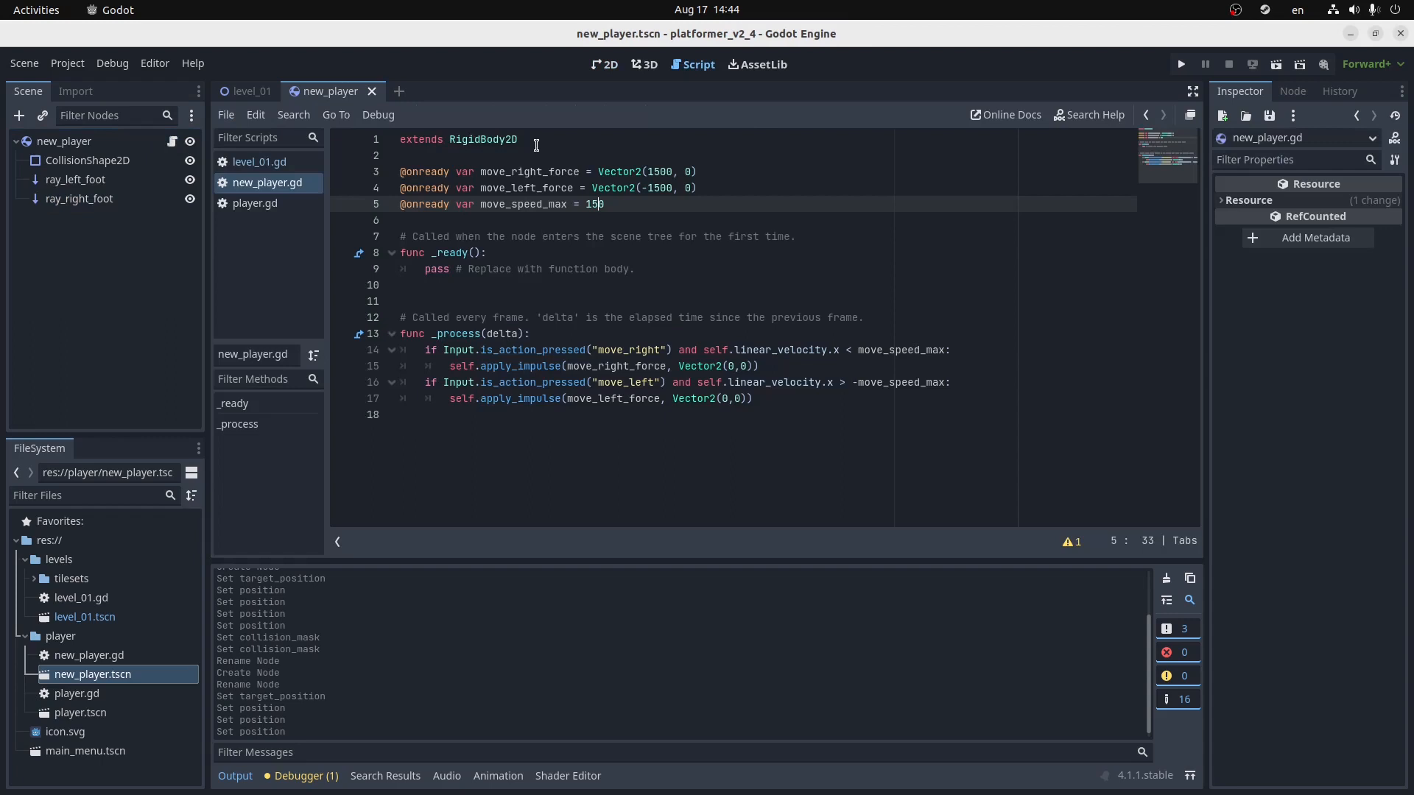
# - Declare onready vars ray_right_foot = $ray_right_foot and ray_left_foot = $ray_left_foot
pyautogui.click(651, 219)
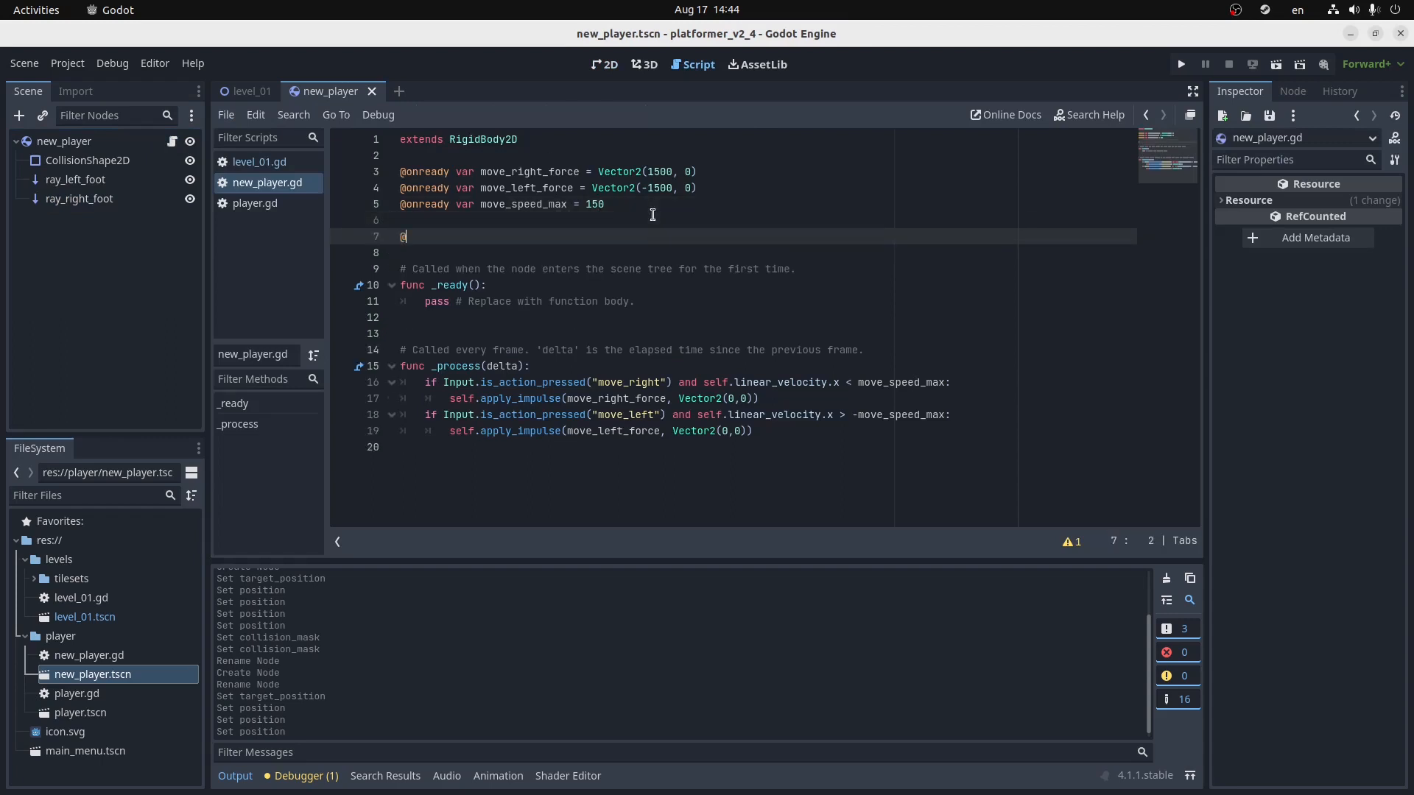
pyautogui.write('oneready va')
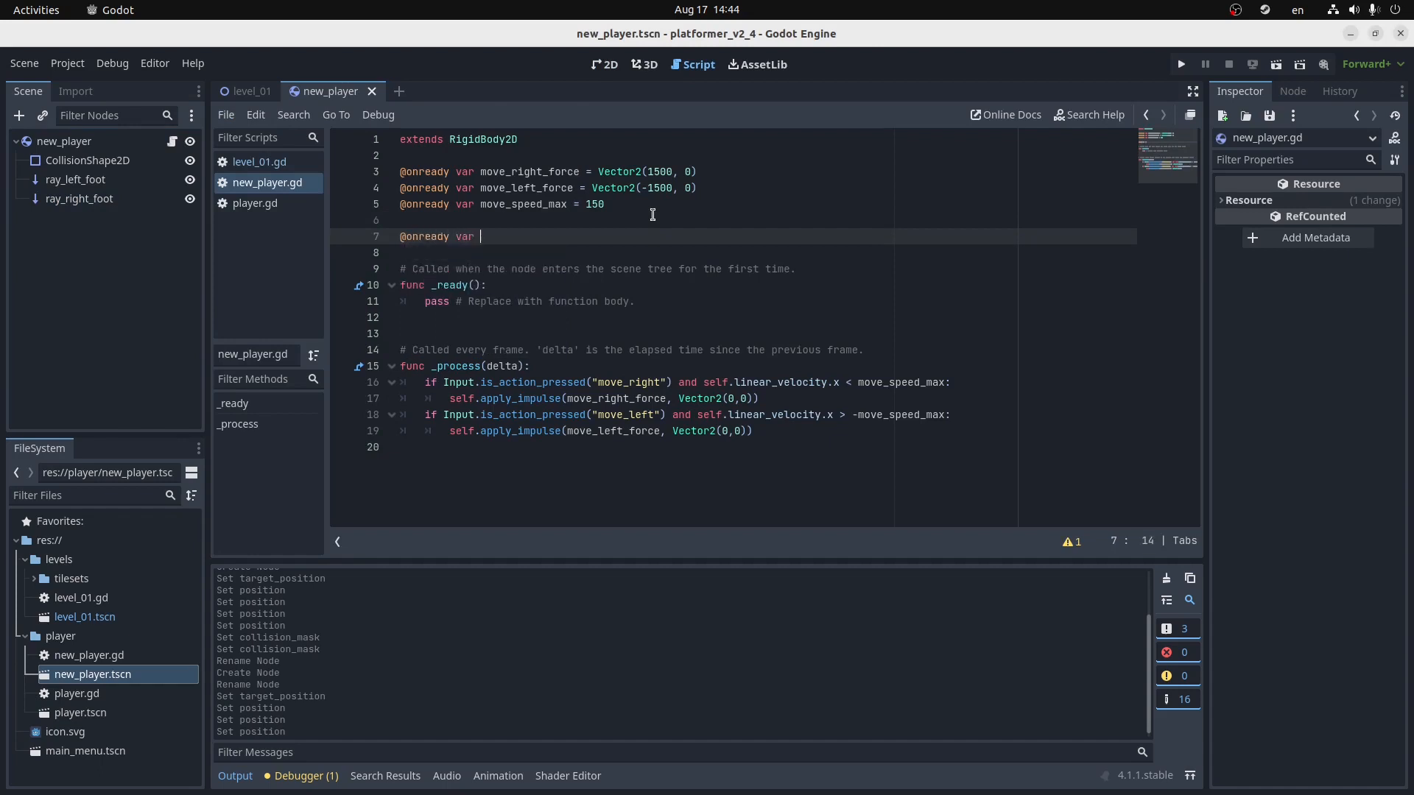
pyautogui.write('ray_')
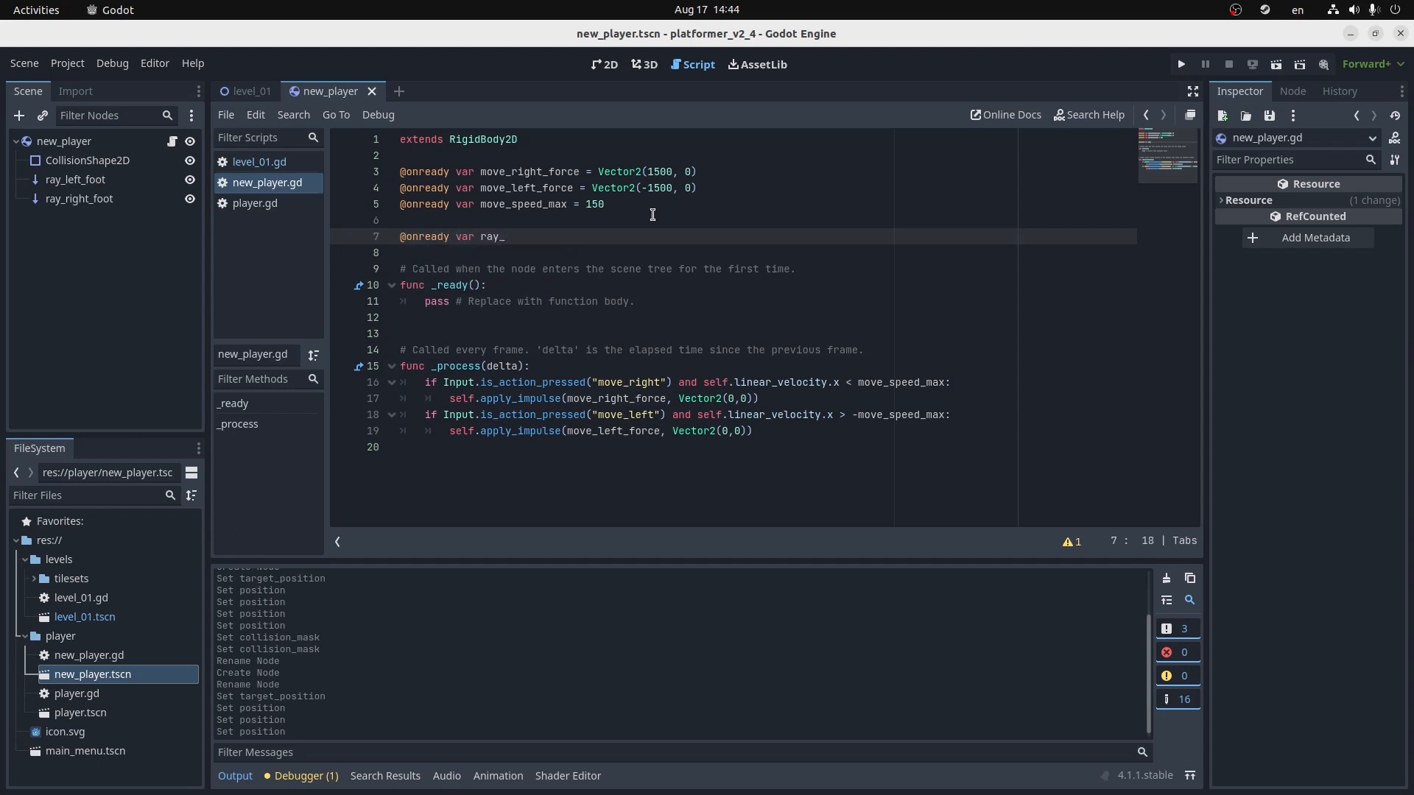
pyautogui.write('r')
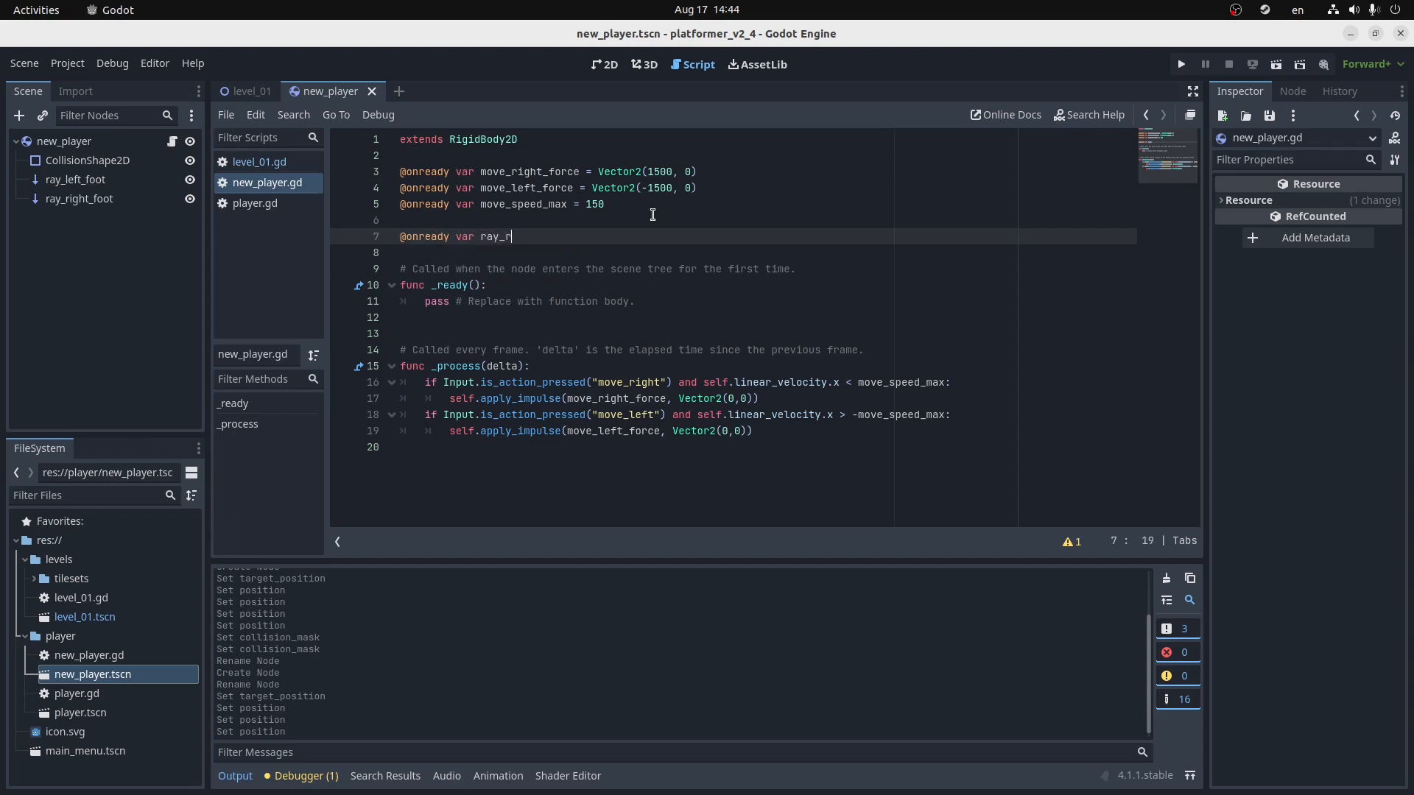
pyautogui.write('ight_foot')
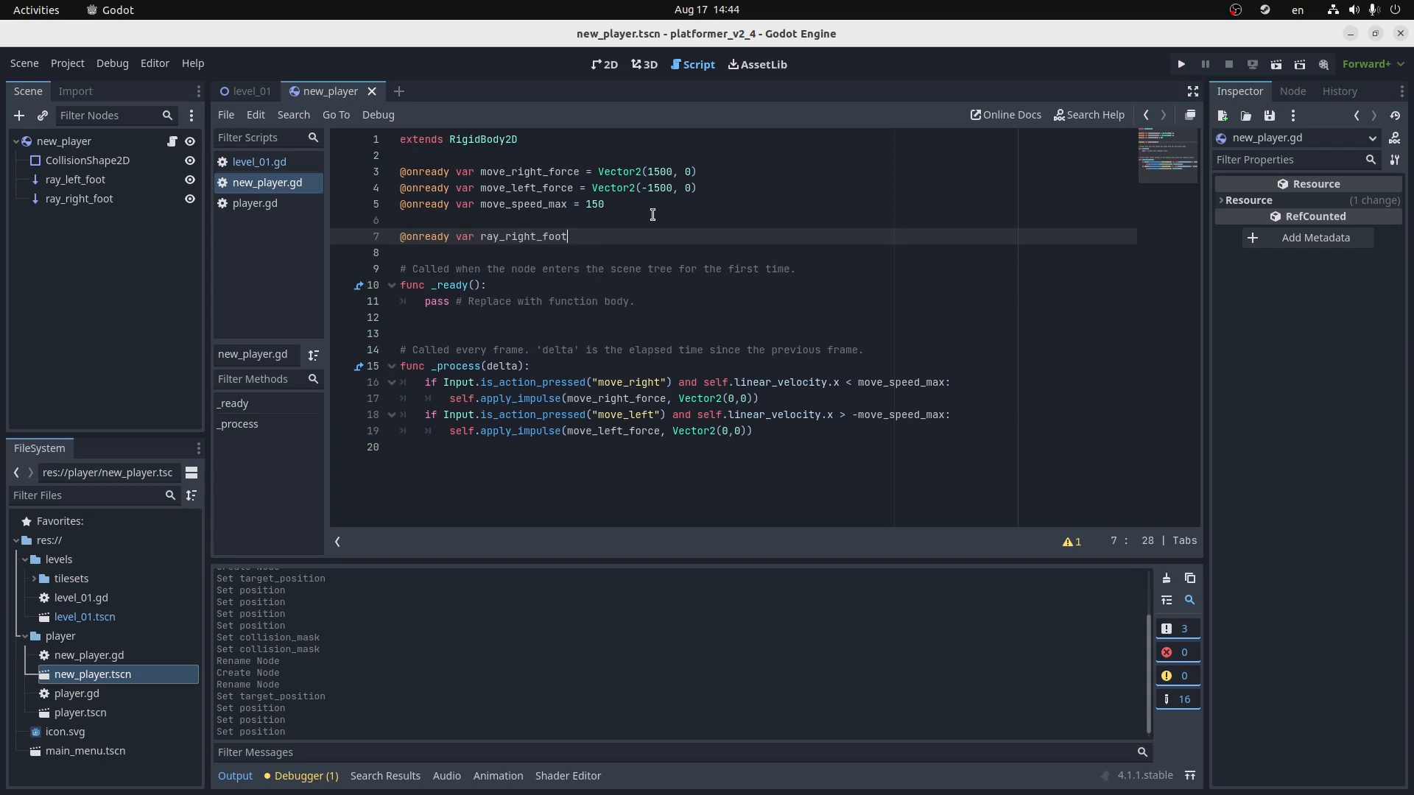
pyautogui.write('= $')
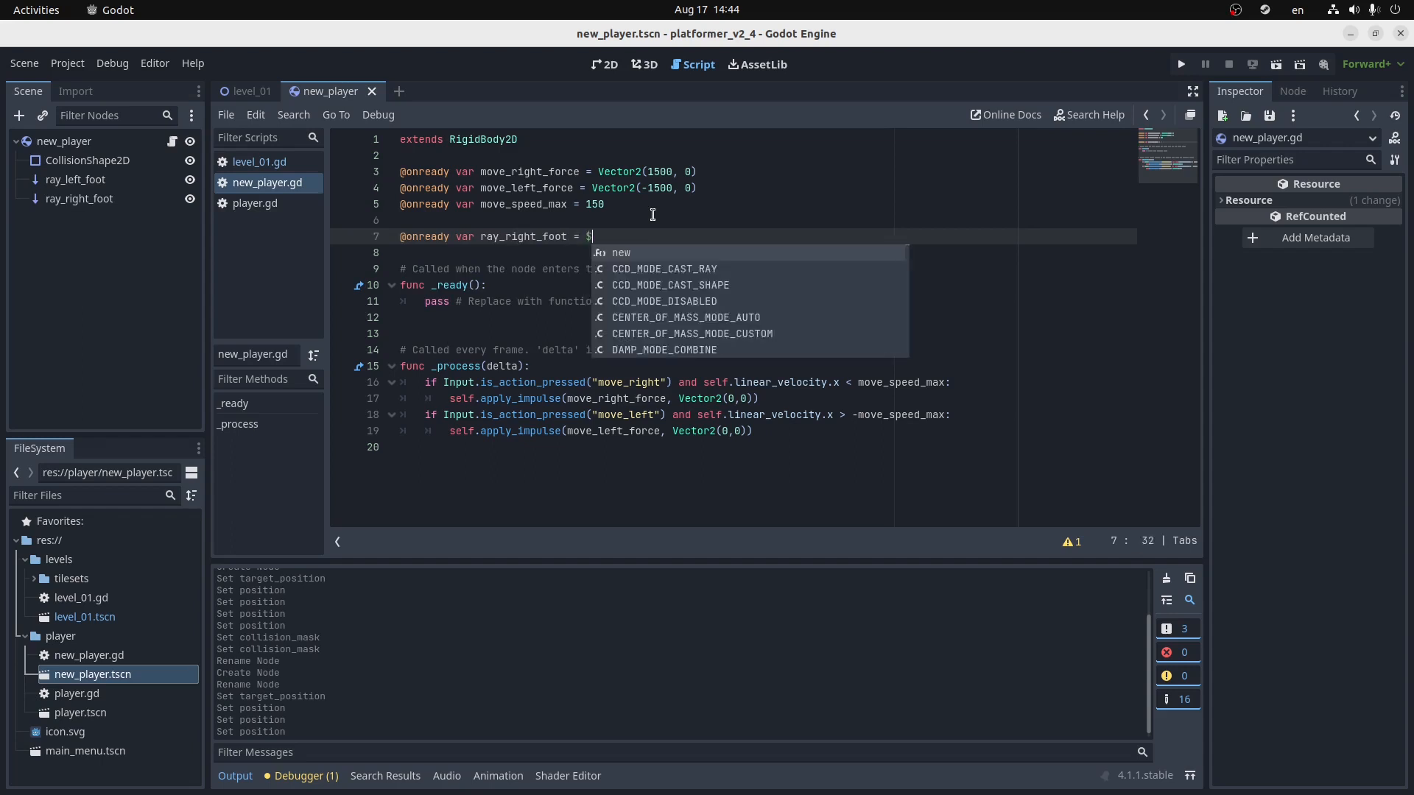
pyautogui.write('ray_right_foot')
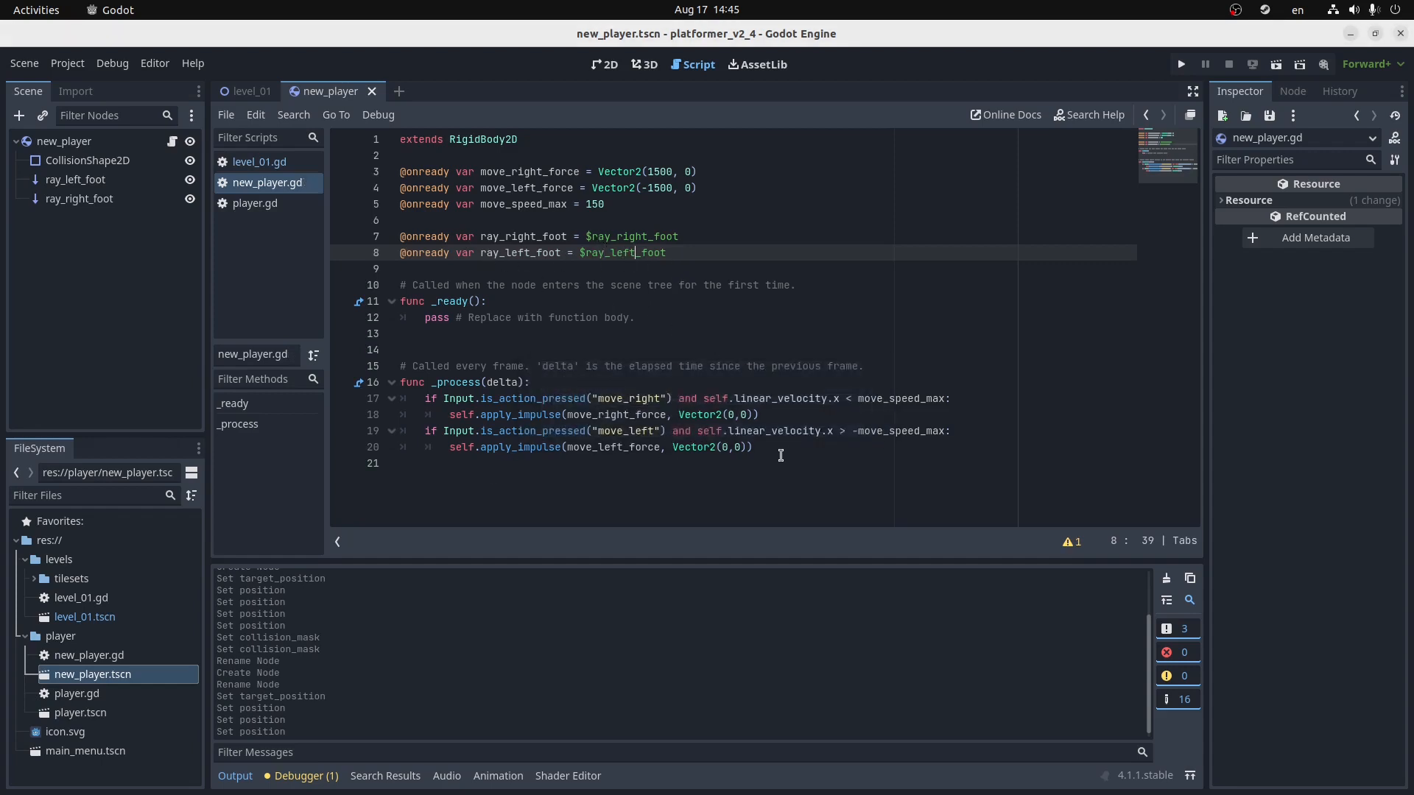
pyautogui.press('Return')
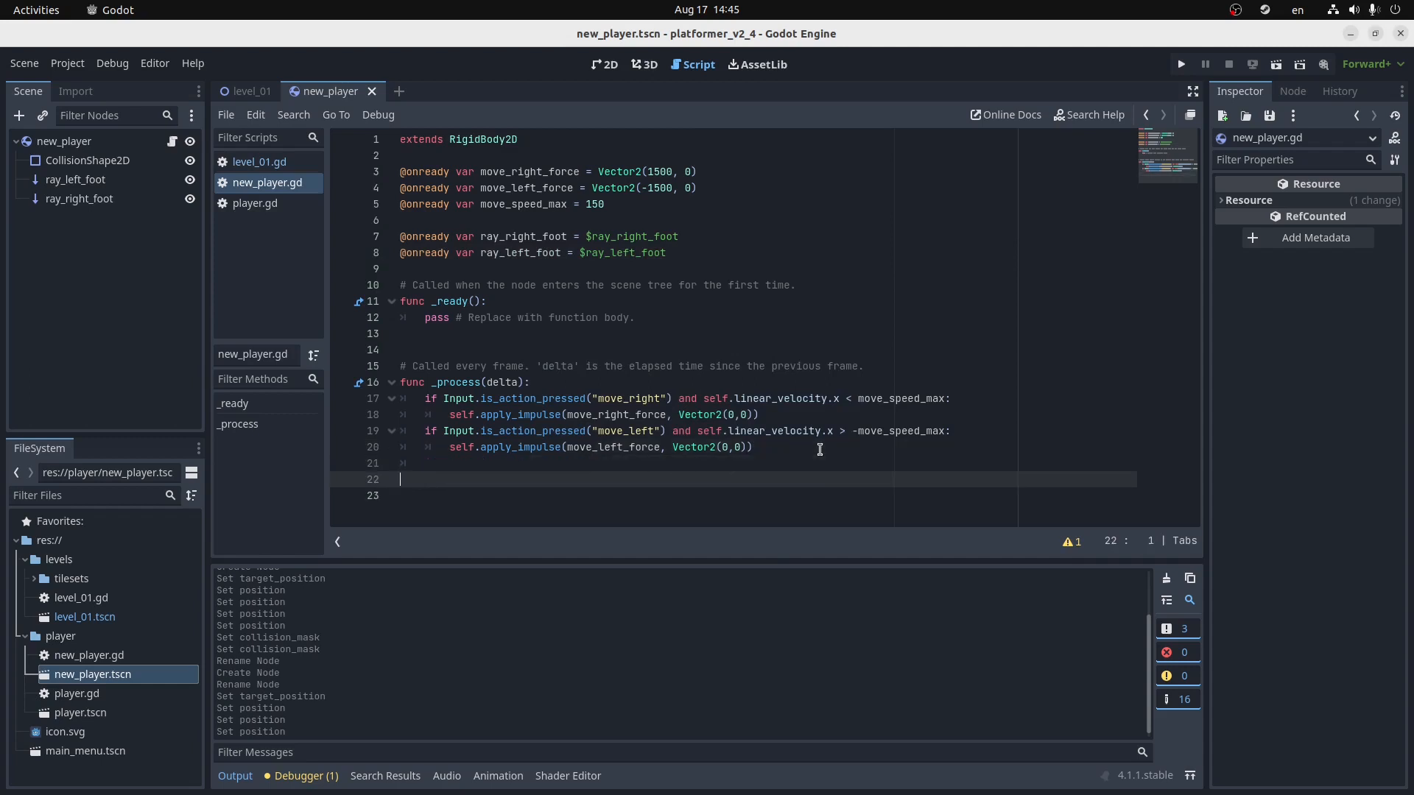
# - Start an if Input.is_action_just_pressed("jump") check in _process
pyautogui.write('if')
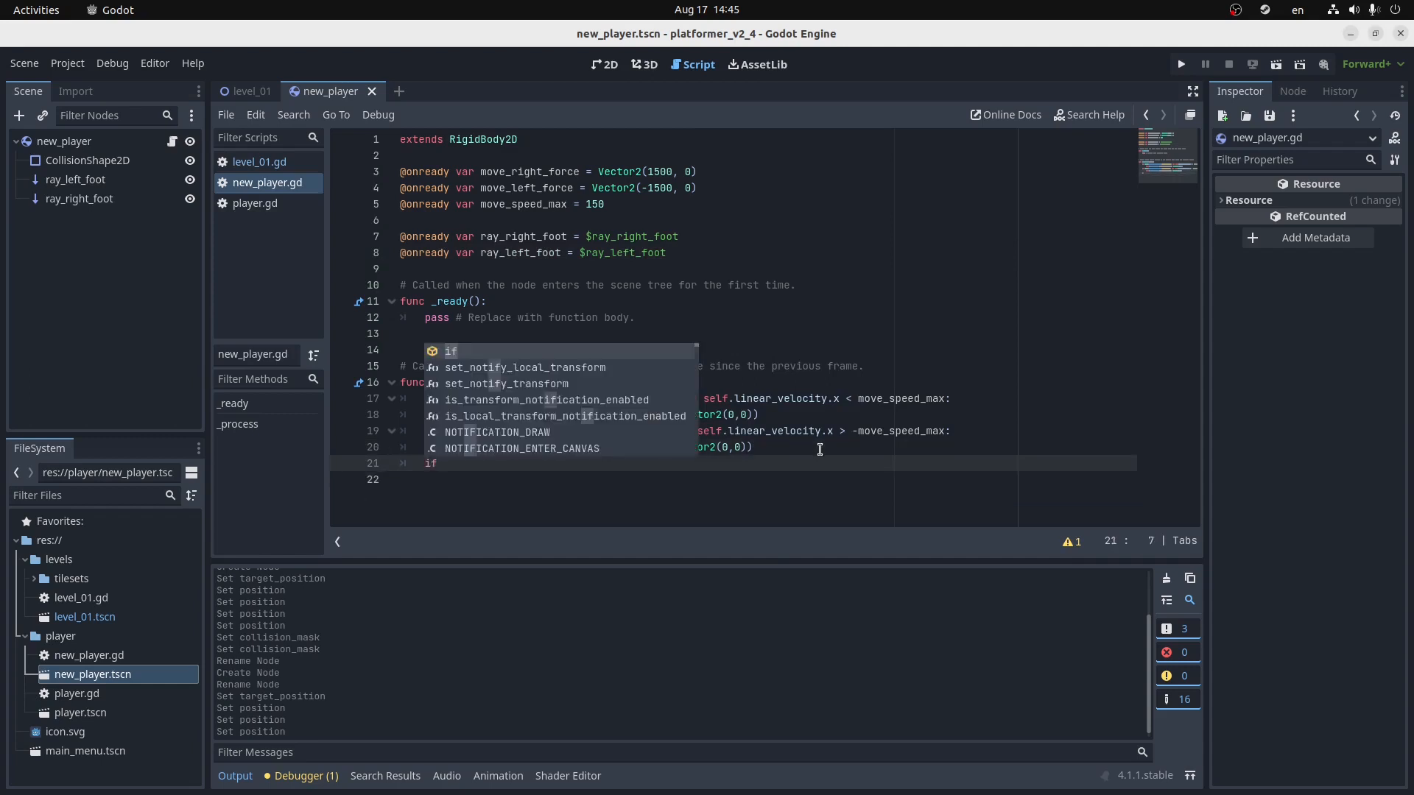
pyautogui.write('Input')
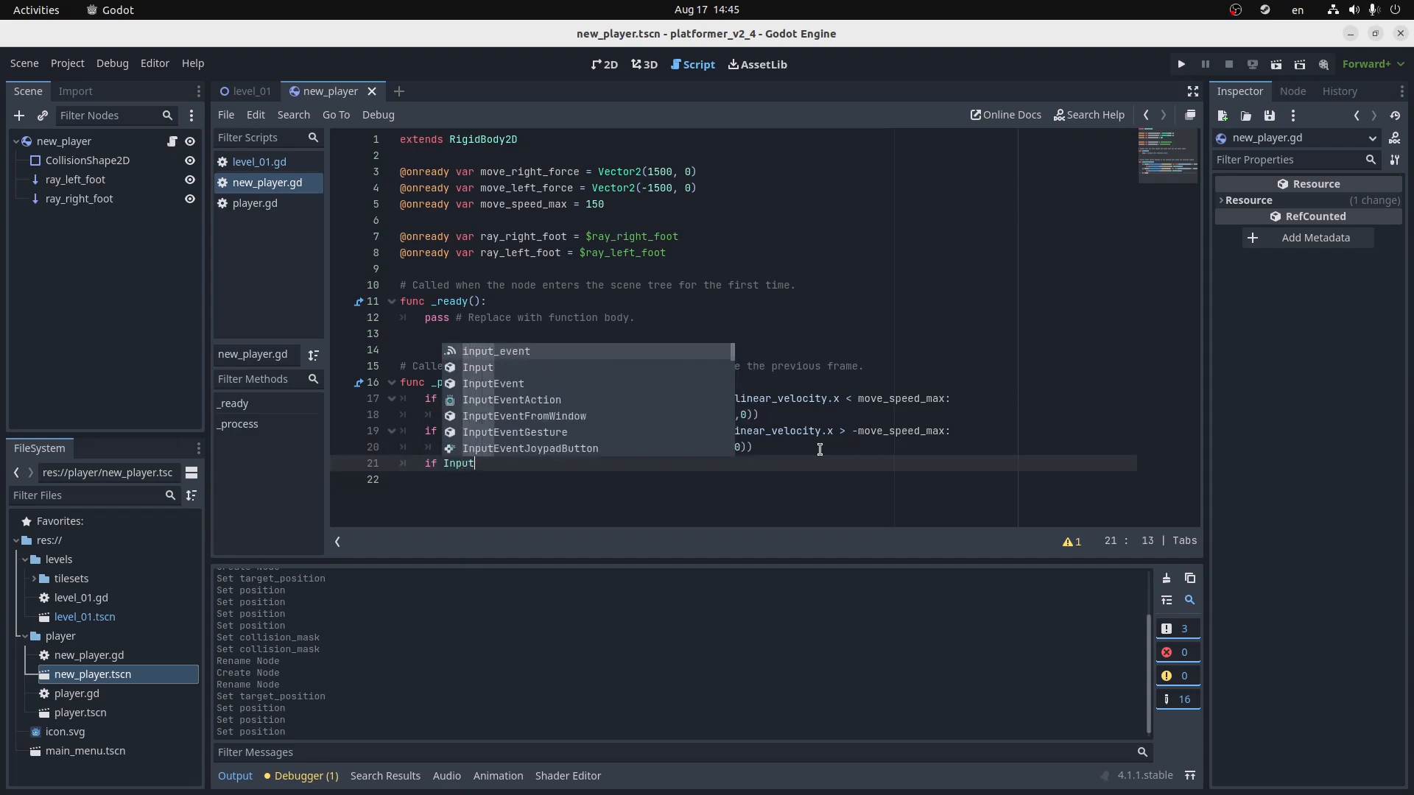
pyautogui.write('.')
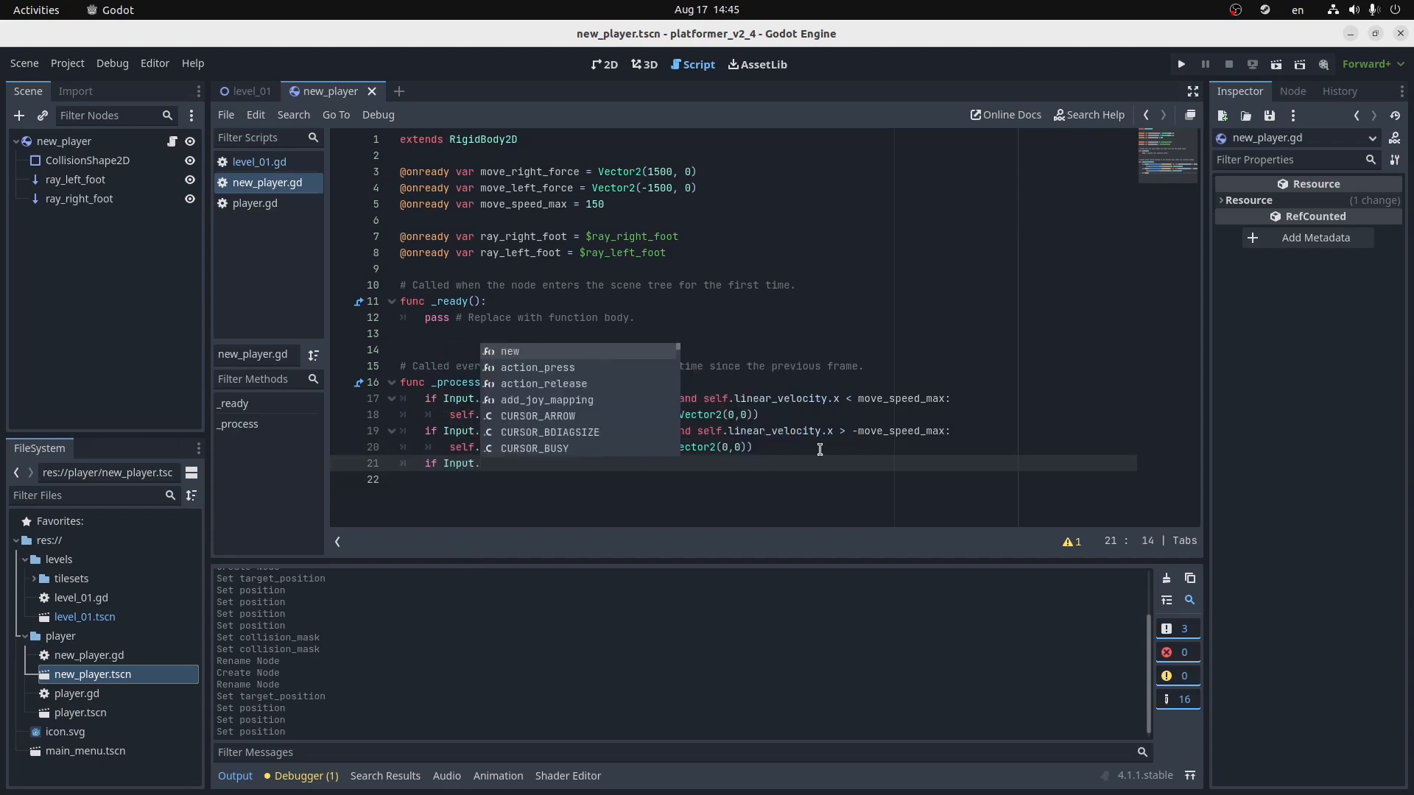
pyautogui.write('is')
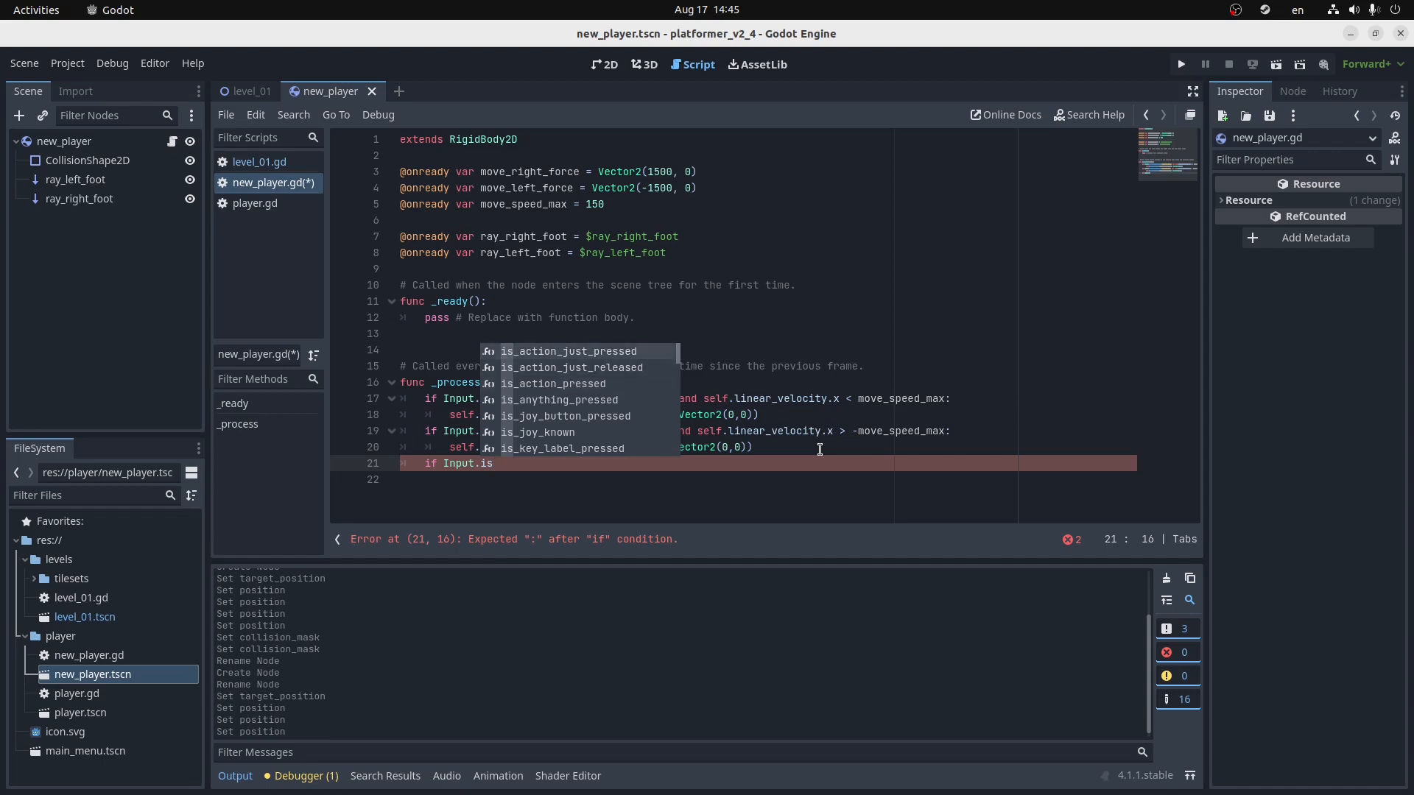
pyautogui.write('is_action_just_pressed(')
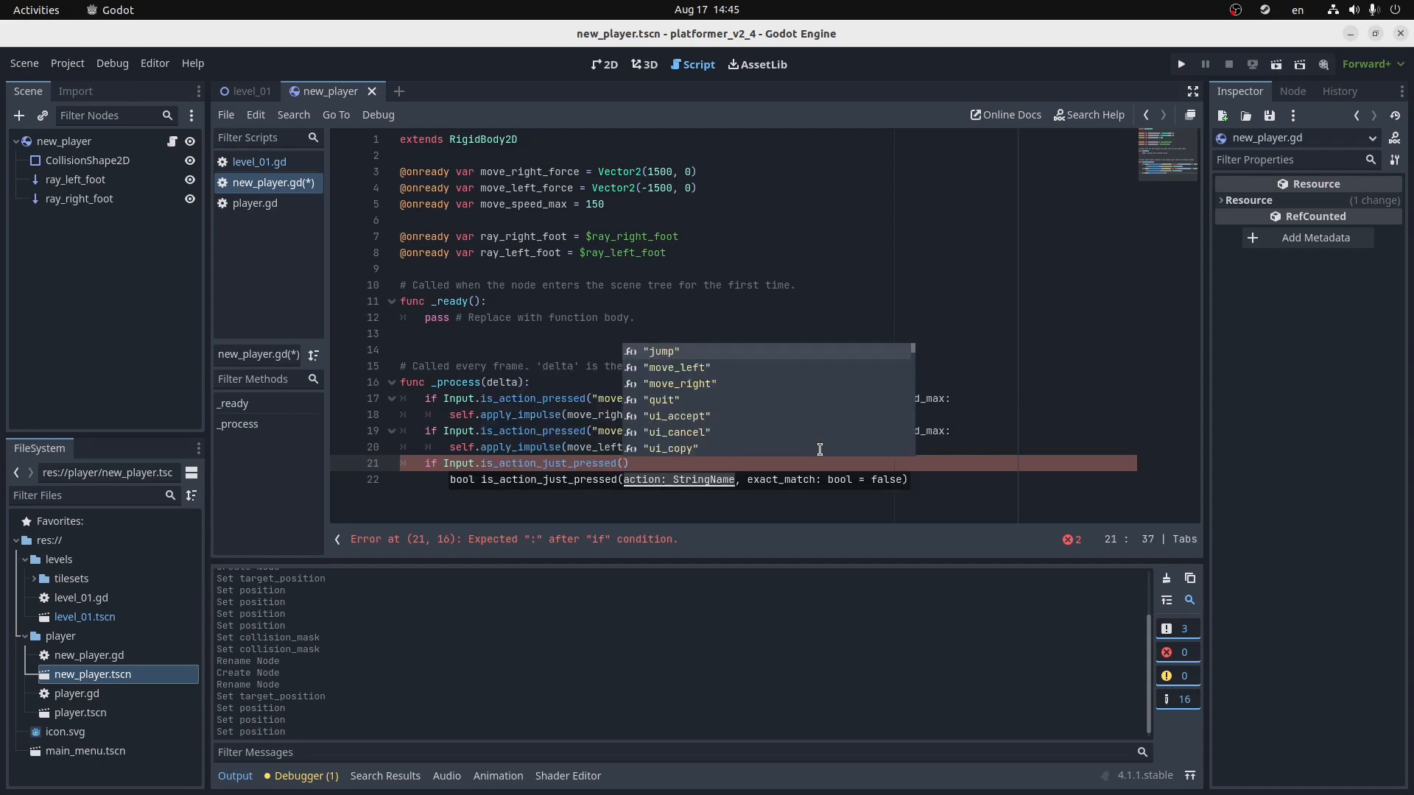
pyautogui.write('"jump"')
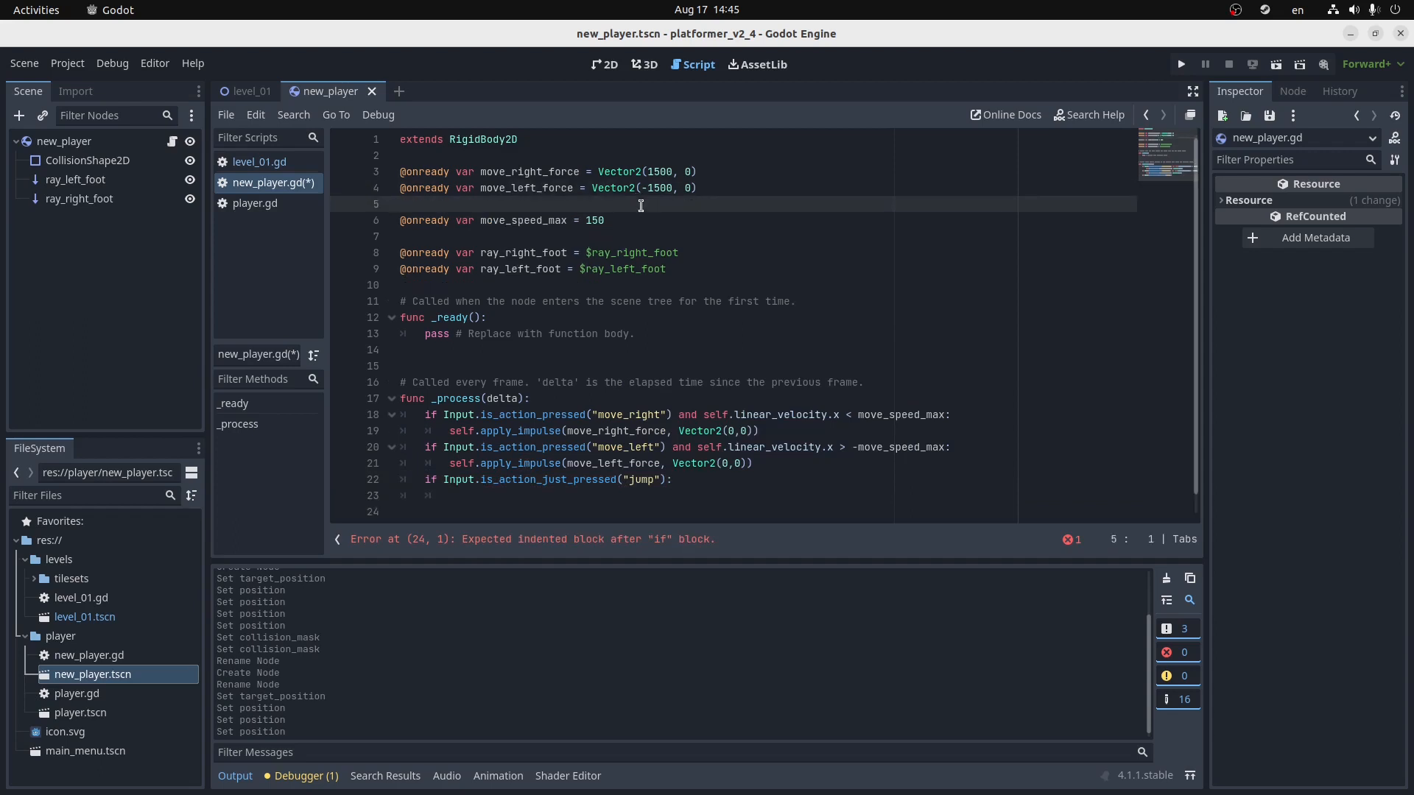
pyautogui.write('@onready var')
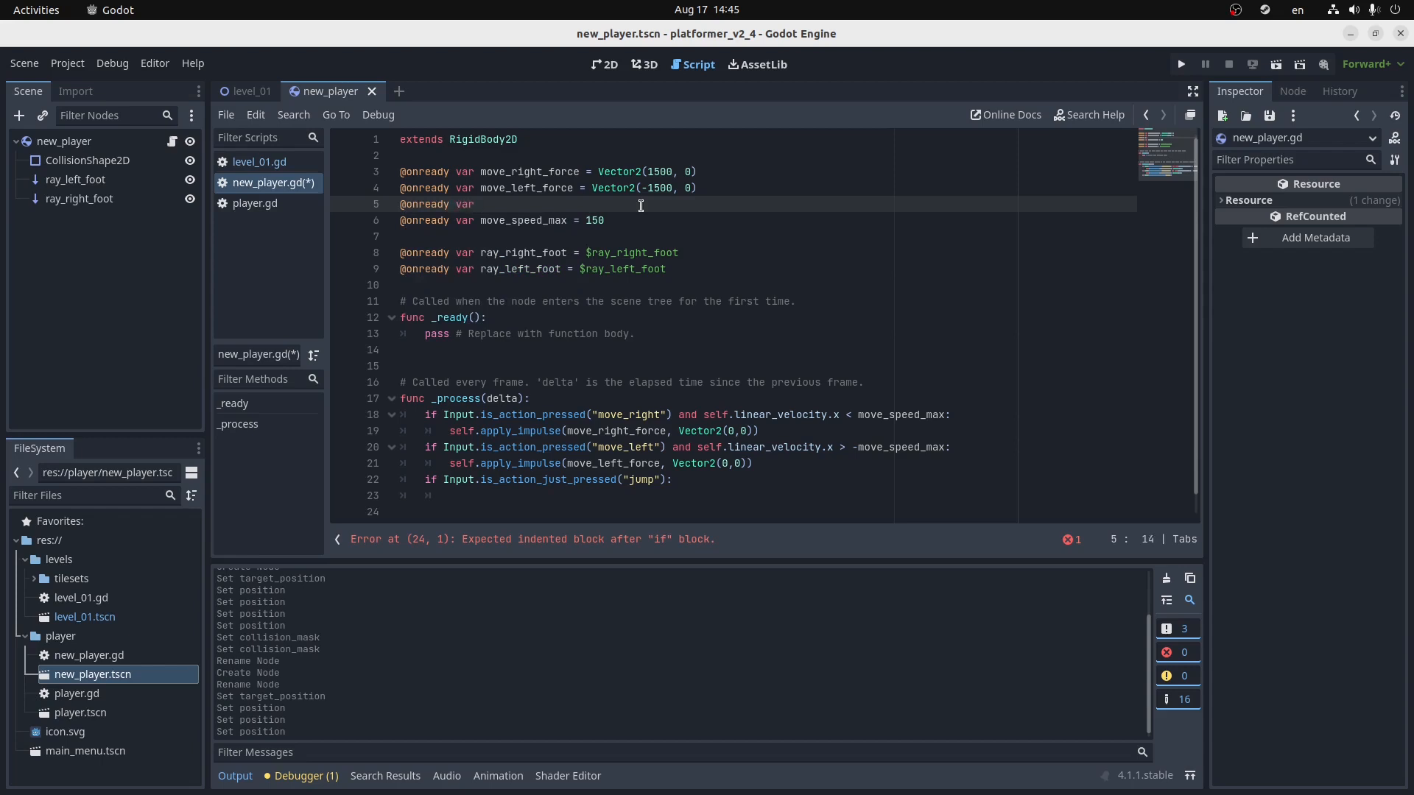
pyautogui.write('jump_fr')
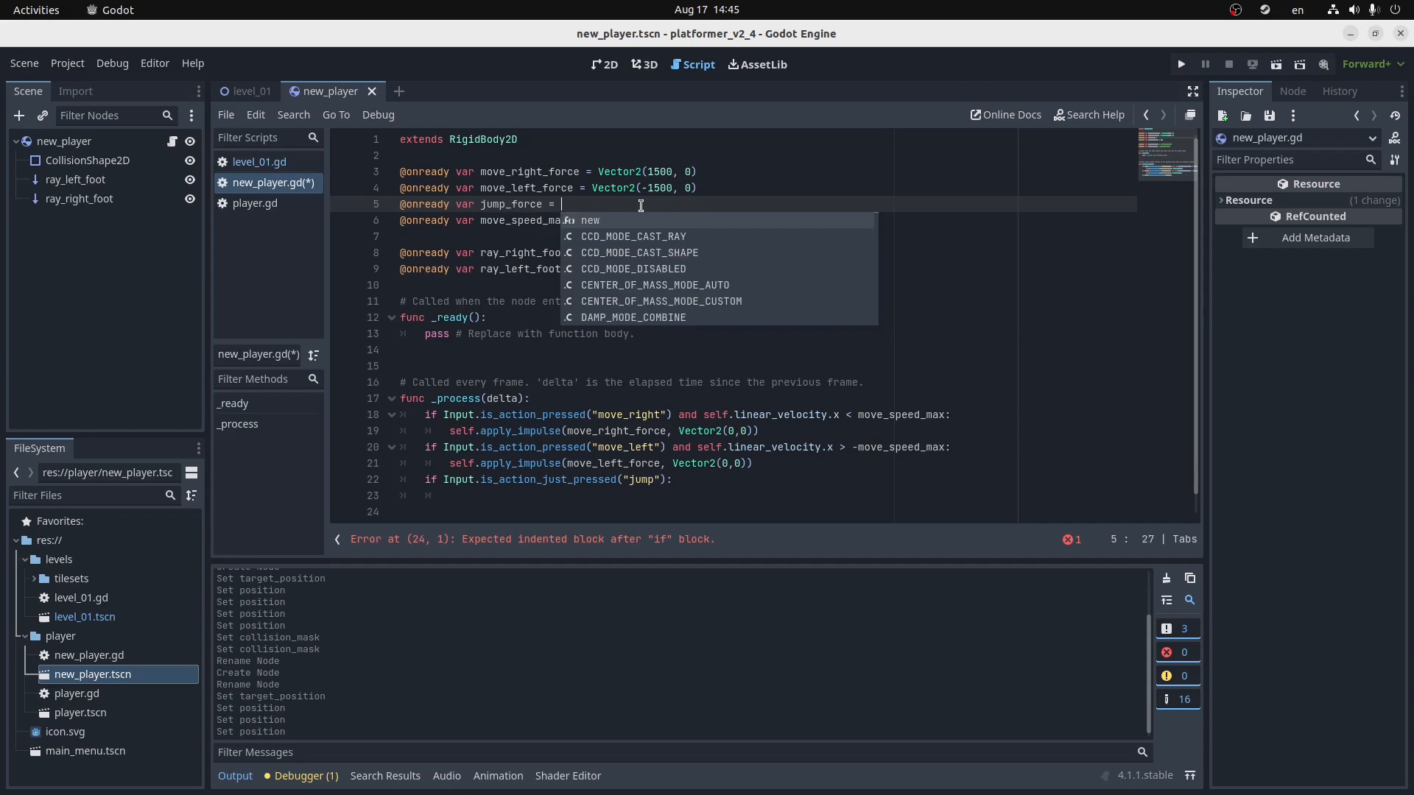
pyautogui.write('Vector2(')
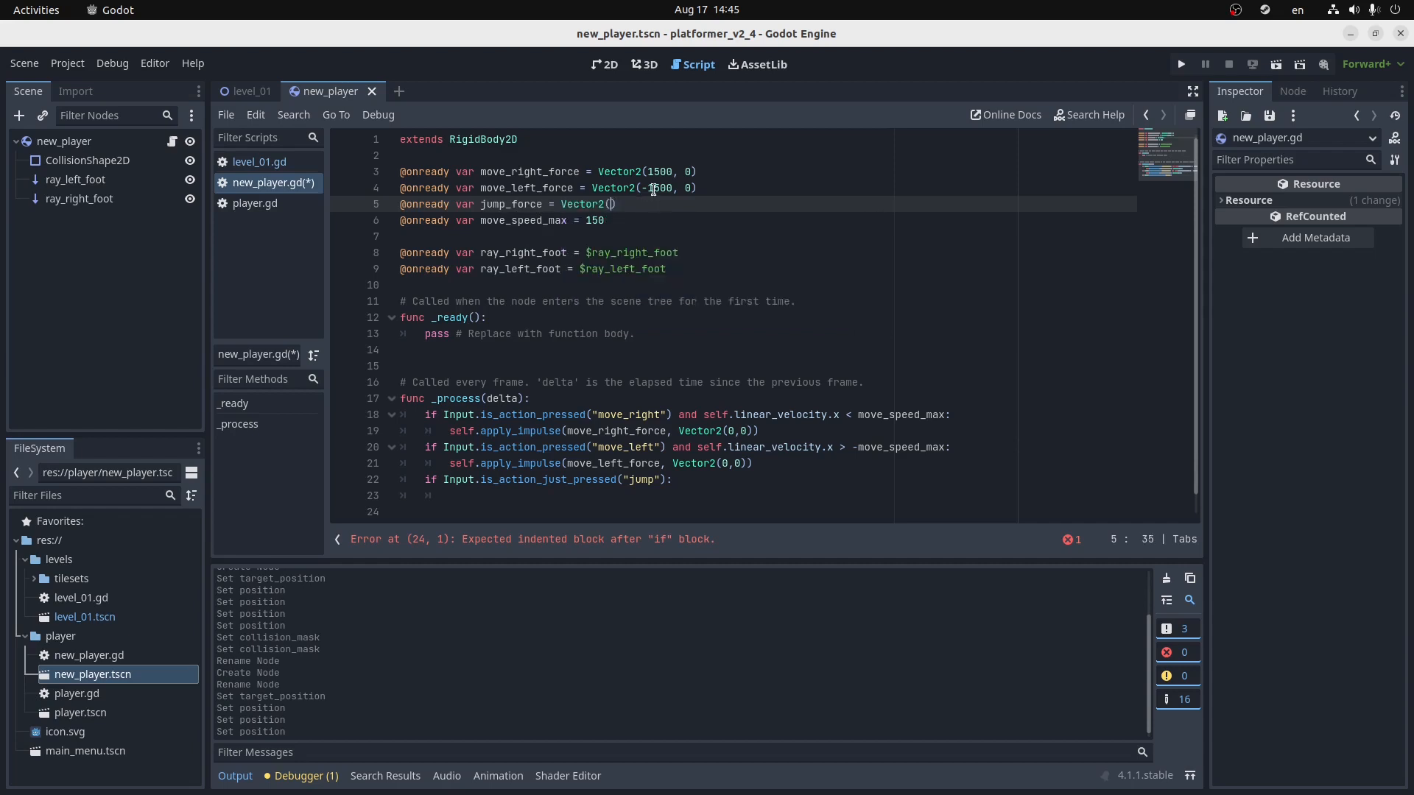
pyautogui.doubleClick(657, 187)
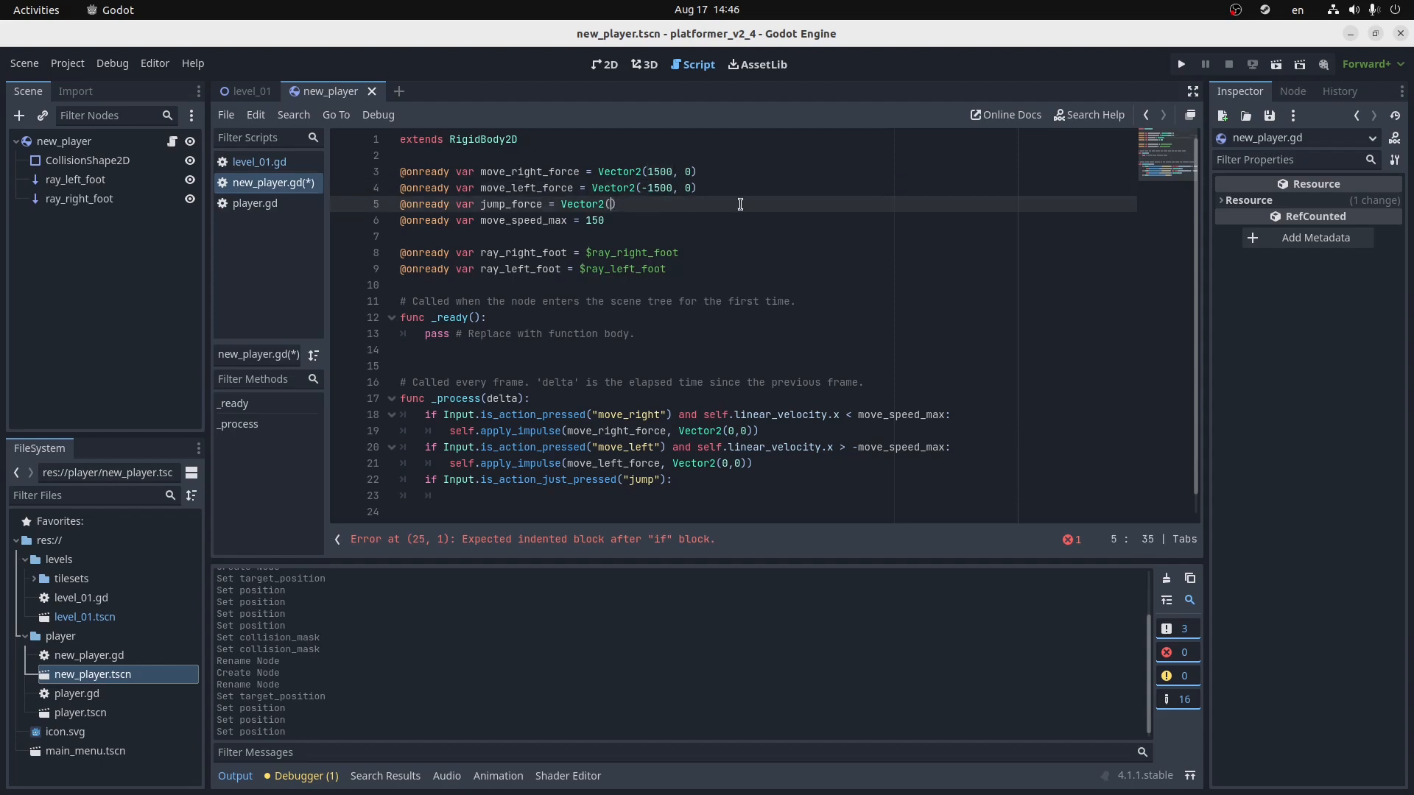
pyautogui.write('0, -18000')
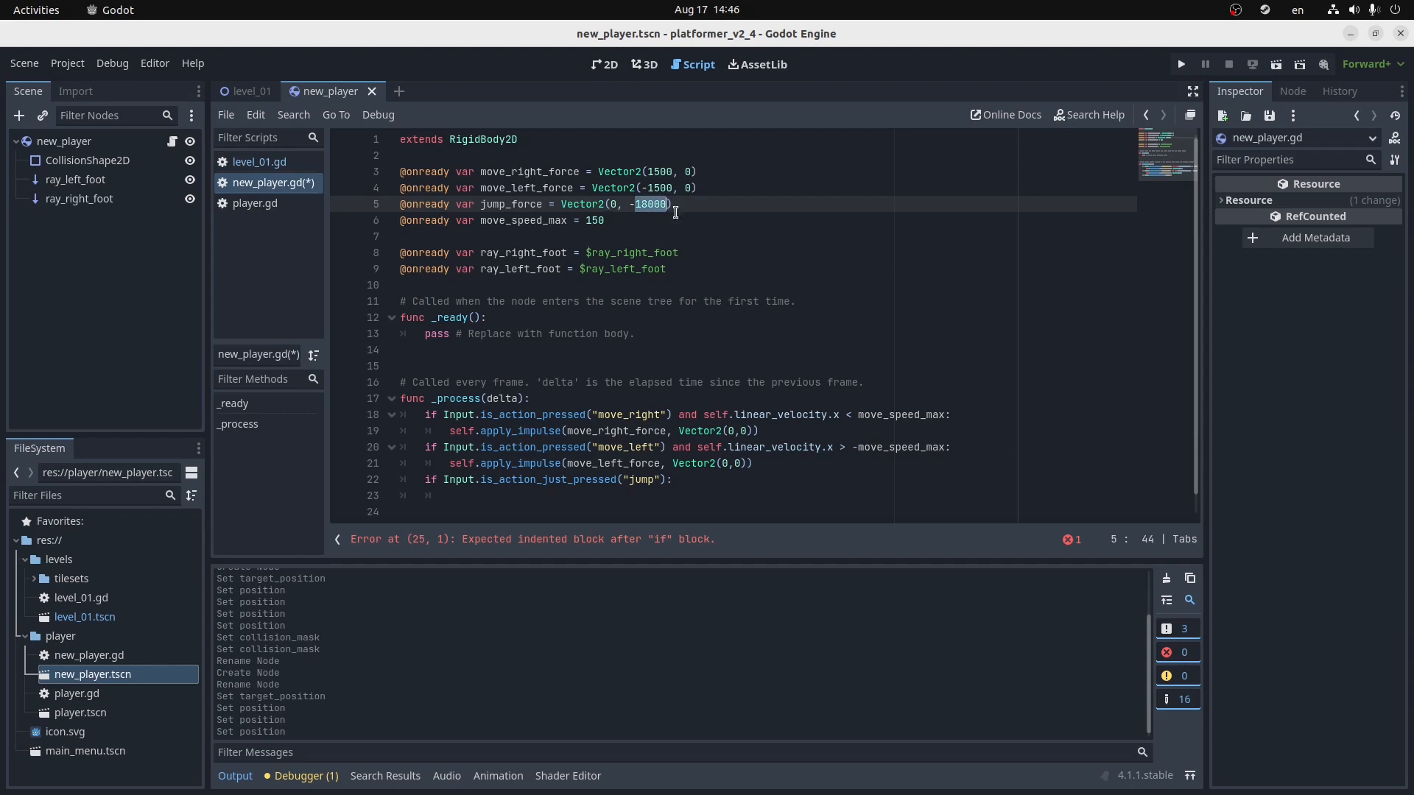
pyautogui.moveTo(678, 205)
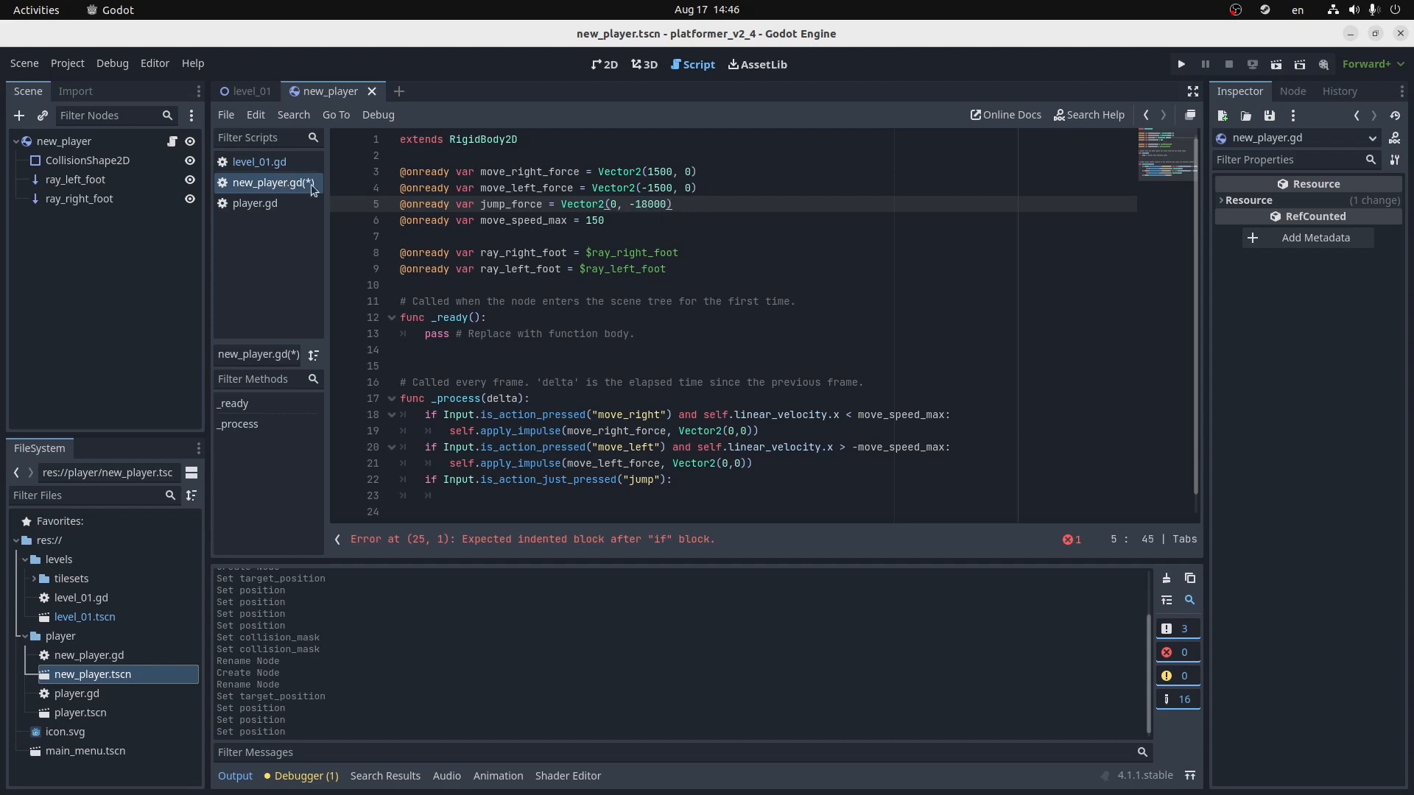
pyautogui.moveTo(133, 137)
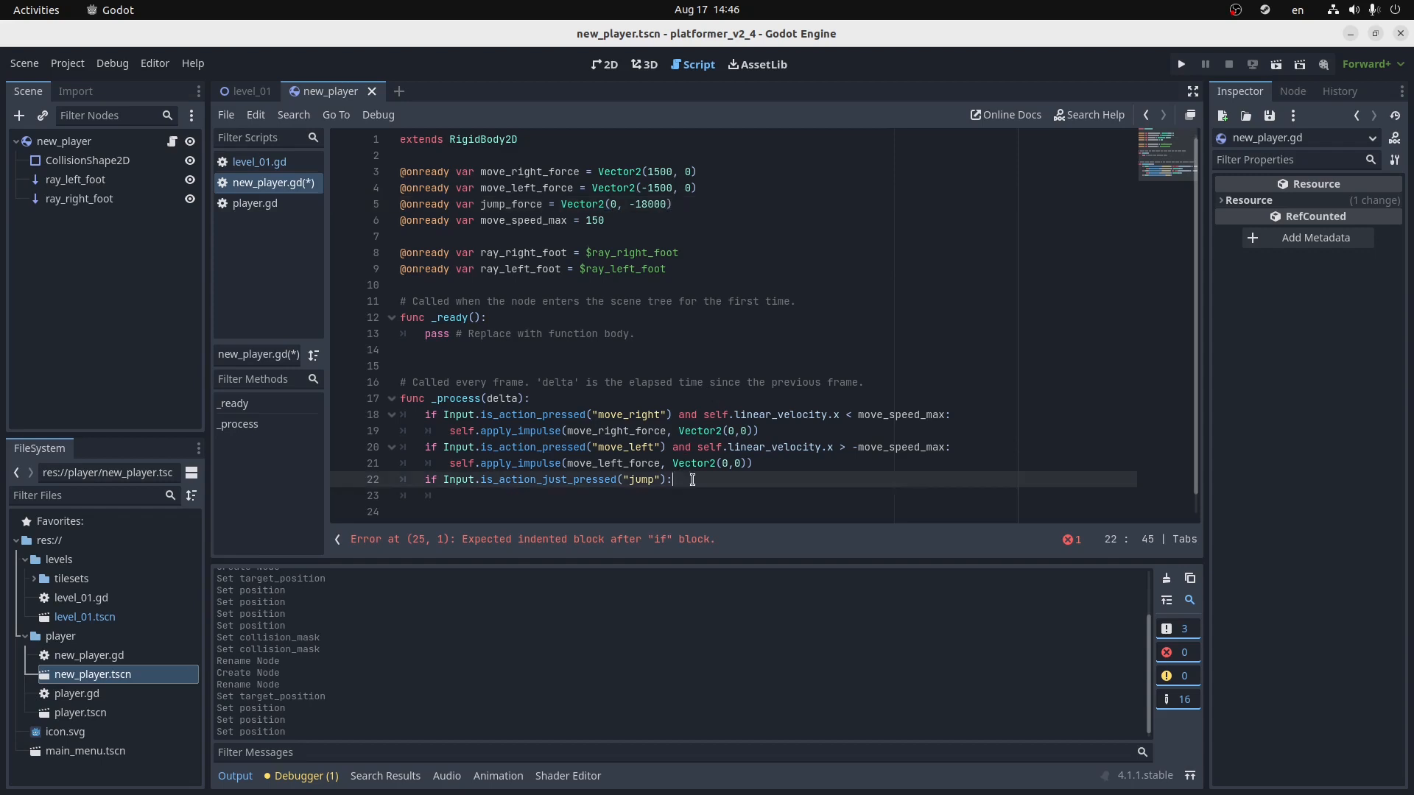
pyautogui.moveTo(803, 481)
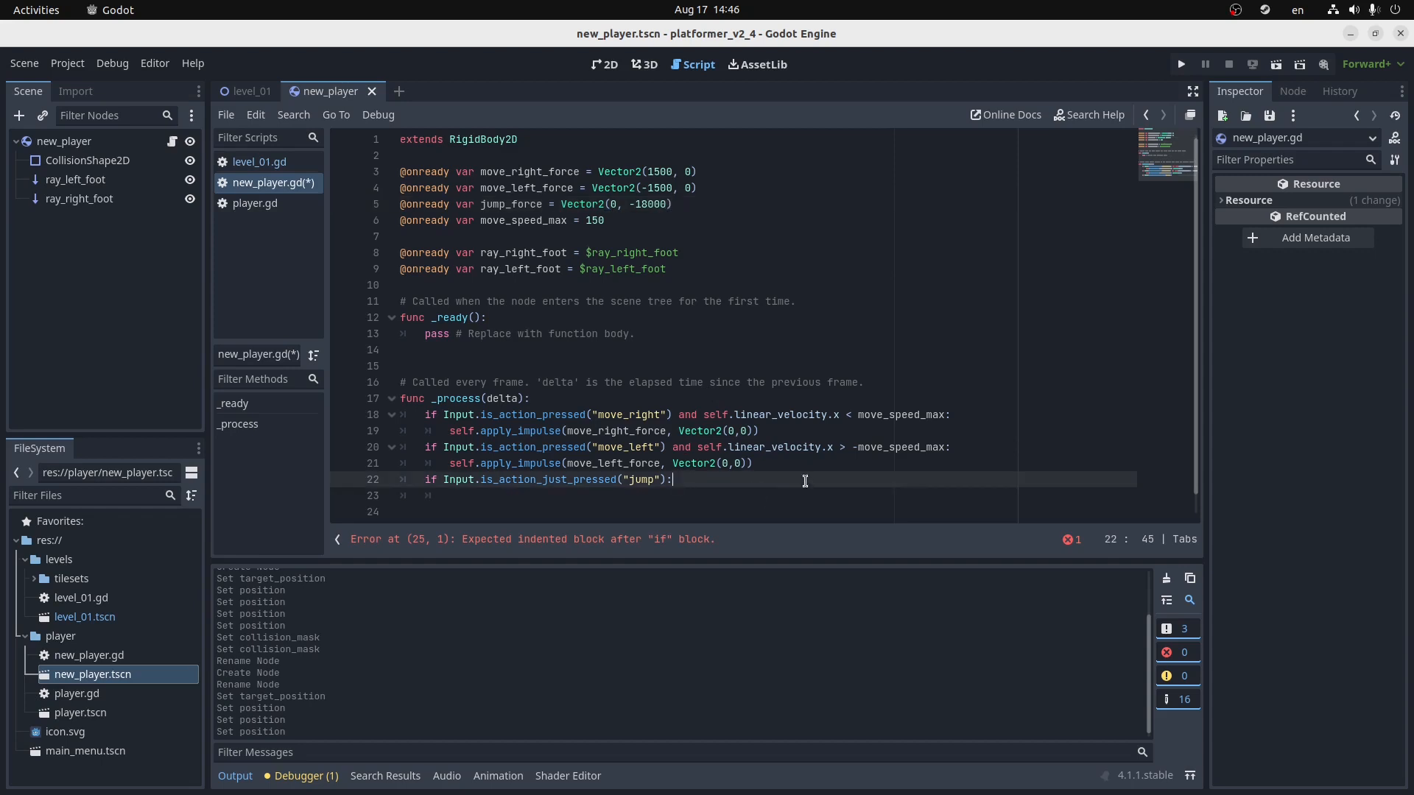
# - Call self.apply_impulse(jump_force, Vector2(0,0)) in the jump branch and test-run the game
pyautogui.write('self')
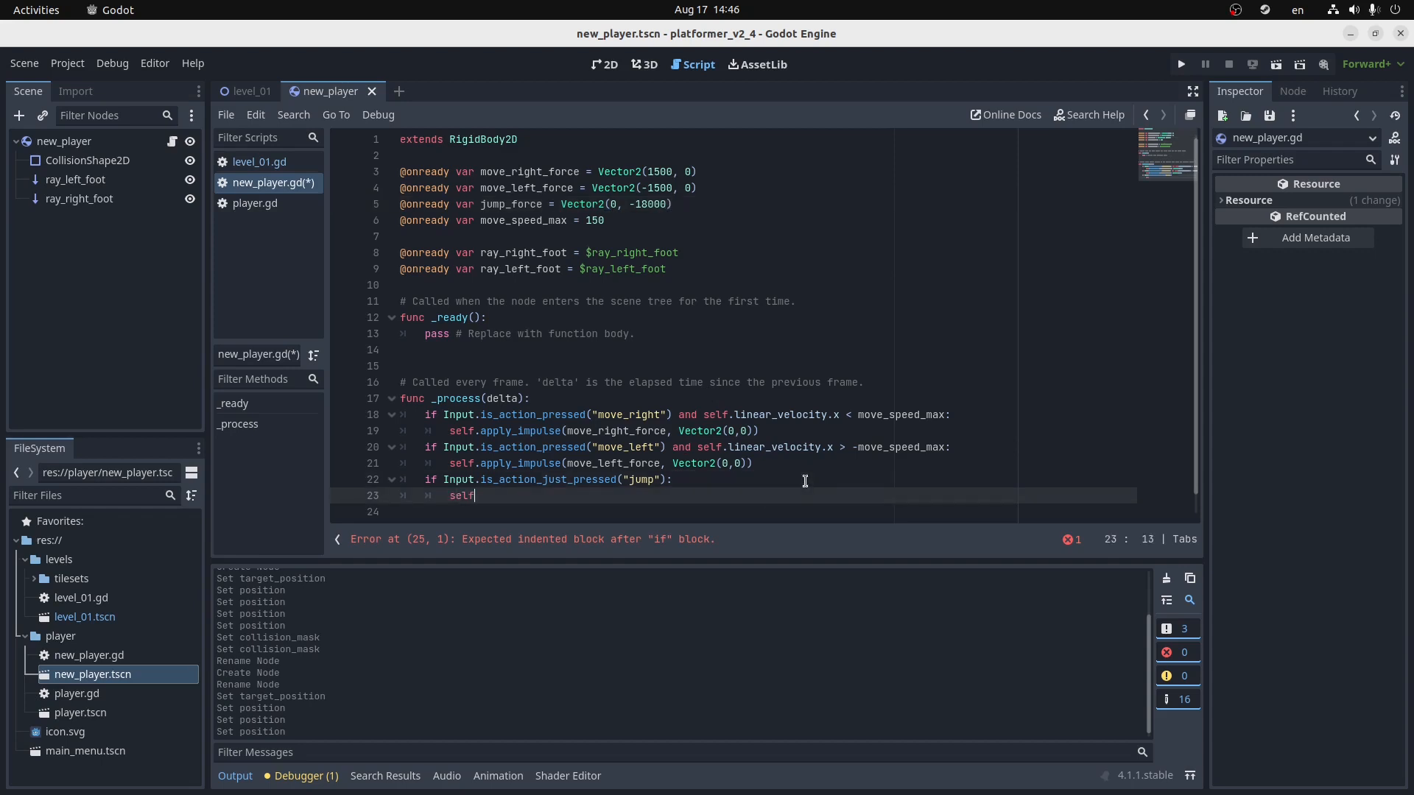
pyautogui.write('.a')
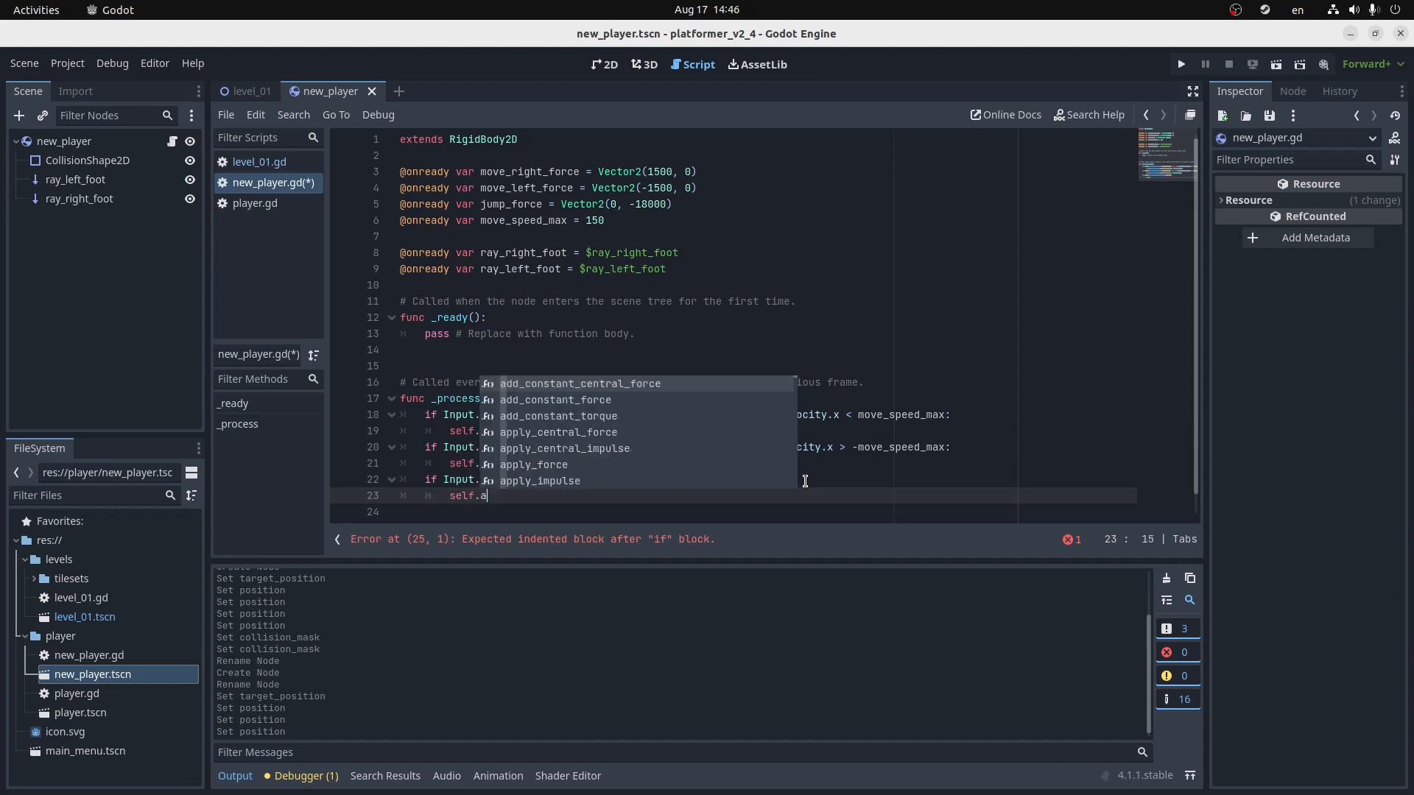
pyautogui.write('pply_impulse(')
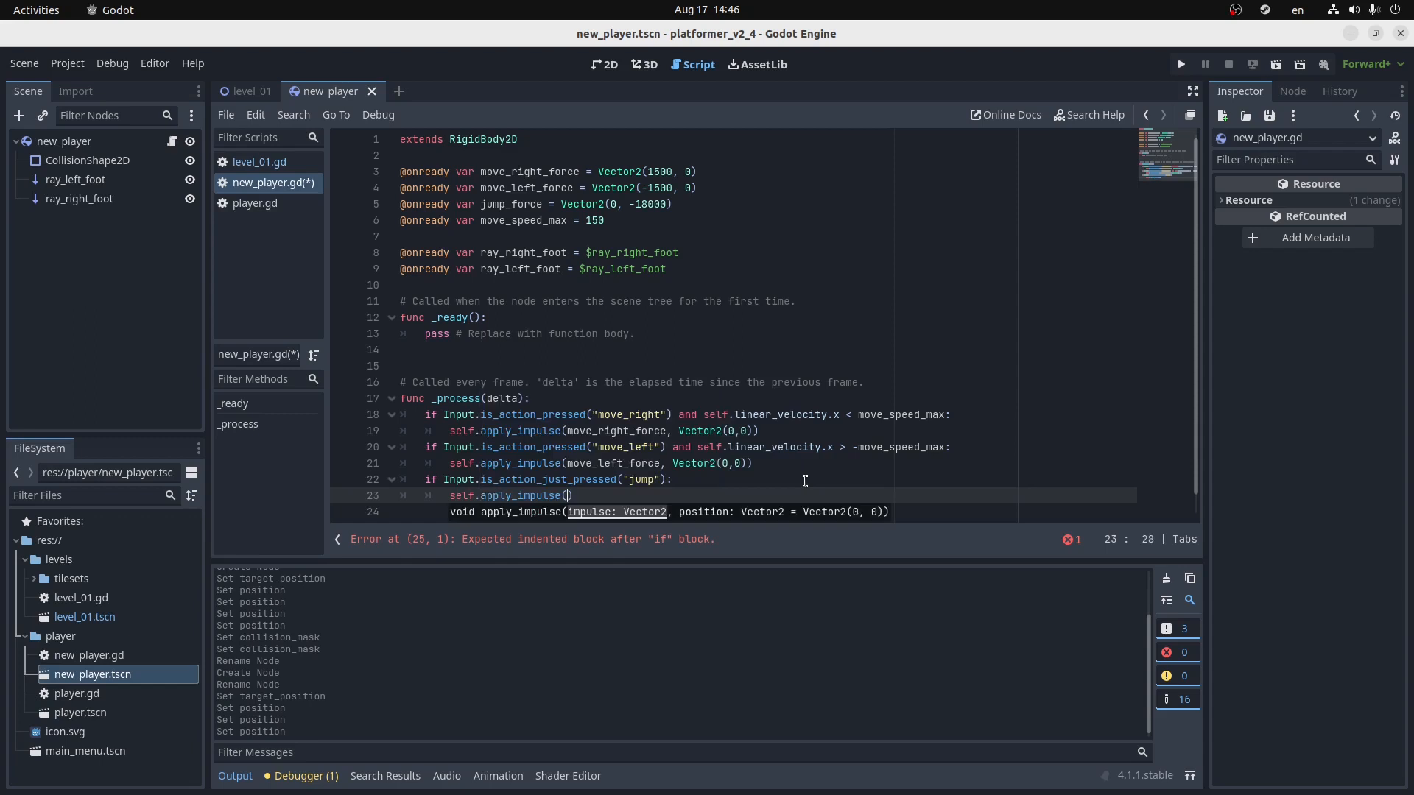
pyautogui.write('jump_force')
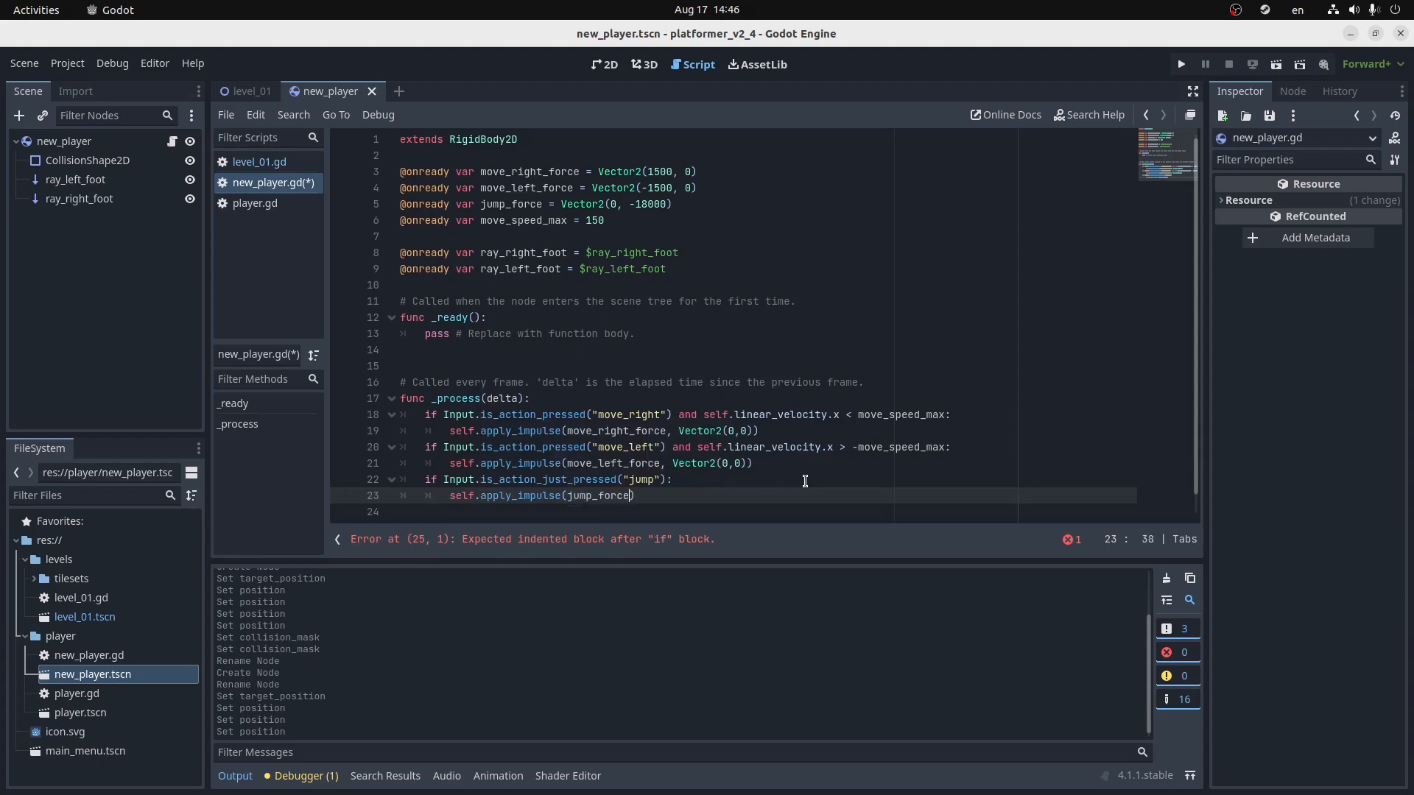
pyautogui.write(', Vector2(')
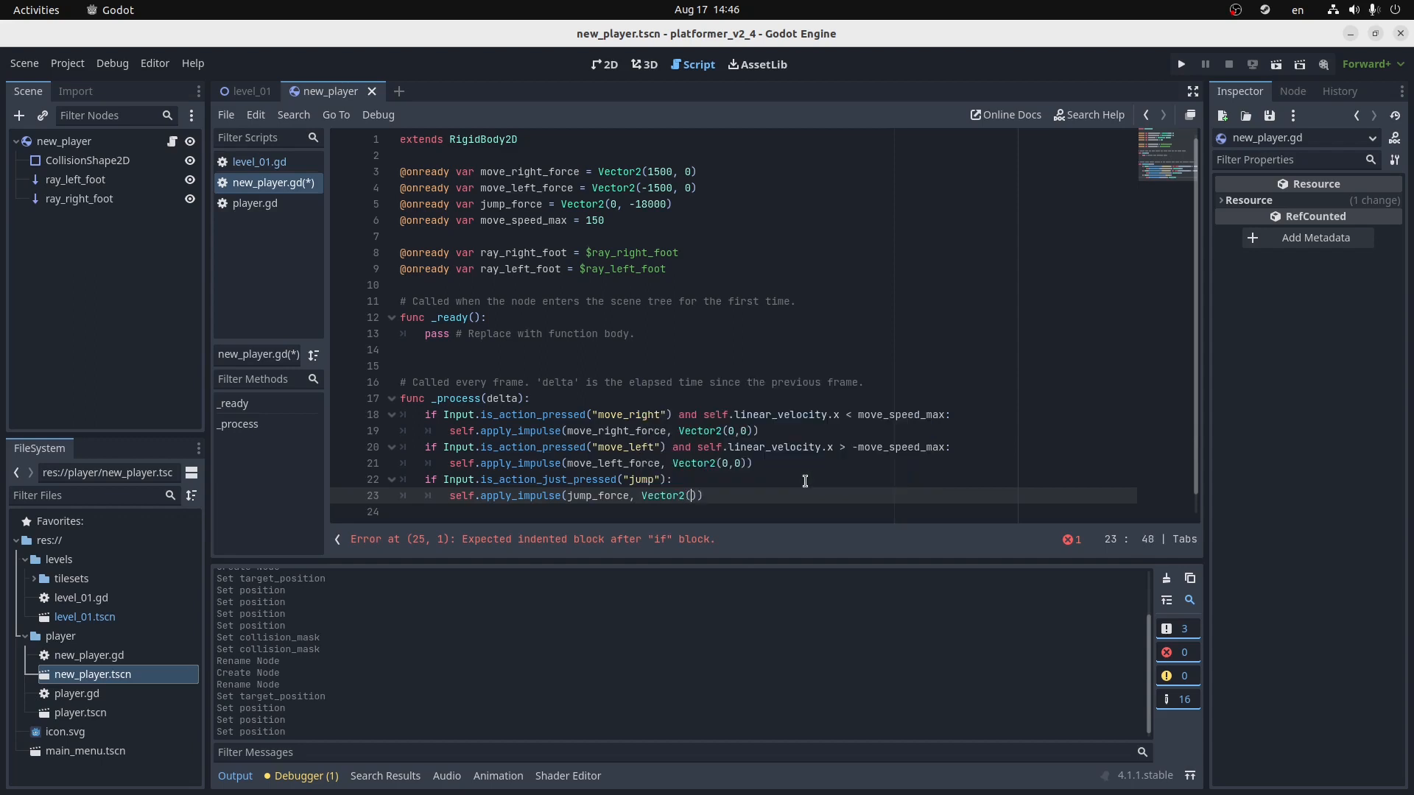
pyautogui.write('0,0')
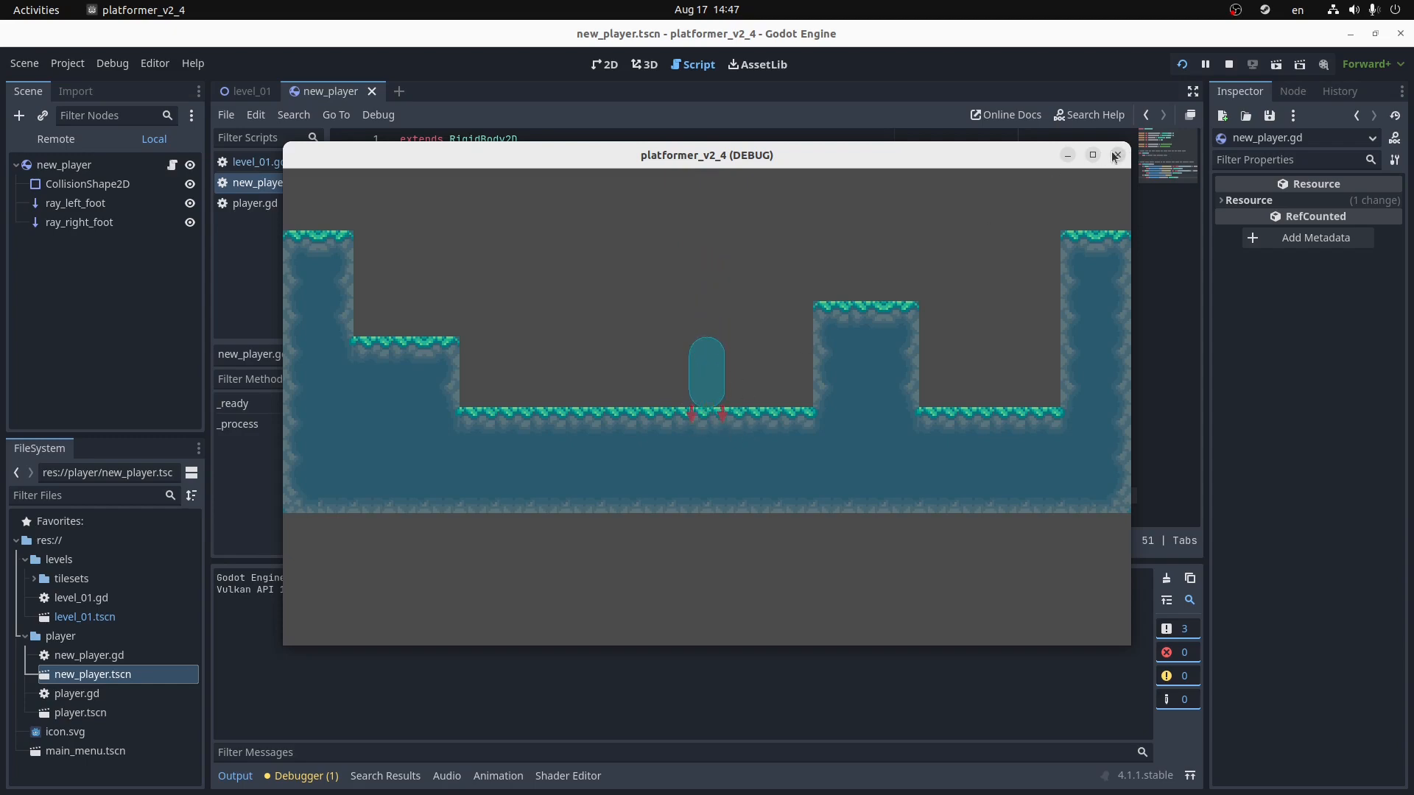
pyautogui.click(1114, 155)
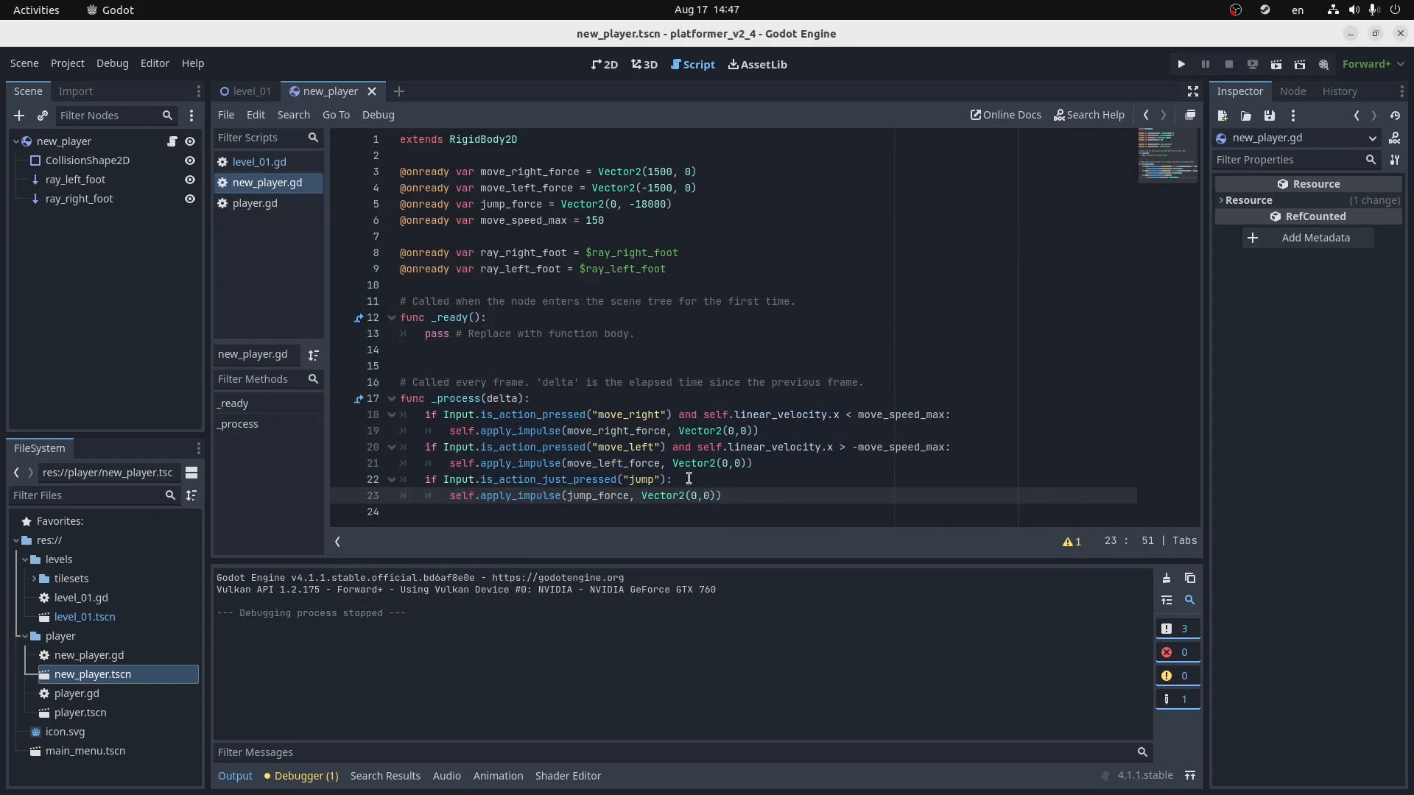
# - Extend the jump condition with ray_left_foot.is_colliding() or ray_right_foot.is_colliding(), then test-run
pyautogui.write('and')
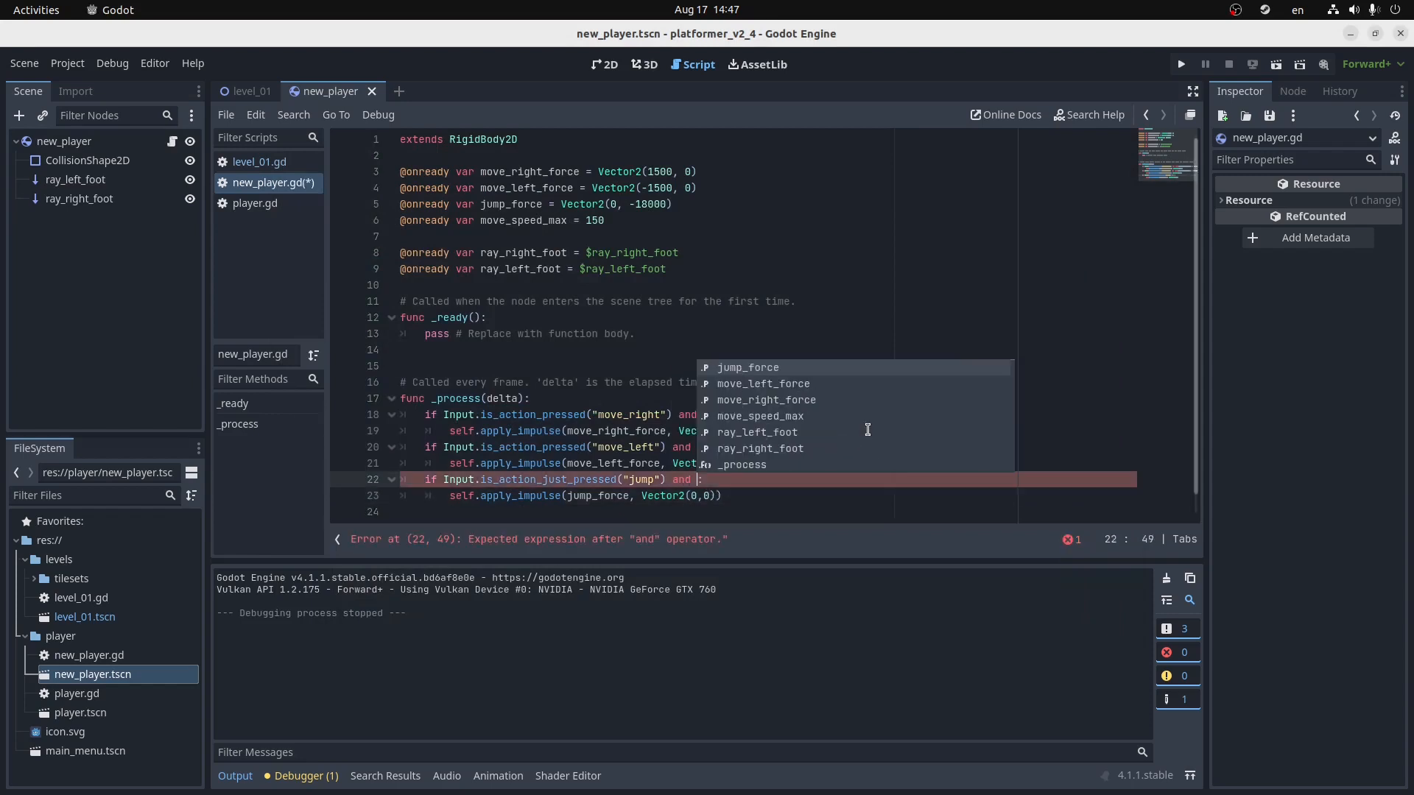
pyautogui.write('ray_left_foot')
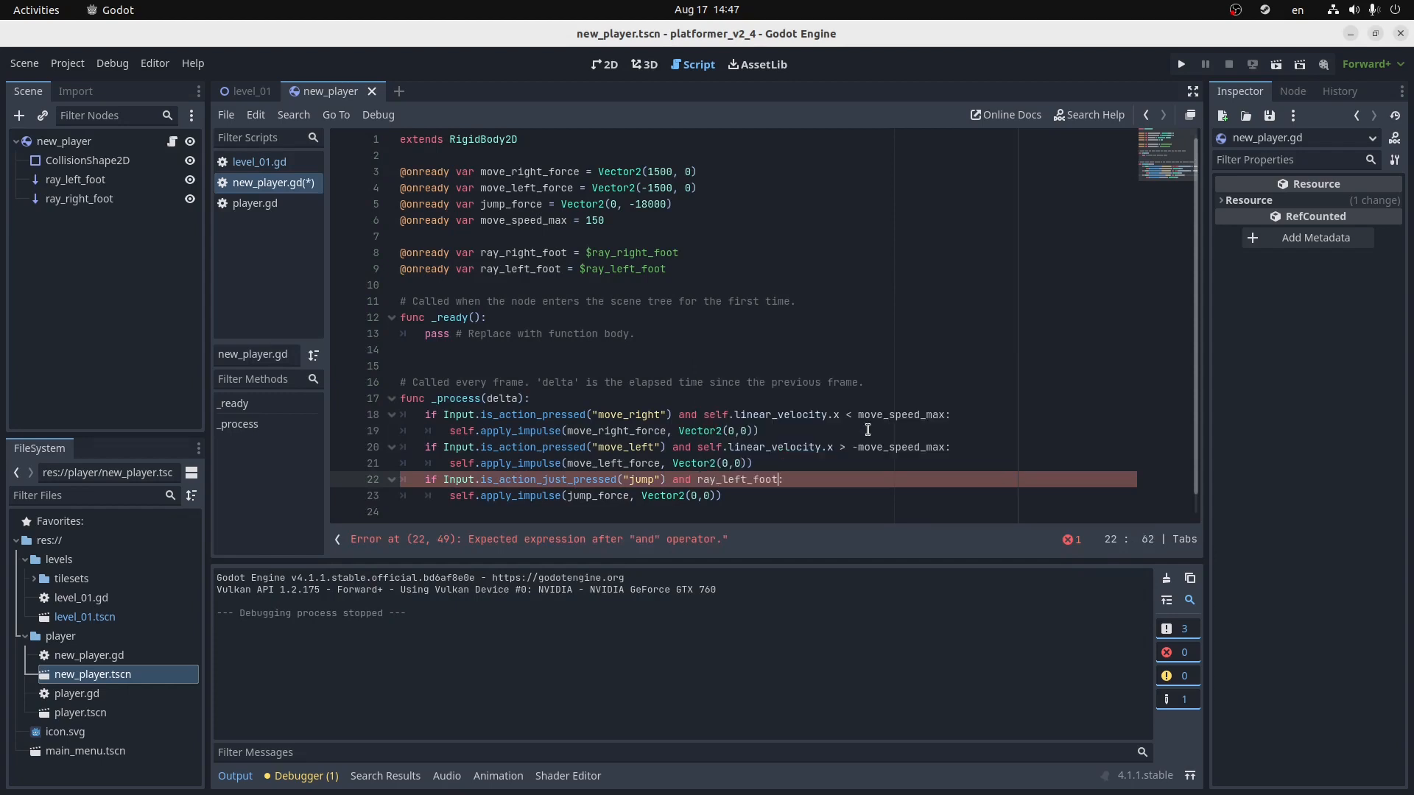
pyautogui.write('.is_colliding() o')
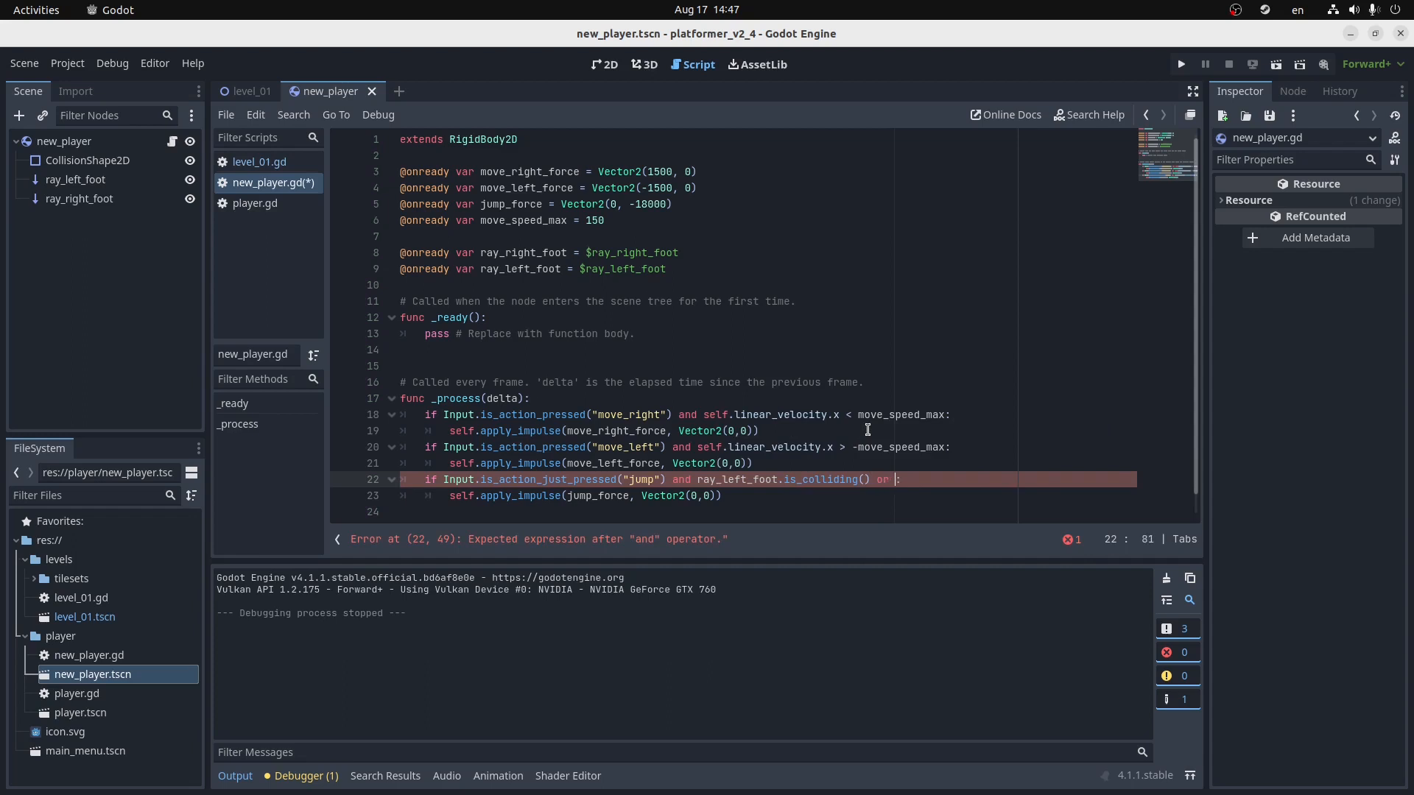
pyautogui.write('ray_right_foot')
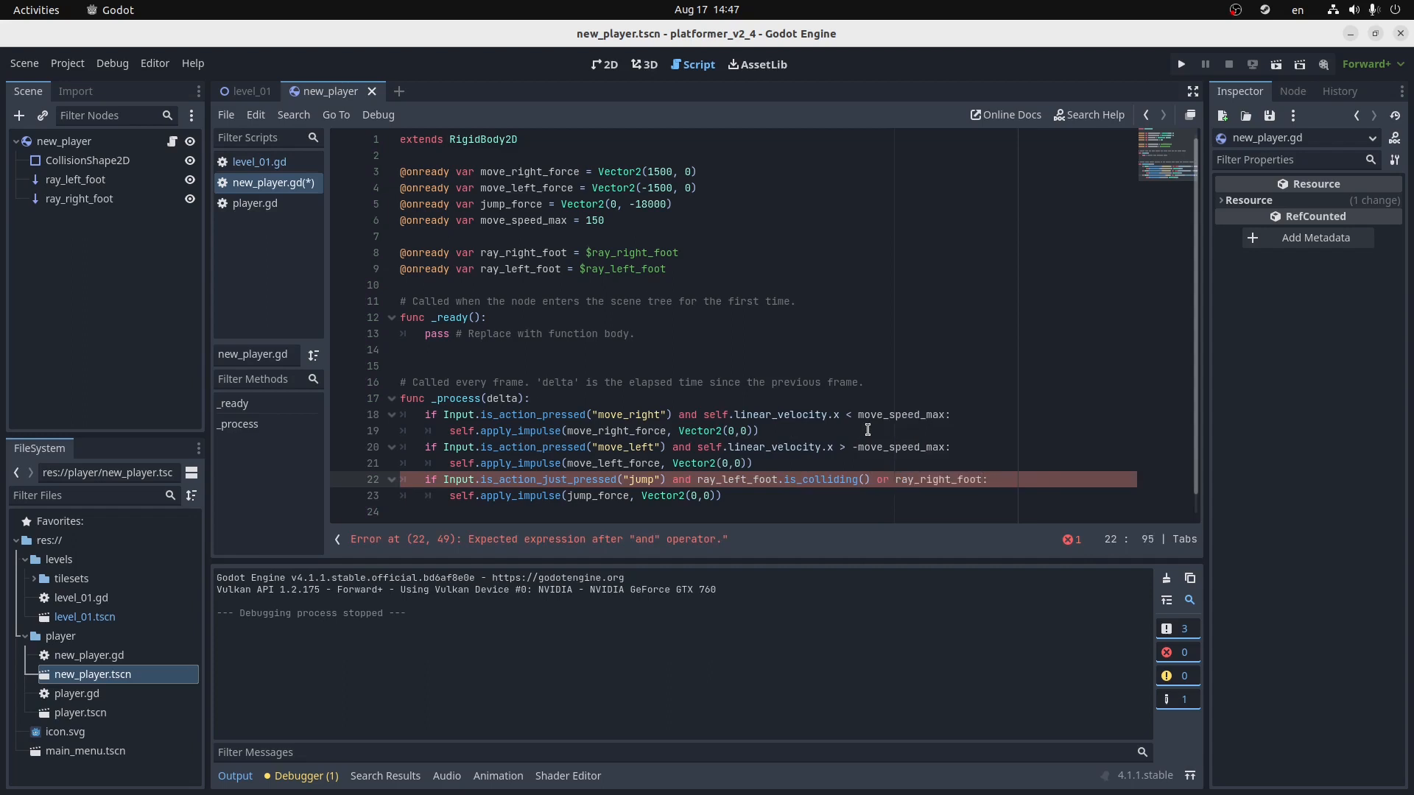
pyautogui.write('.is')
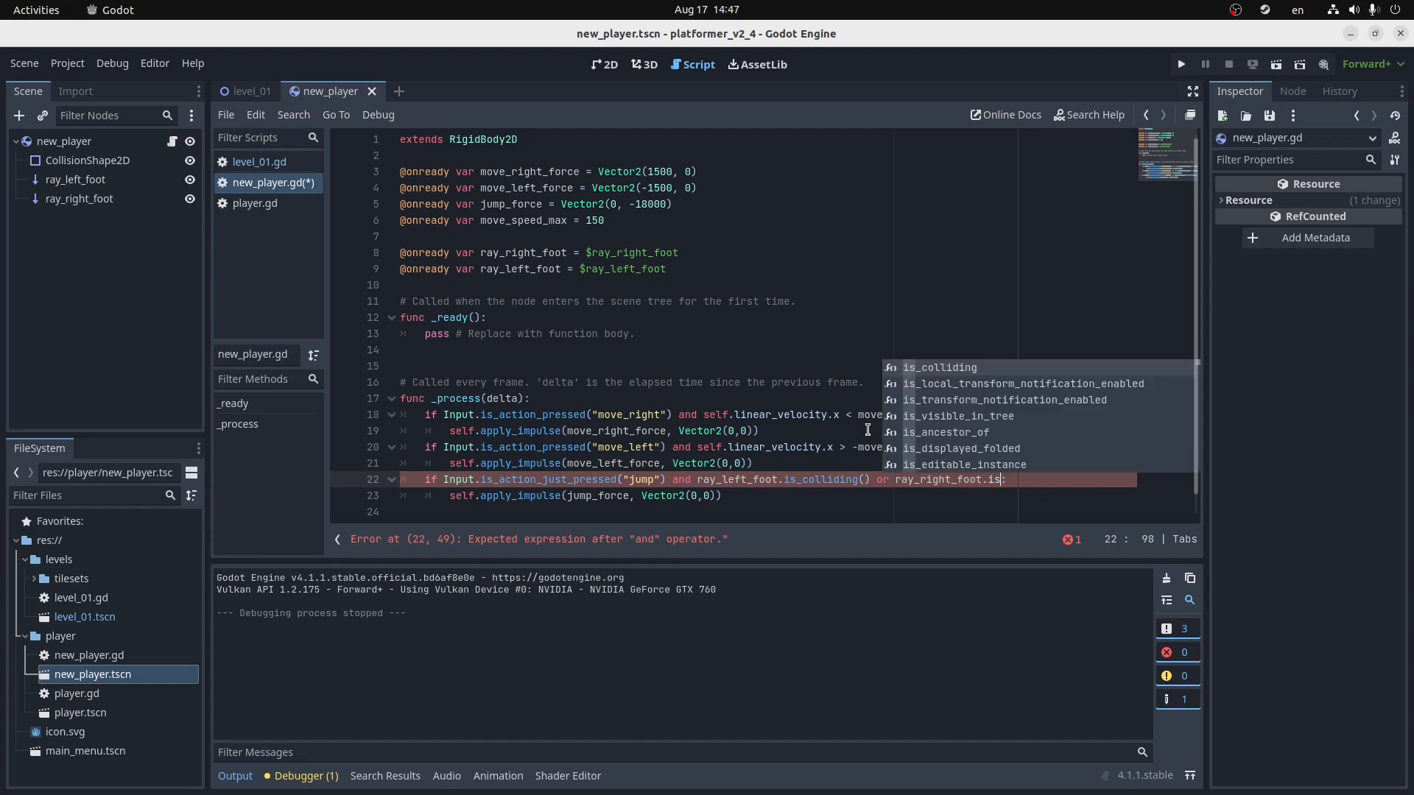
pyautogui.press('ctrl+s')
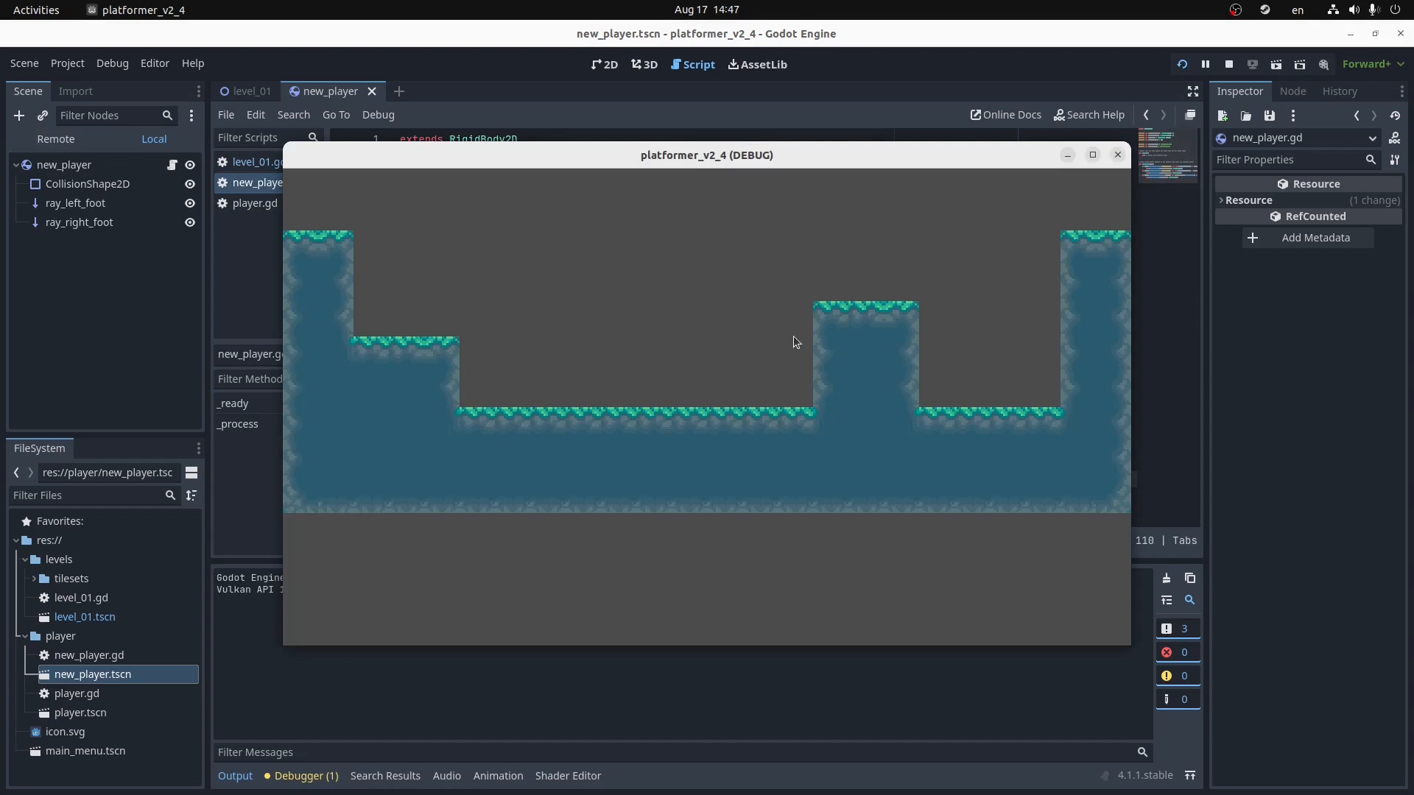
pyautogui.moveTo(779, 370)
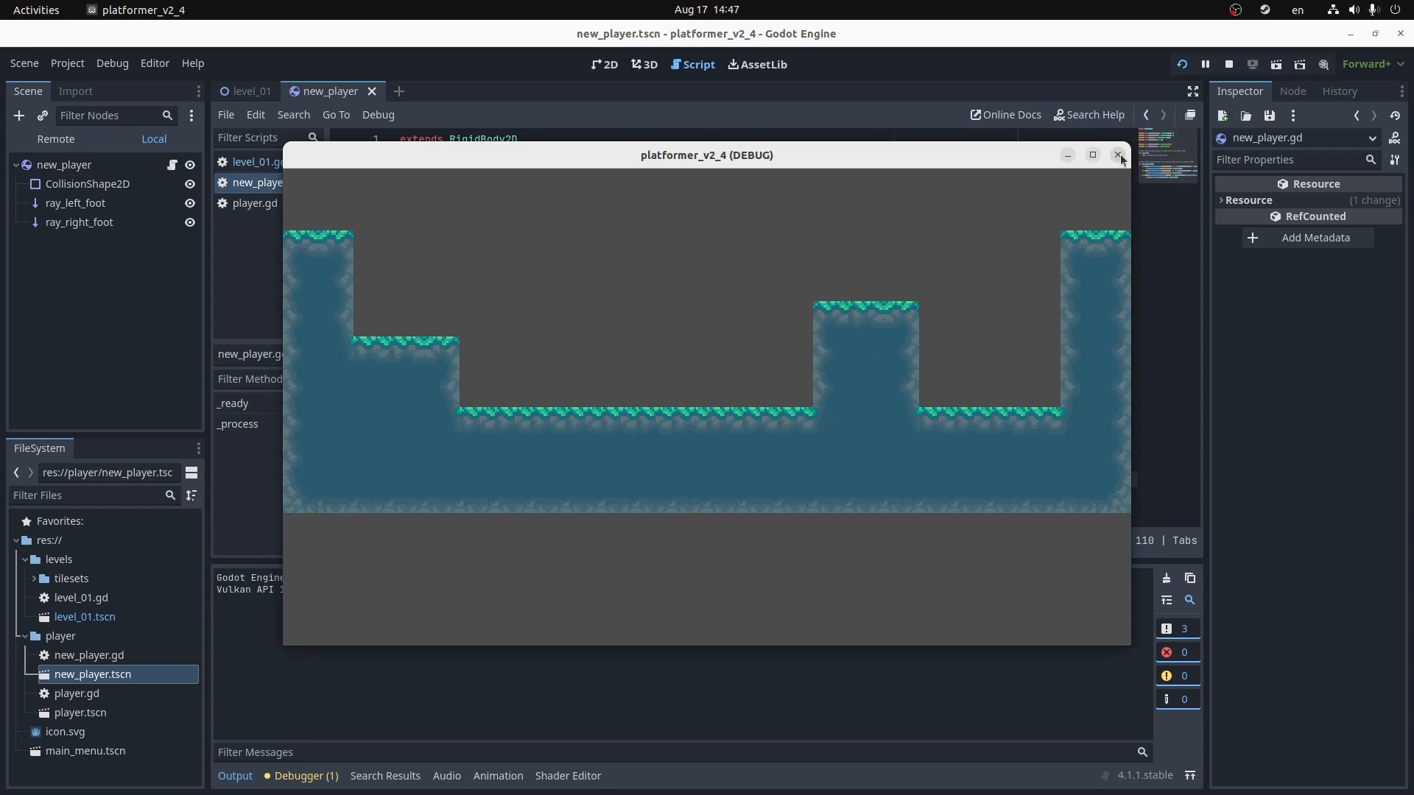
pyautogui.click(1117, 155)
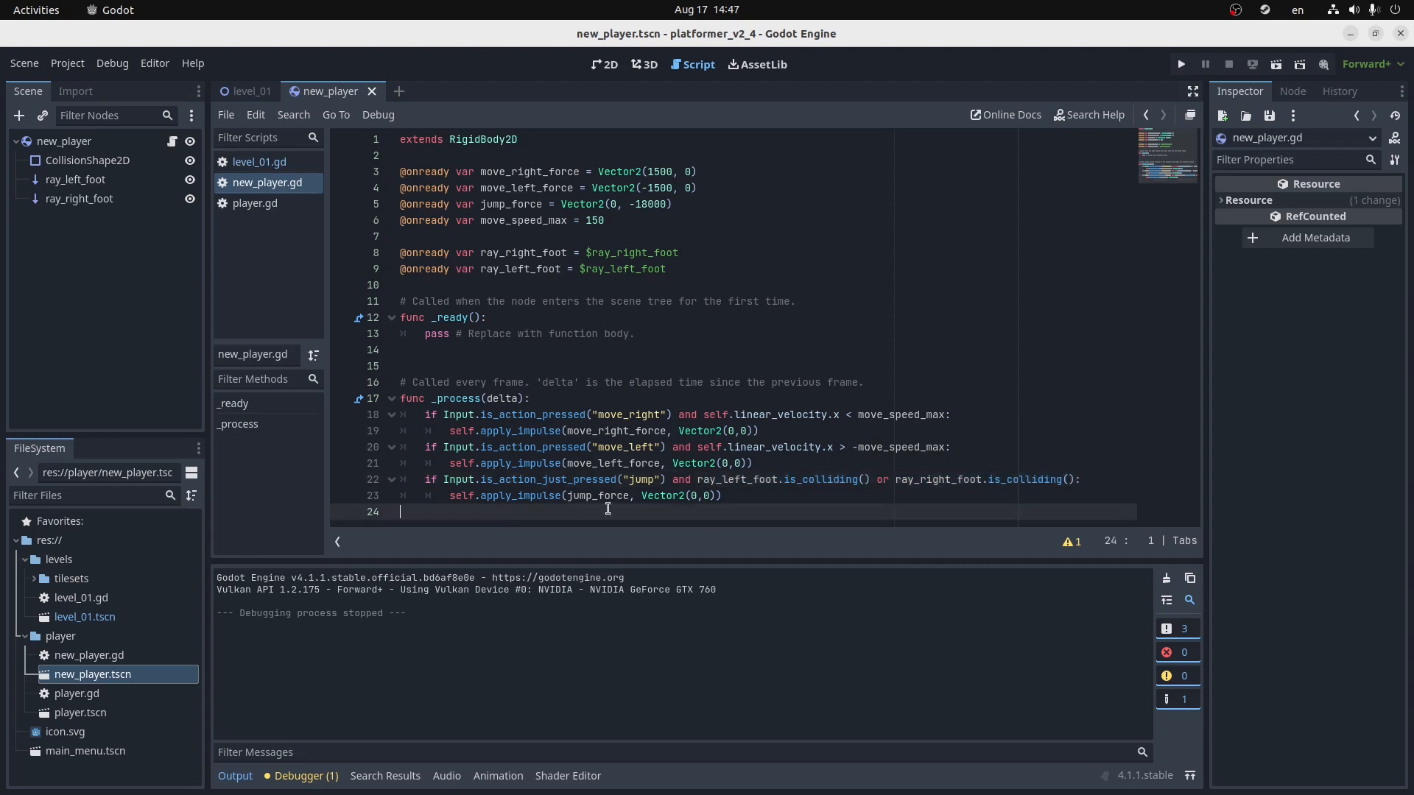
# - Begin a check_state function and declare can_jump = false
pyautogui.press('Return')
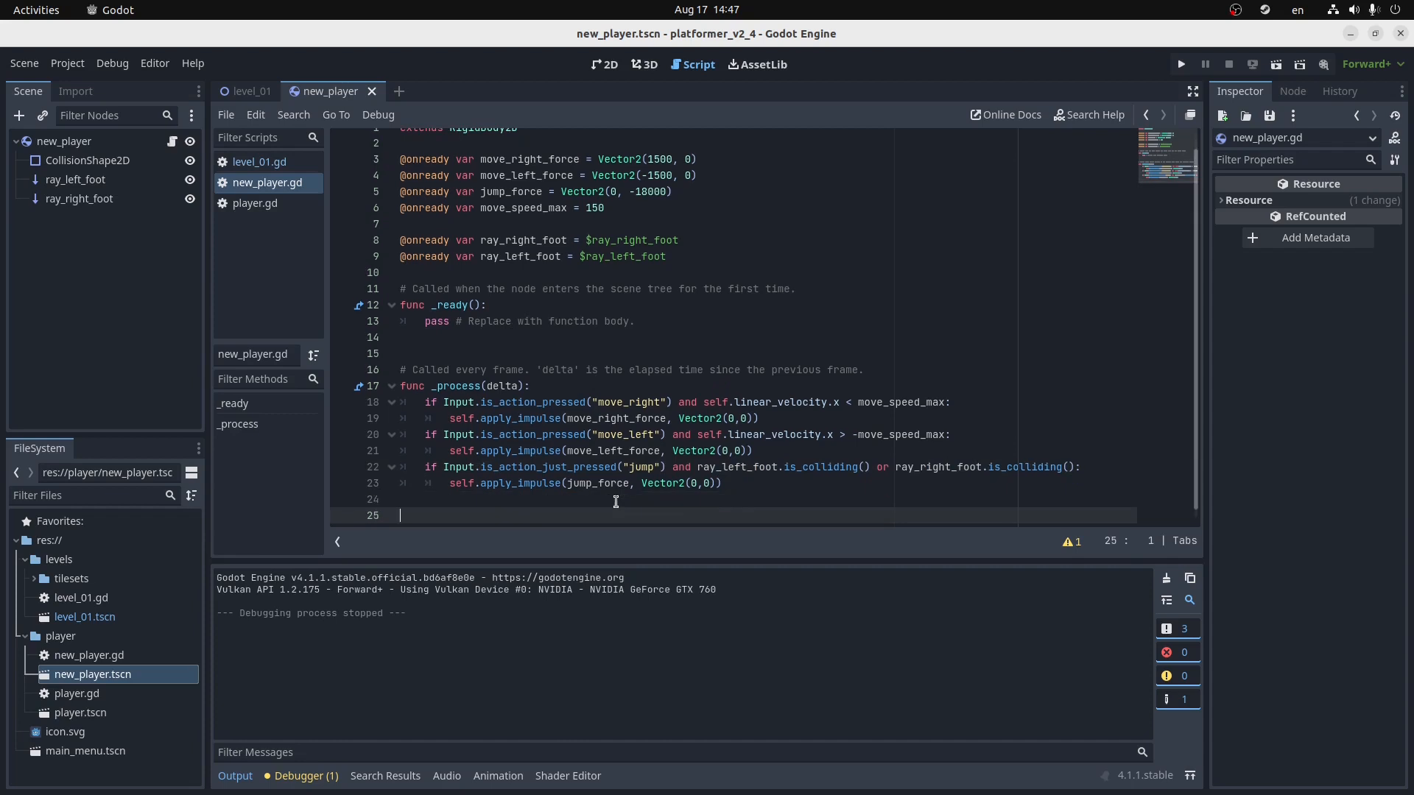
pyautogui.write('func_')
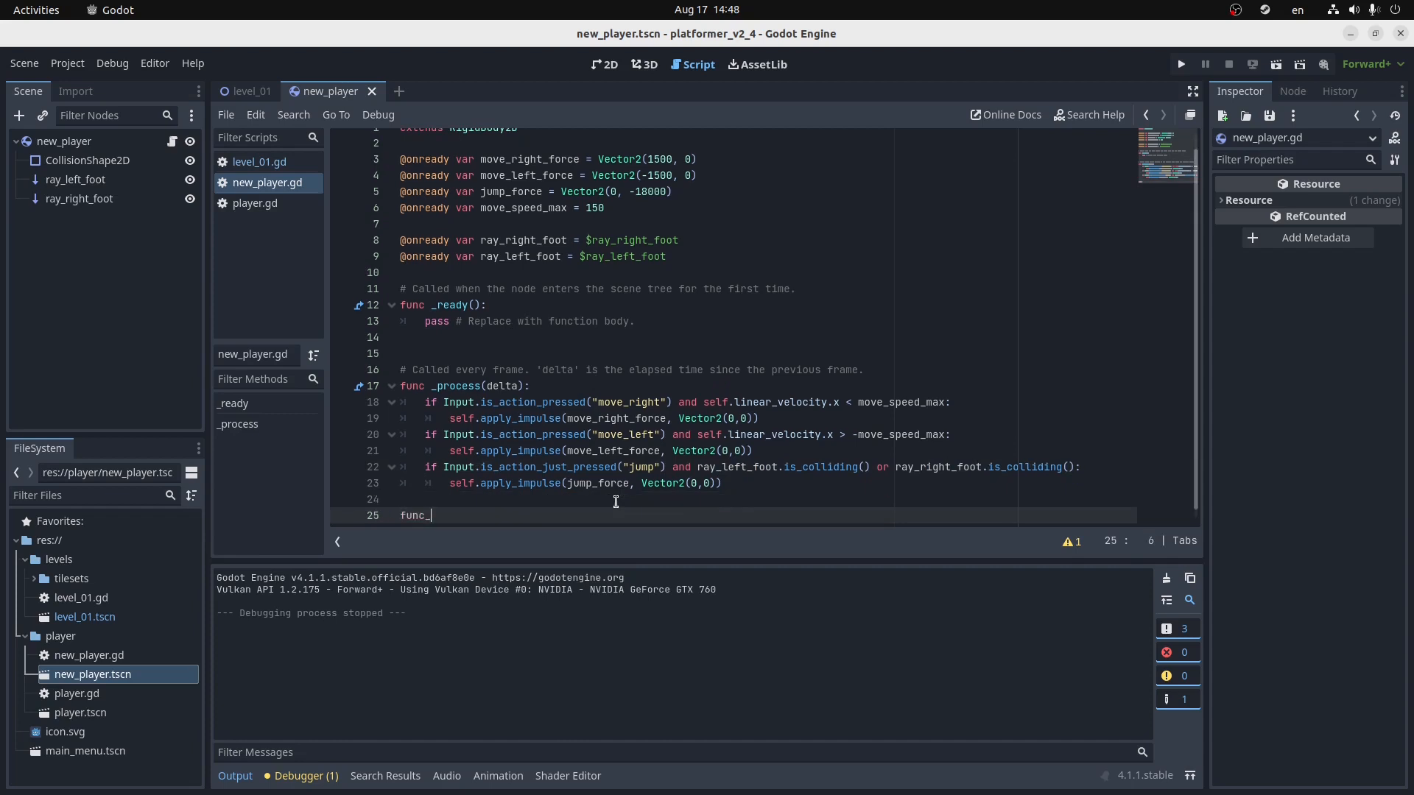
pyautogui.write('check')
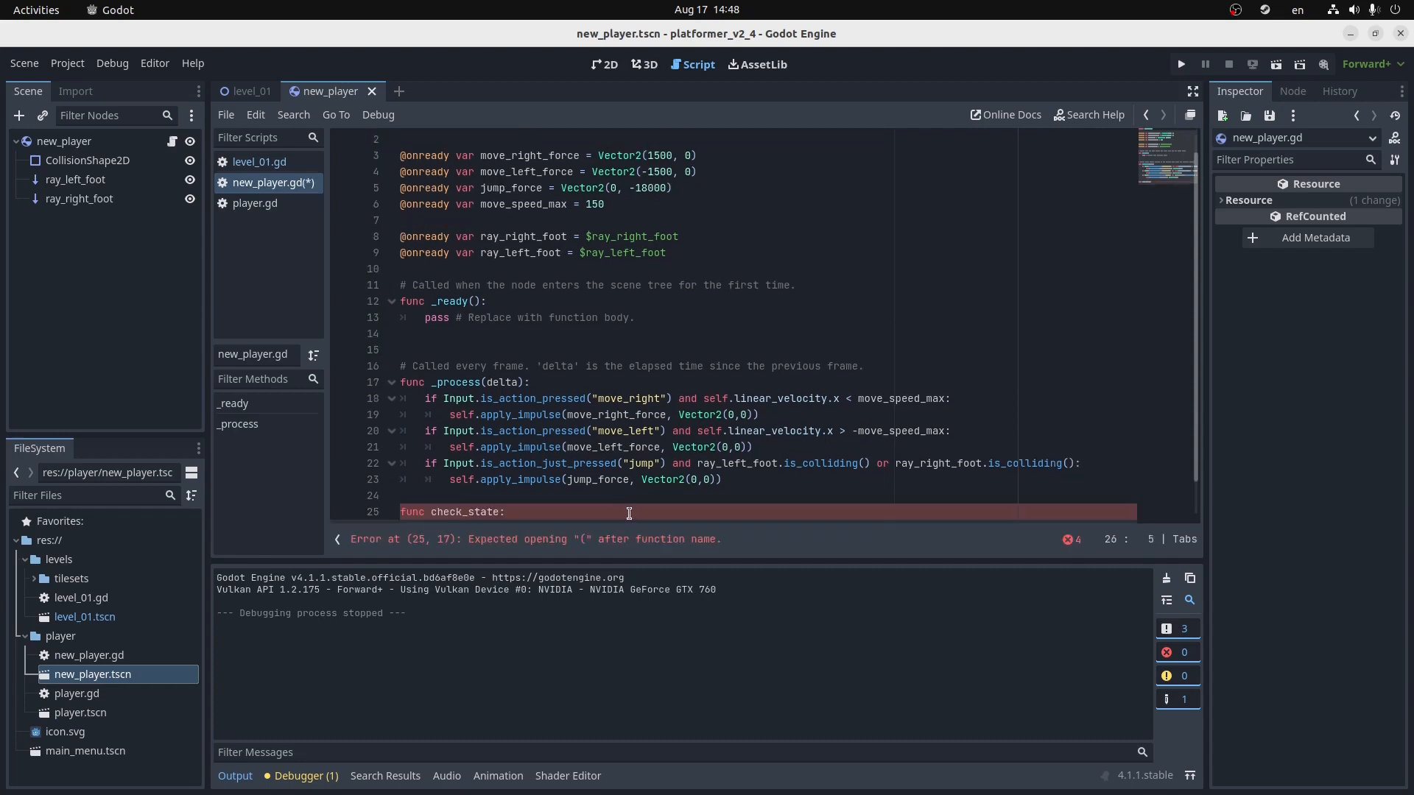
pyautogui.scroll(-3)
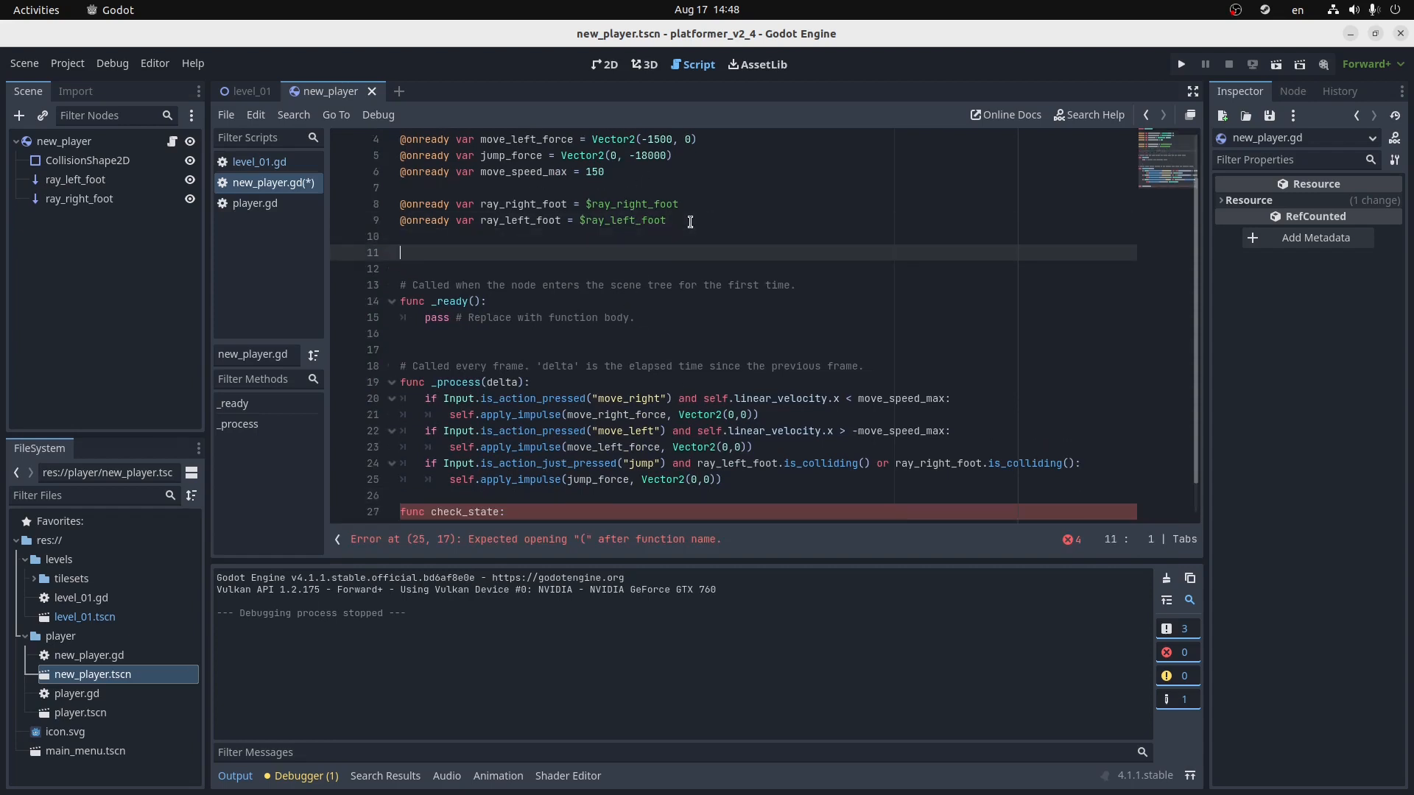
pyautogui.write('@onready var')
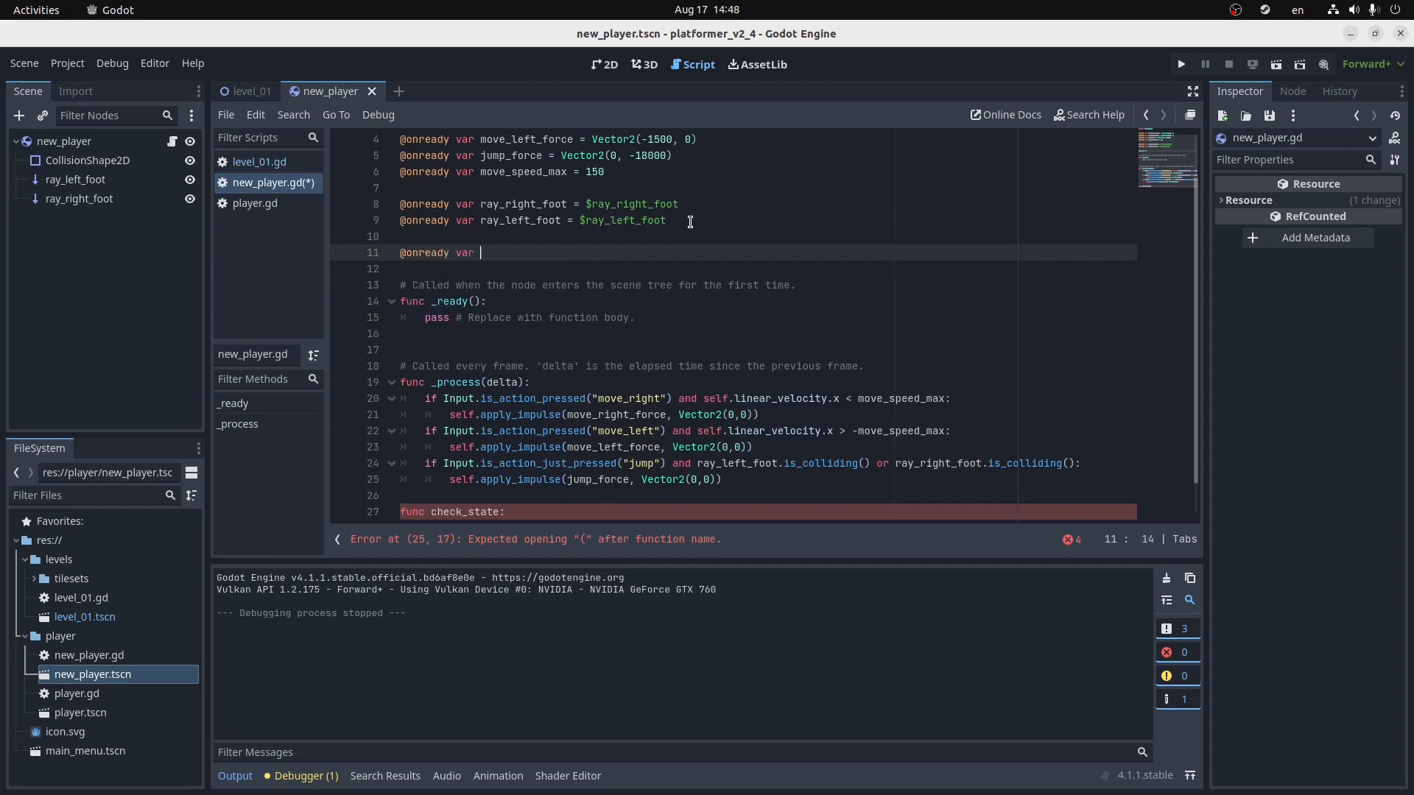
pyautogui.write('can_jump')
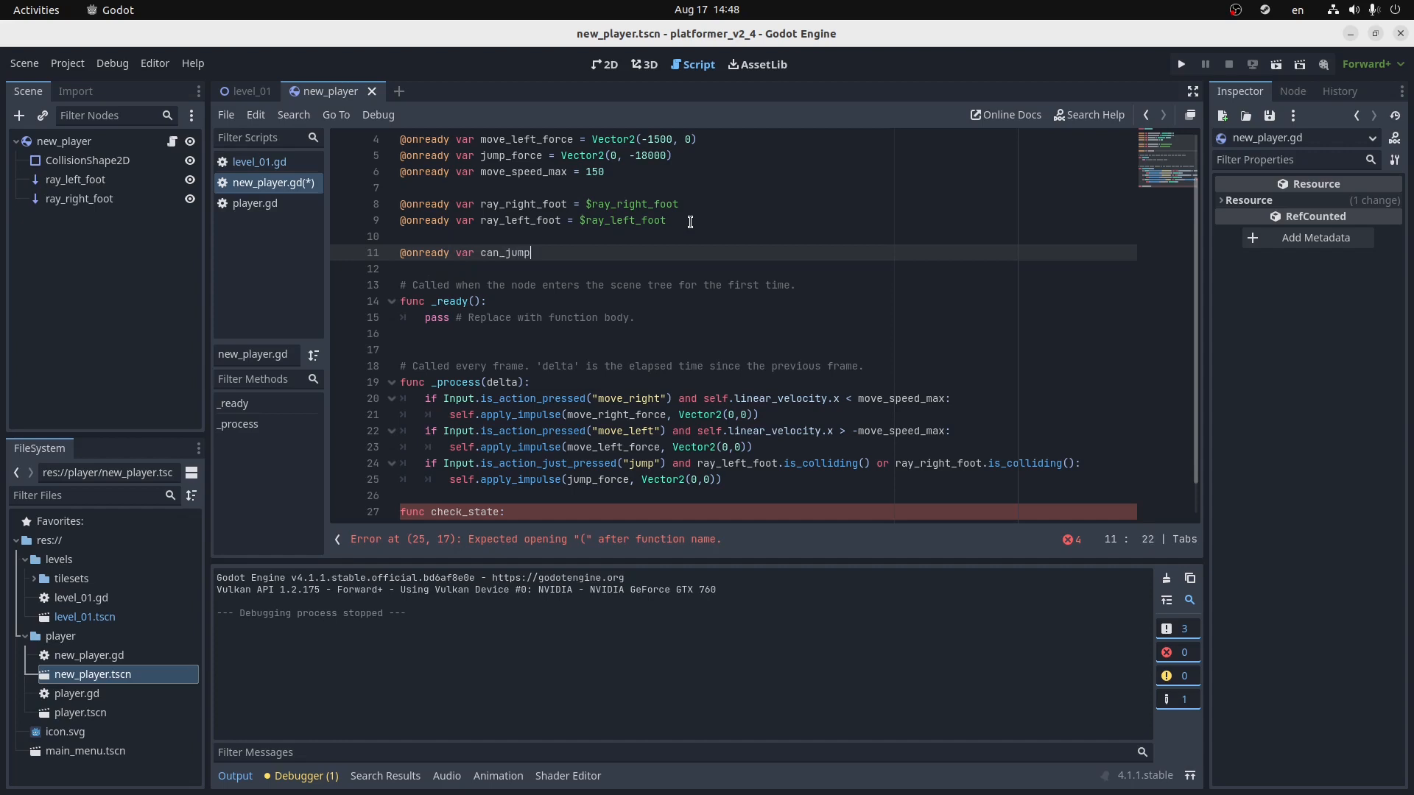
pyautogui.write('= false')
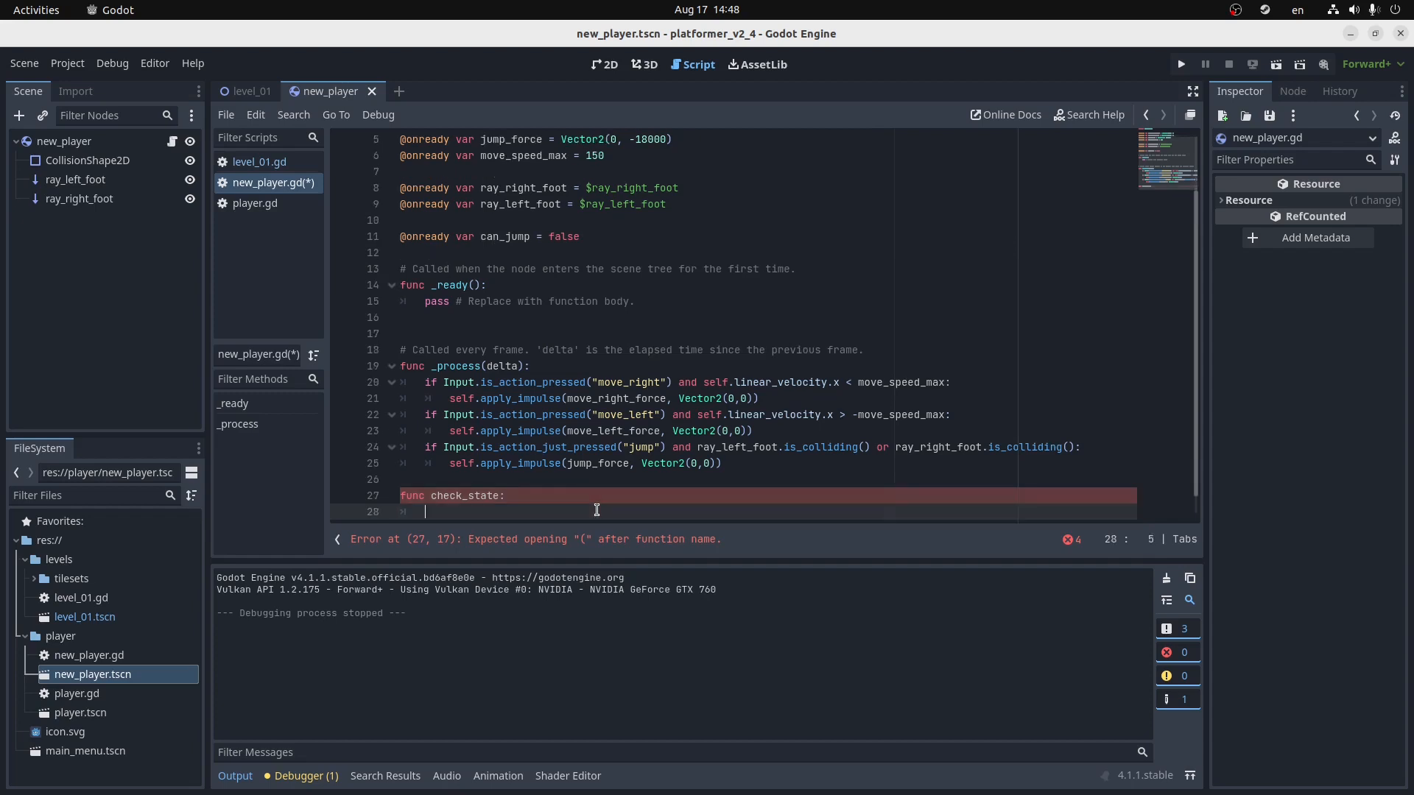
# - Set can_jump true when ray_left_foot or ray_right_foot is colliding
pyautogui.write('if')
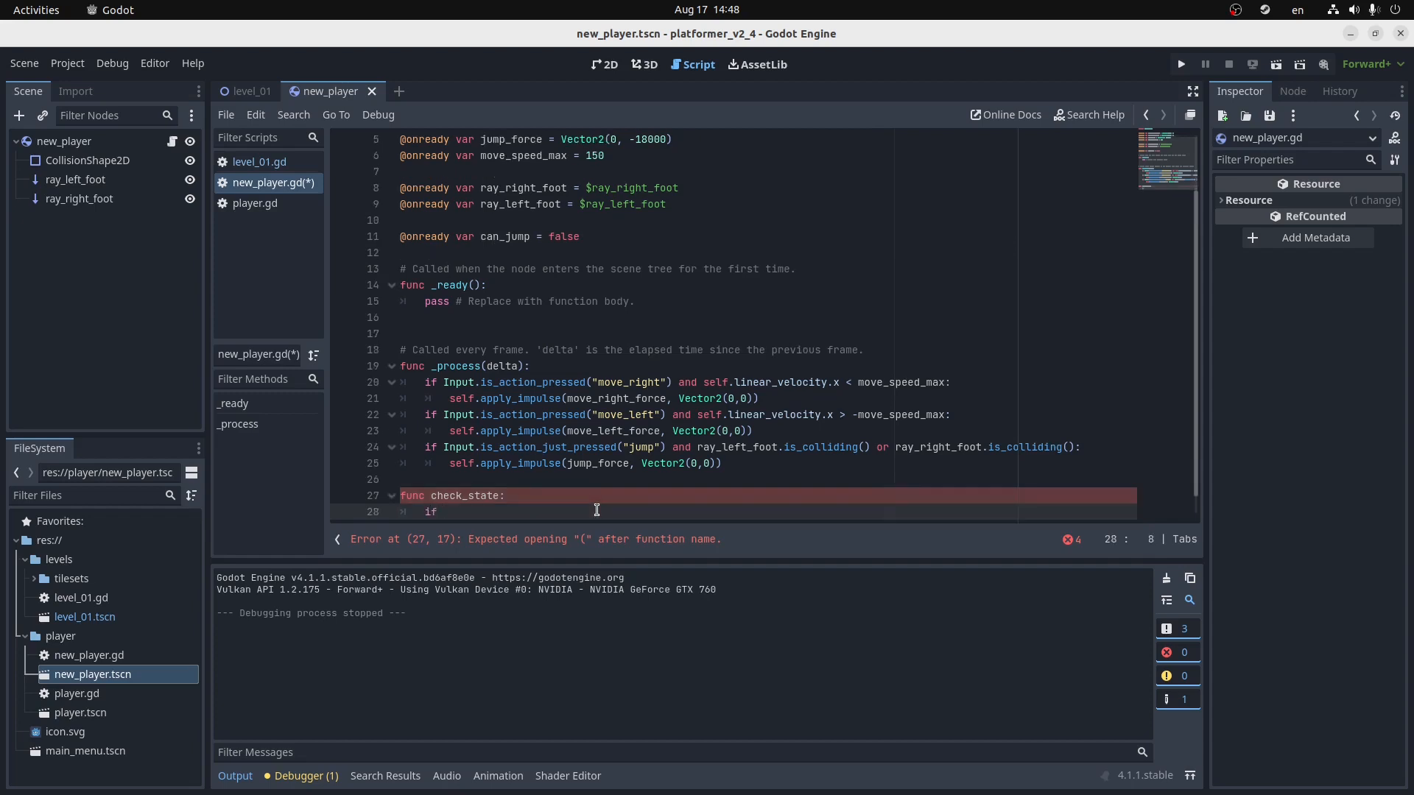
pyautogui.write('r')
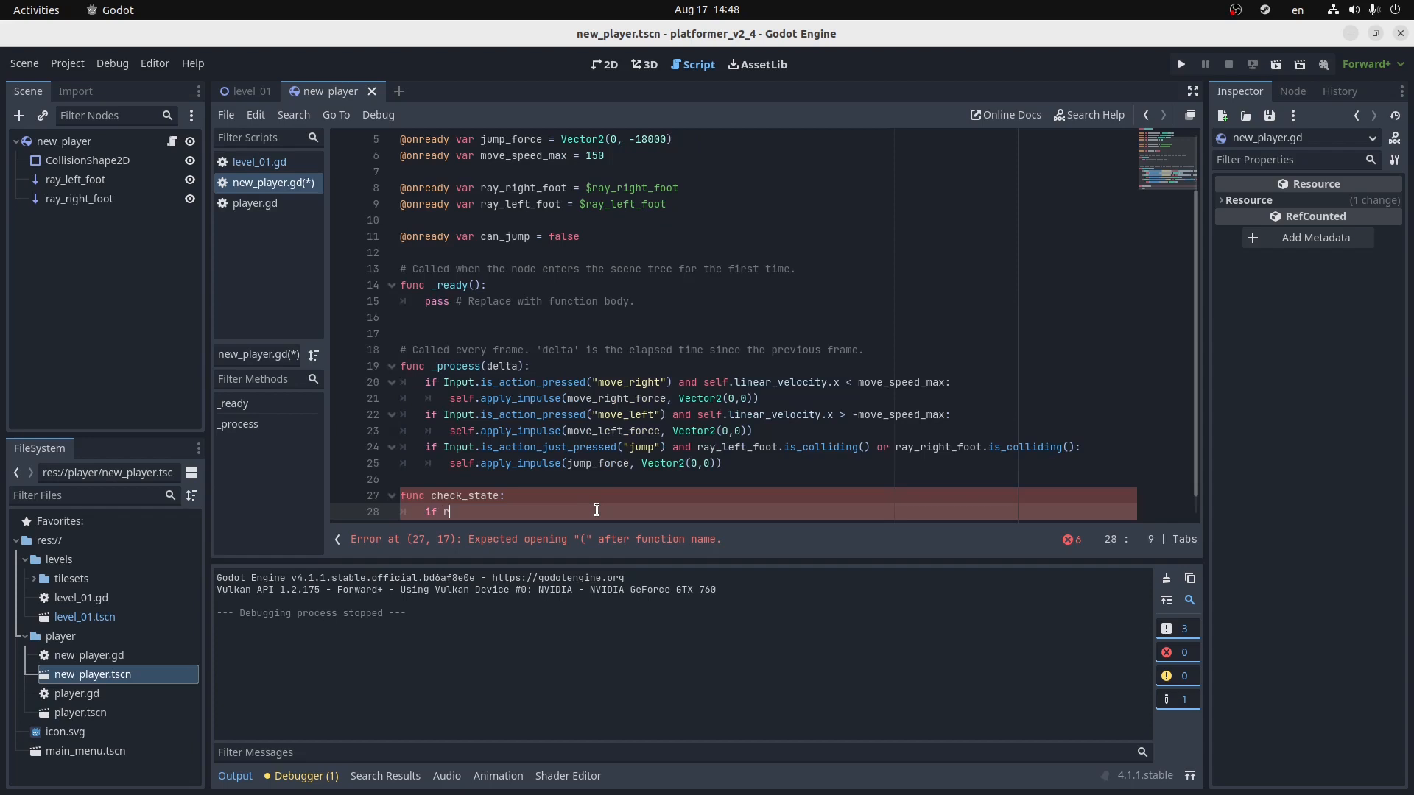
pyautogui.write('ay_left_foot')
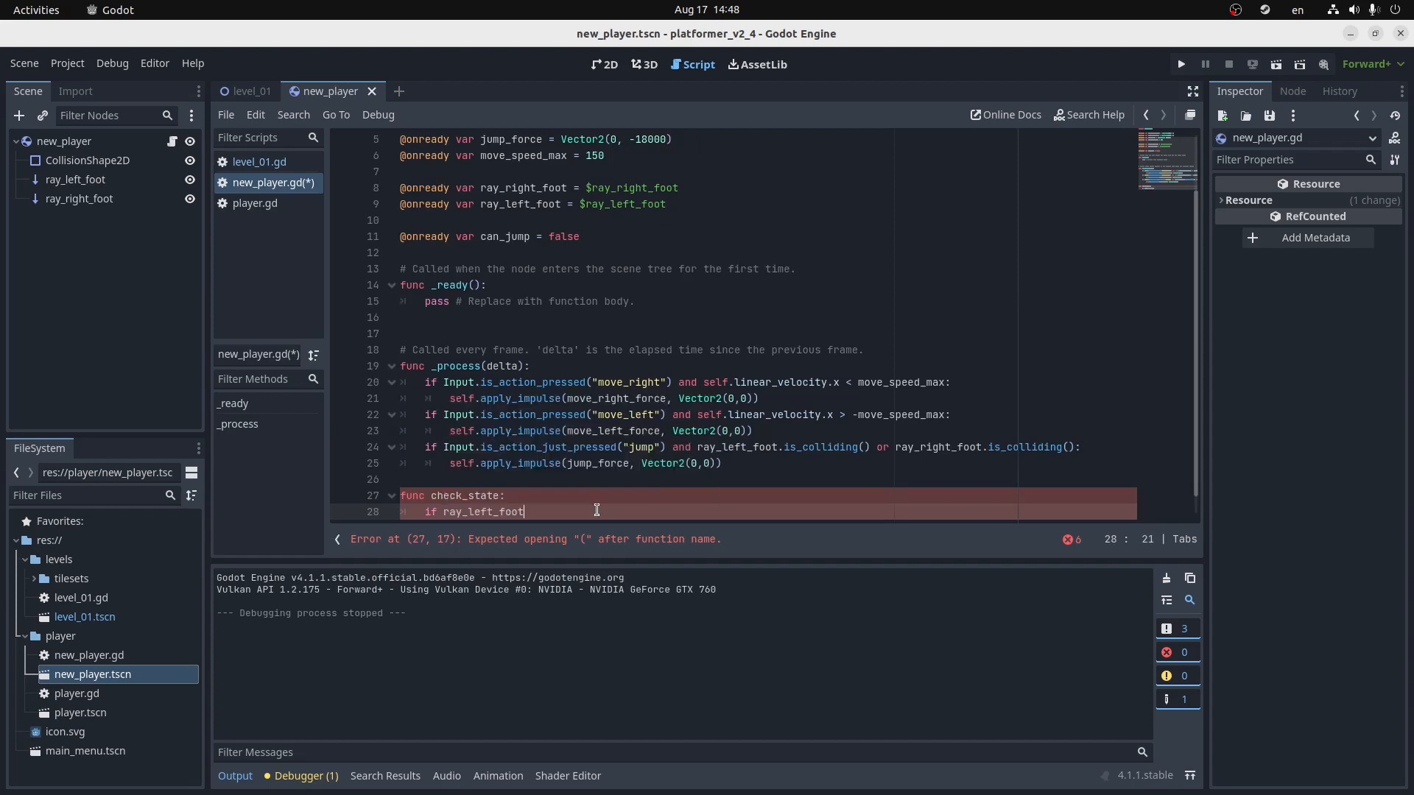
pyautogui.write('.is_colliding()')
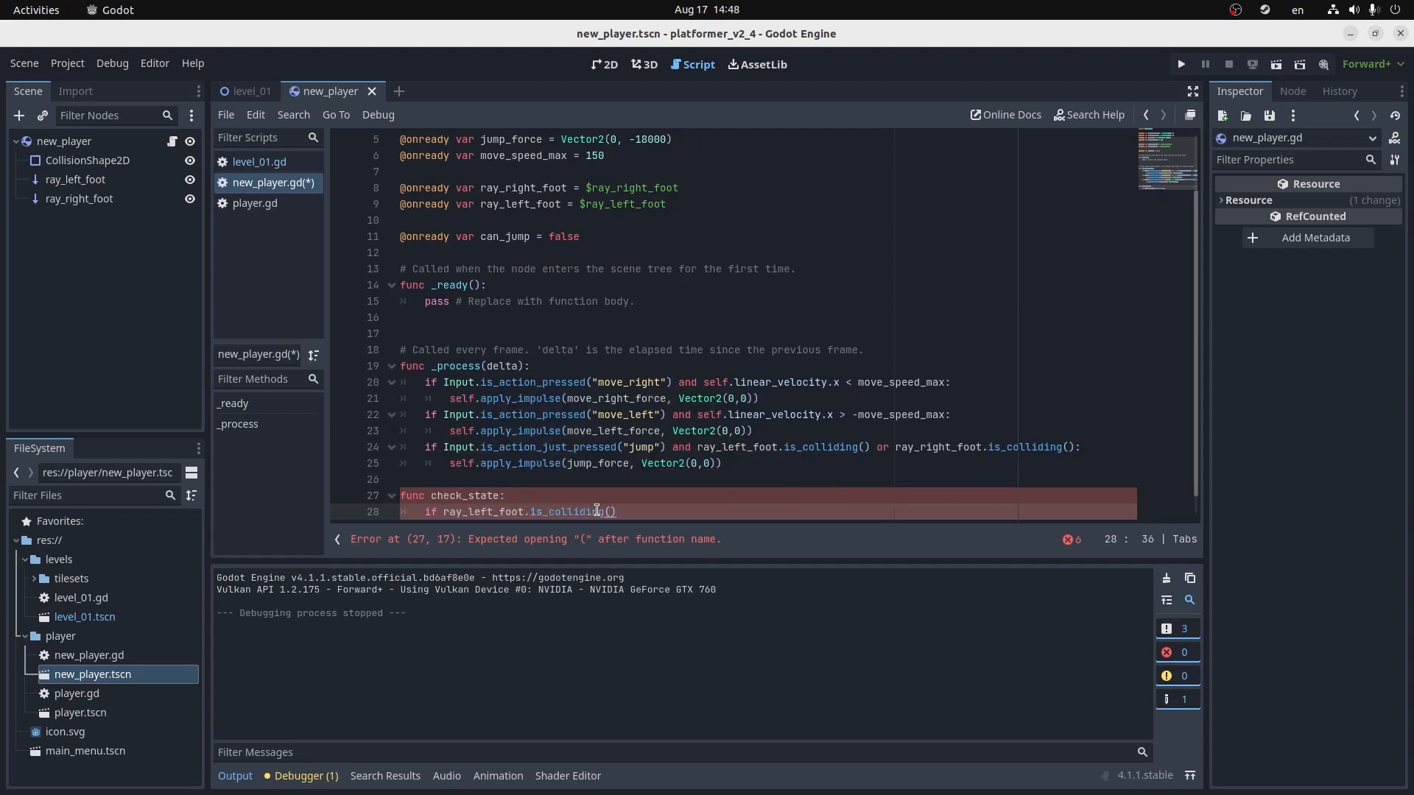
pyautogui.write('or r')
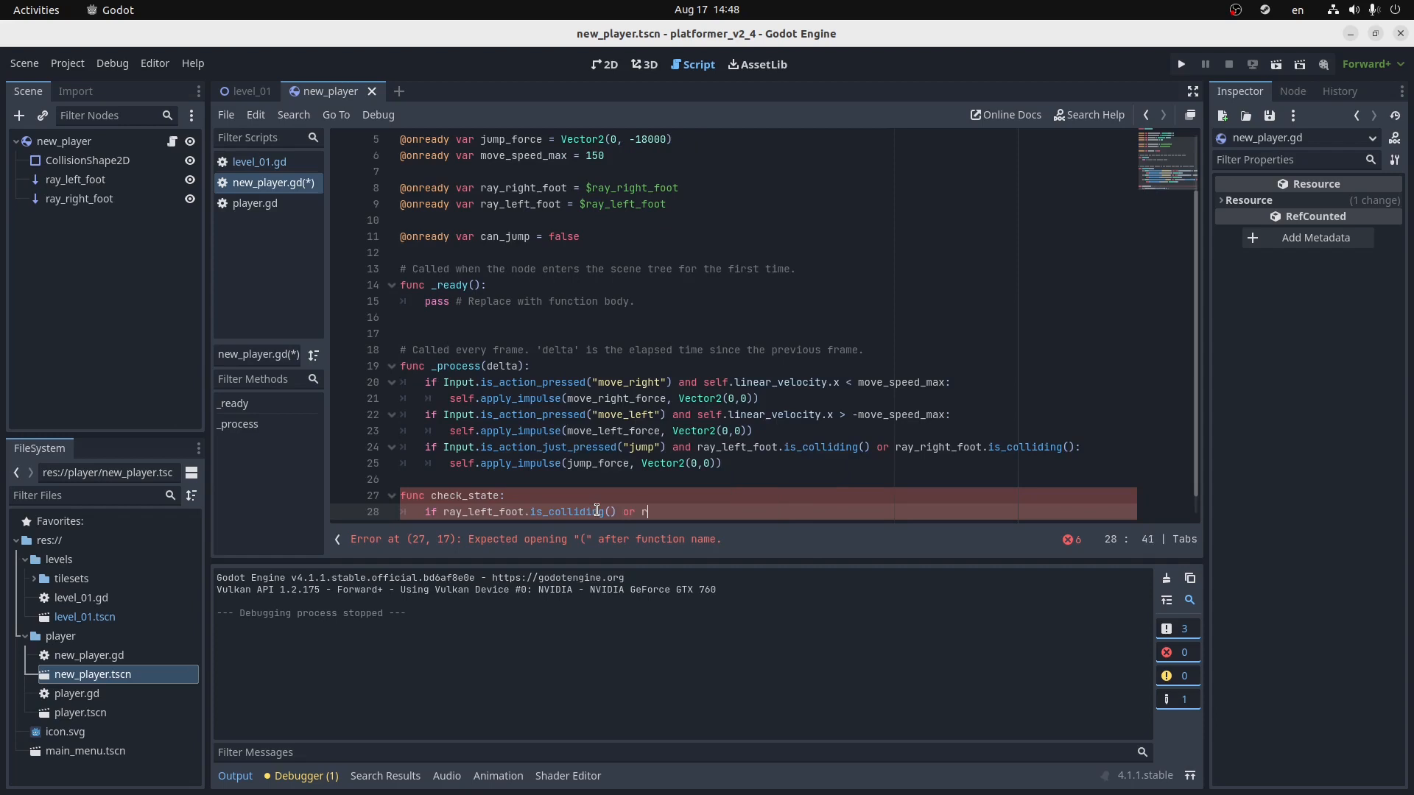
pyautogui.write('ay_right_foot')
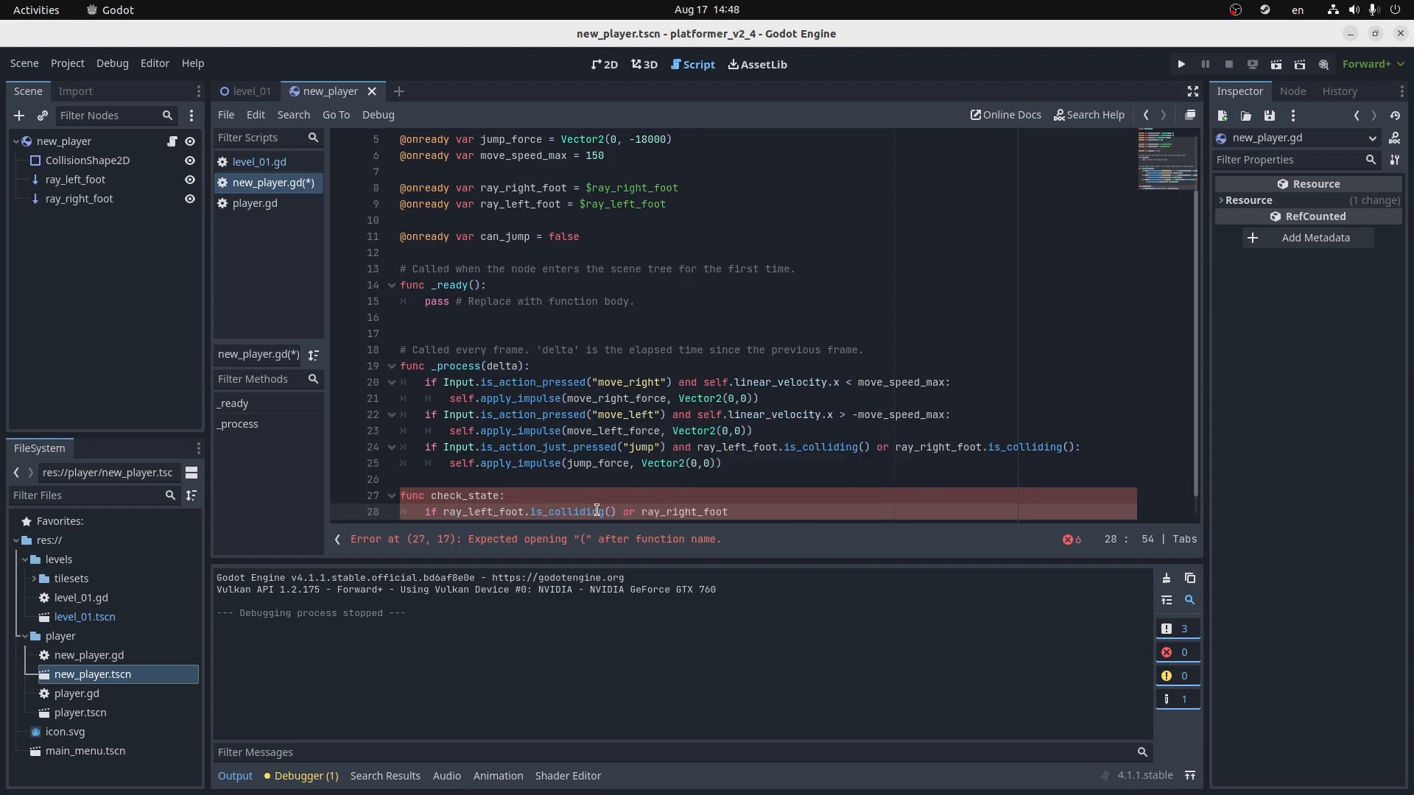
pyautogui.write('.is_colliding():')
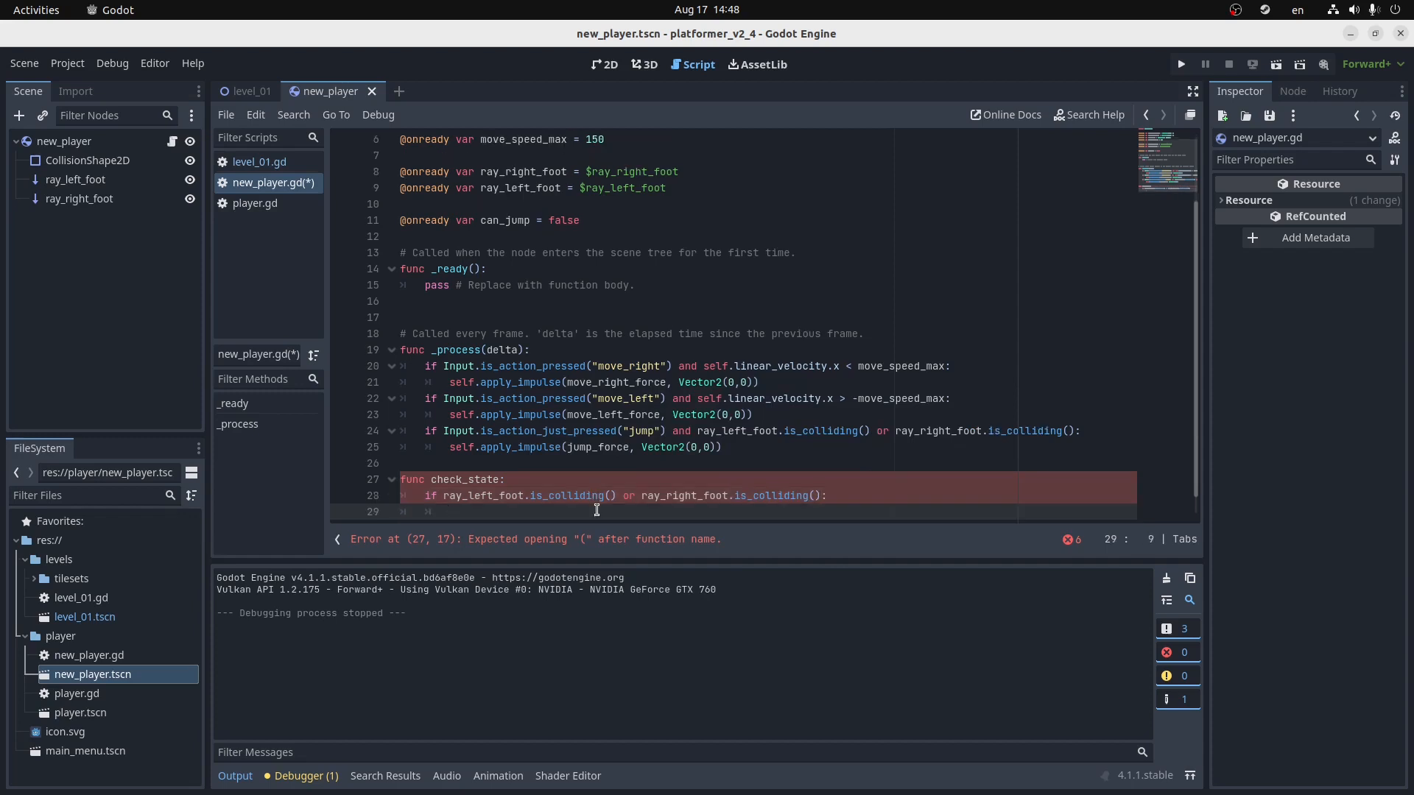
pyautogui.write('can_jump = tru')
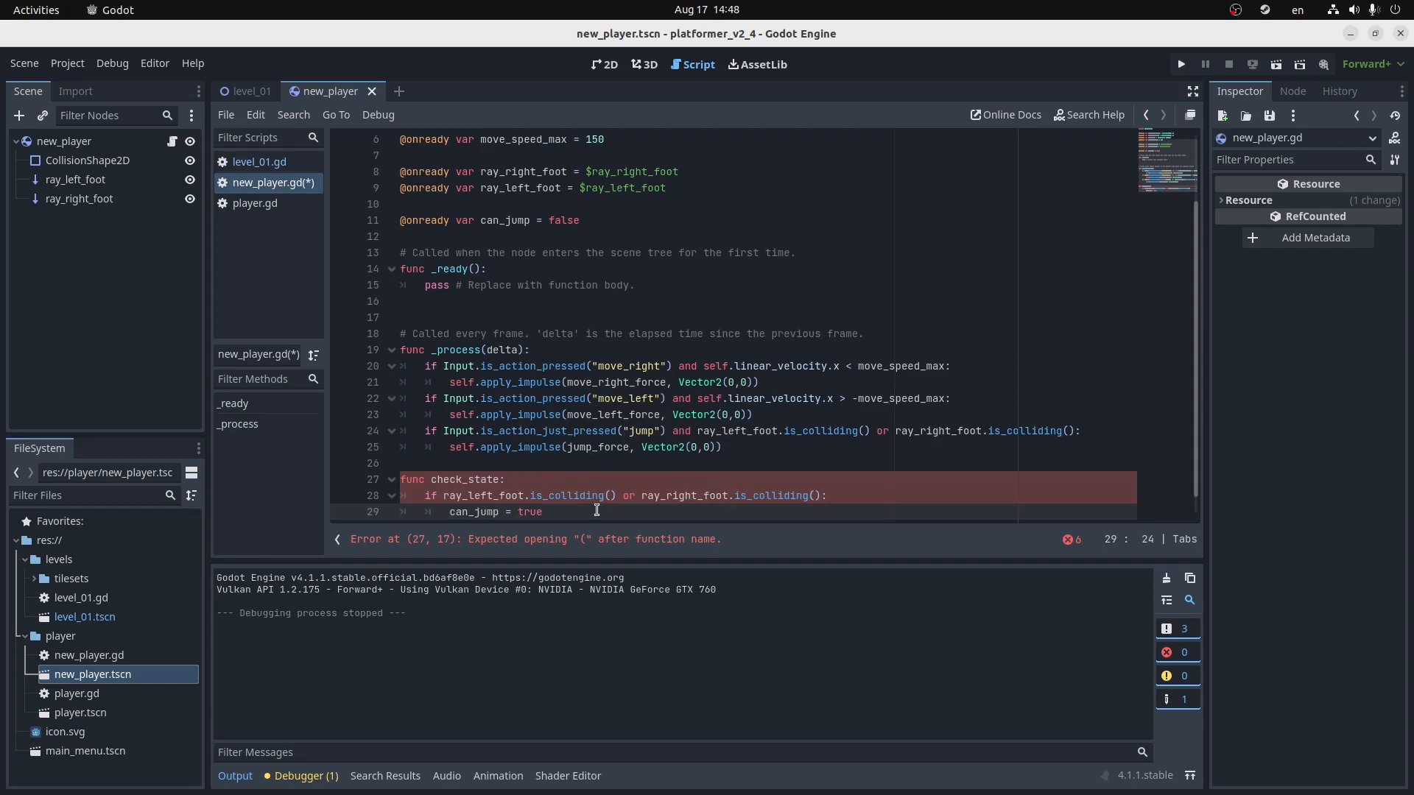
# - Add an else branch setting can_jump = false and complete the check_state() declaration
pyautogui.write('else:')
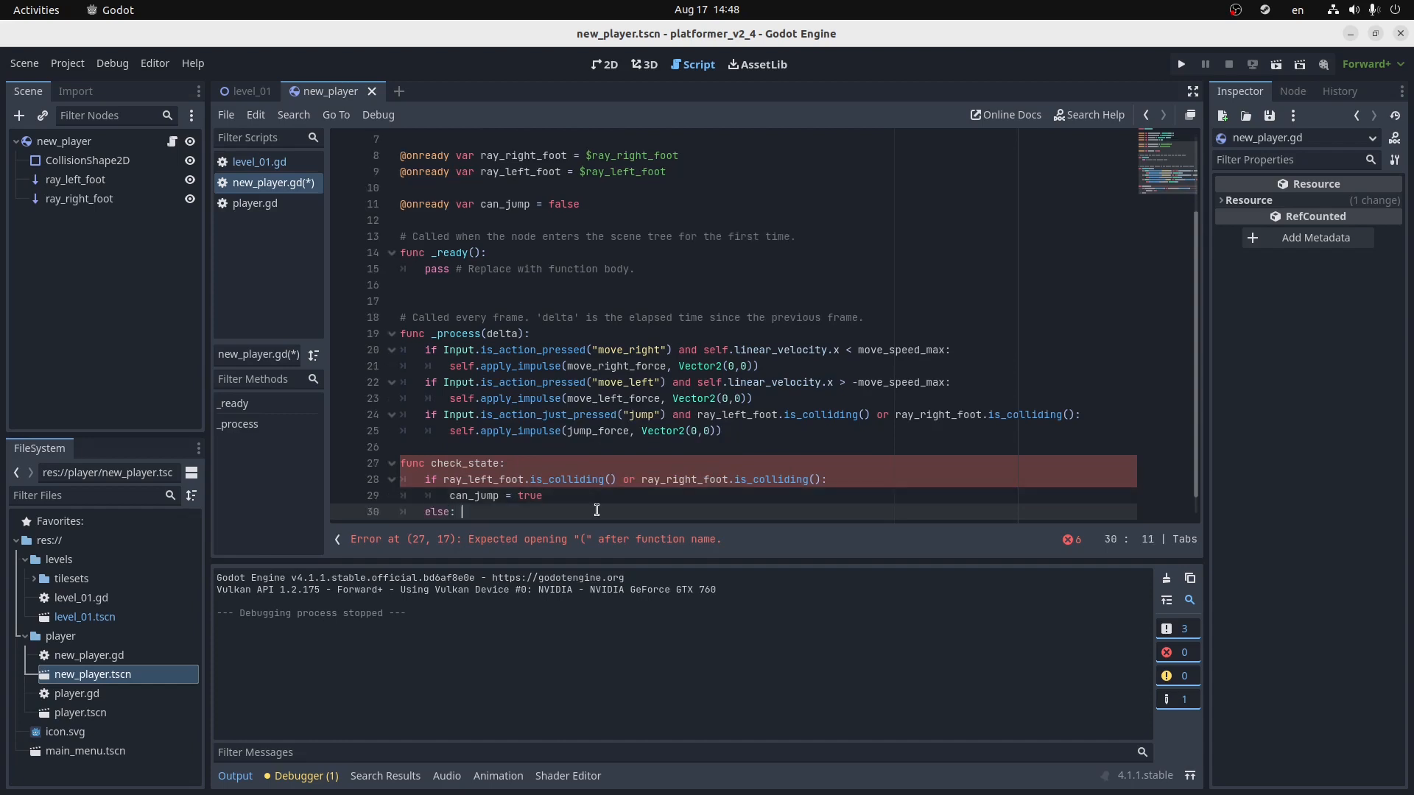
pyautogui.write('can_fal')
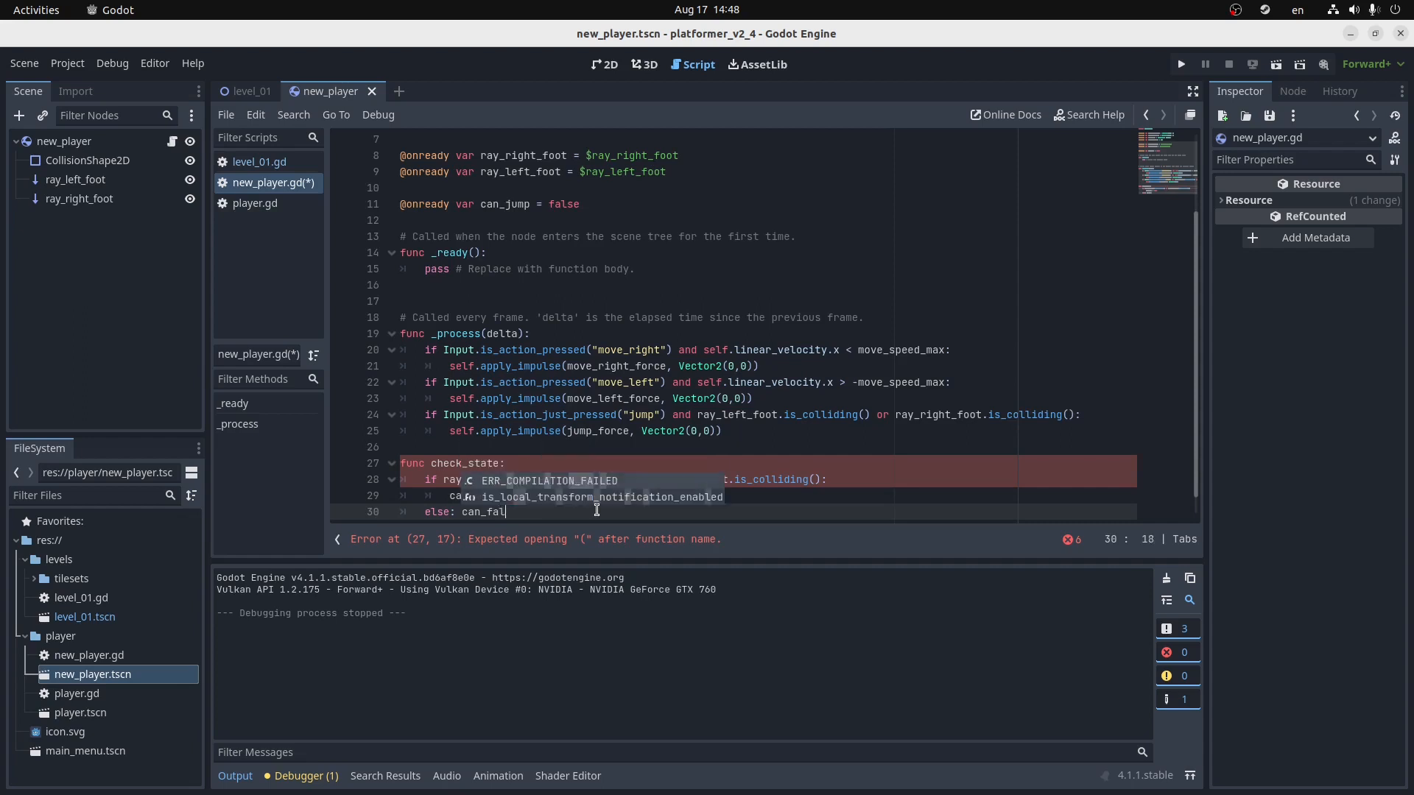
pyautogui.press('BackSpace')
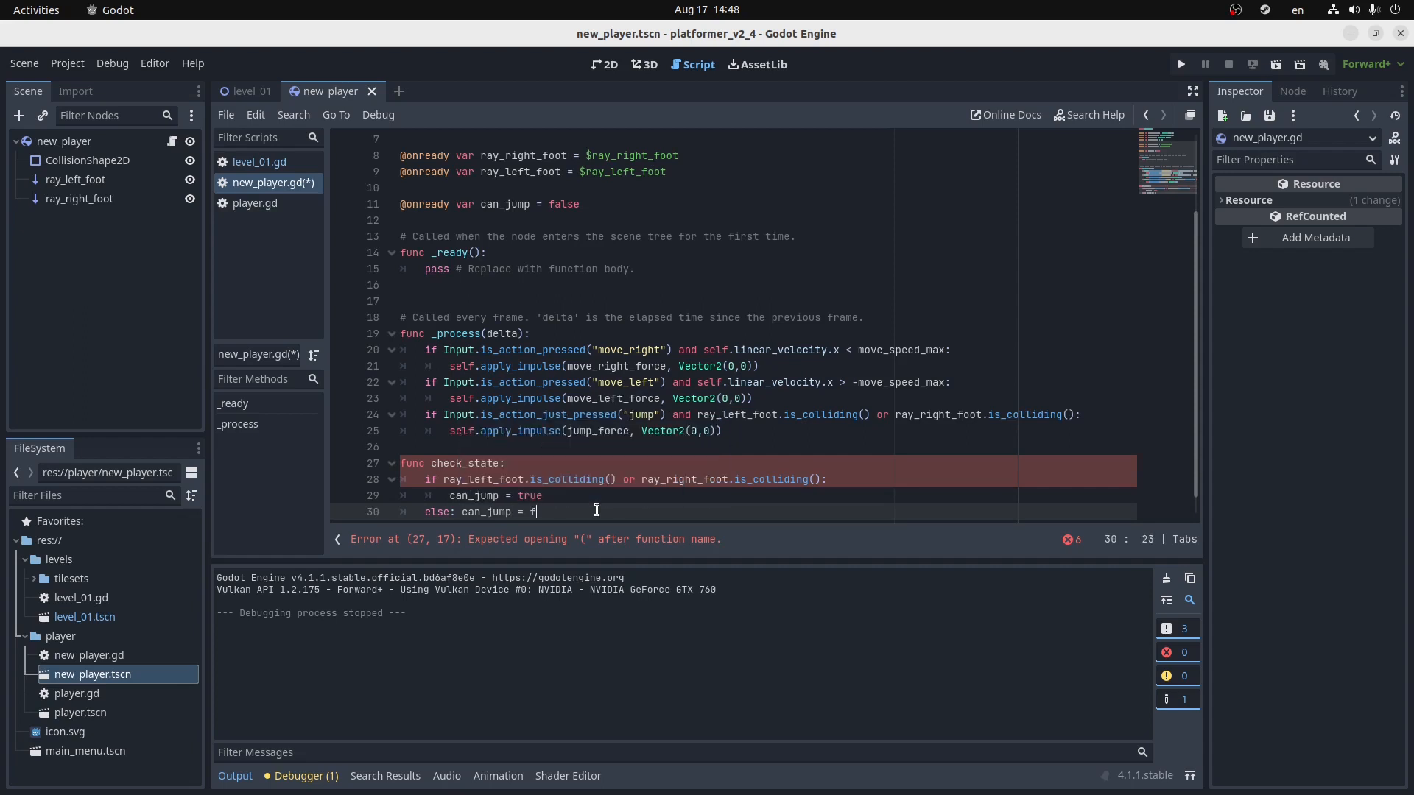
pyautogui.write('alse')
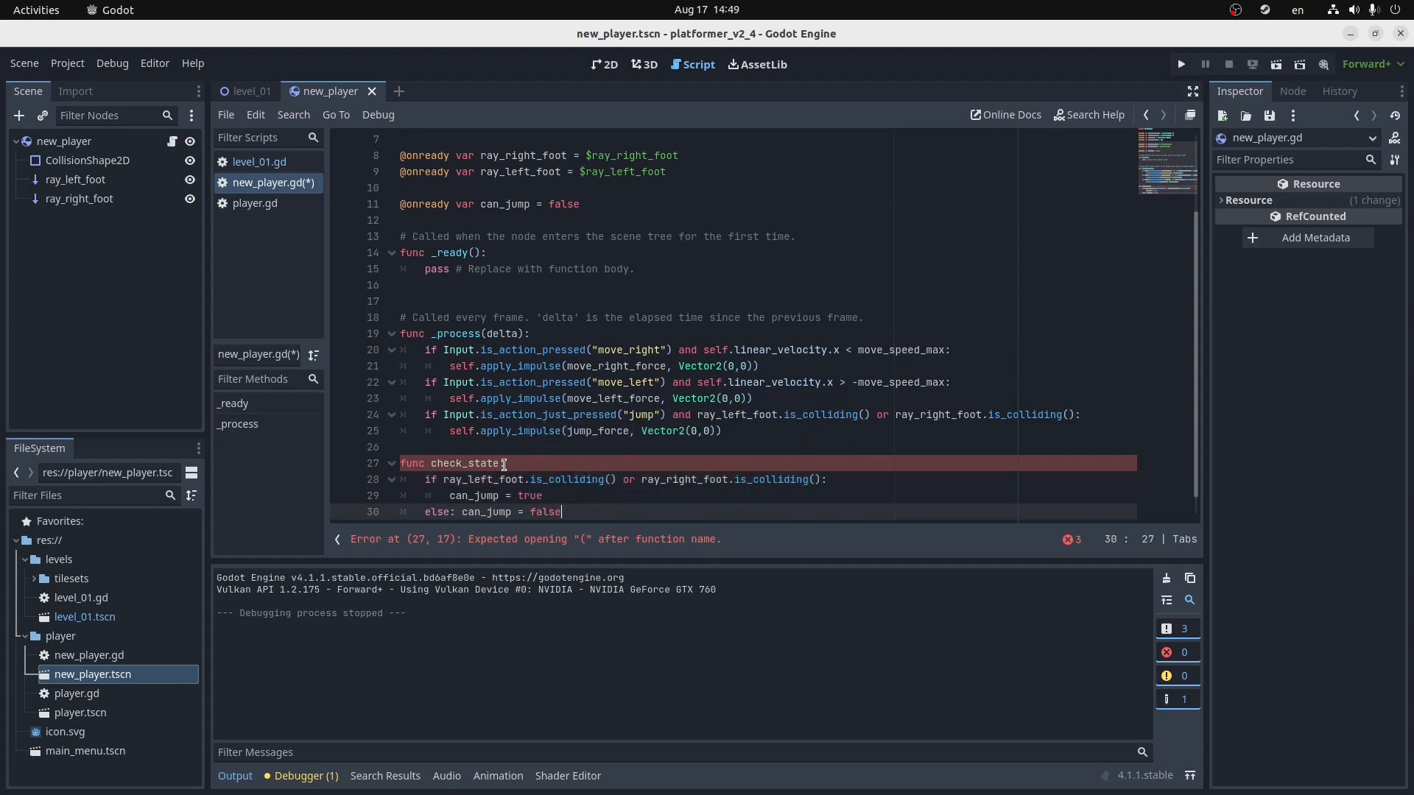
pyautogui.write('():')
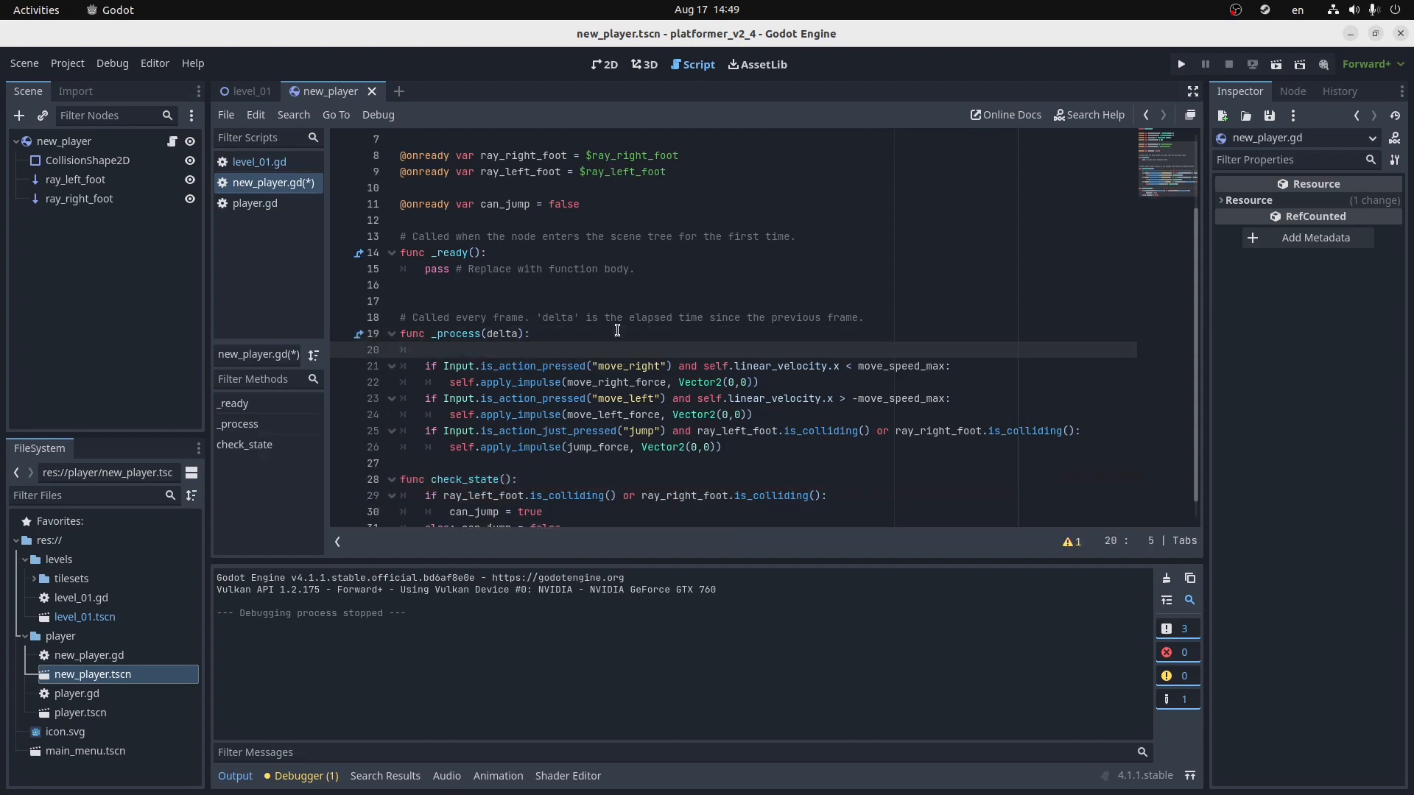
# - Call check_state() first in _process and make the jump condition use can_jump
pyautogui.write('check_st')
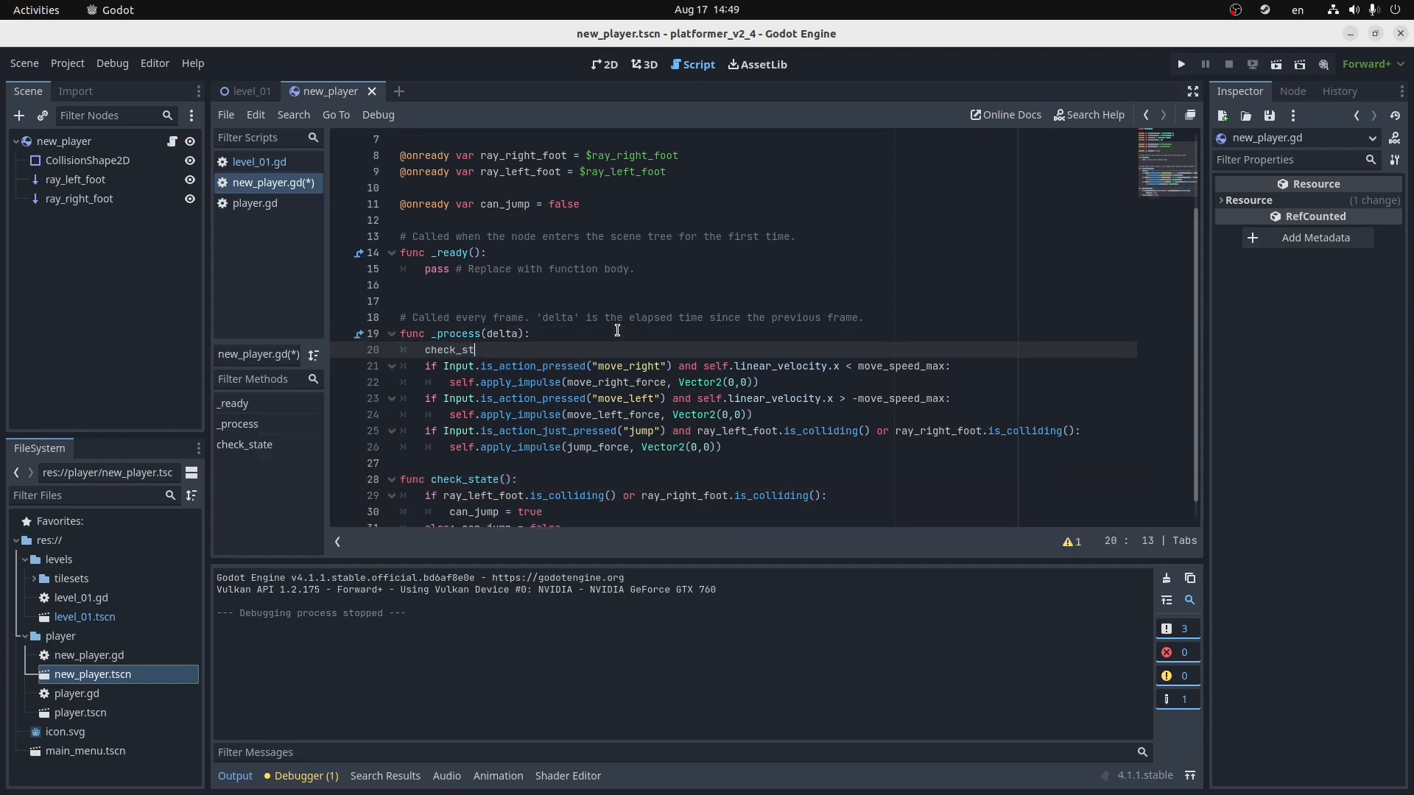
pyautogui.write('ate')
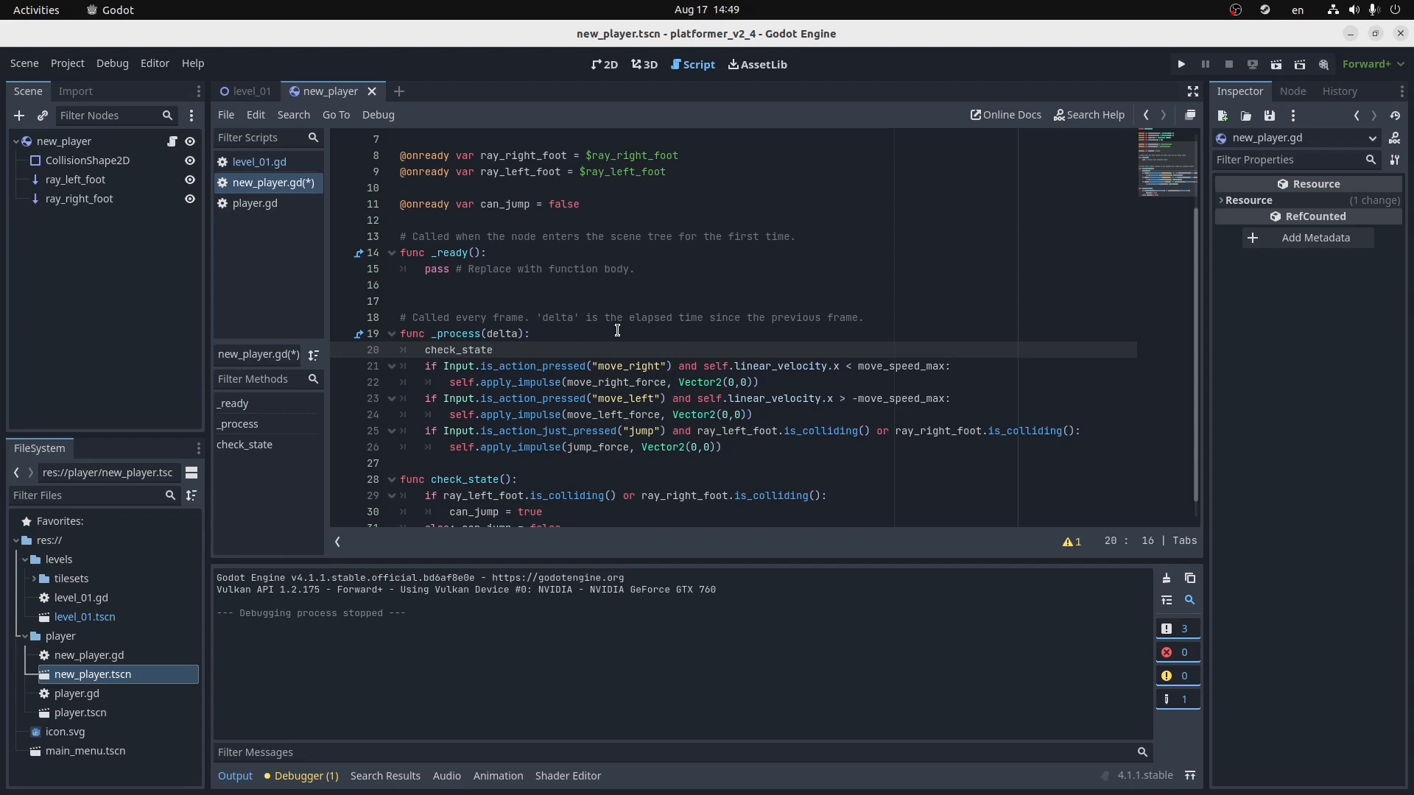
pyautogui.write('()')
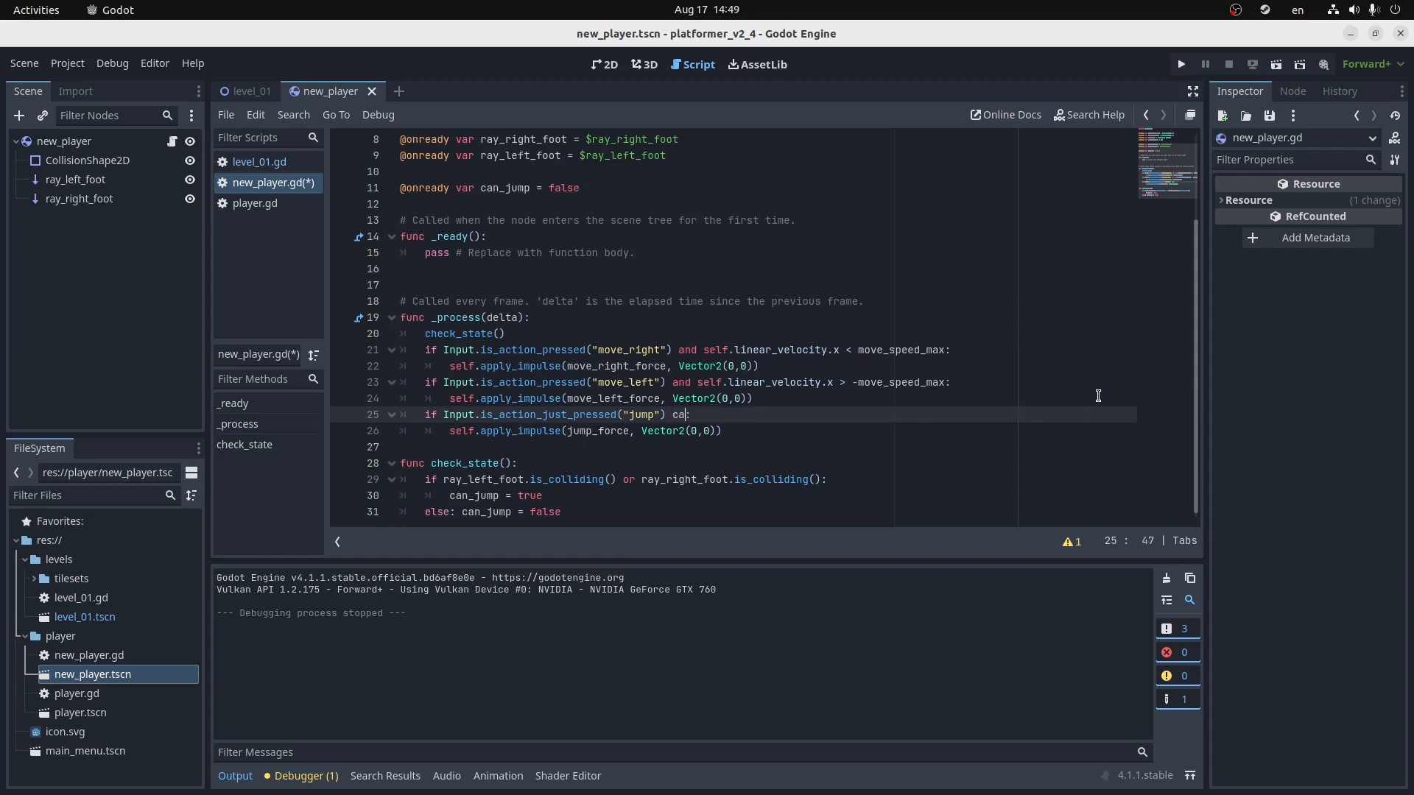
pyautogui.write('n_jump:')
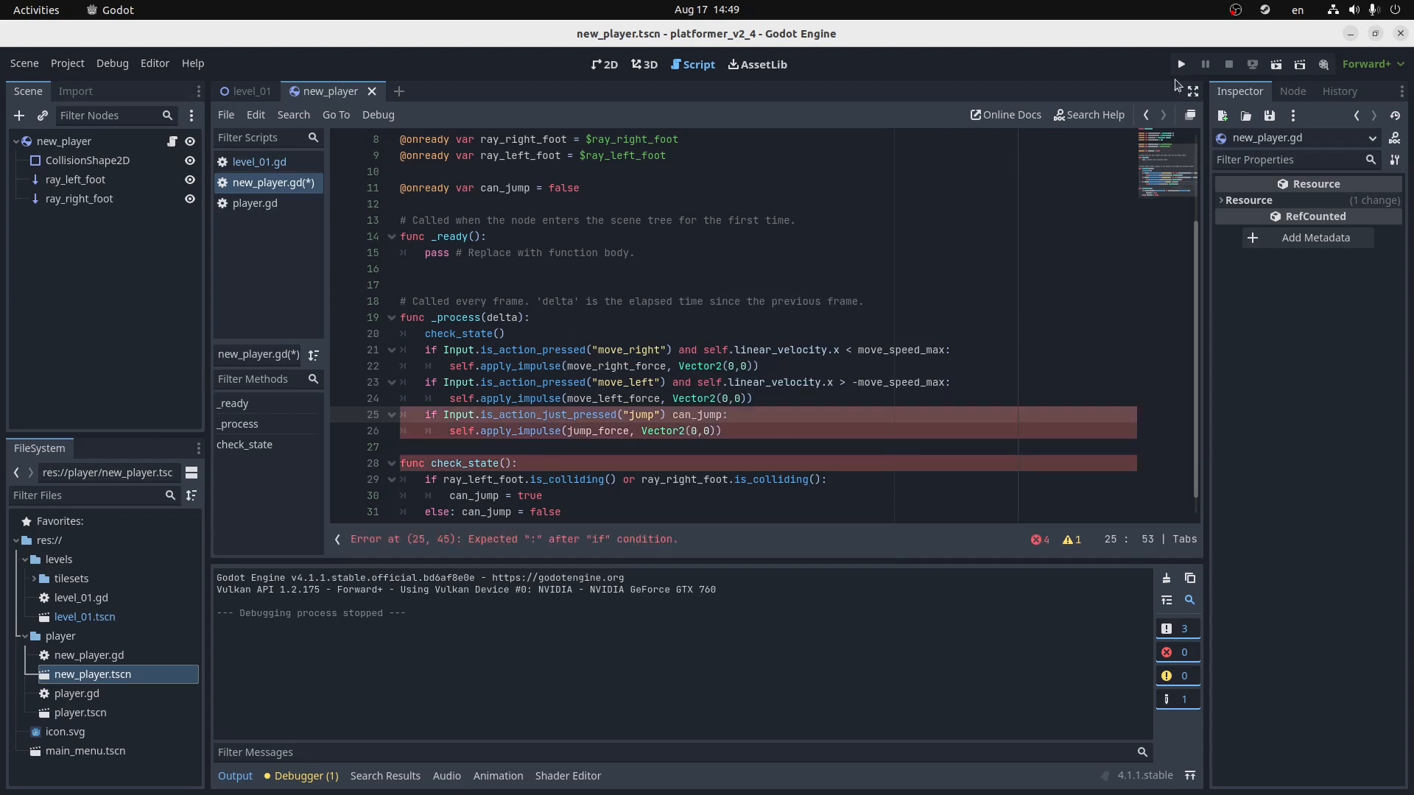
pyautogui.click(670, 414)
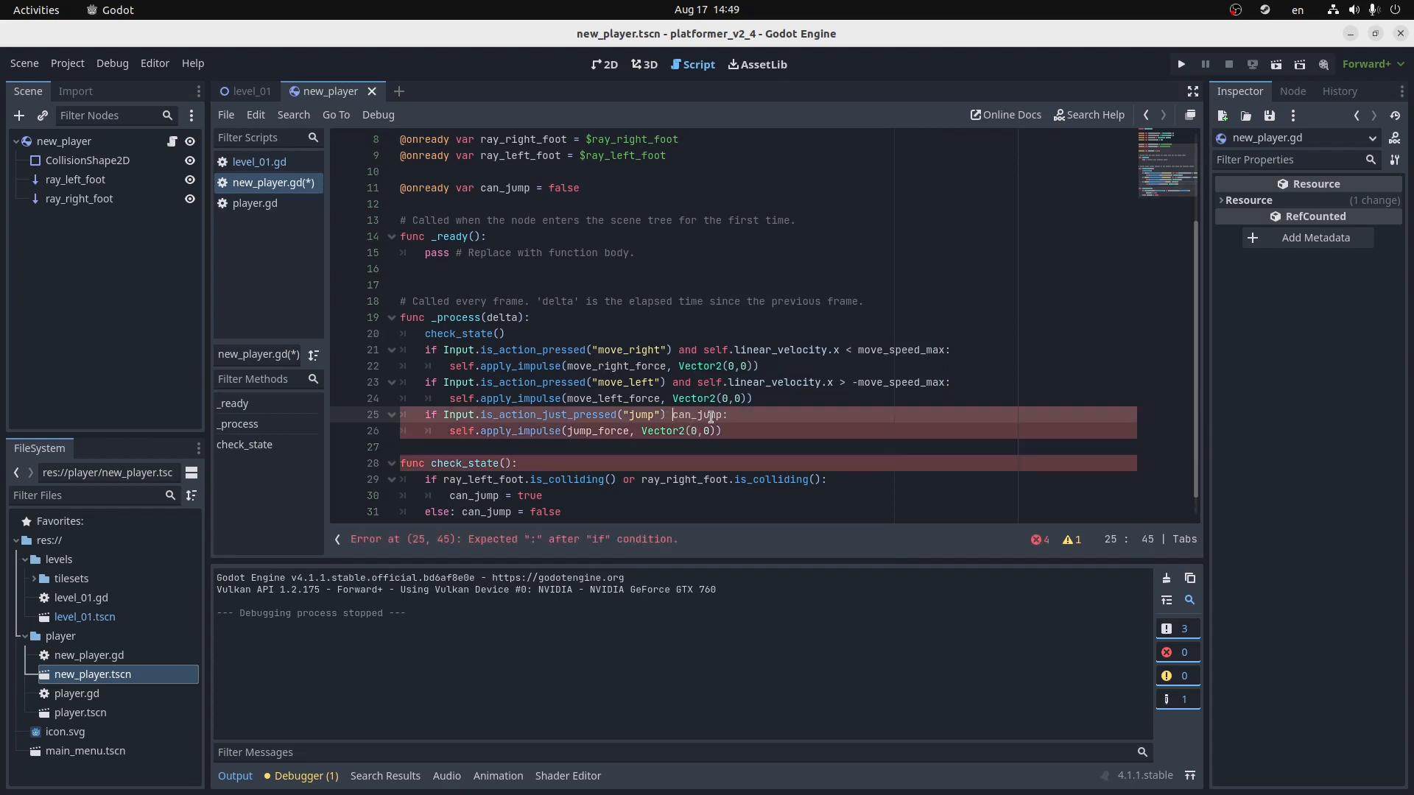
pyautogui.write('and')
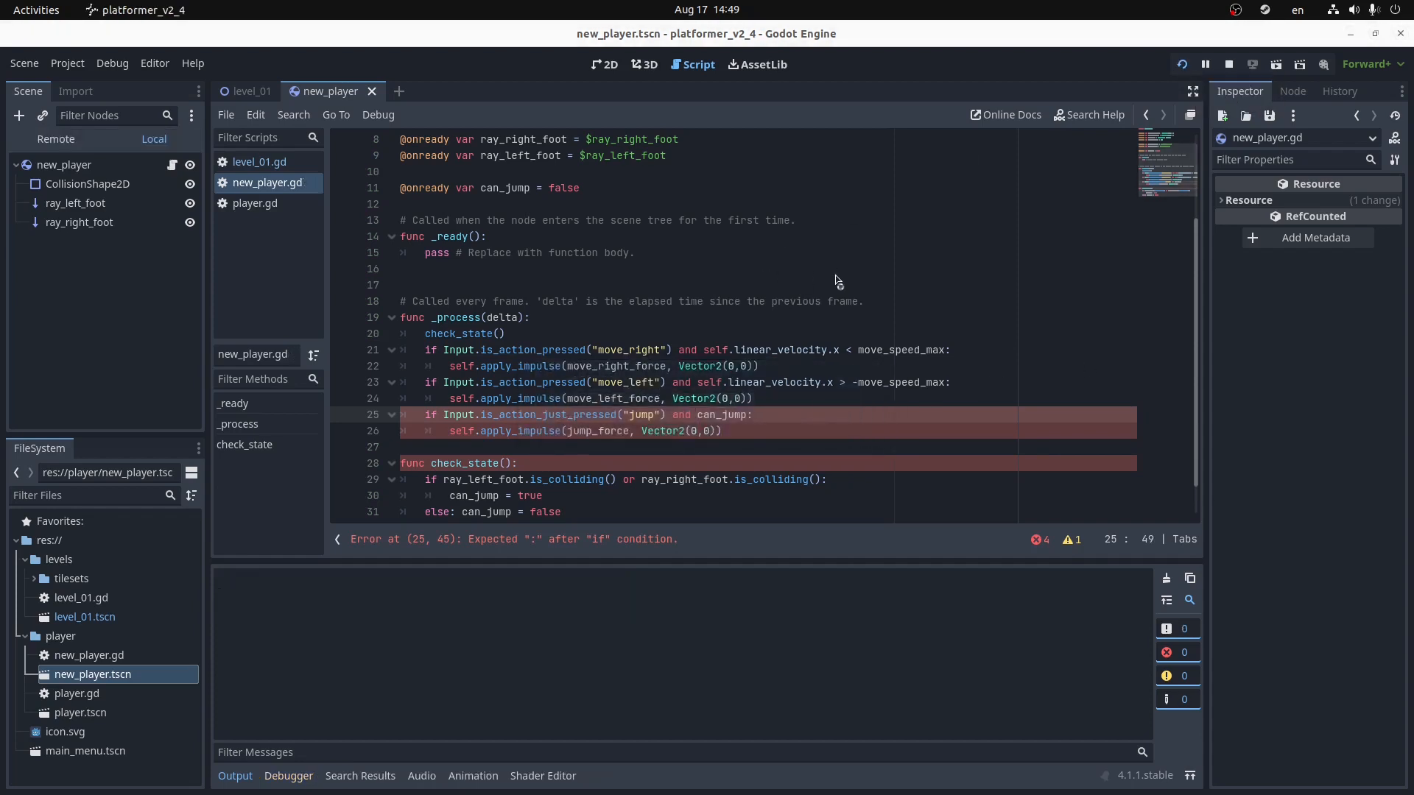
pyautogui.click(1182, 64)
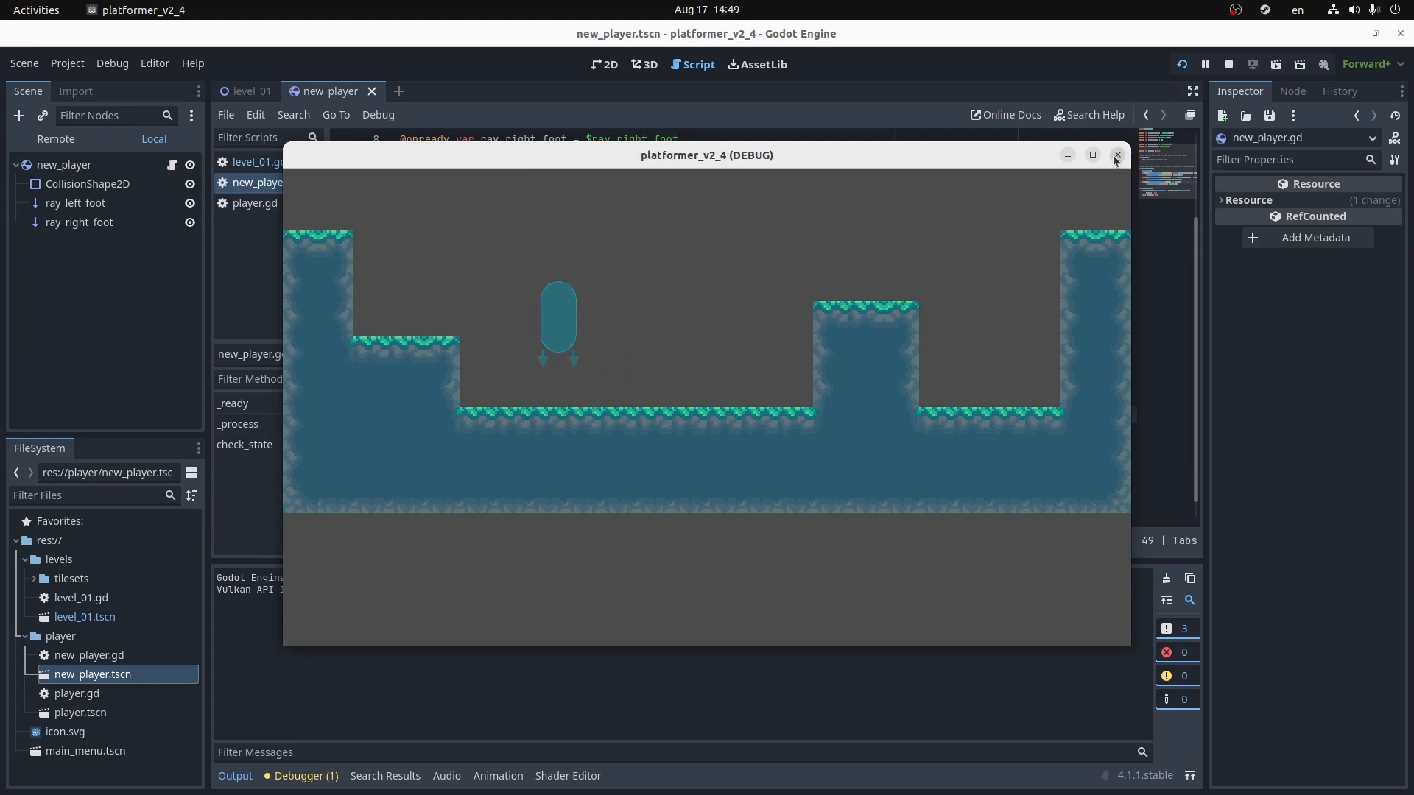
pyautogui.click(1116, 155)
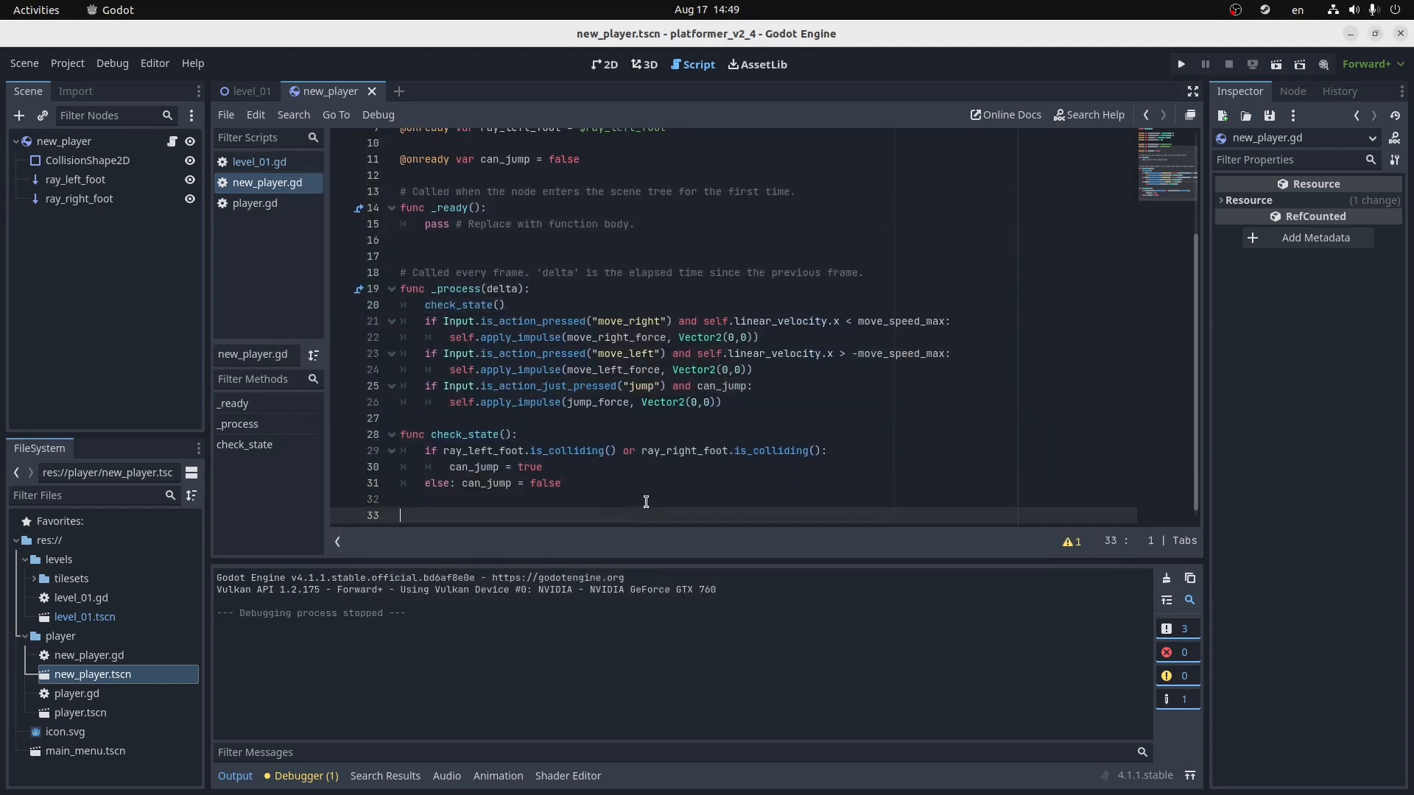
# - Rename check_state to set_state() and move the three Input checks from _process into a new process_input() function
pyautogui.write('func')
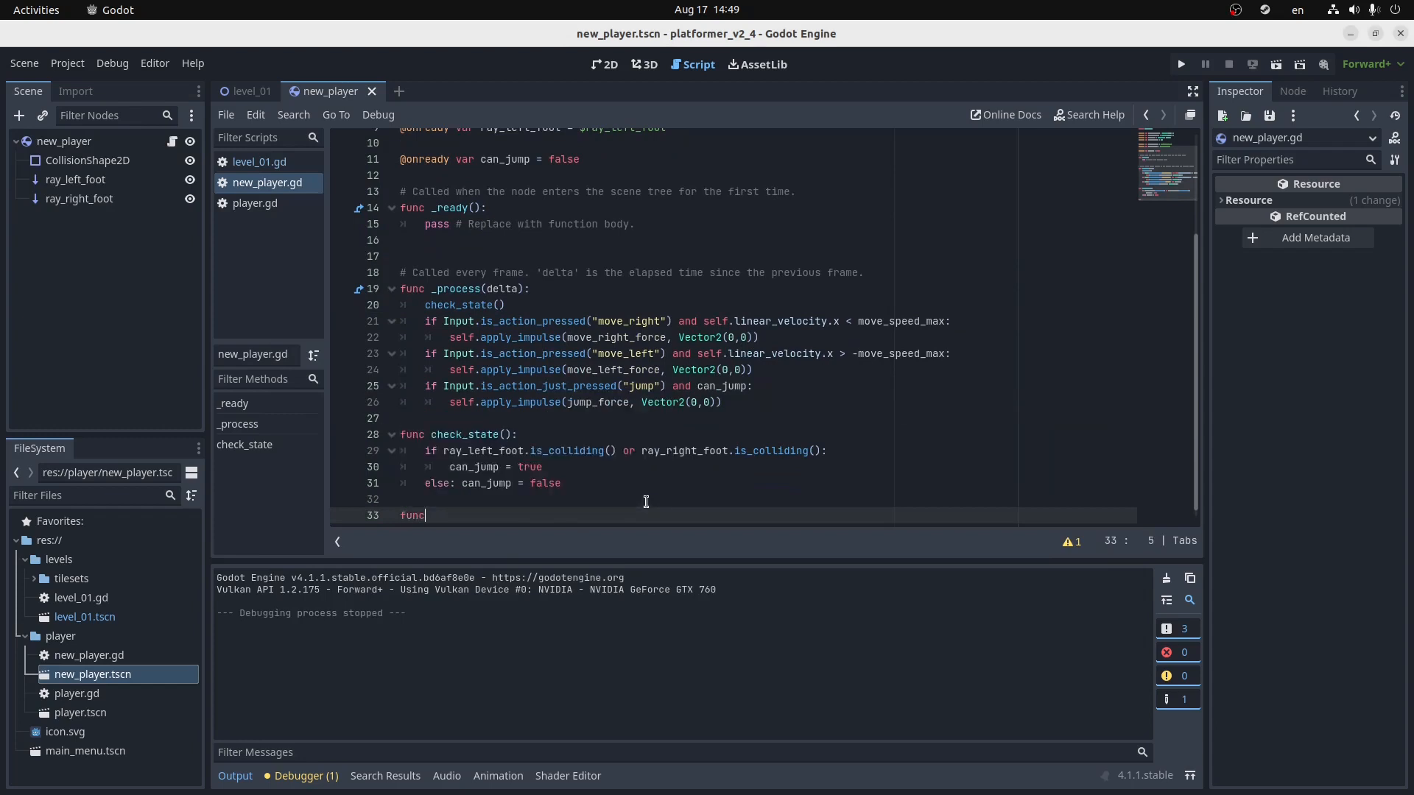
pyautogui.write('get')
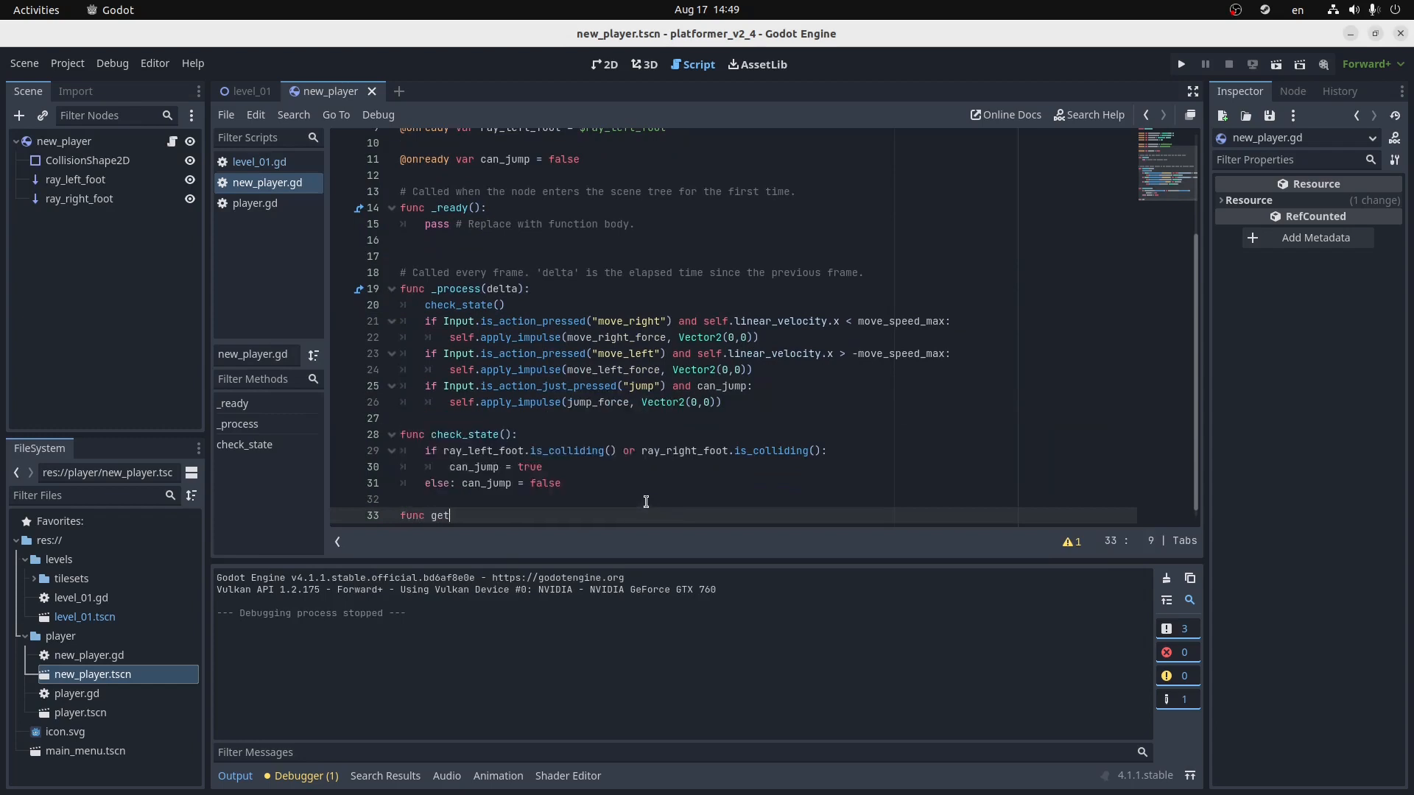
pyautogui.write('_input')
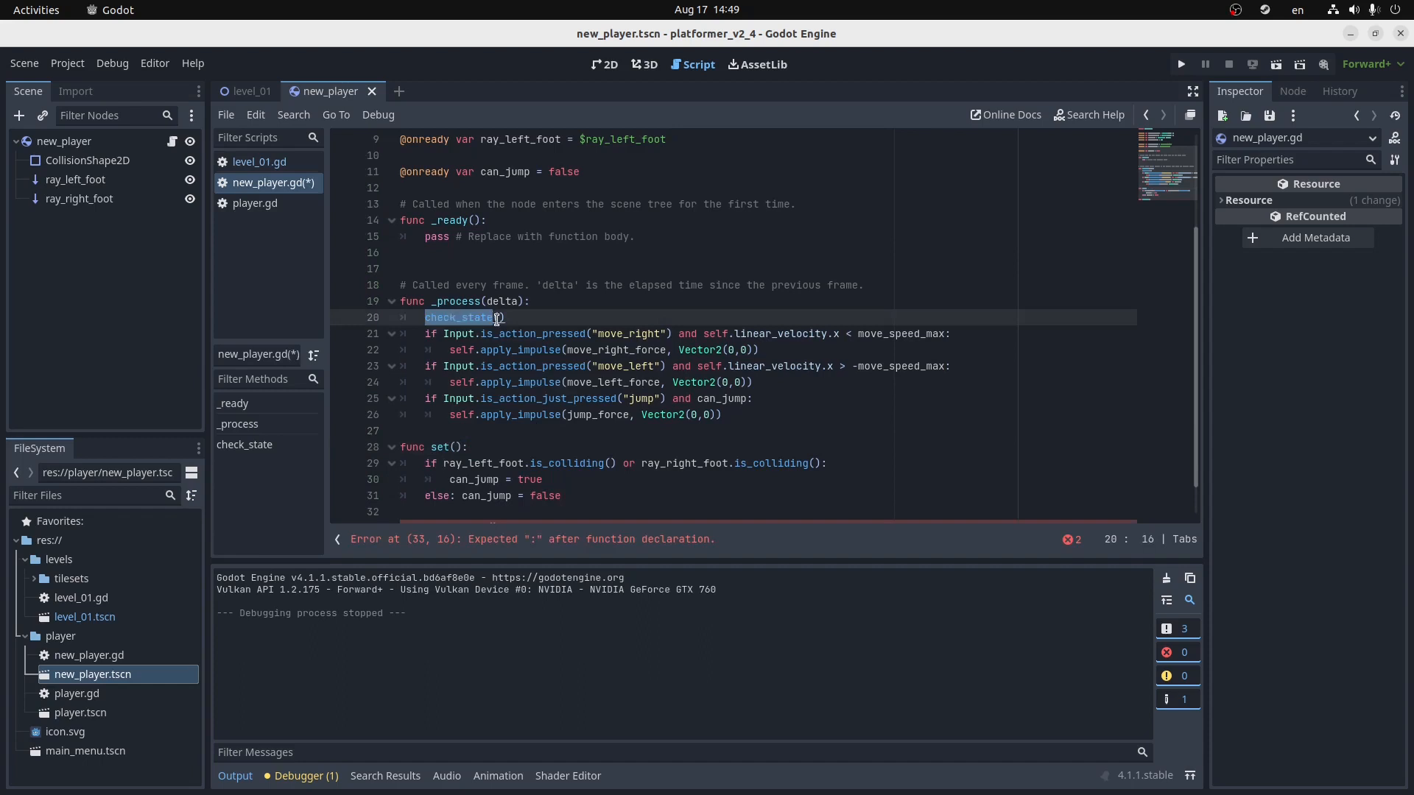
pyautogui.write('set_state()')
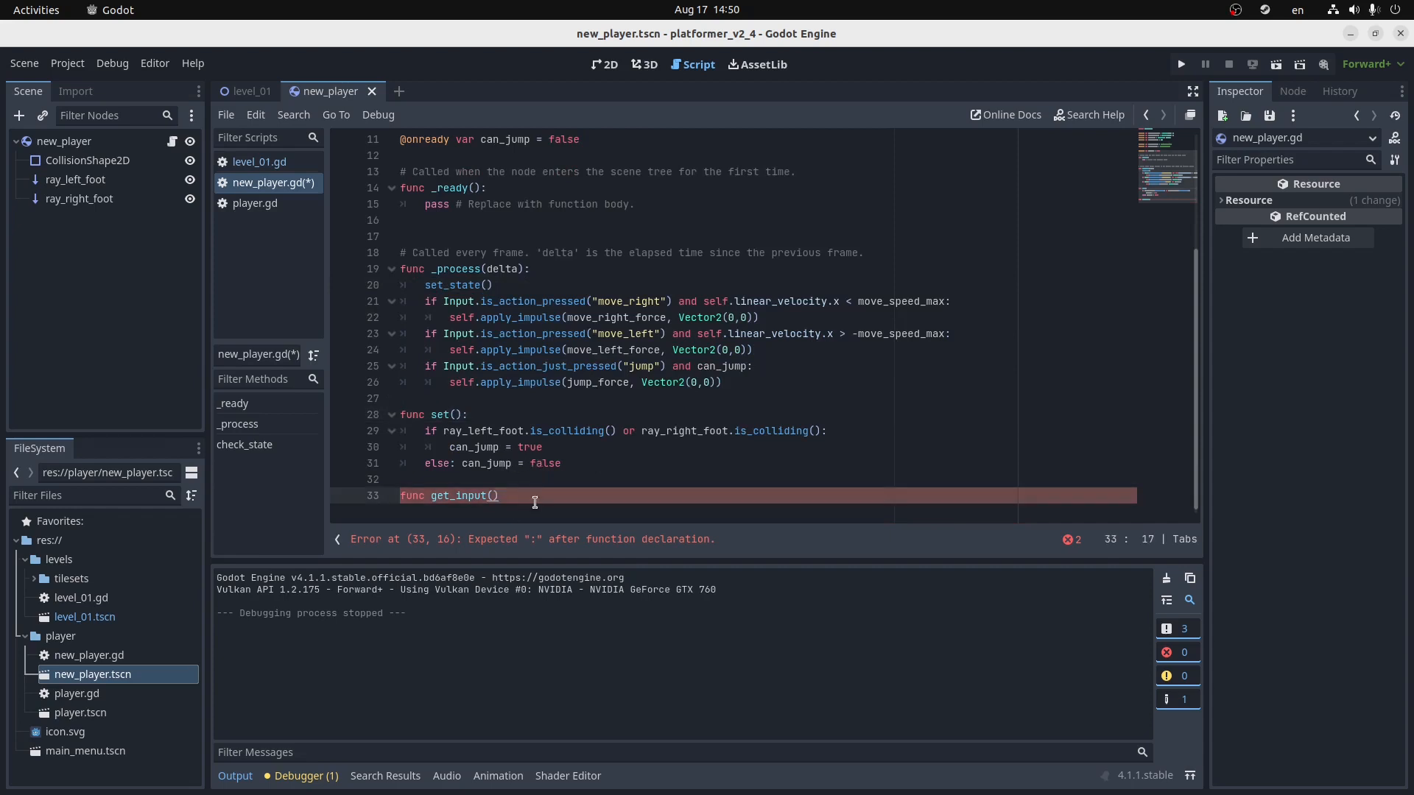
pyautogui.write(':')
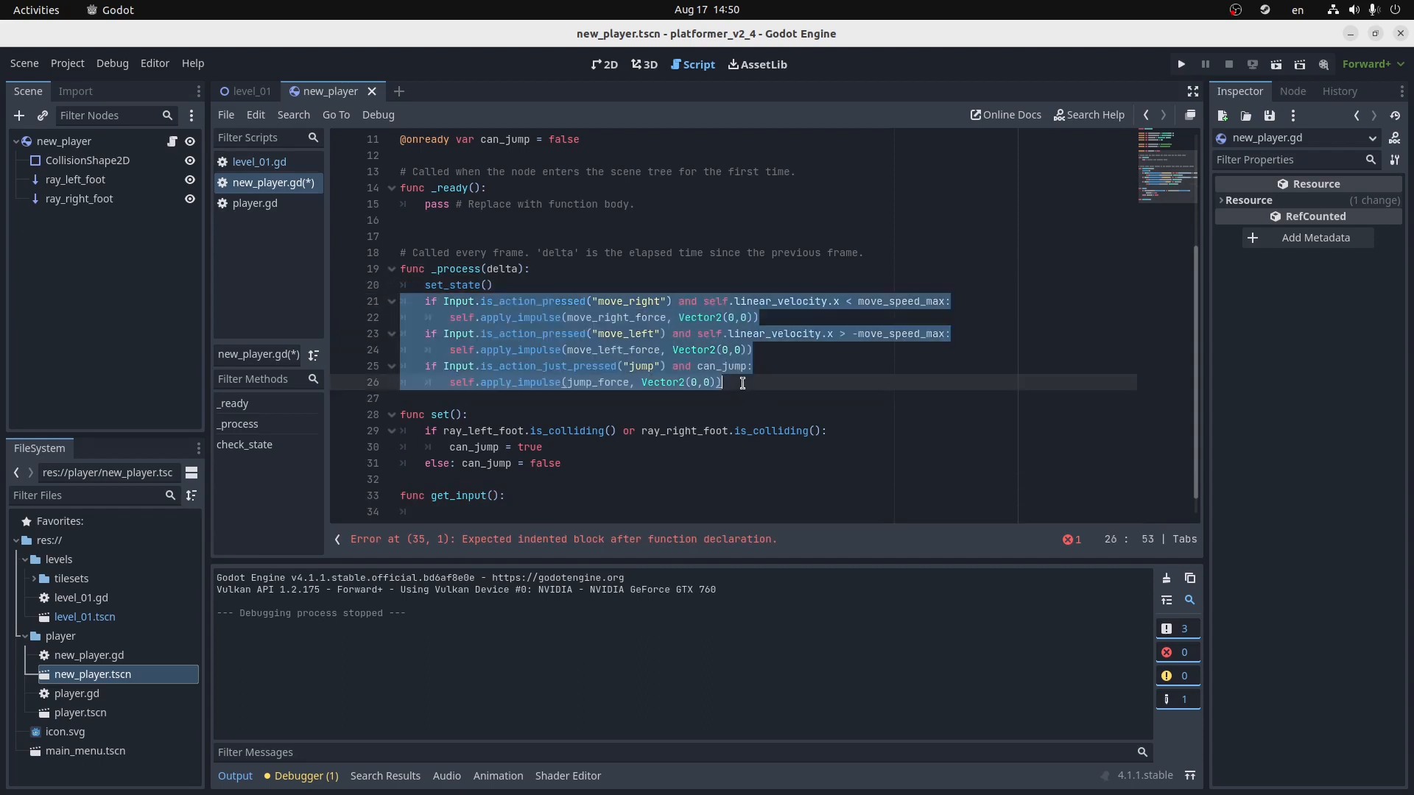
pyautogui.click(487, 511)
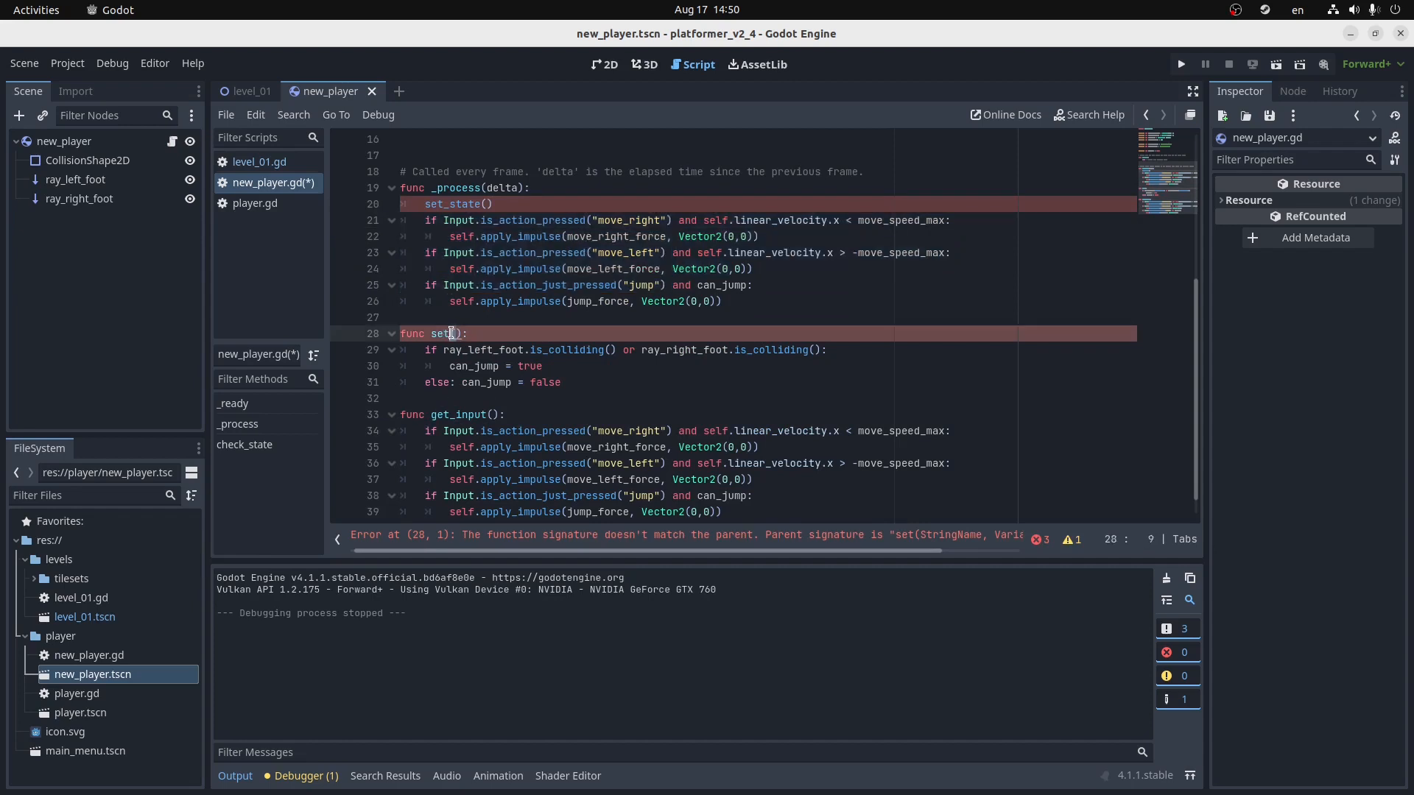
pyautogui.write('_state')
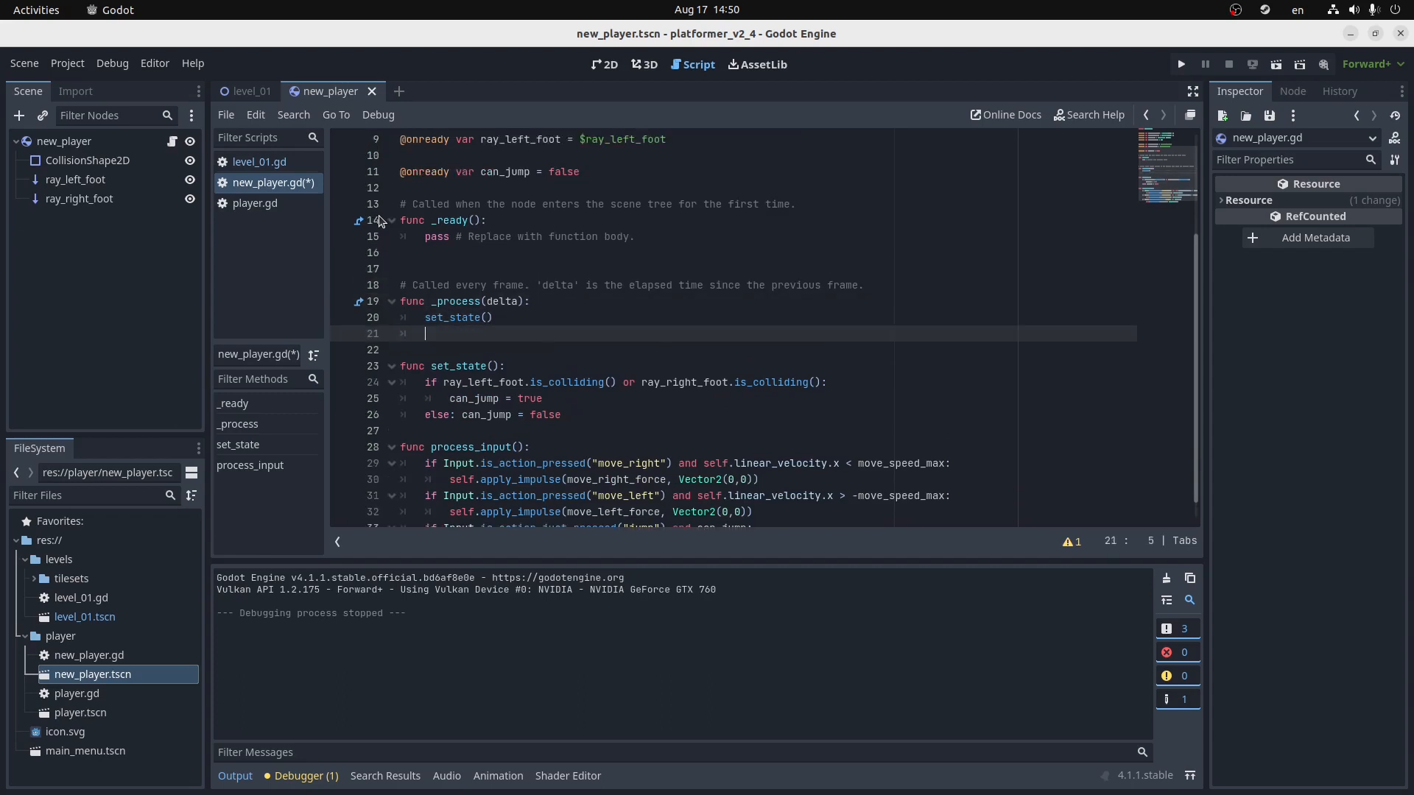
# - Add a process_input() call under set_state() in _process, save new_player.gd, and review the script
pyautogui.write('process_input(')
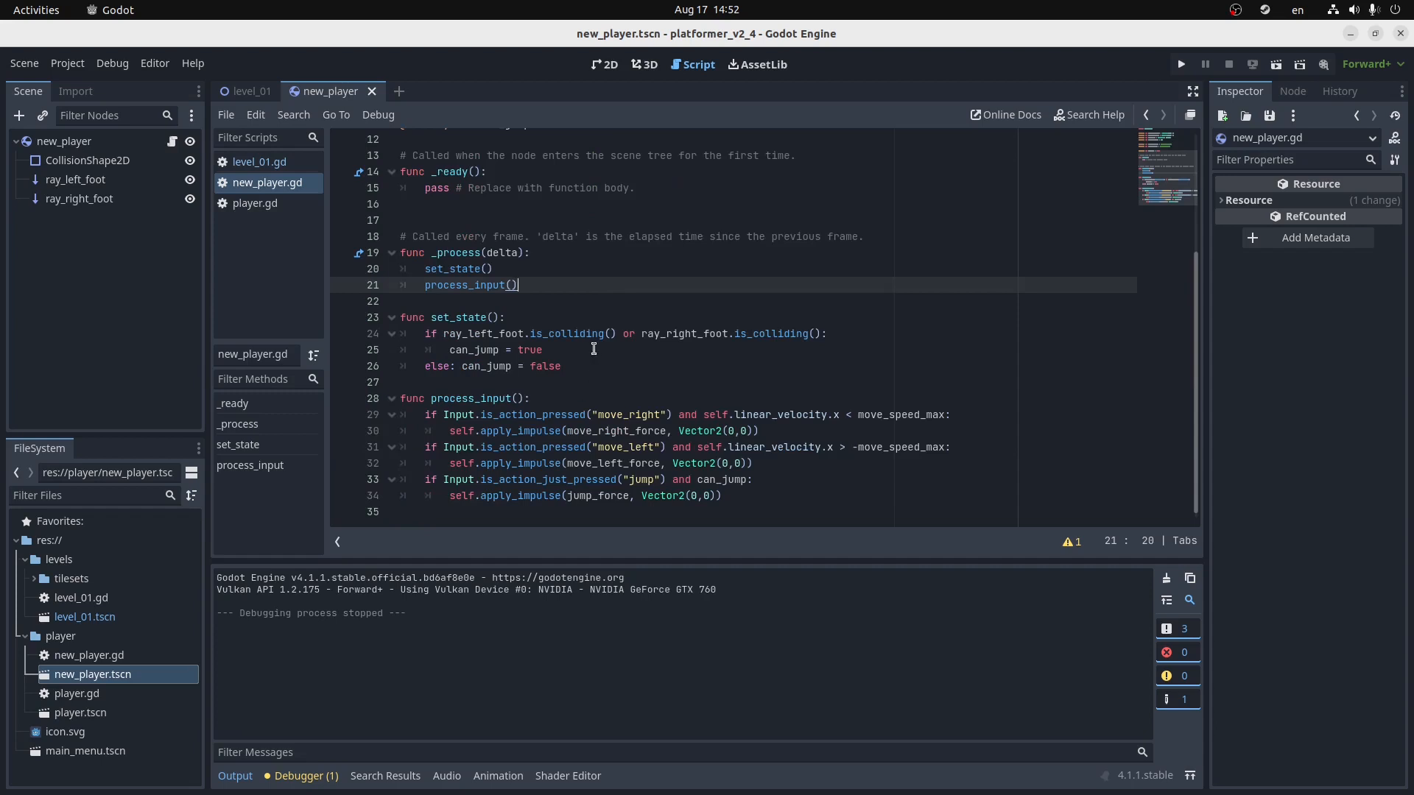
pyautogui.moveTo(635, 273)
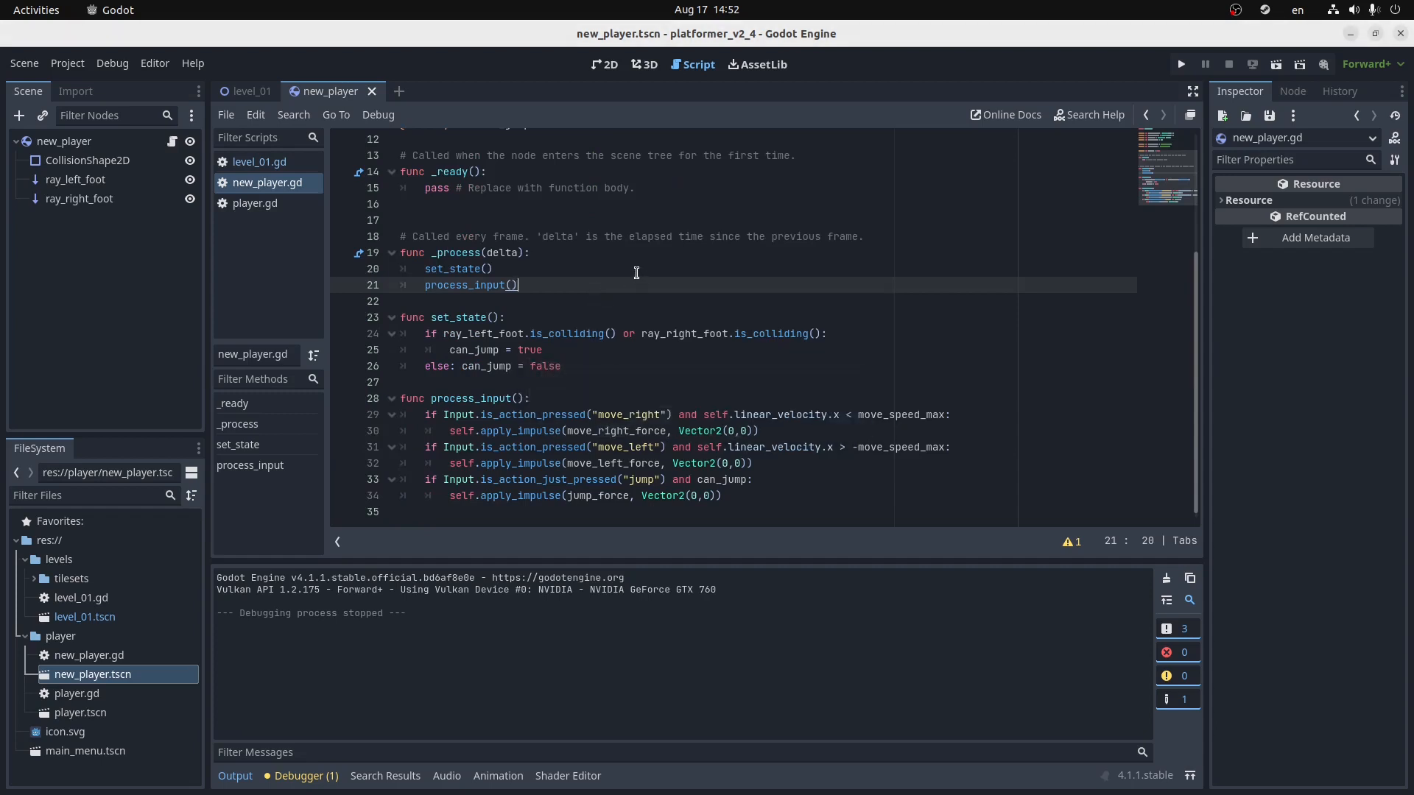
pyautogui.moveTo(726, 240)
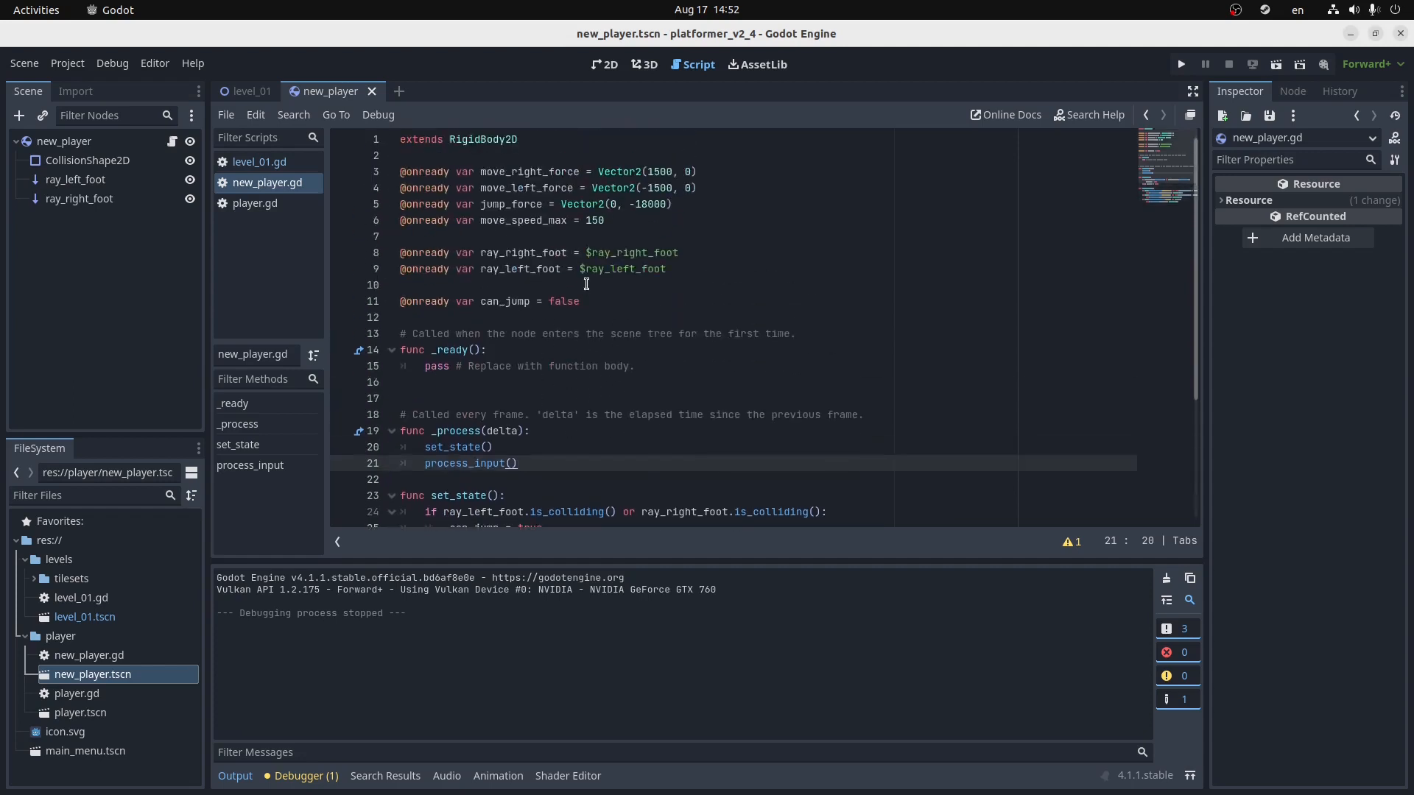
pyautogui.scroll(-3)
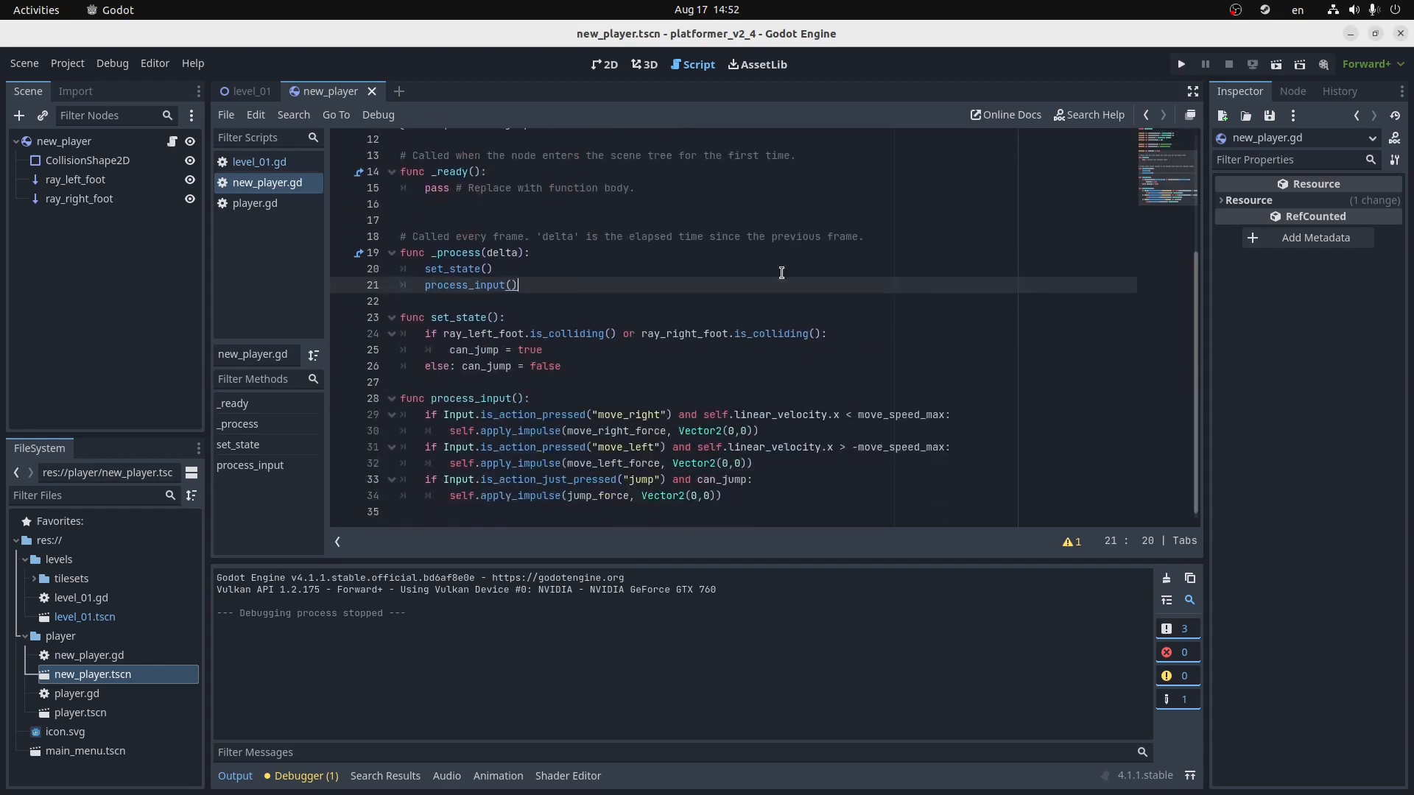
pyautogui.moveTo(987, 136)
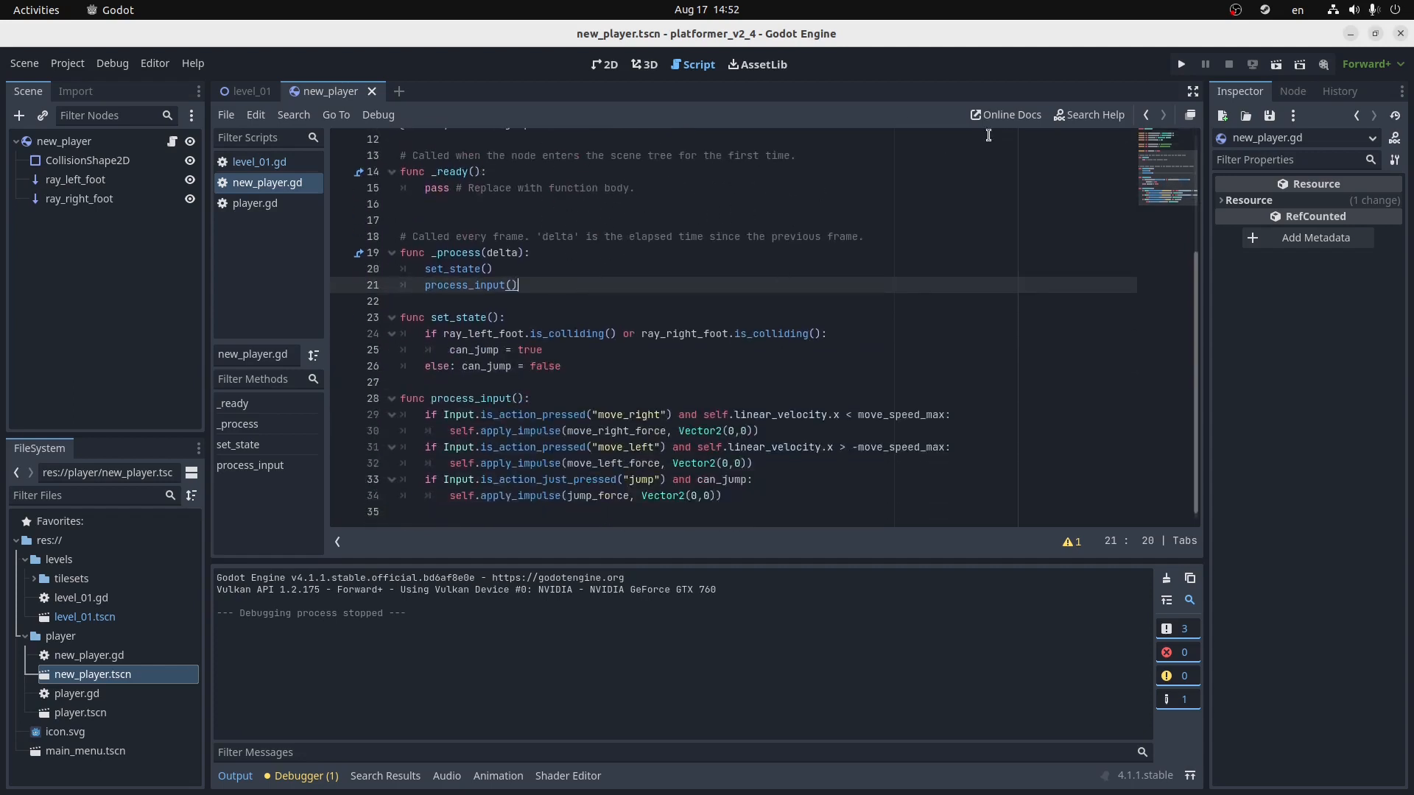